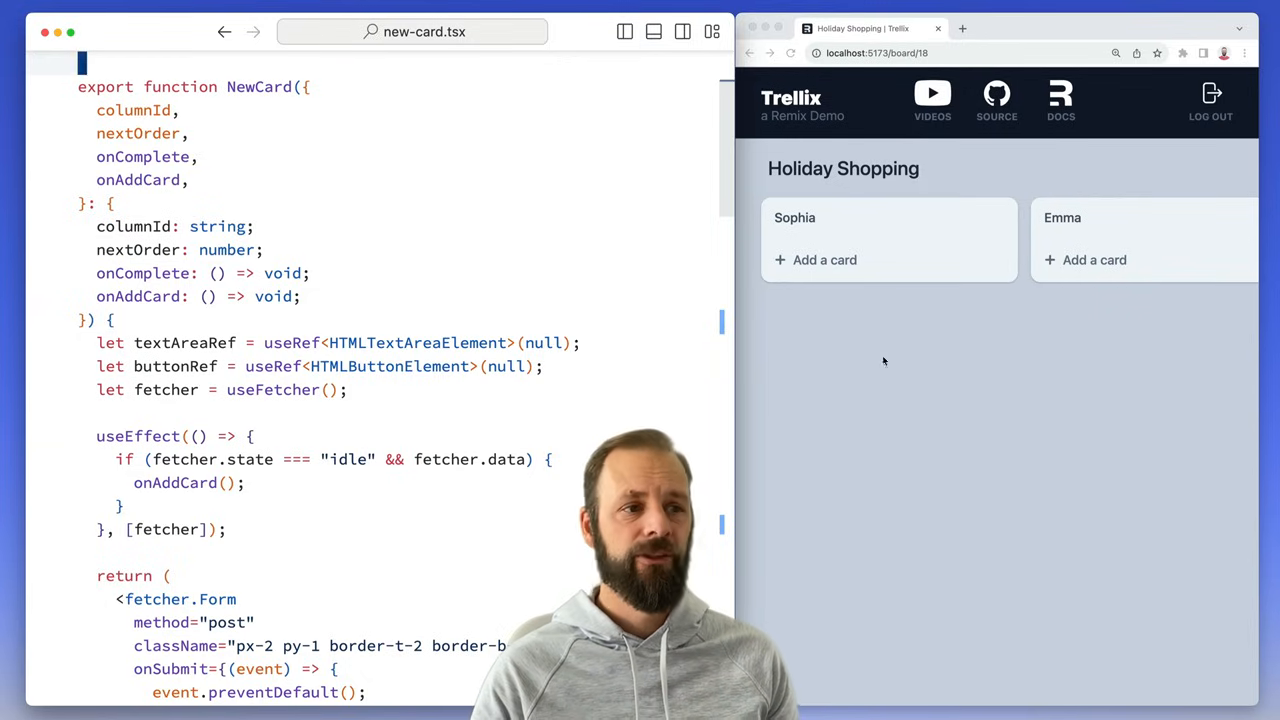
# Step: Start a new card in Sophia's list and look over the new-card form code in the editor
pyautogui.click(824, 260)
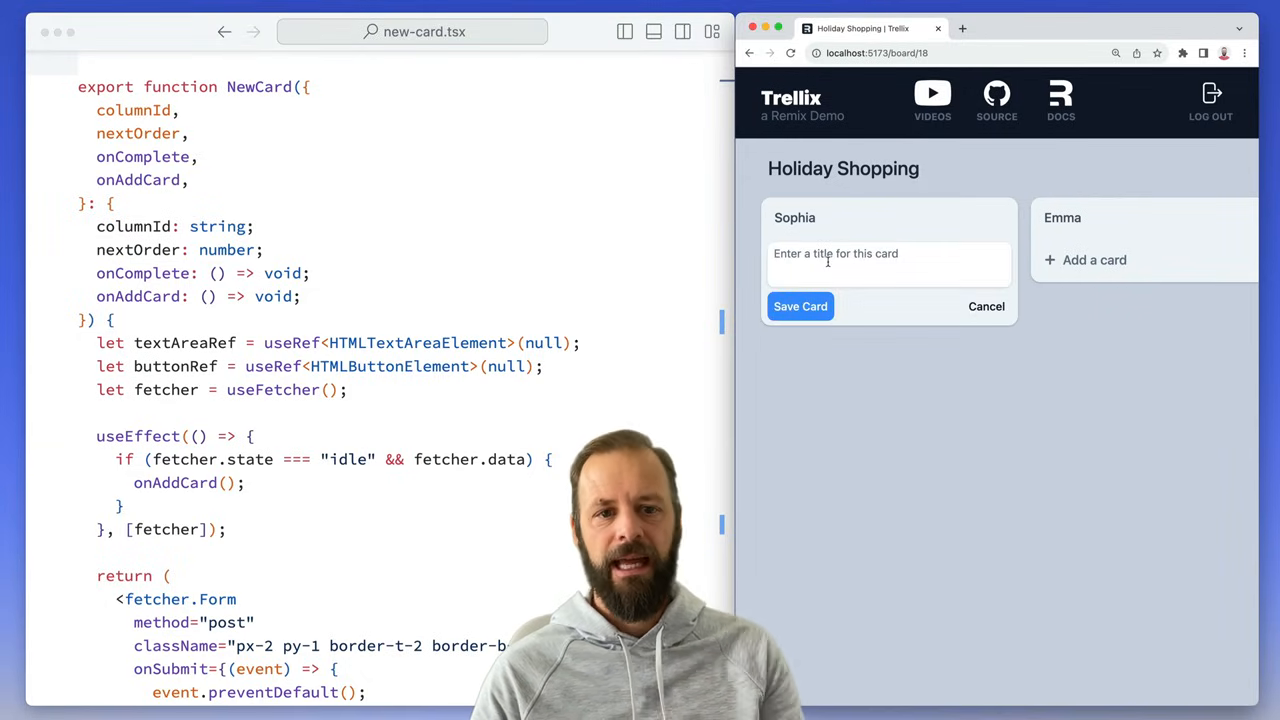
pyautogui.click(986, 306)
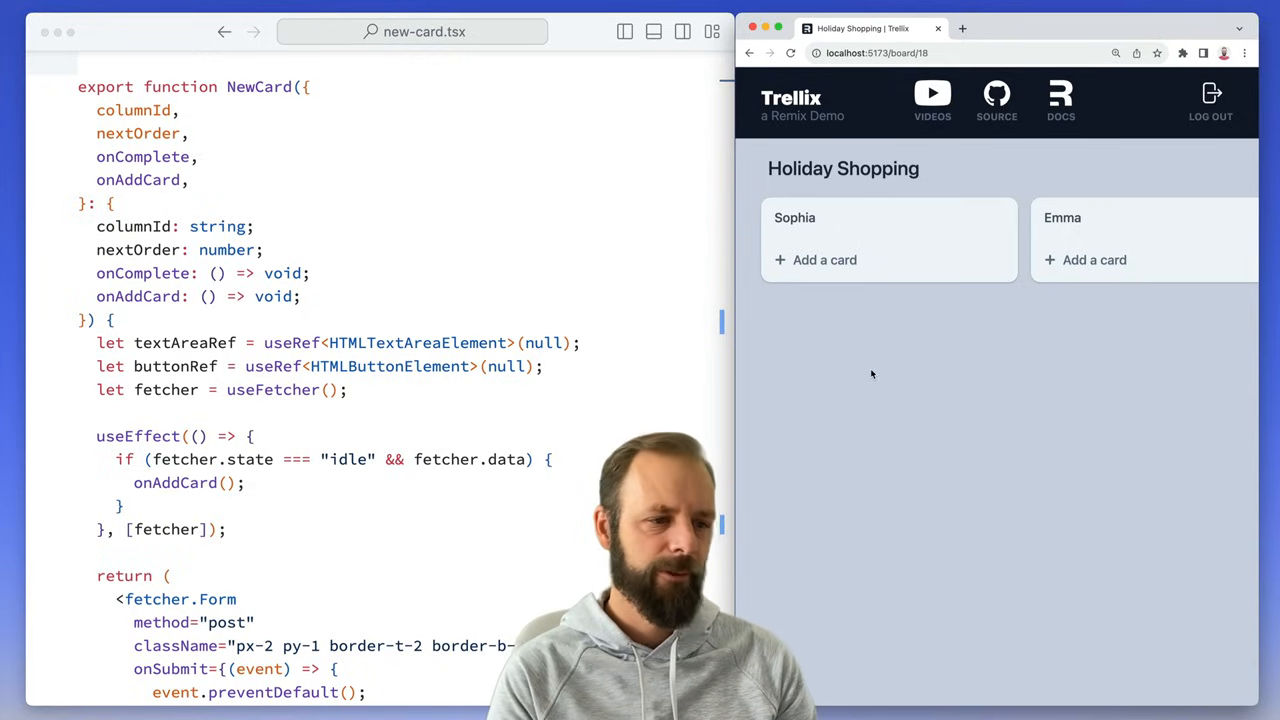
pyautogui.moveTo(684, 354)
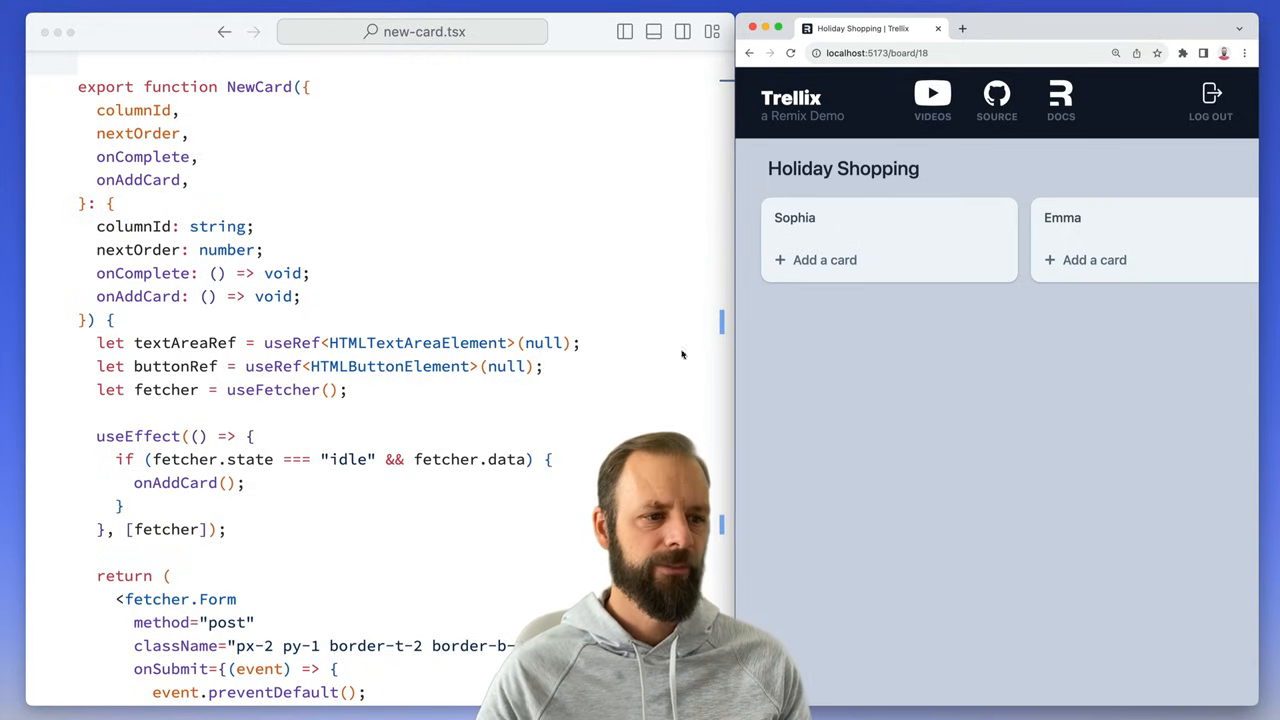
pyautogui.scroll(-3)
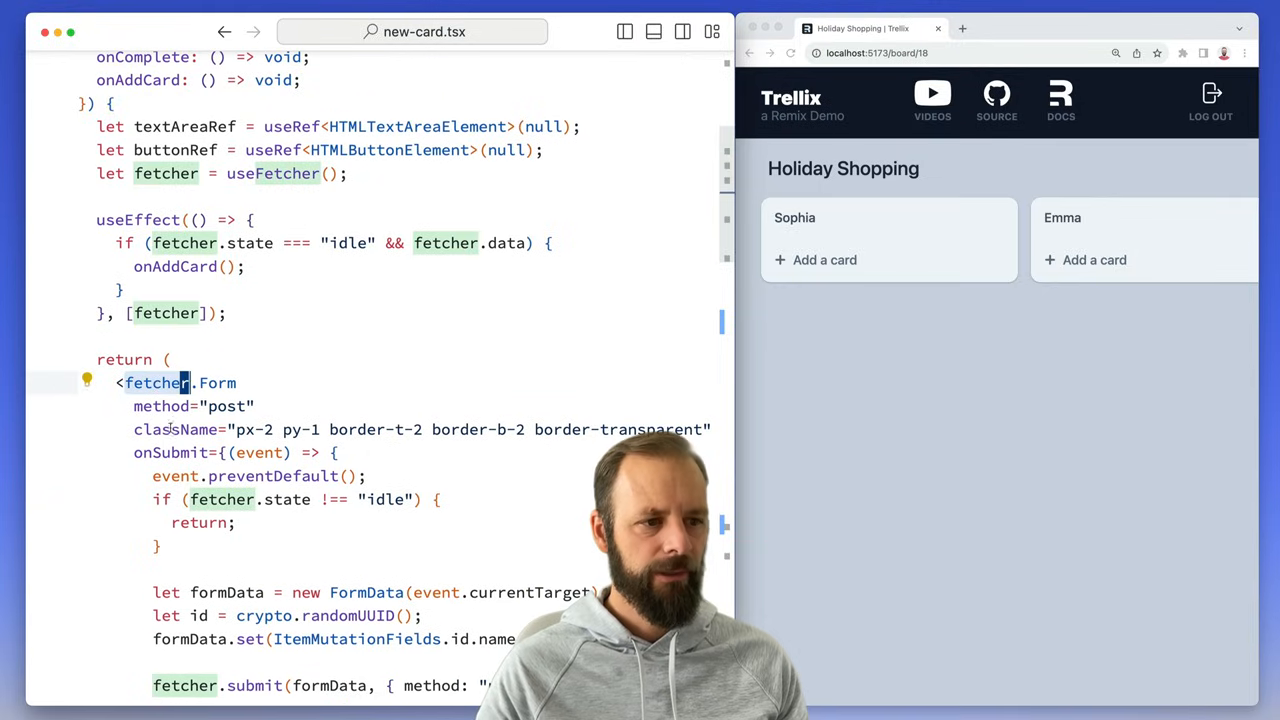
pyautogui.click(824, 260)
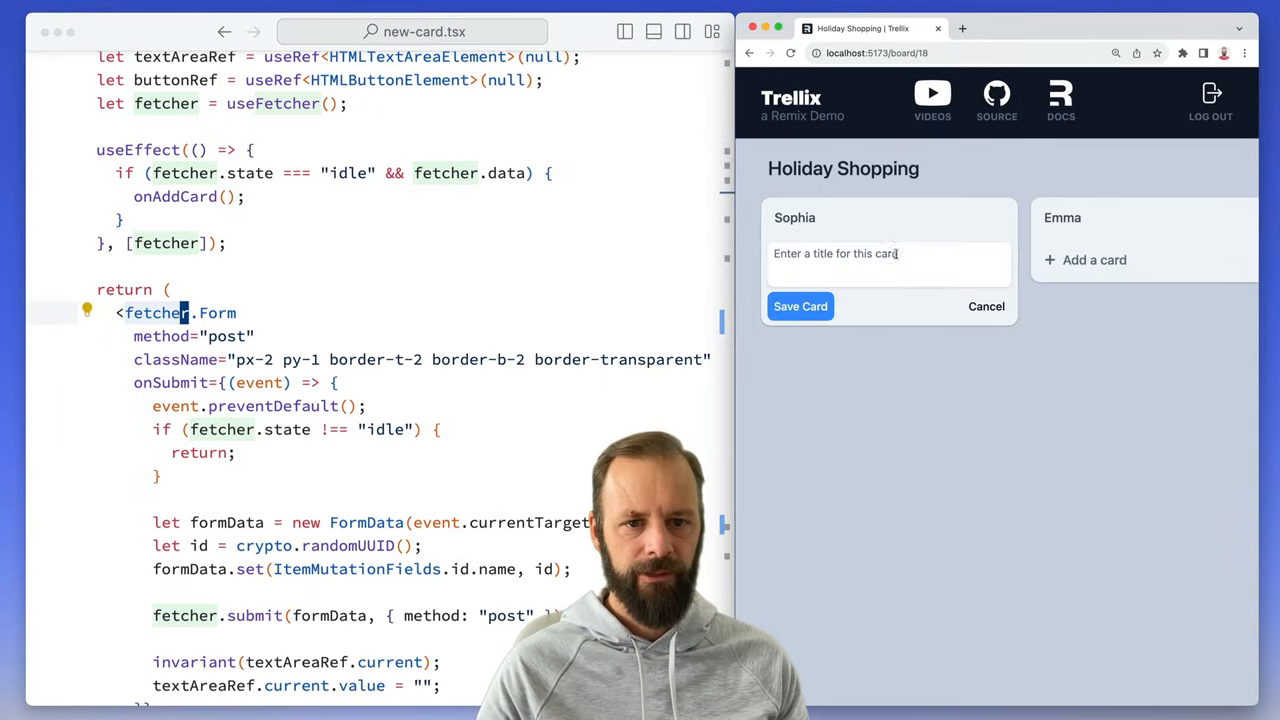
pyautogui.click(986, 306)
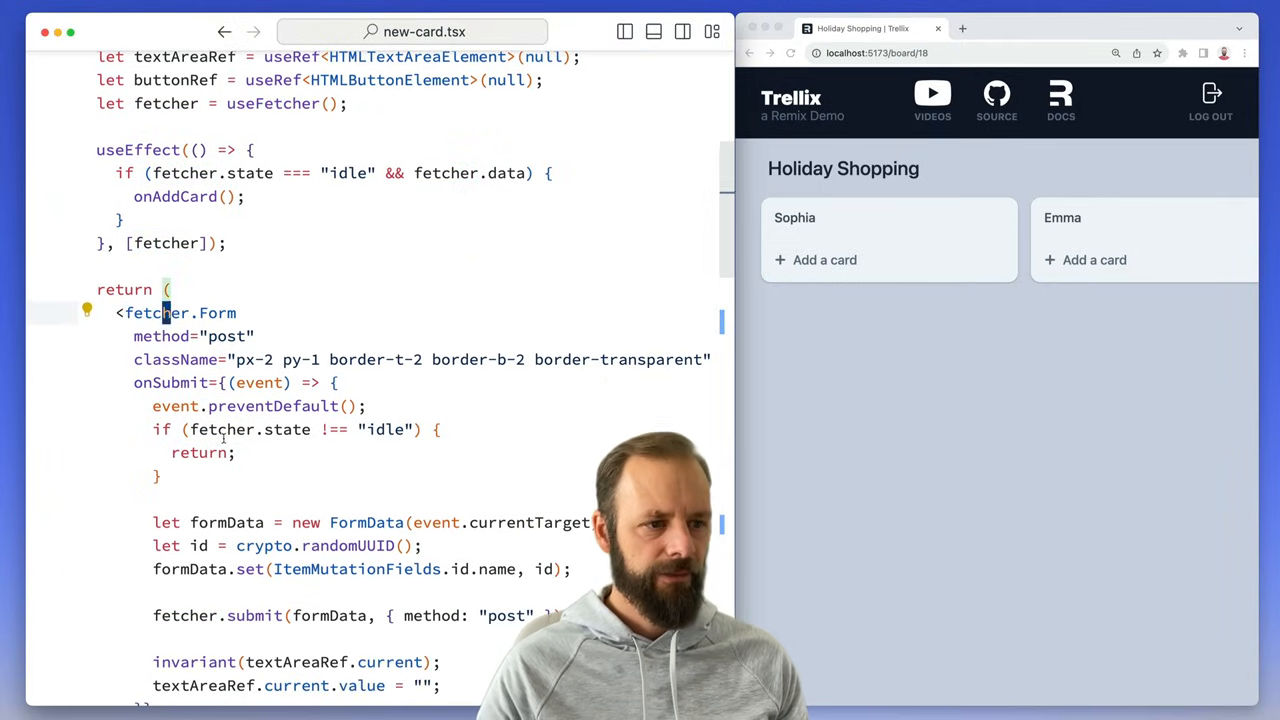
pyautogui.scroll(-3)
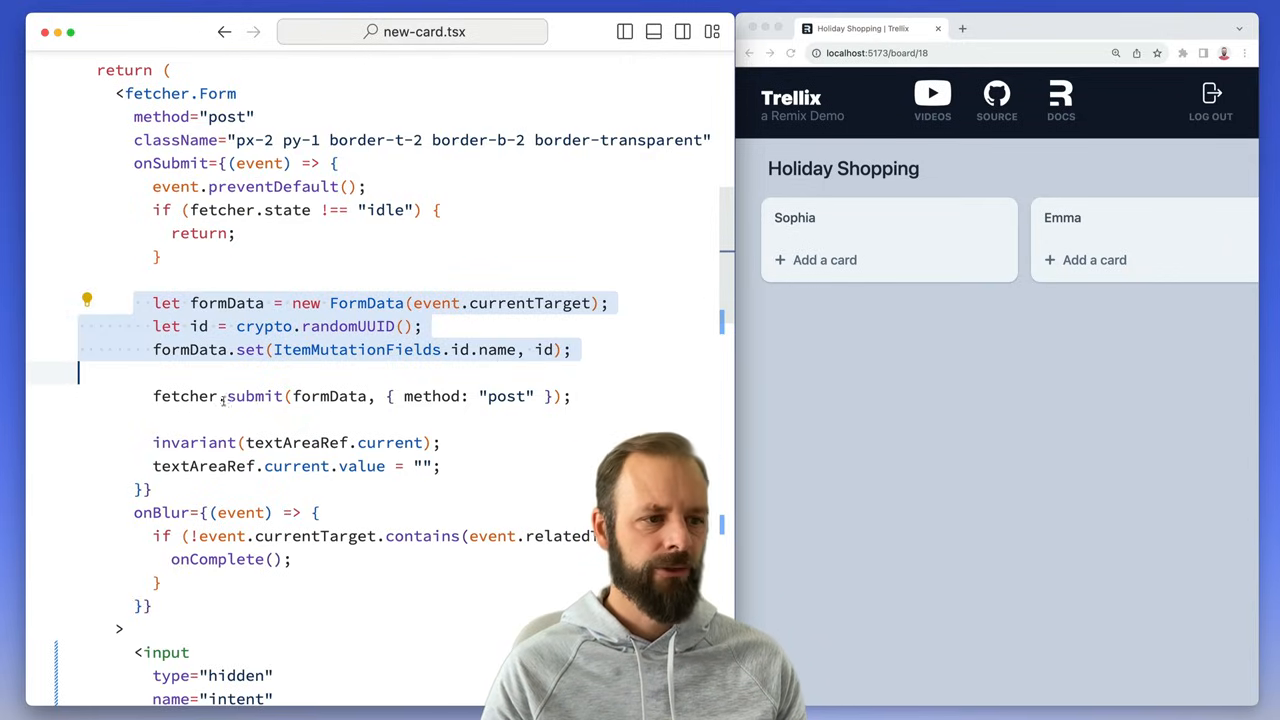
pyautogui.scroll(3)
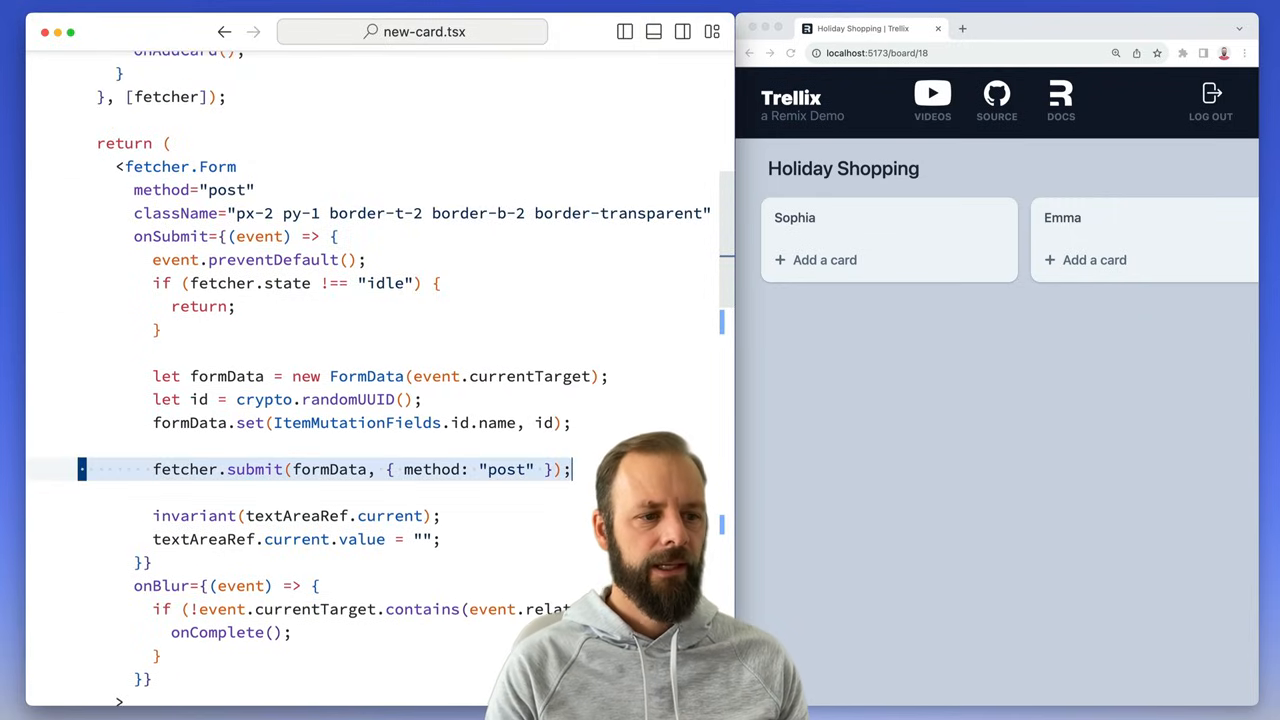
pyautogui.scroll(-3)
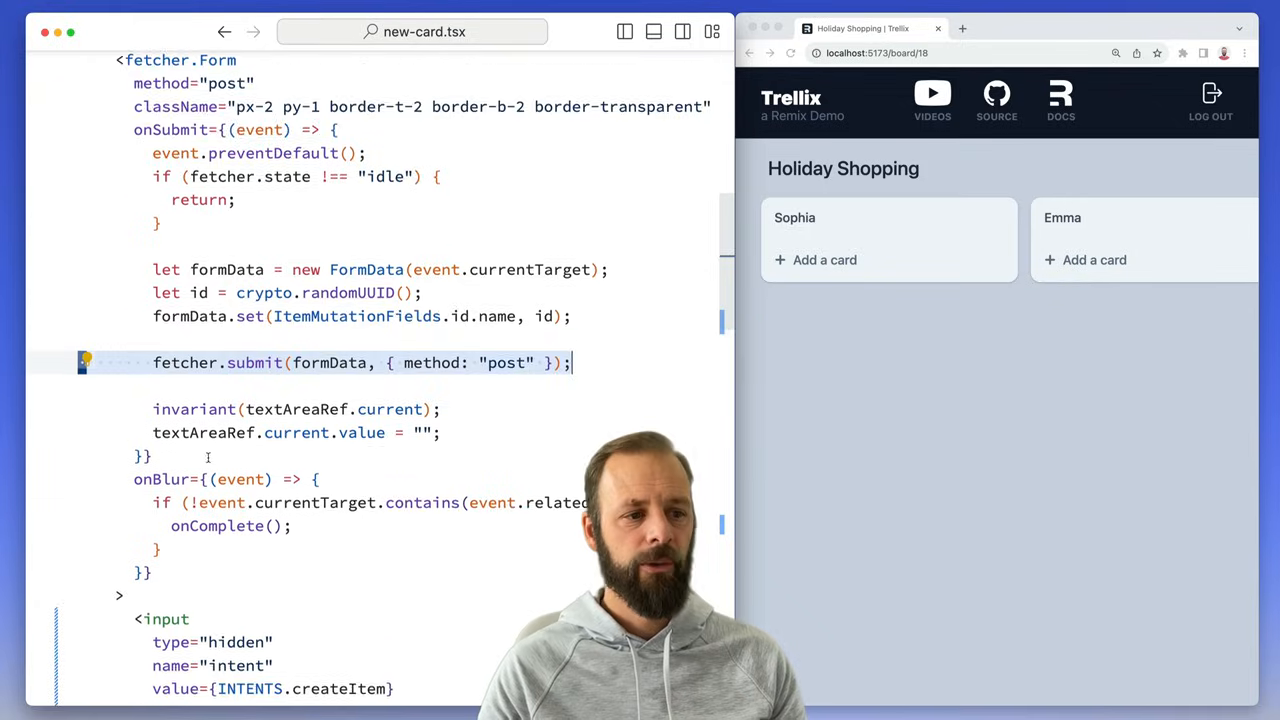
pyautogui.scroll(-3)
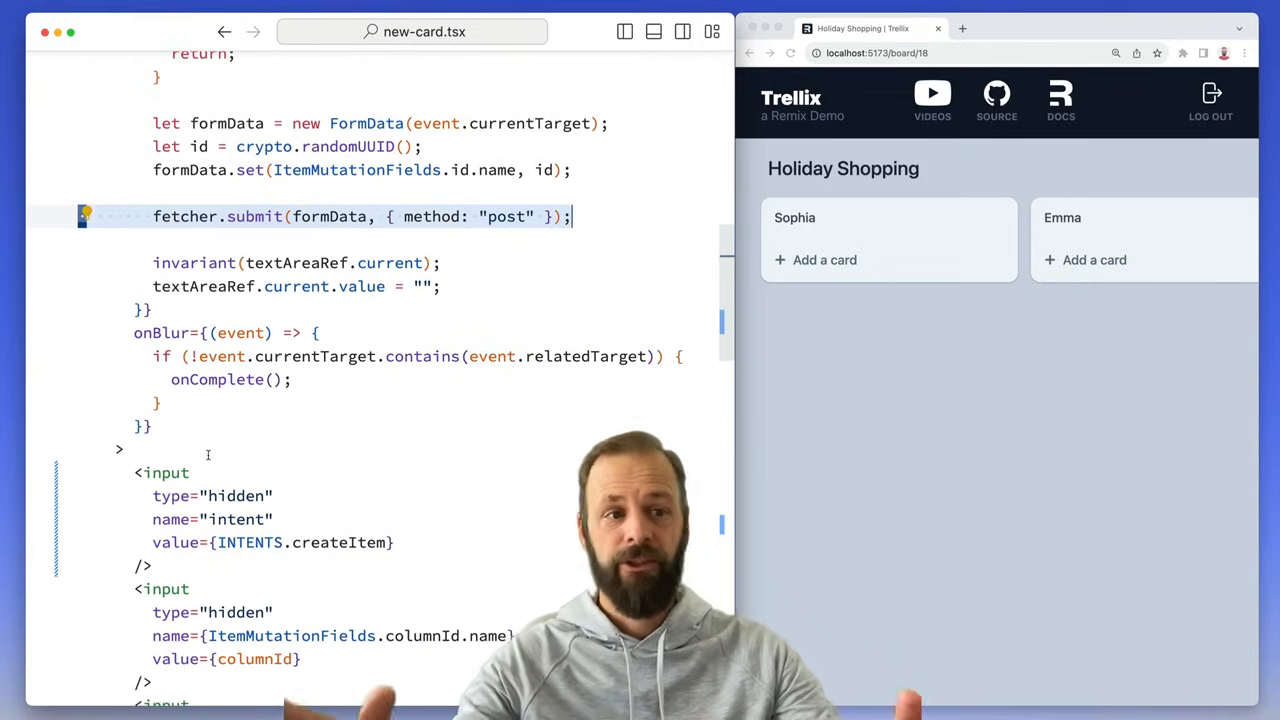
pyautogui.doubleClick(204, 286)
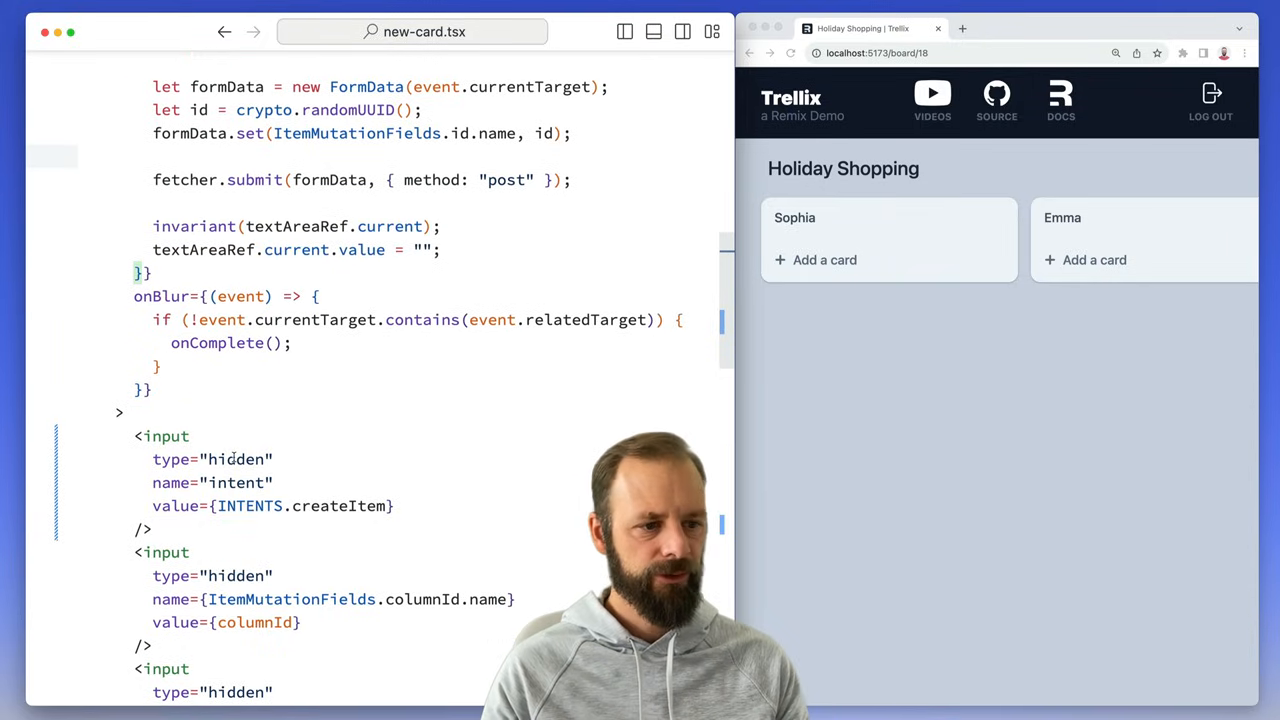
pyautogui.click(824, 260)
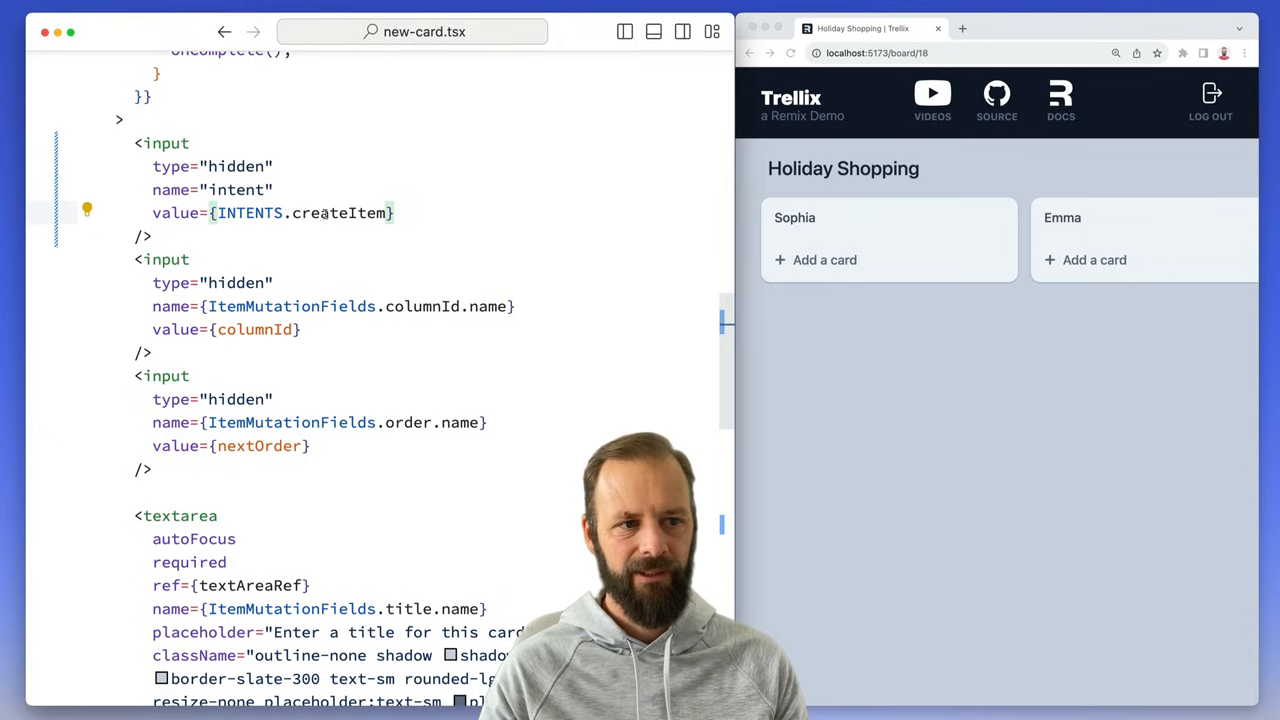
pyautogui.doubleClick(248, 212)
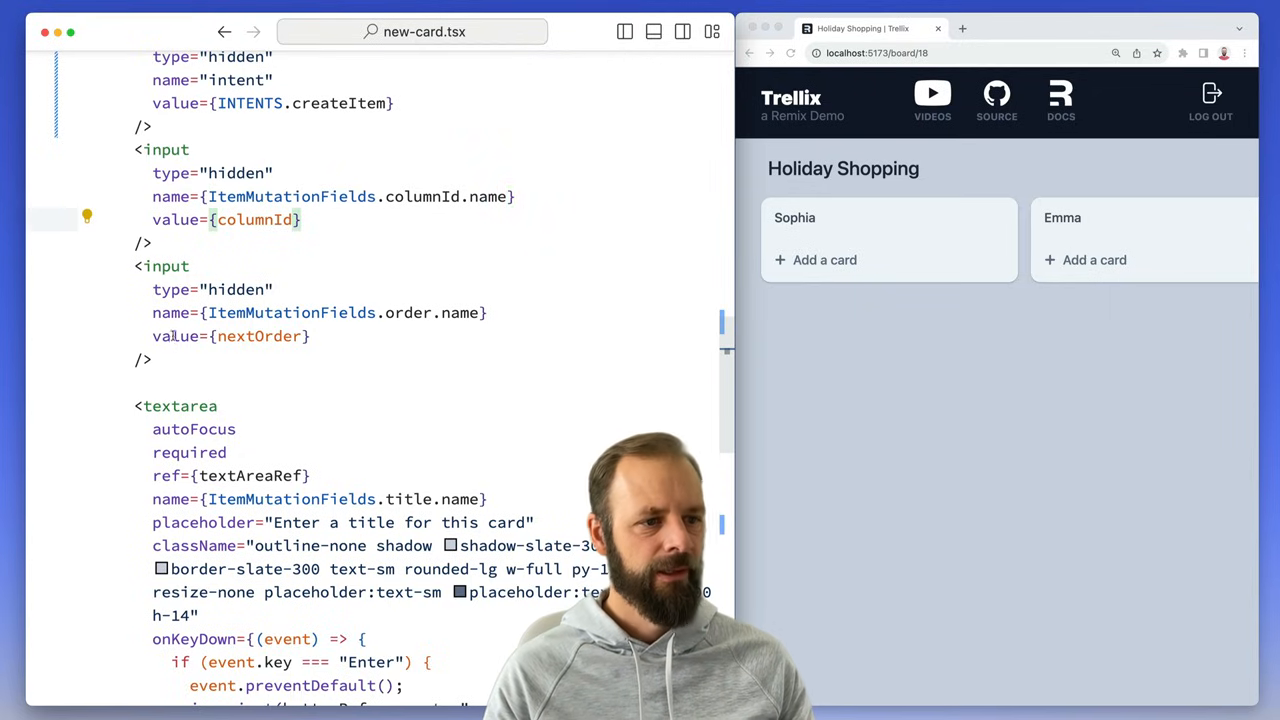
# Step: Scroll through the card form code to review how it submits
pyautogui.scroll(-3)
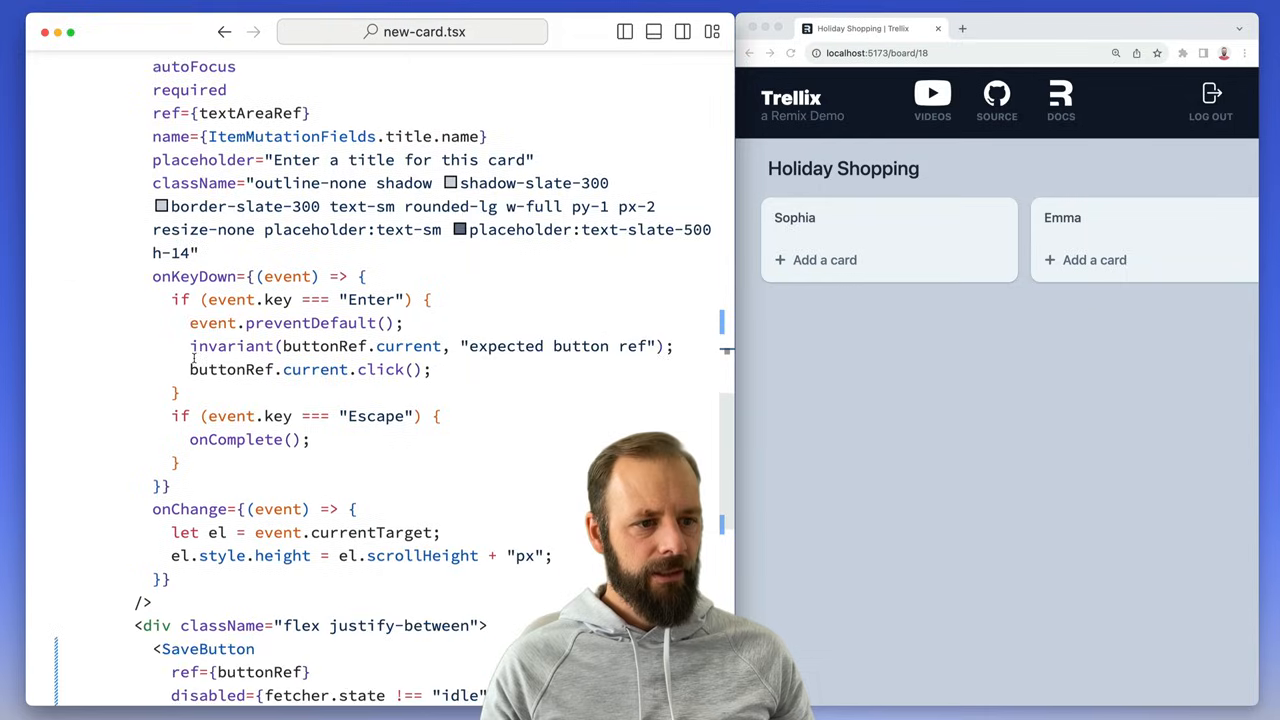
pyautogui.scroll(-3)
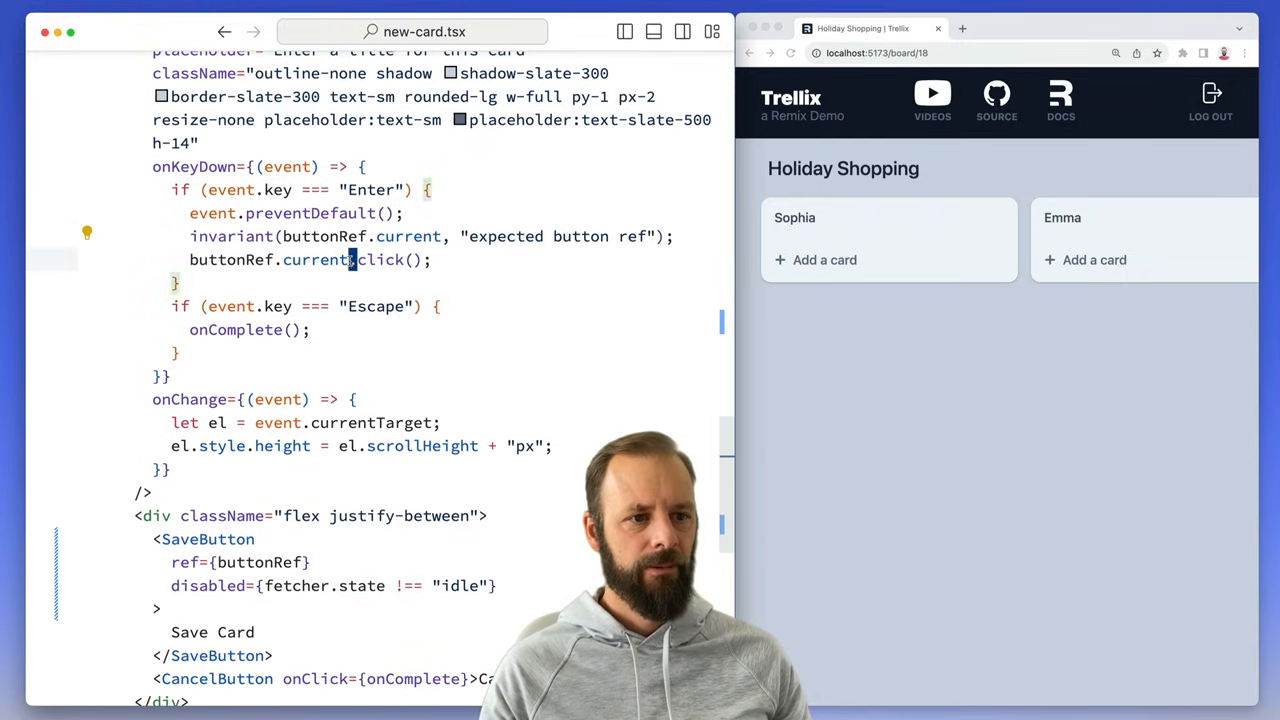
pyautogui.moveTo(384, 260)
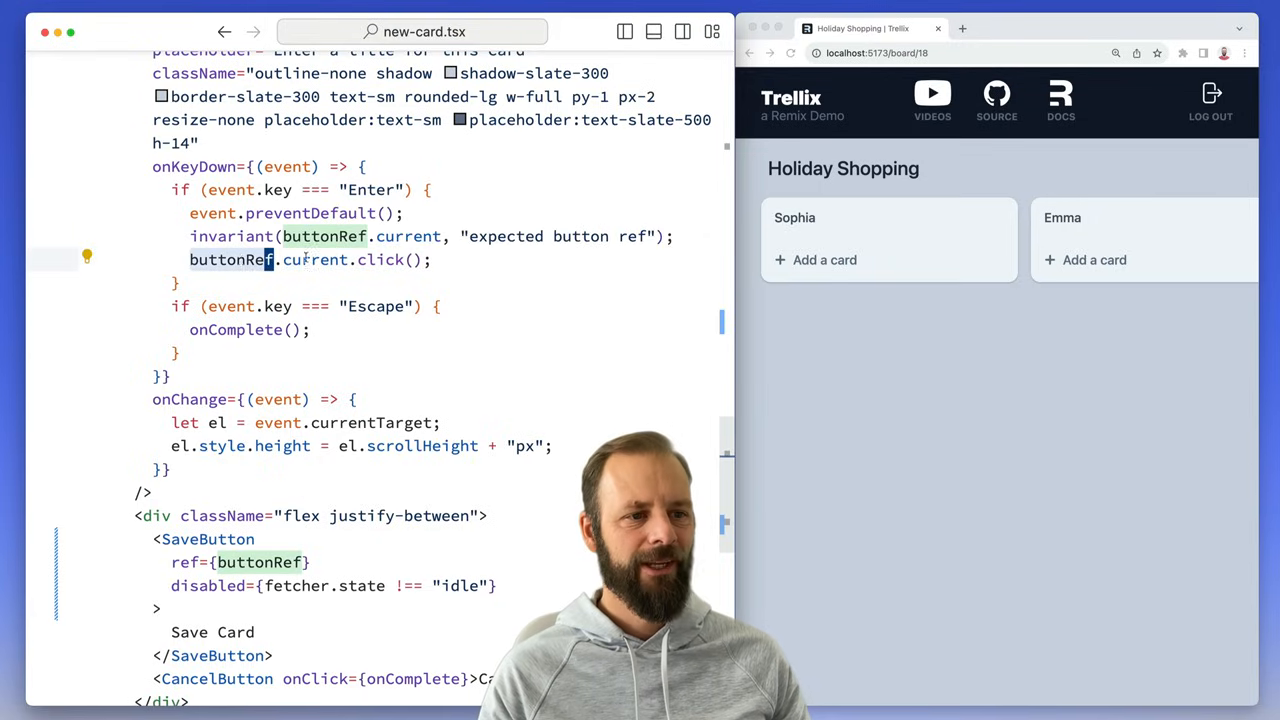
pyautogui.scroll(3)
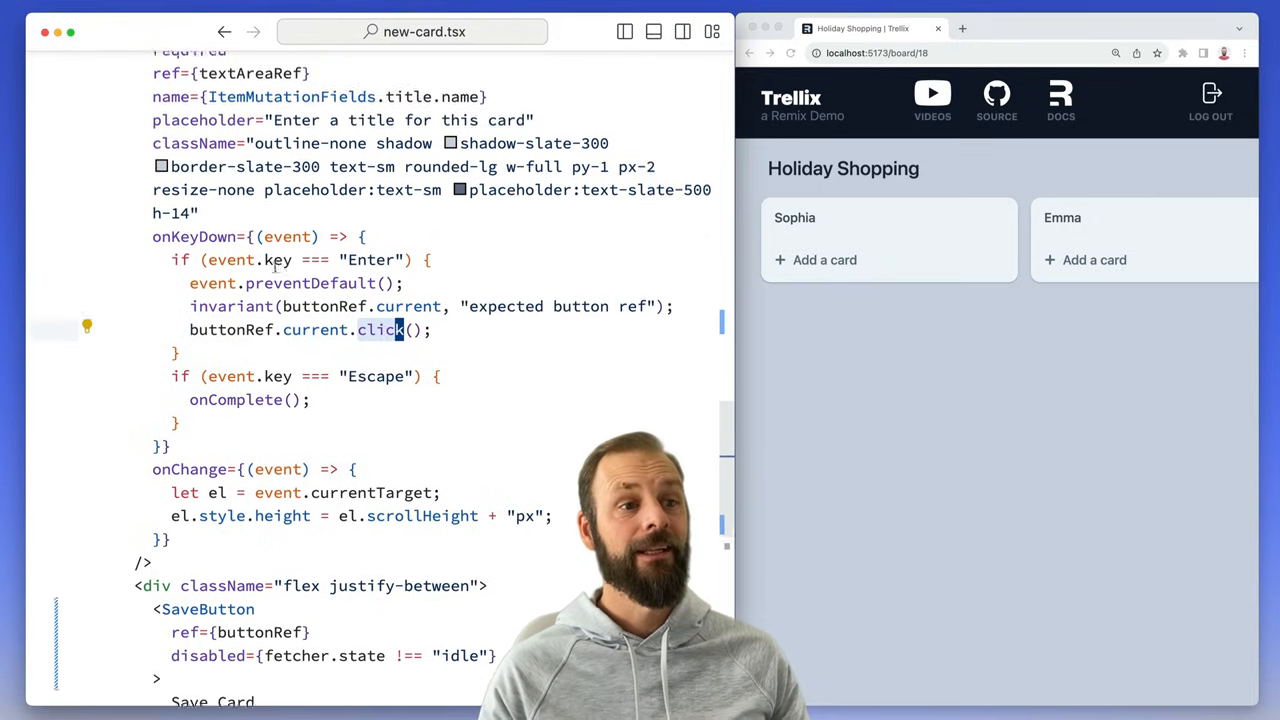
pyautogui.scroll(3)
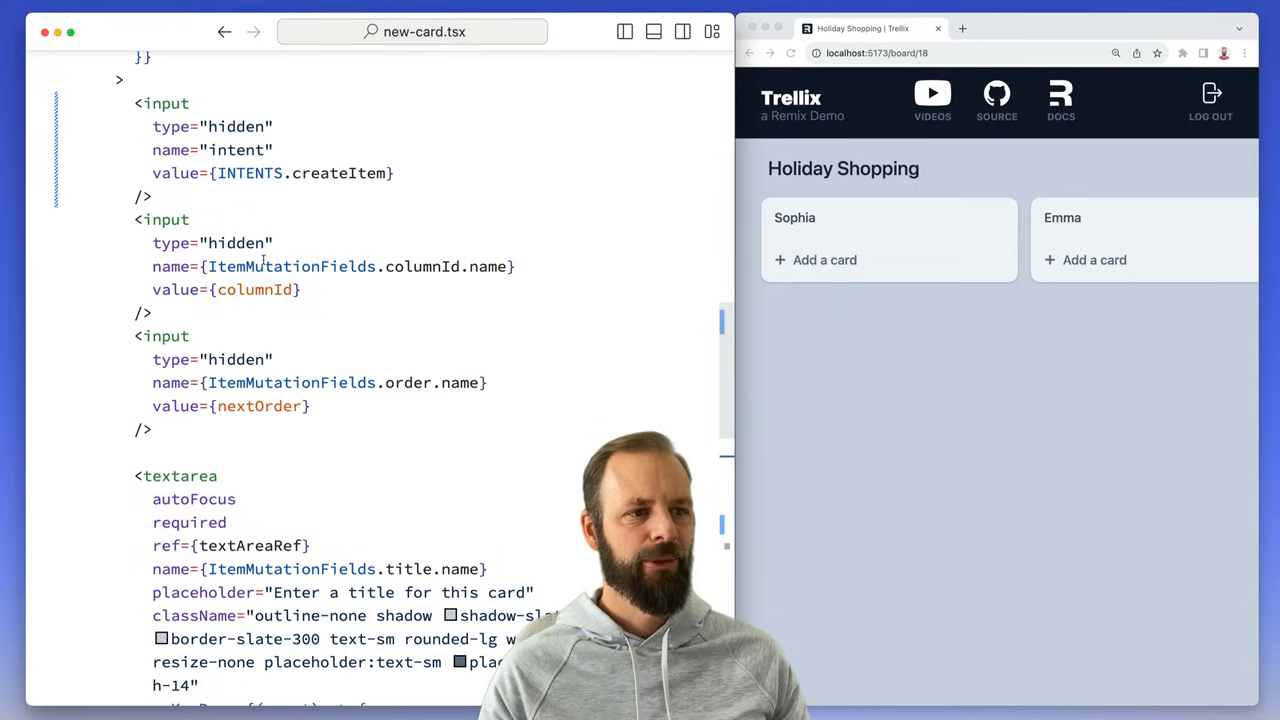
pyautogui.scroll(-3)
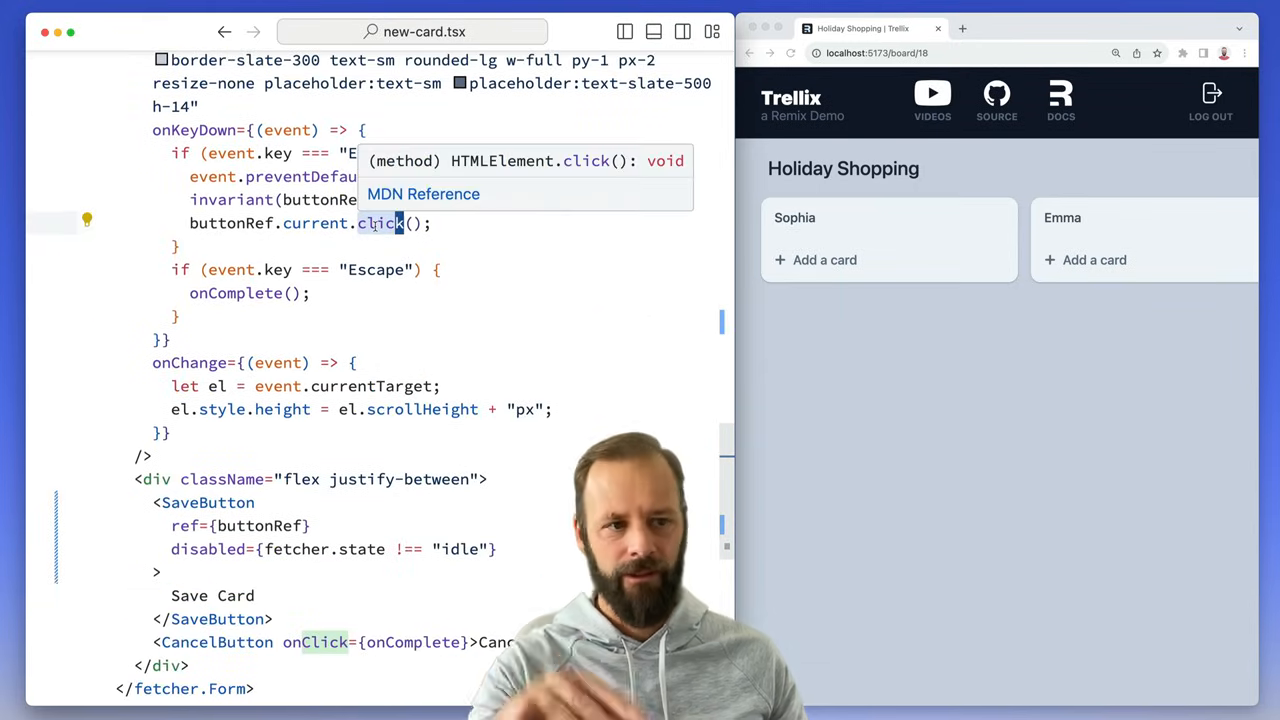
pyautogui.moveTo(316, 224)
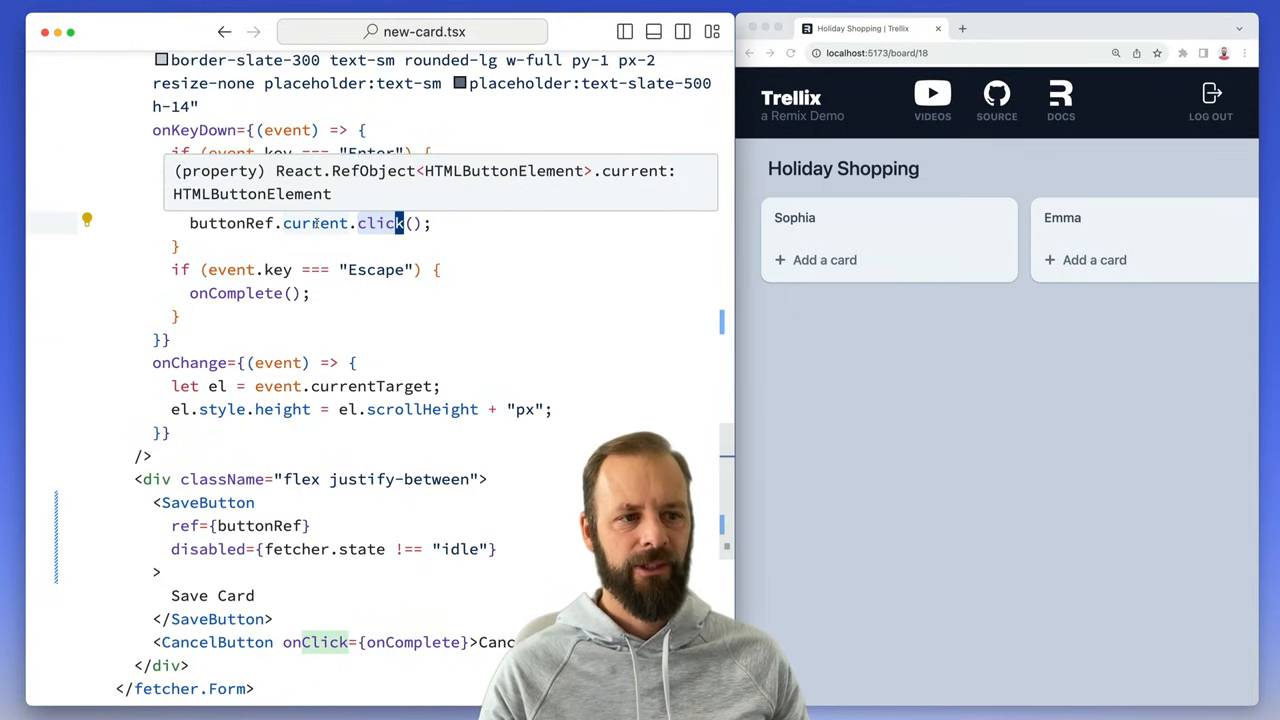
pyautogui.scroll(3)
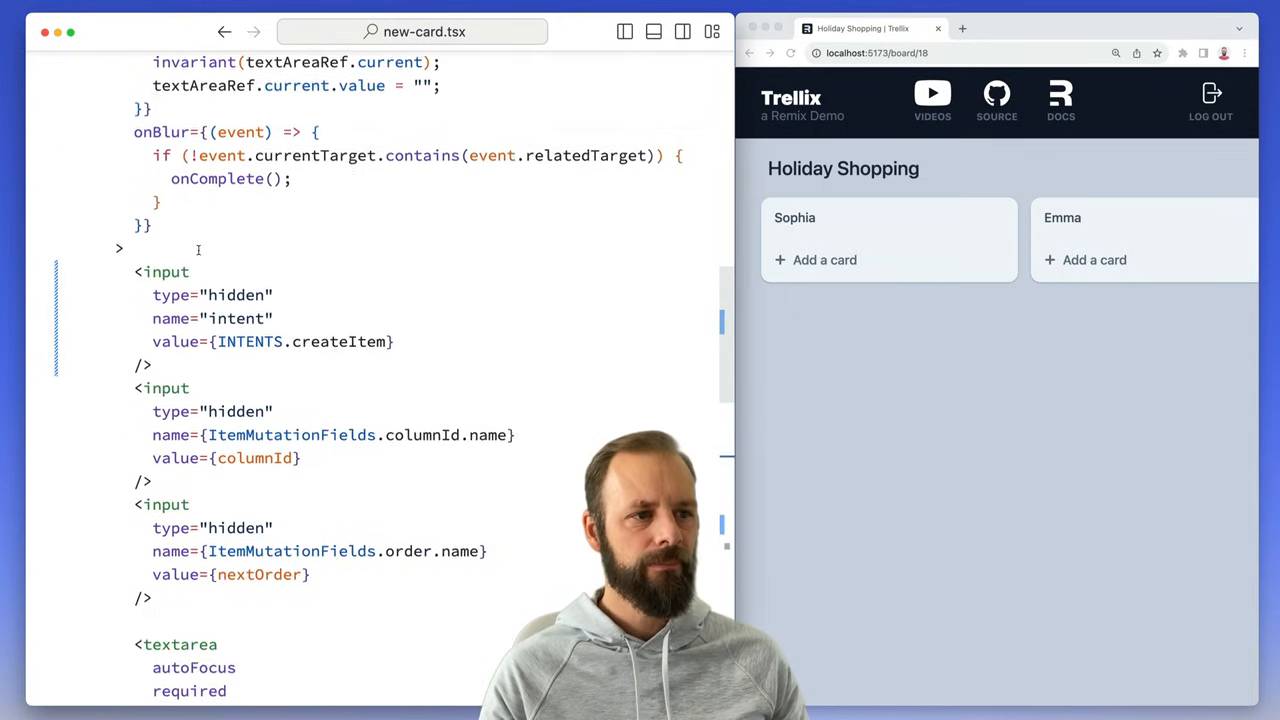
pyautogui.scroll(3)
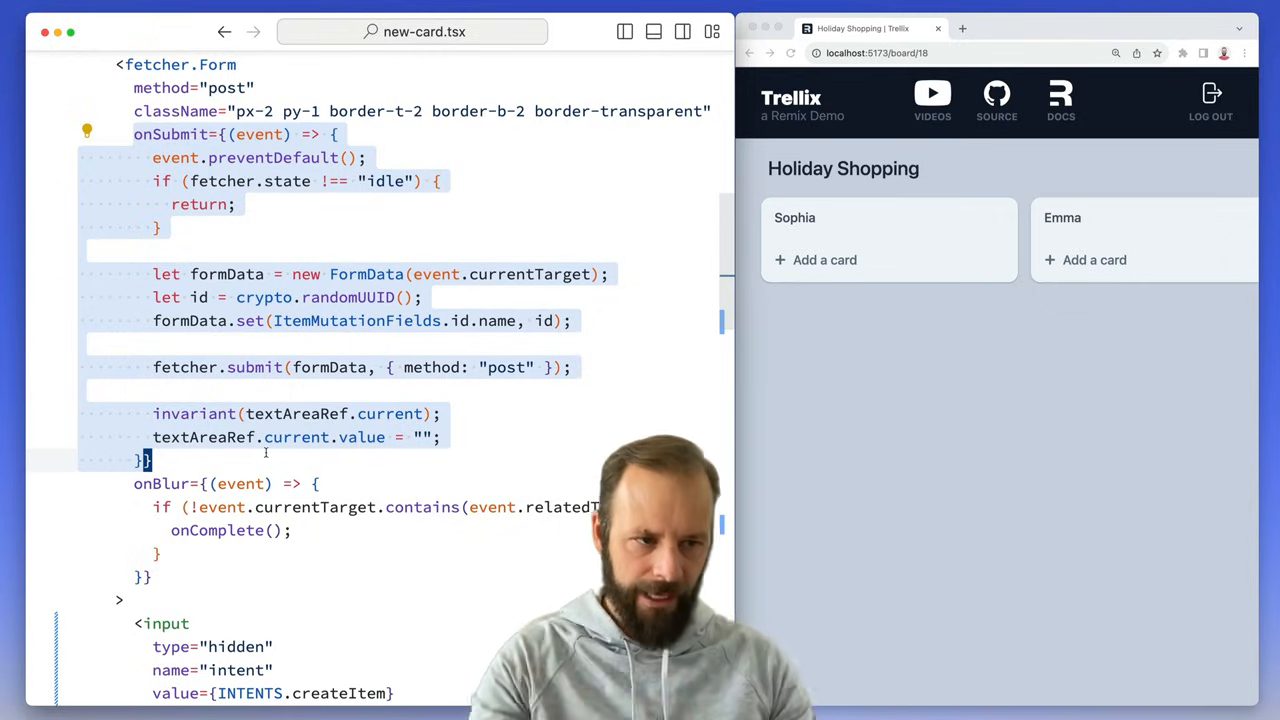
pyautogui.scroll(-3)
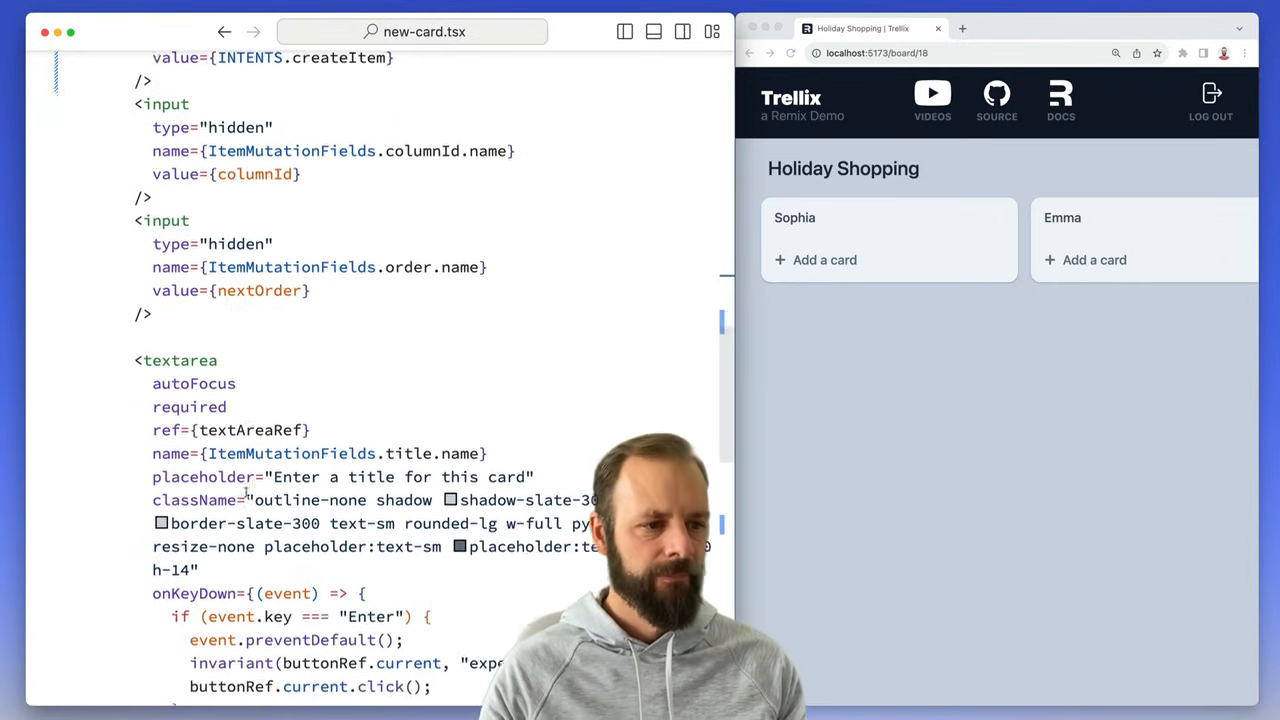
pyautogui.scroll(-3)
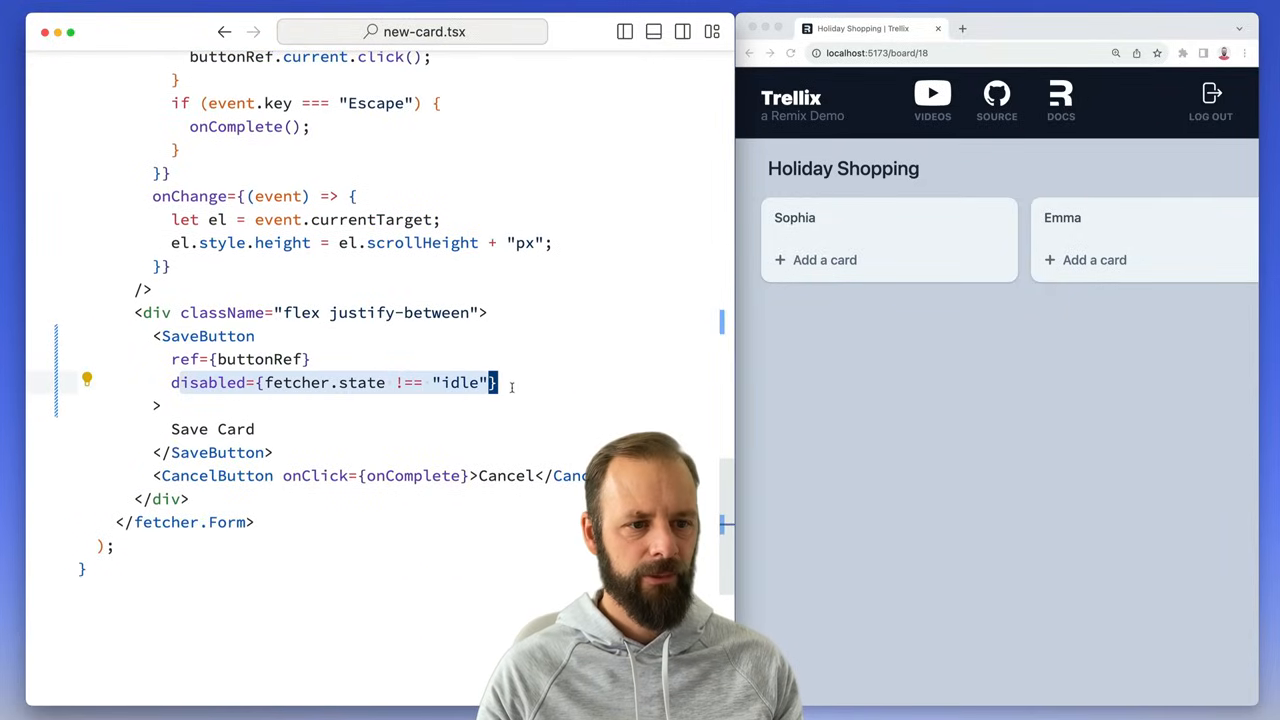
pyautogui.moveTo(296, 382)
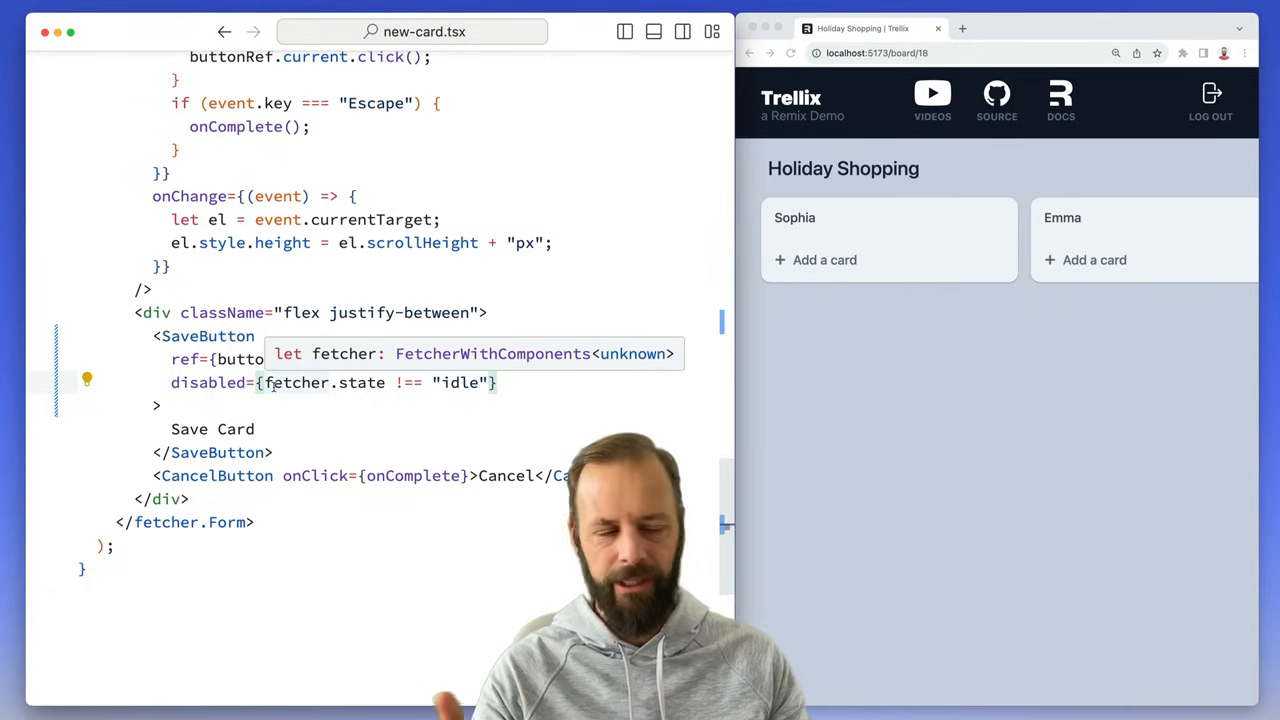
pyautogui.scroll(3)
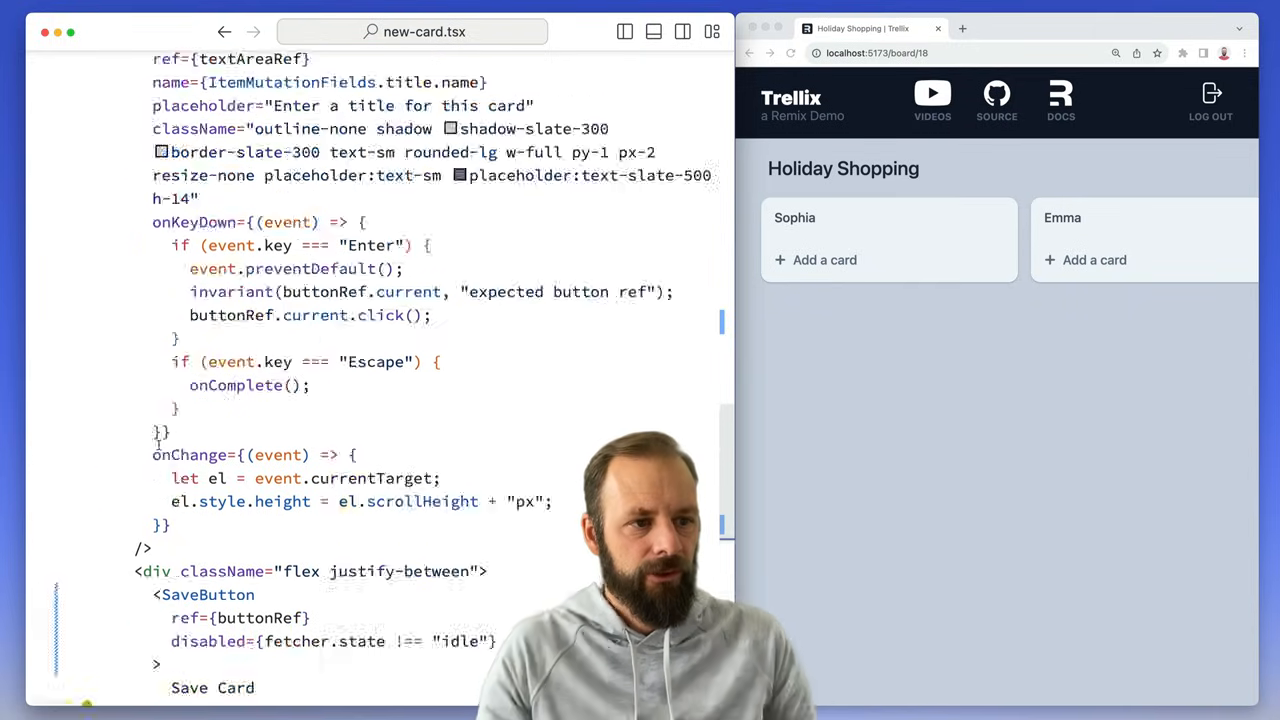
pyautogui.scroll(3)
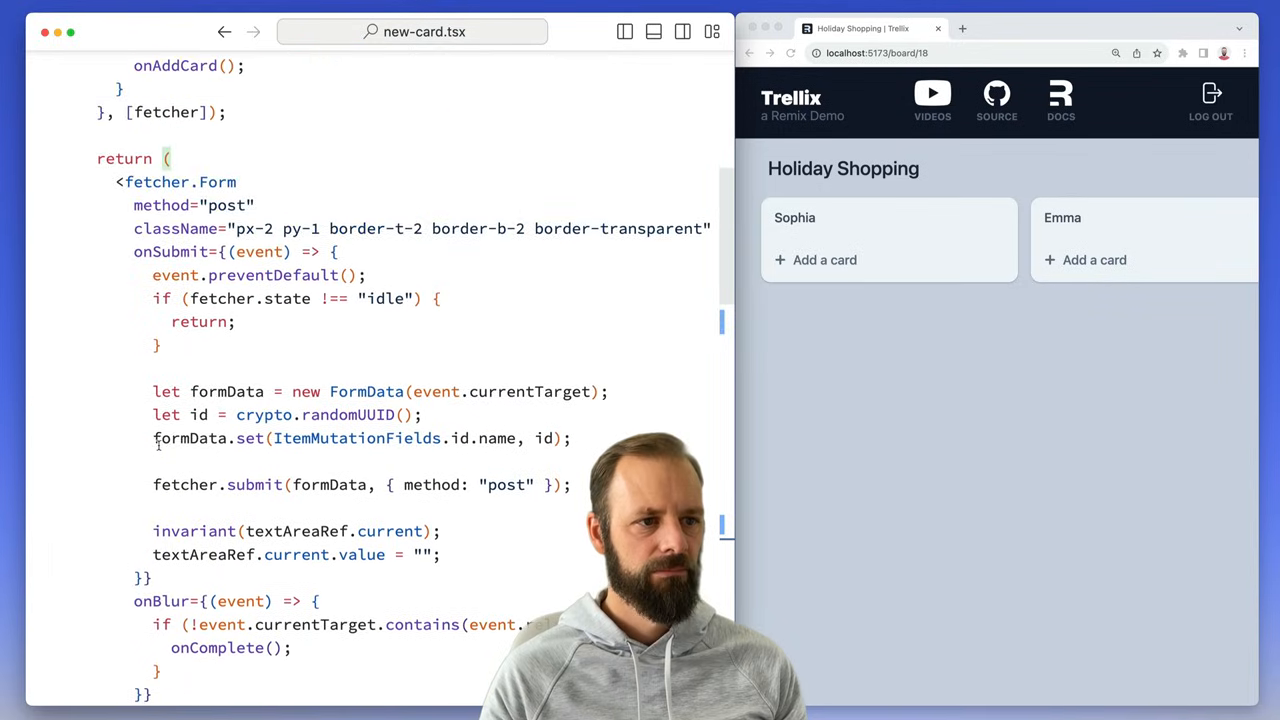
pyautogui.scroll(3)
pyautogui.write('B')
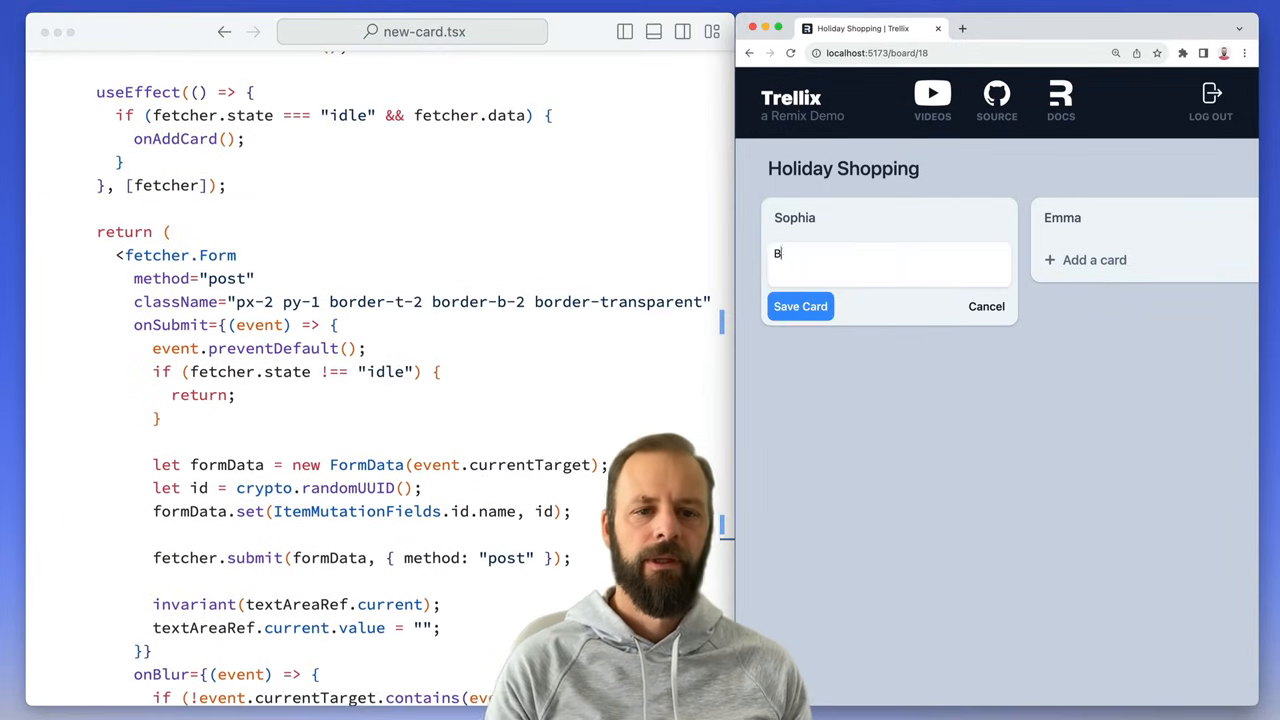
# Step: Add the cards Baby doll, Eh..., not great and a bit bouncy, then begin 'I can do stuff pre'
pyautogui.write('b')
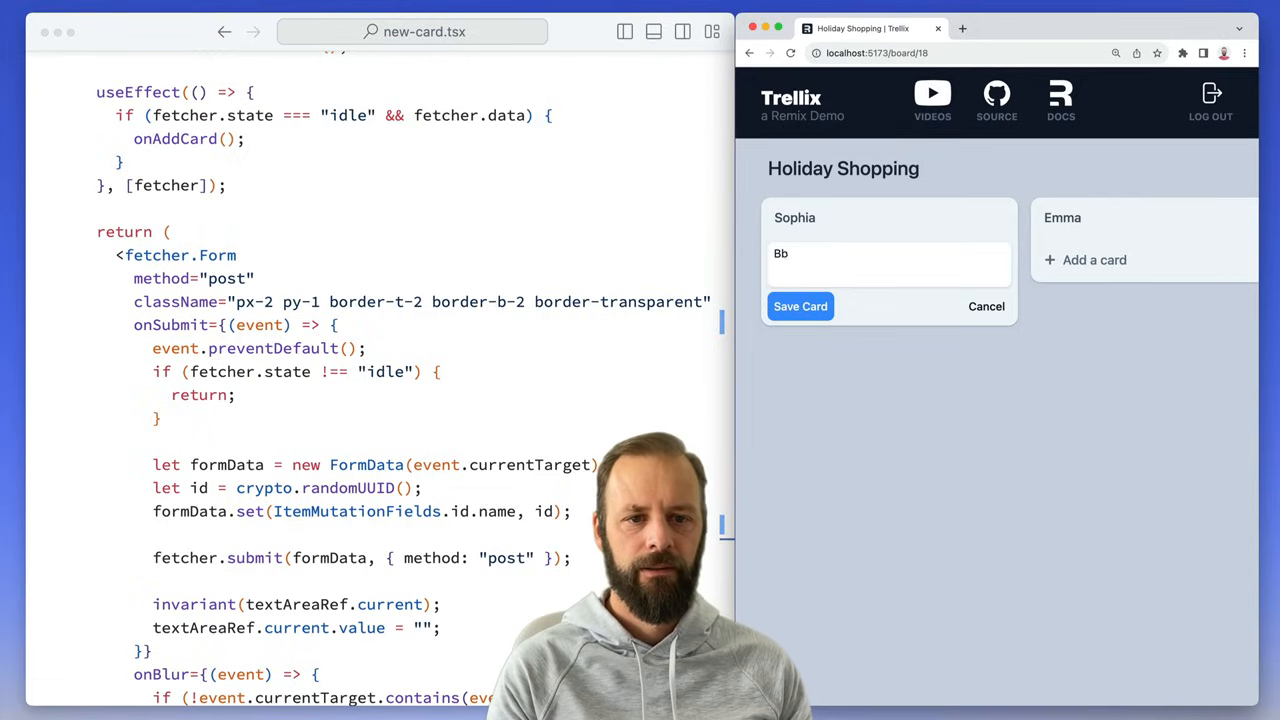
pyautogui.write('aby doll')
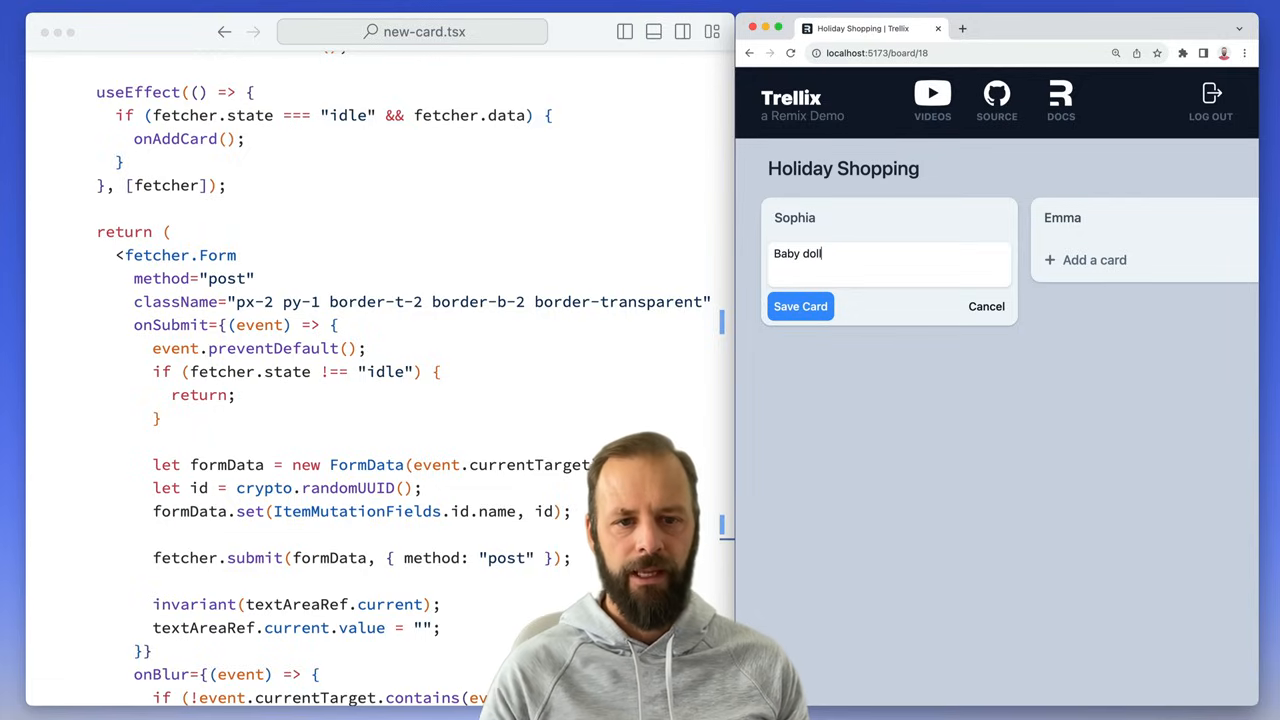
pyautogui.click(800, 306)
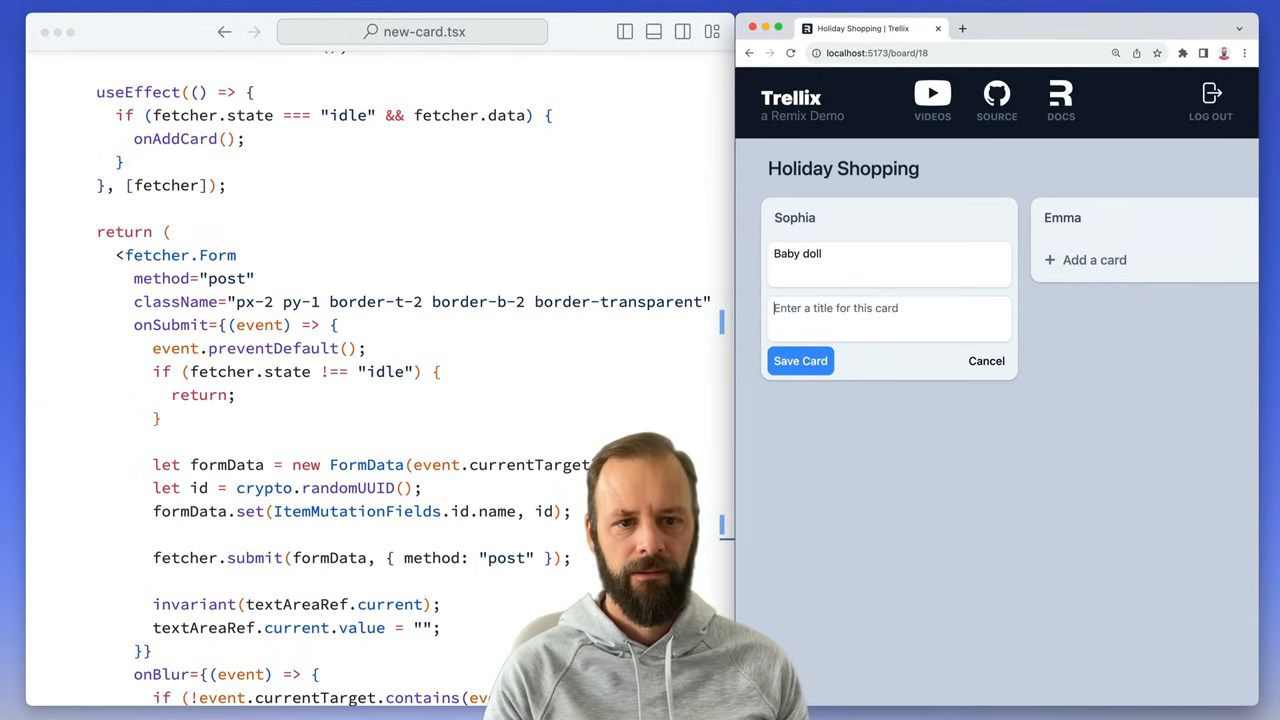
pyautogui.write('E')
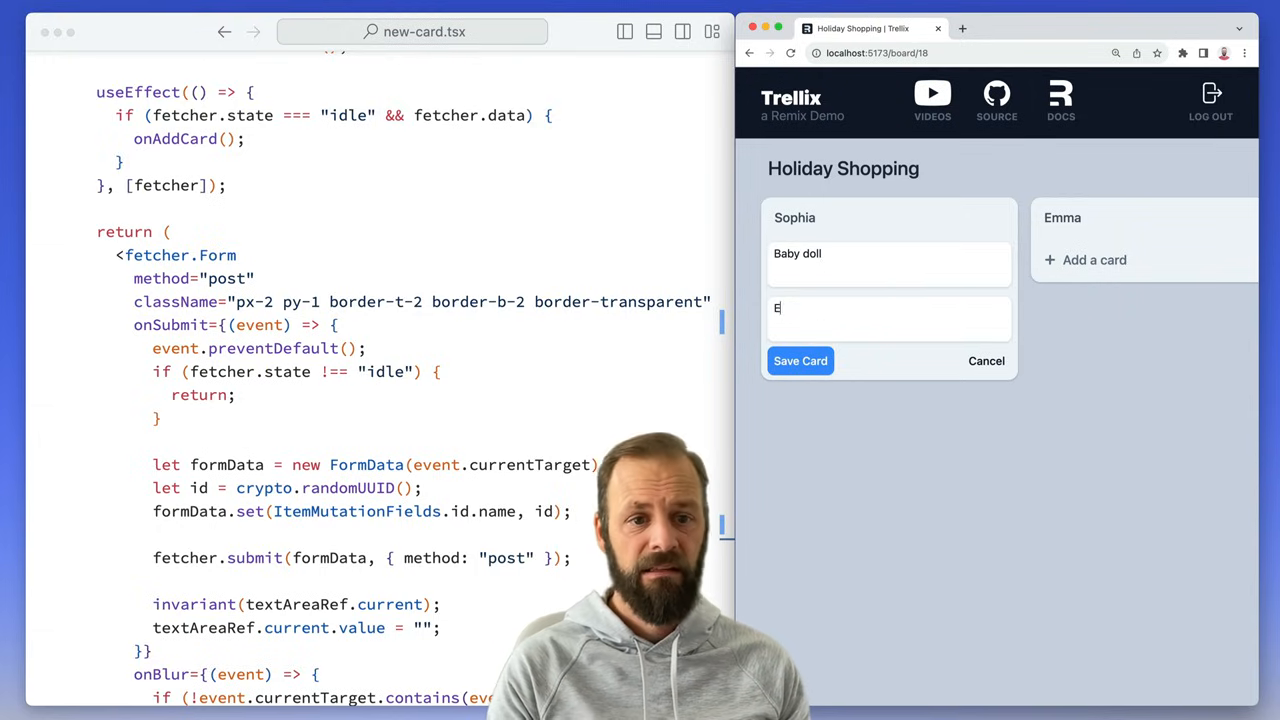
pyautogui.write('h...')
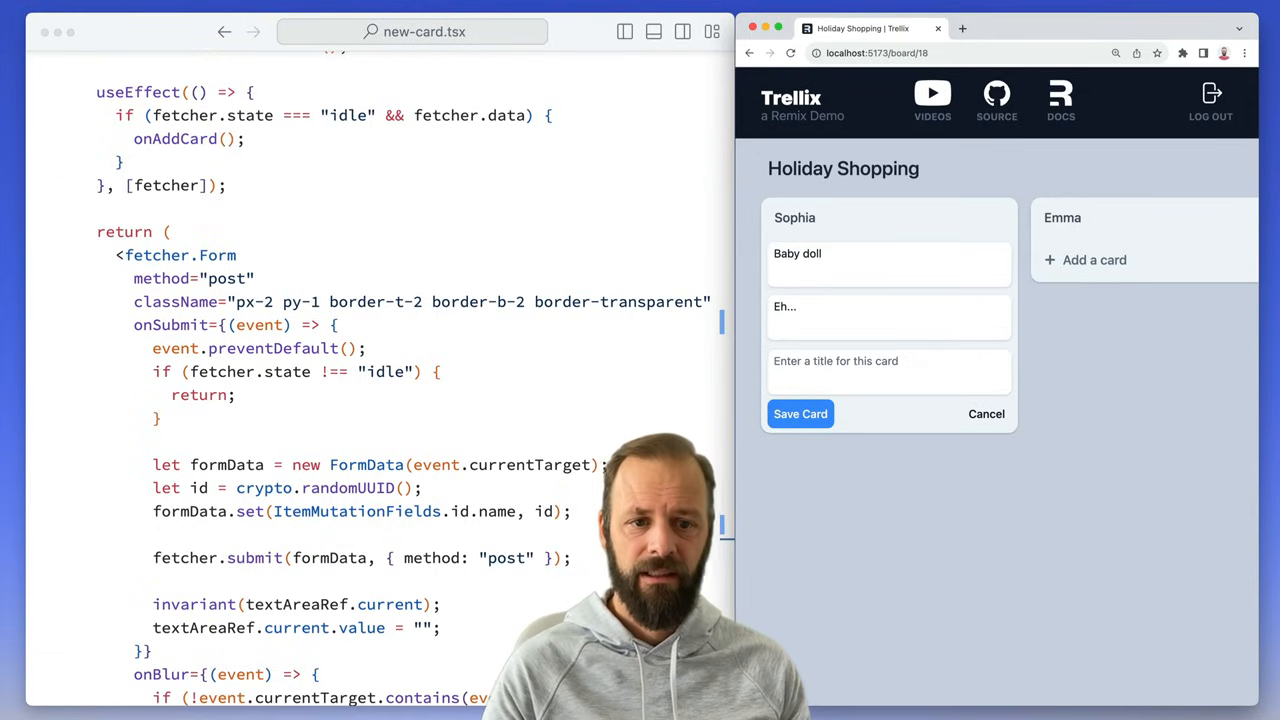
pyautogui.write('not great')
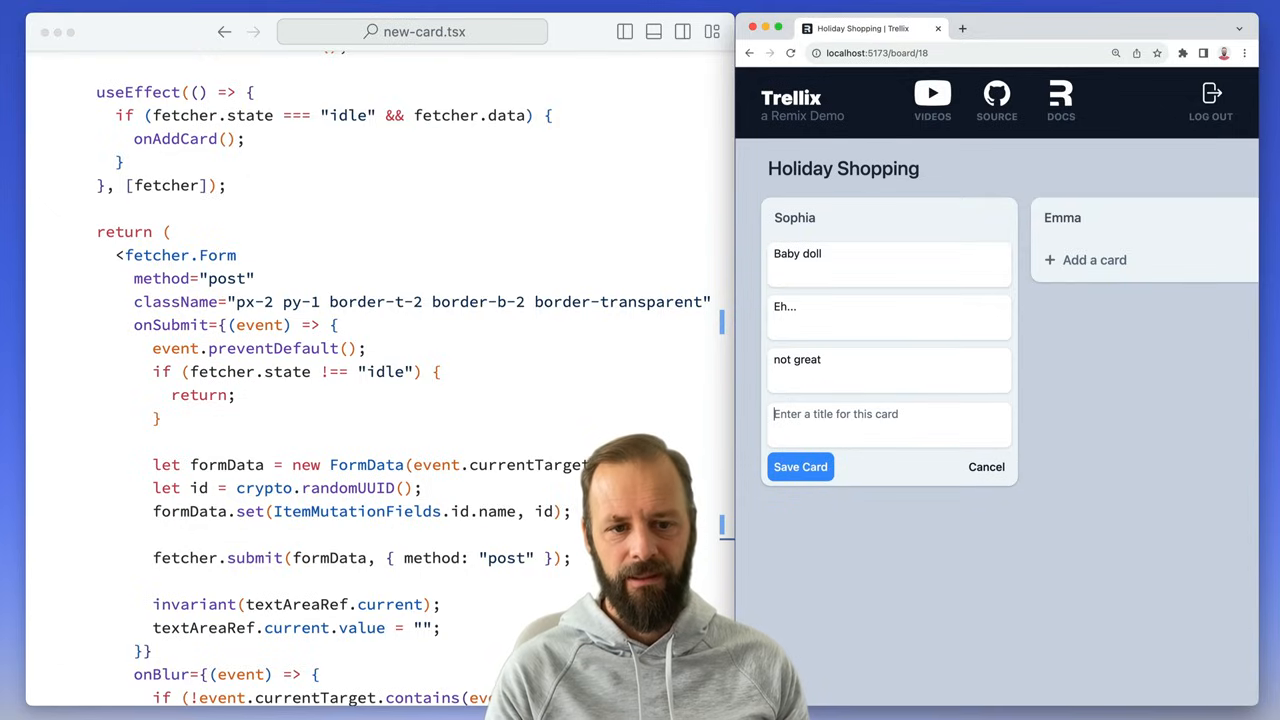
pyautogui.write('a bit bouncy')
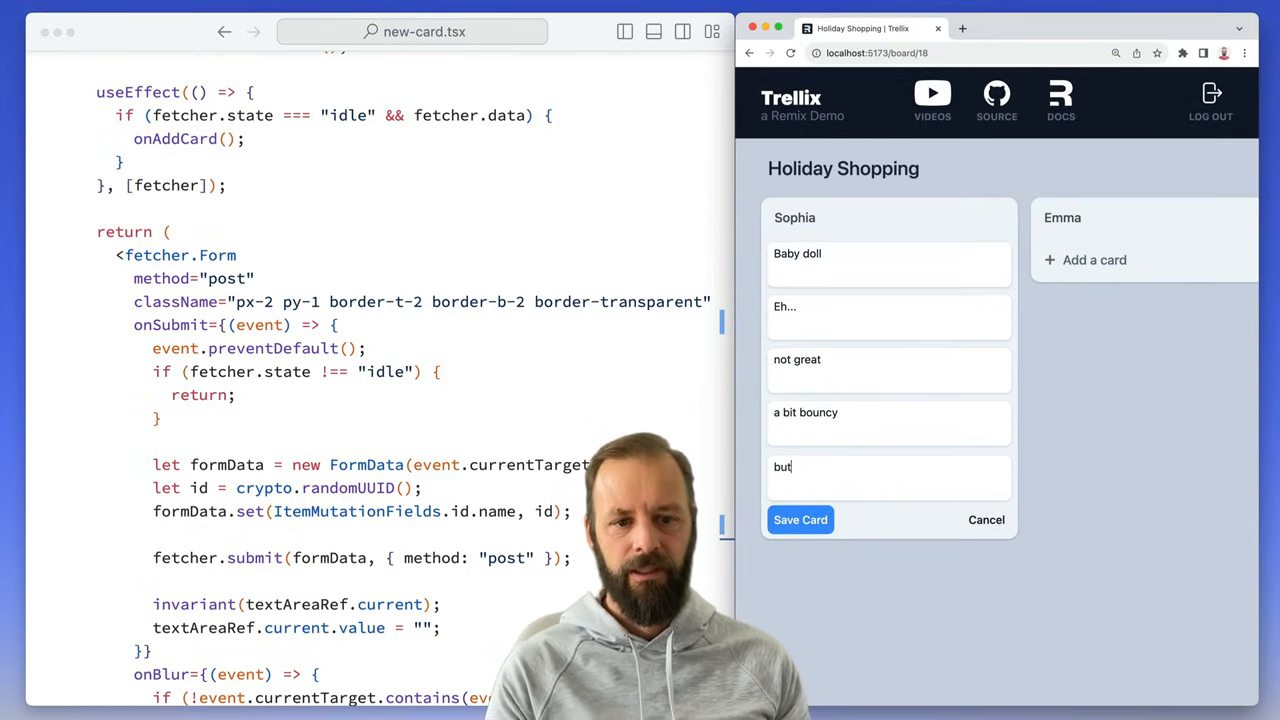
pyautogui.write('I can do stuff pre')
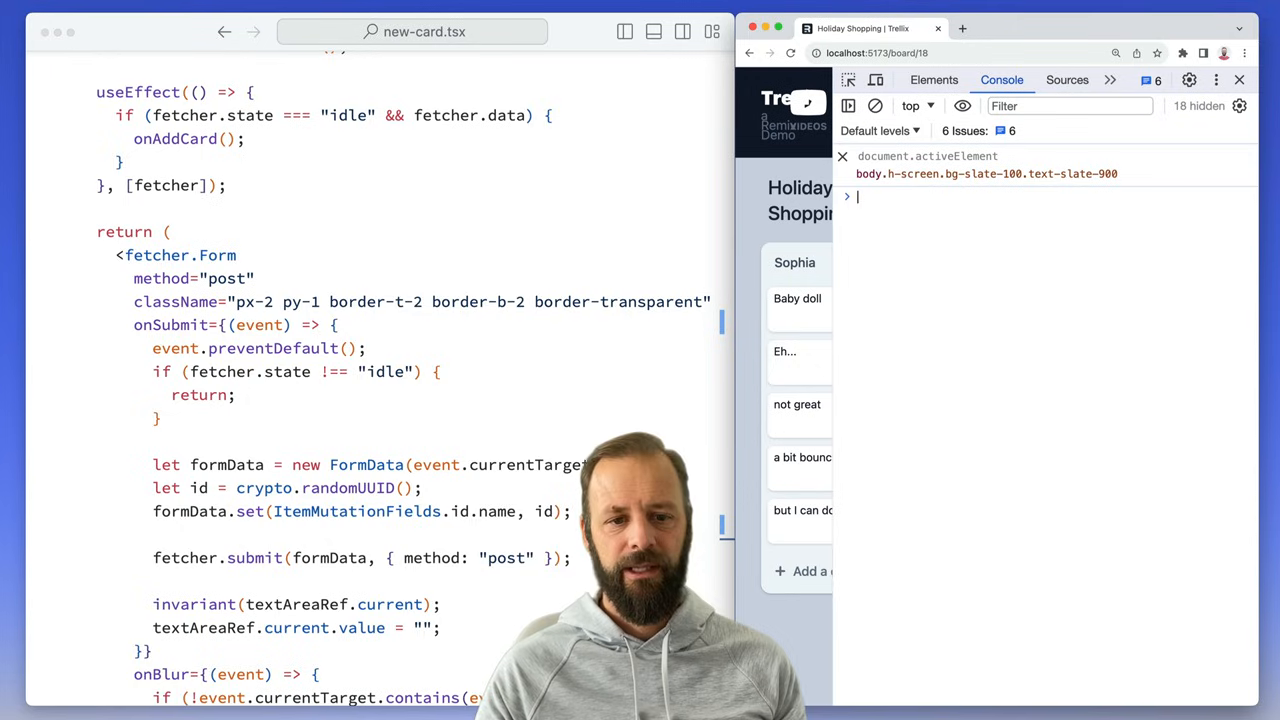
# Step: Switch DevTools to the Network panel via the >> overflow and show the throttling presets
pyautogui.click(1110, 80)
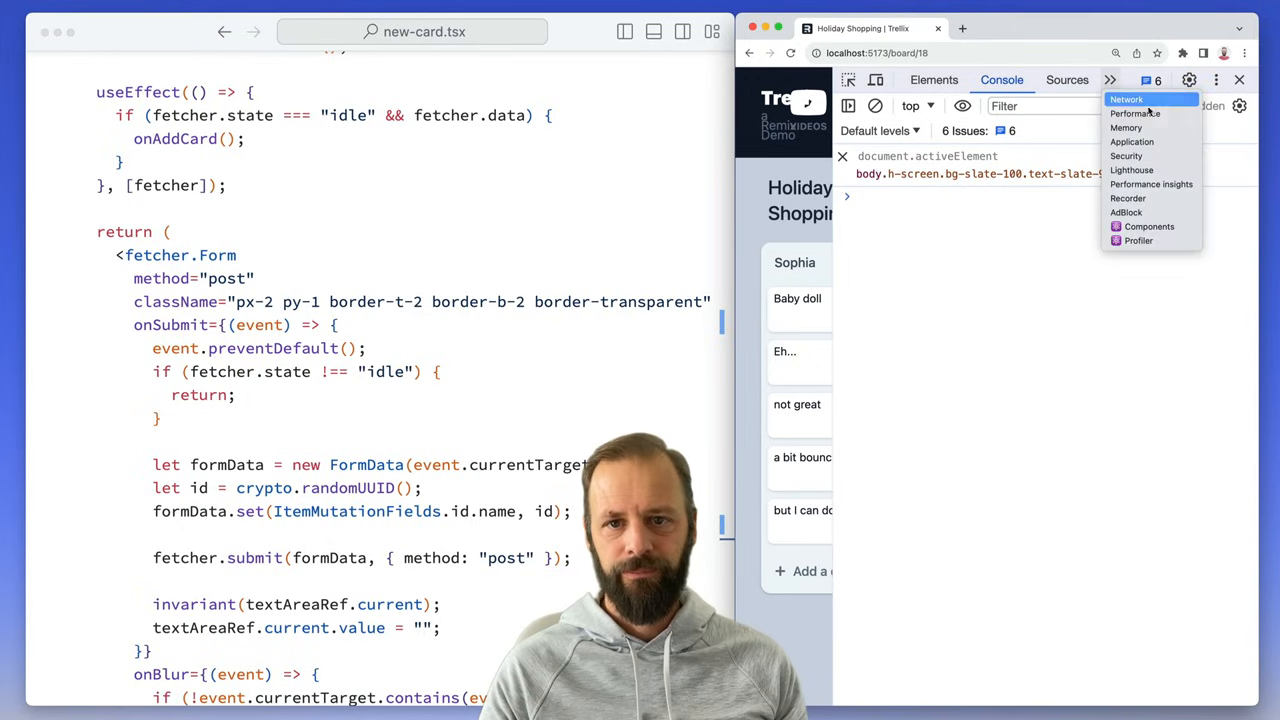
pyautogui.click(1126, 100)
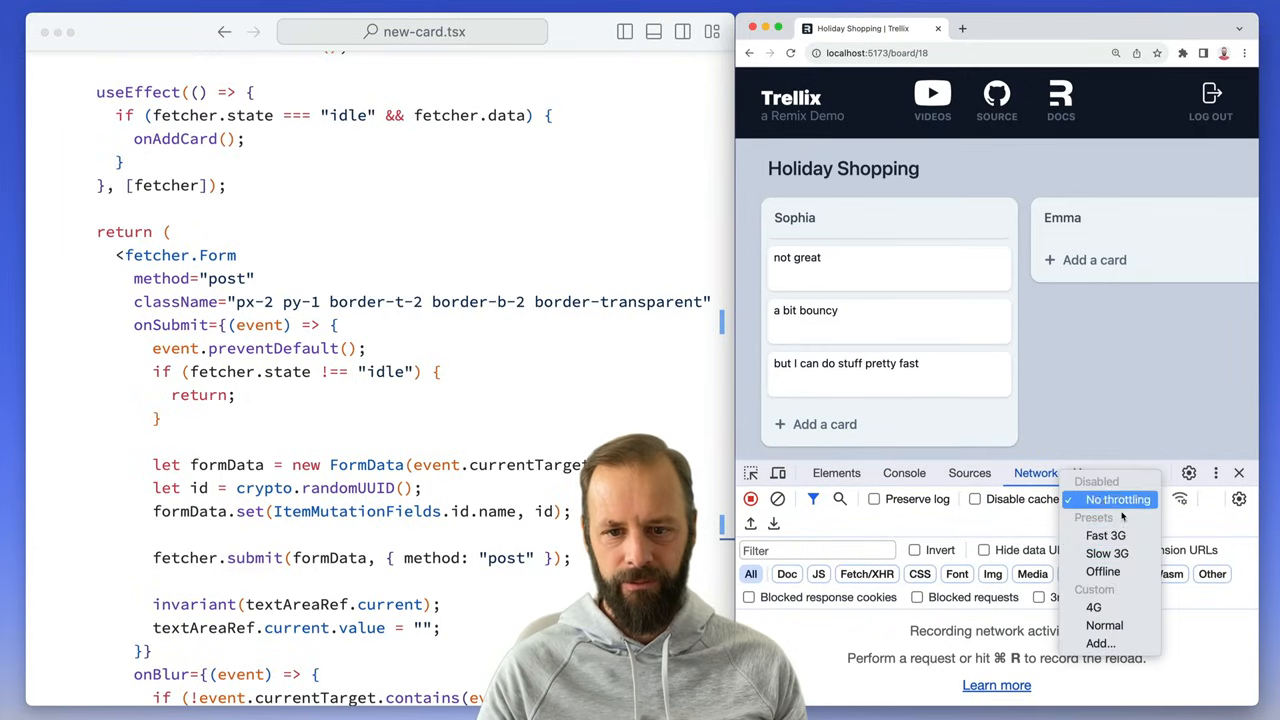
# Step: Throttle the network to Fast 3G and add the card Hello to Sophia's list
pyautogui.click(1104, 536)
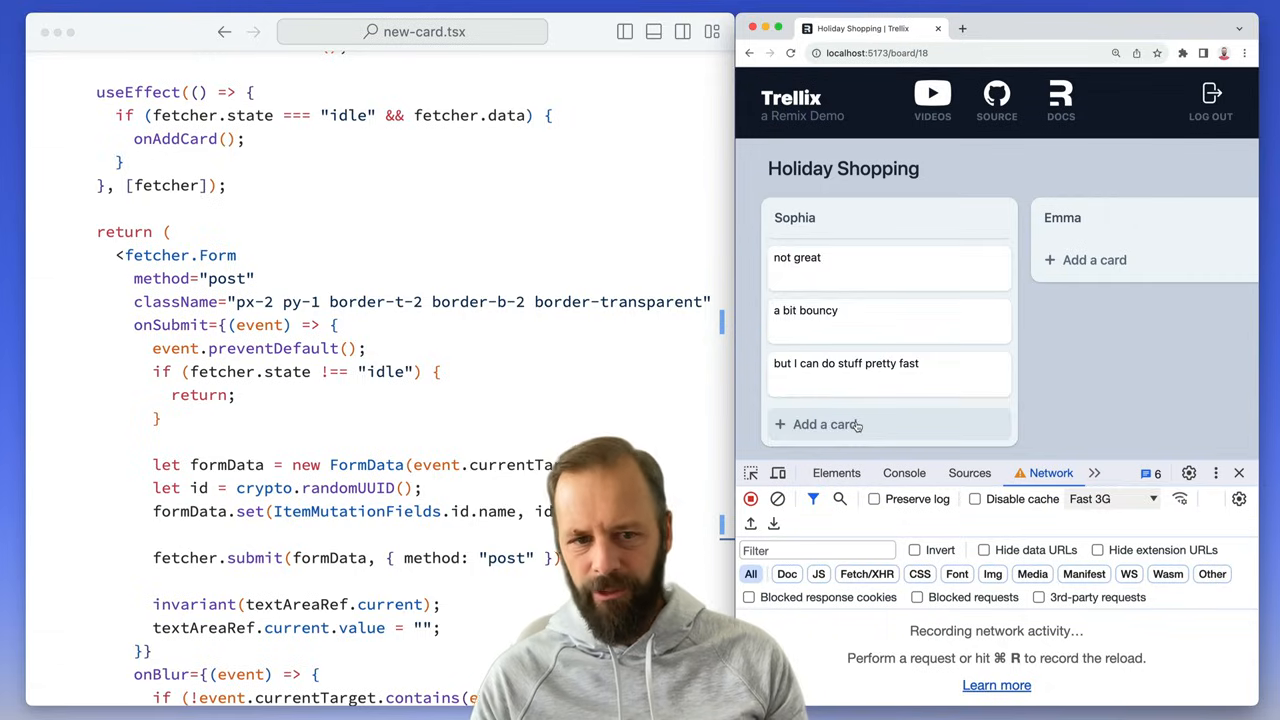
pyautogui.click(828, 424)
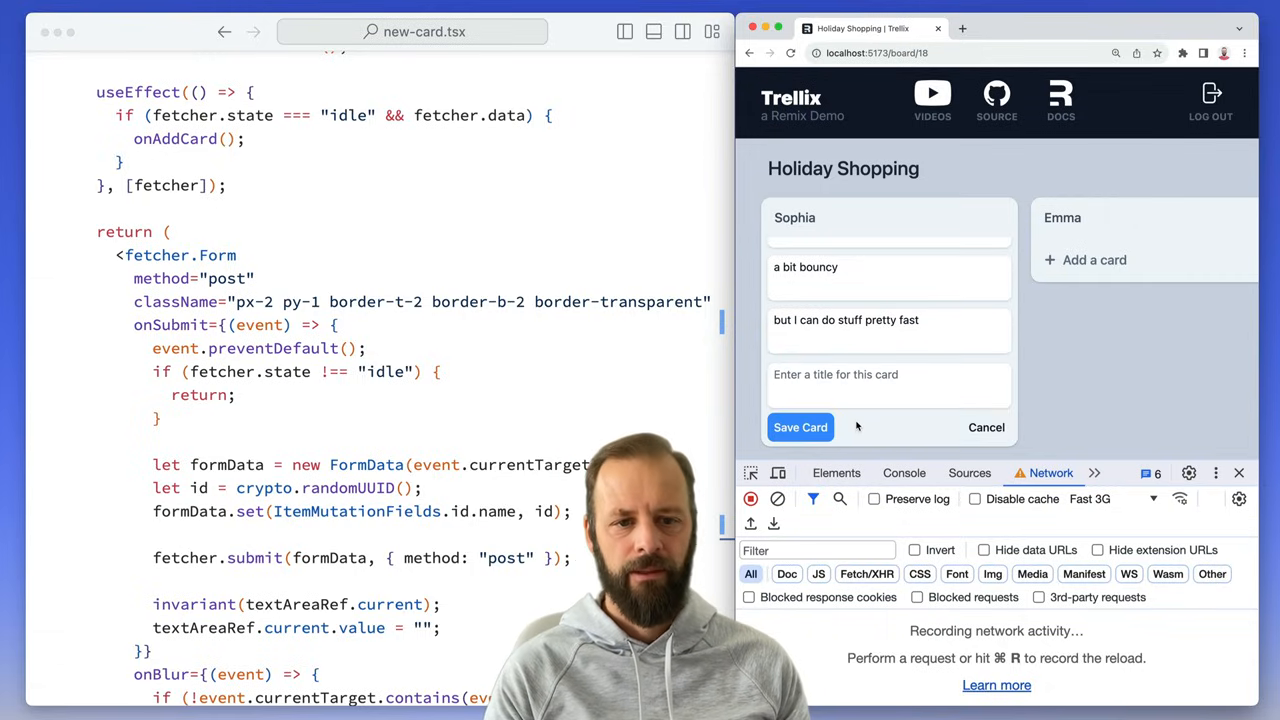
pyautogui.click(800, 428)
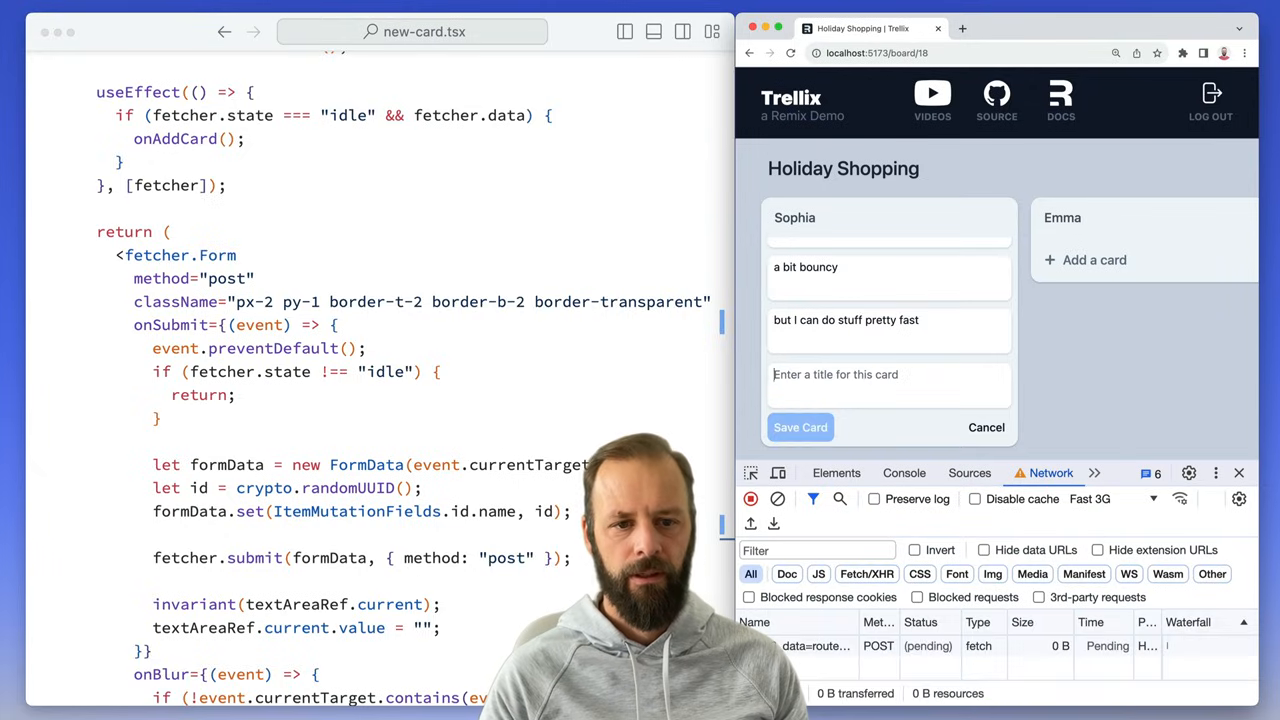
# Step: Add the cards really gross, gross, its done and add a card in quick succession
pyautogui.click(800, 428)
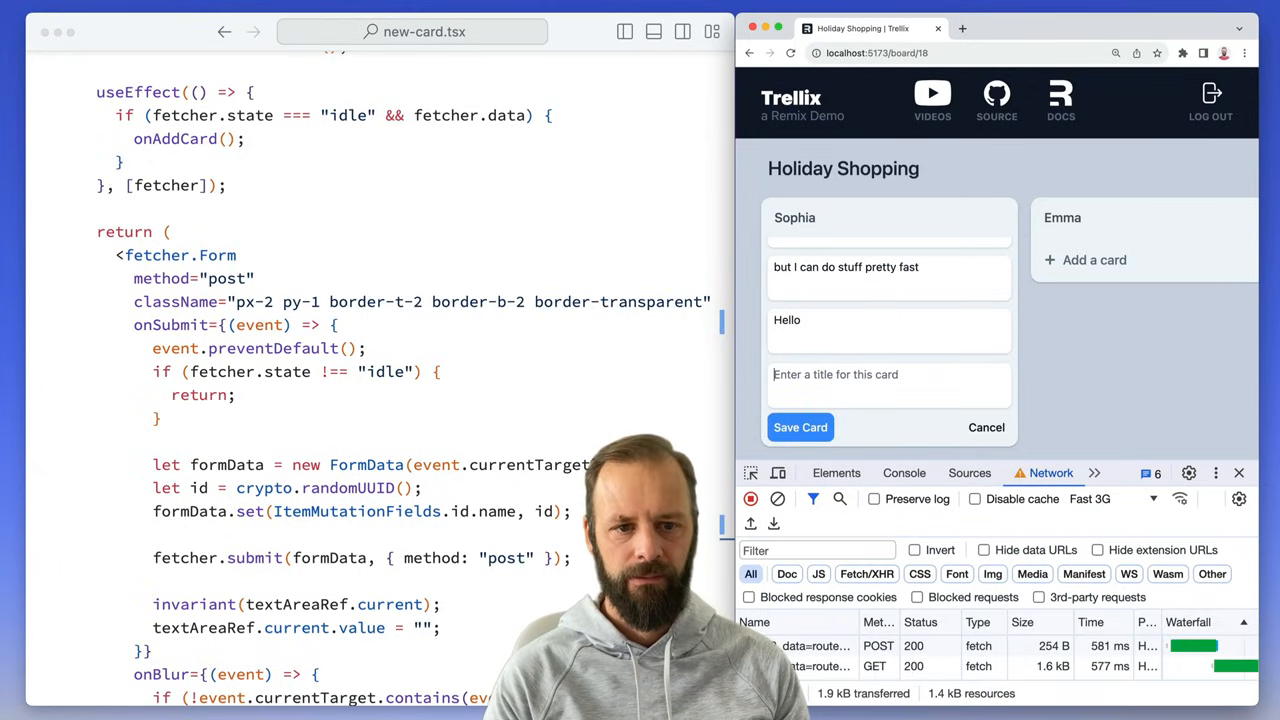
pyautogui.write('real')
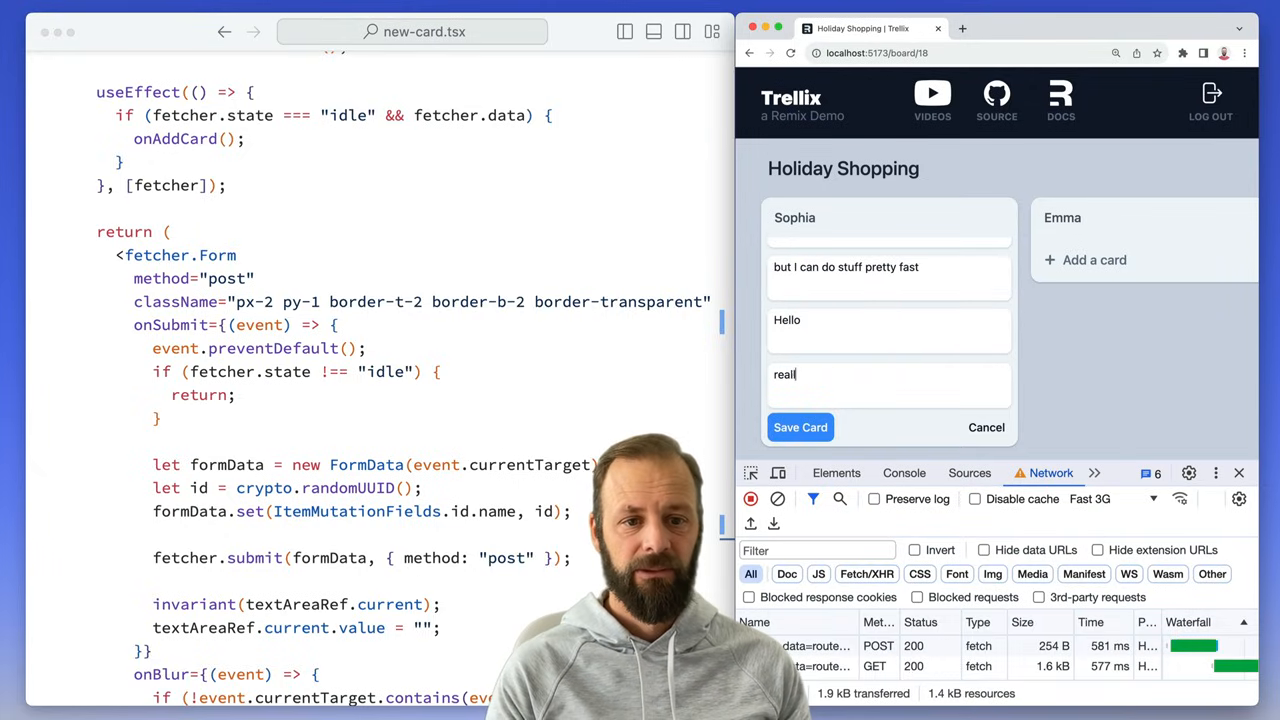
pyautogui.write('ly gross')
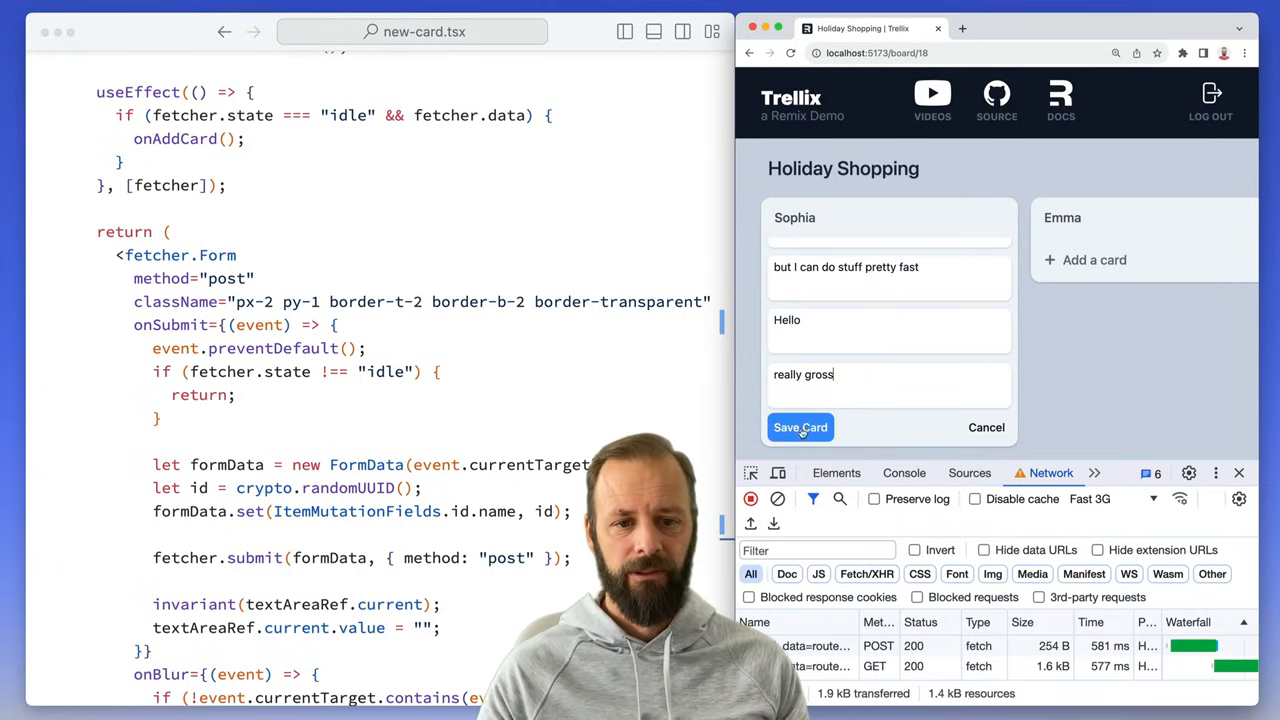
pyautogui.click(800, 428)
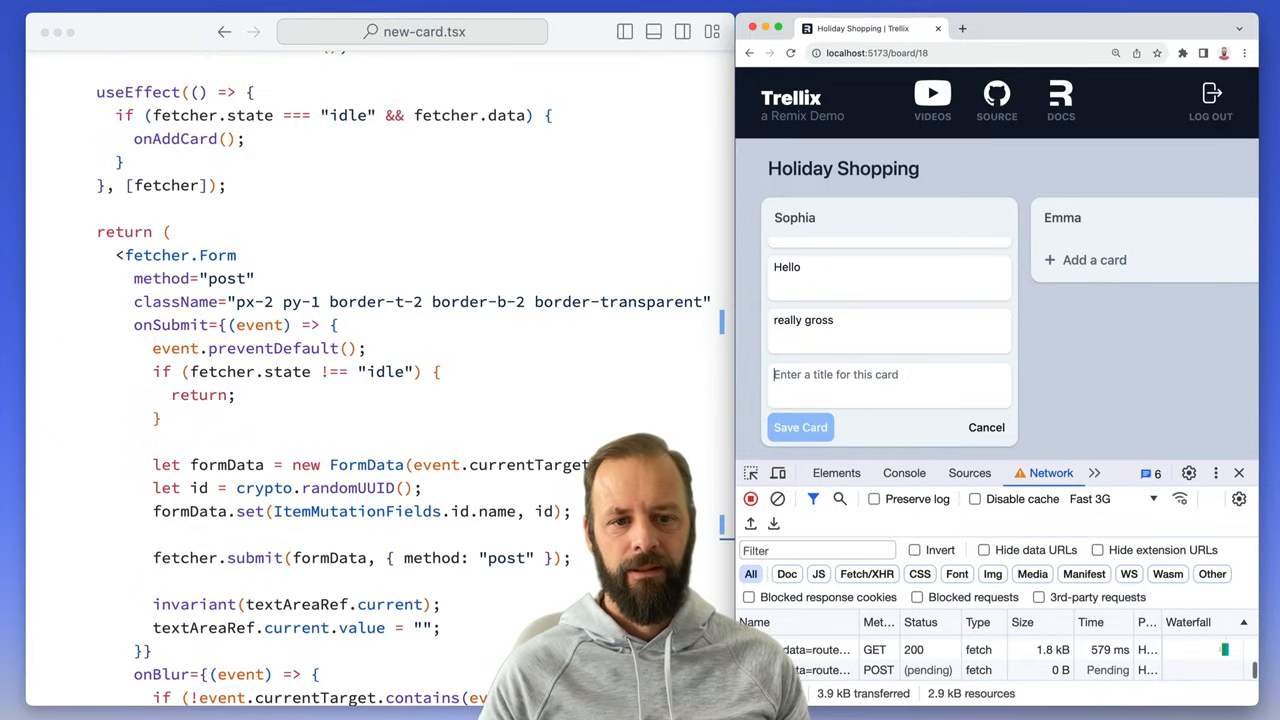
pyautogui.click(800, 428)
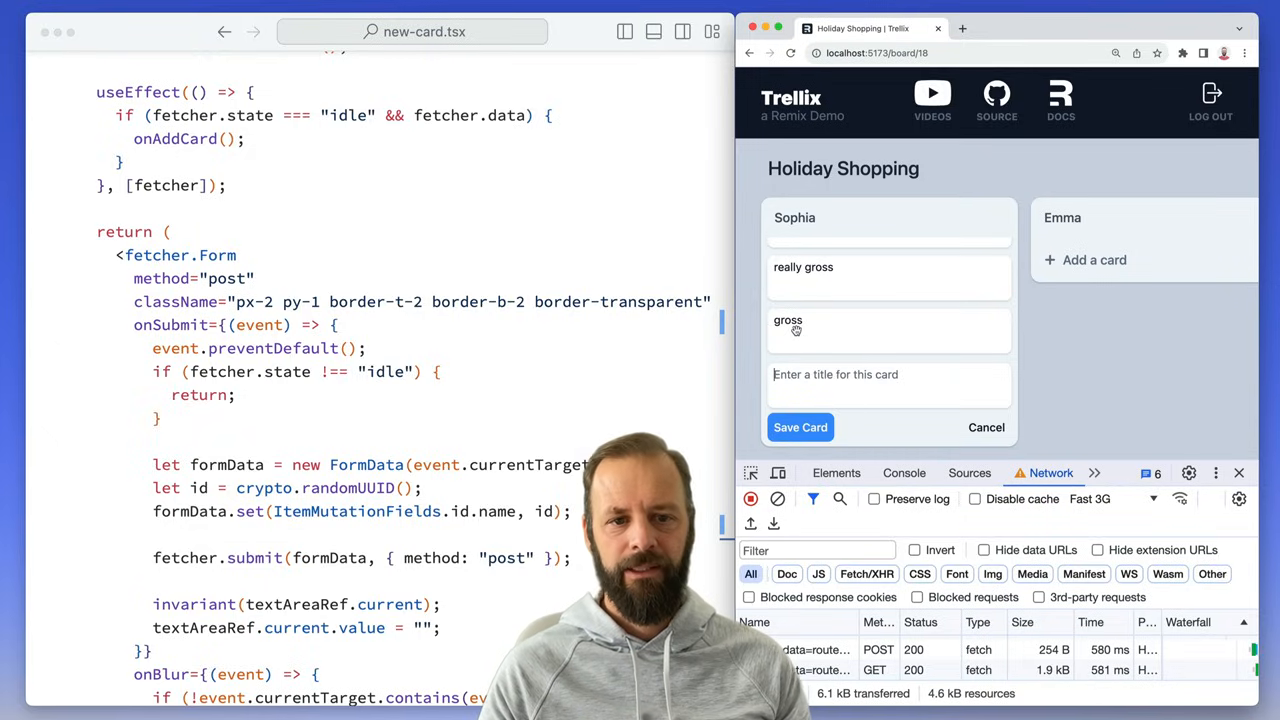
pyautogui.write('its done')
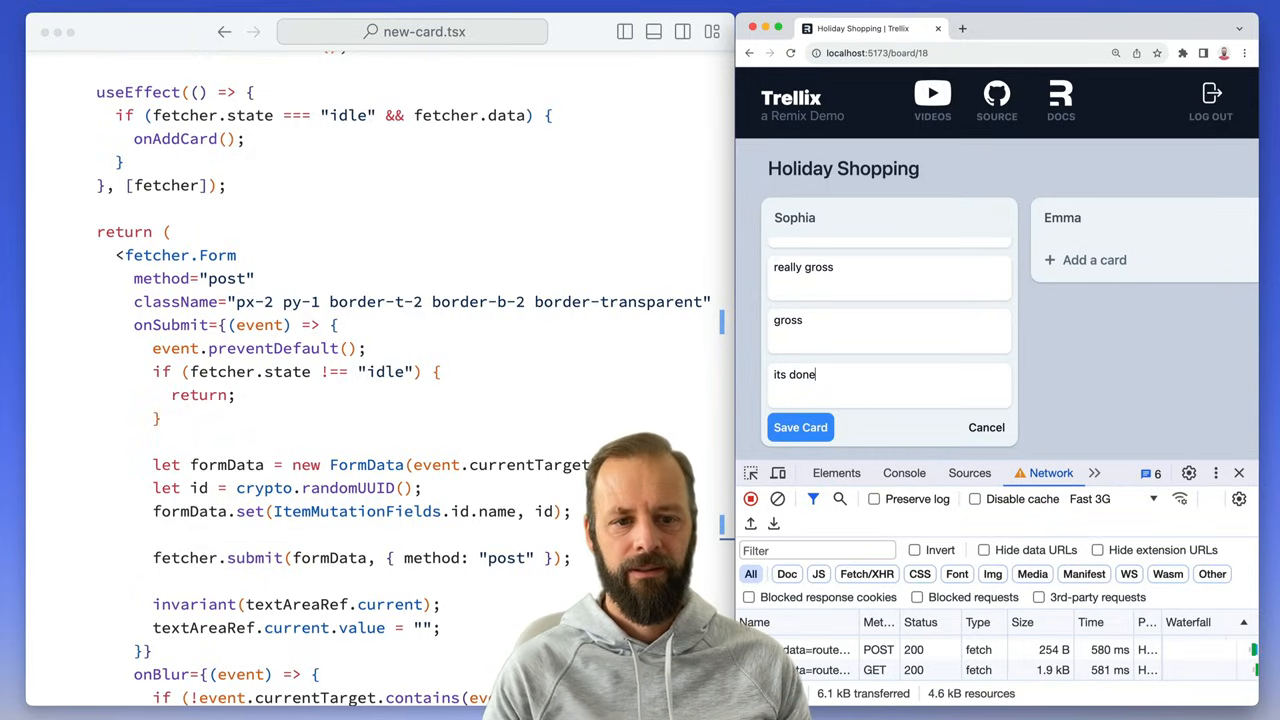
pyautogui.click(800, 428)
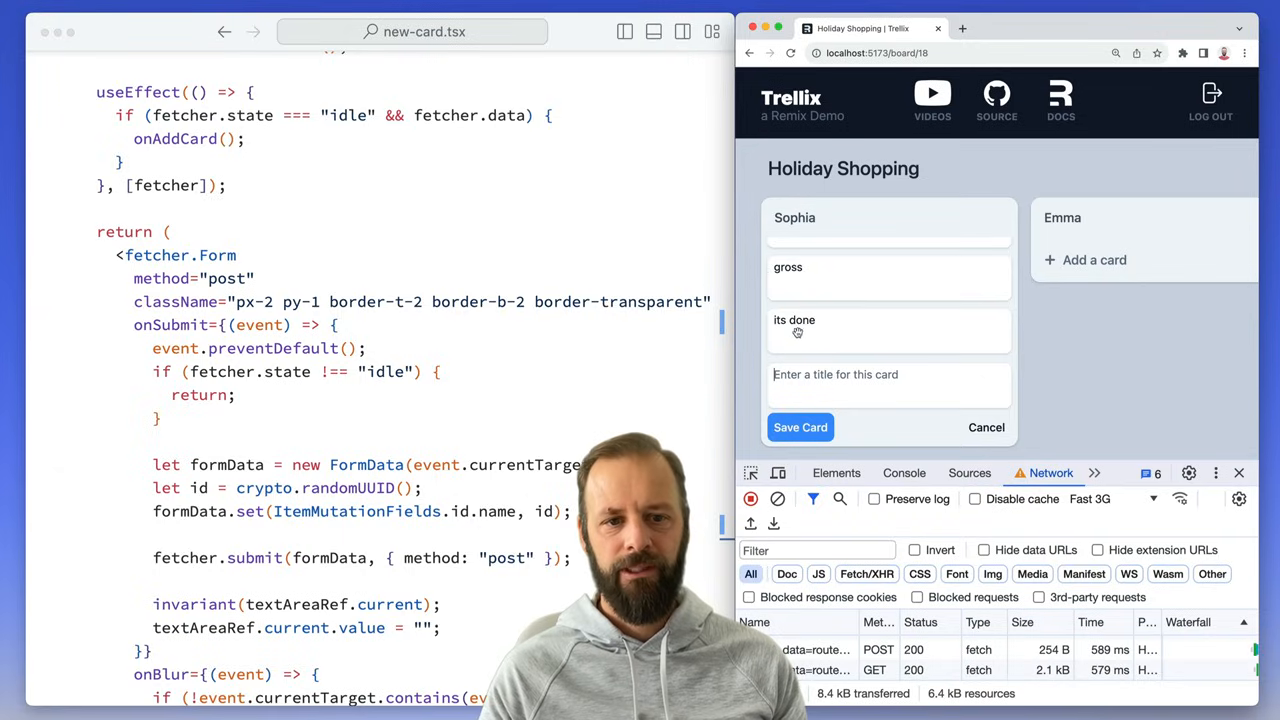
pyautogui.click(800, 428)
pyautogui.write('add a card')
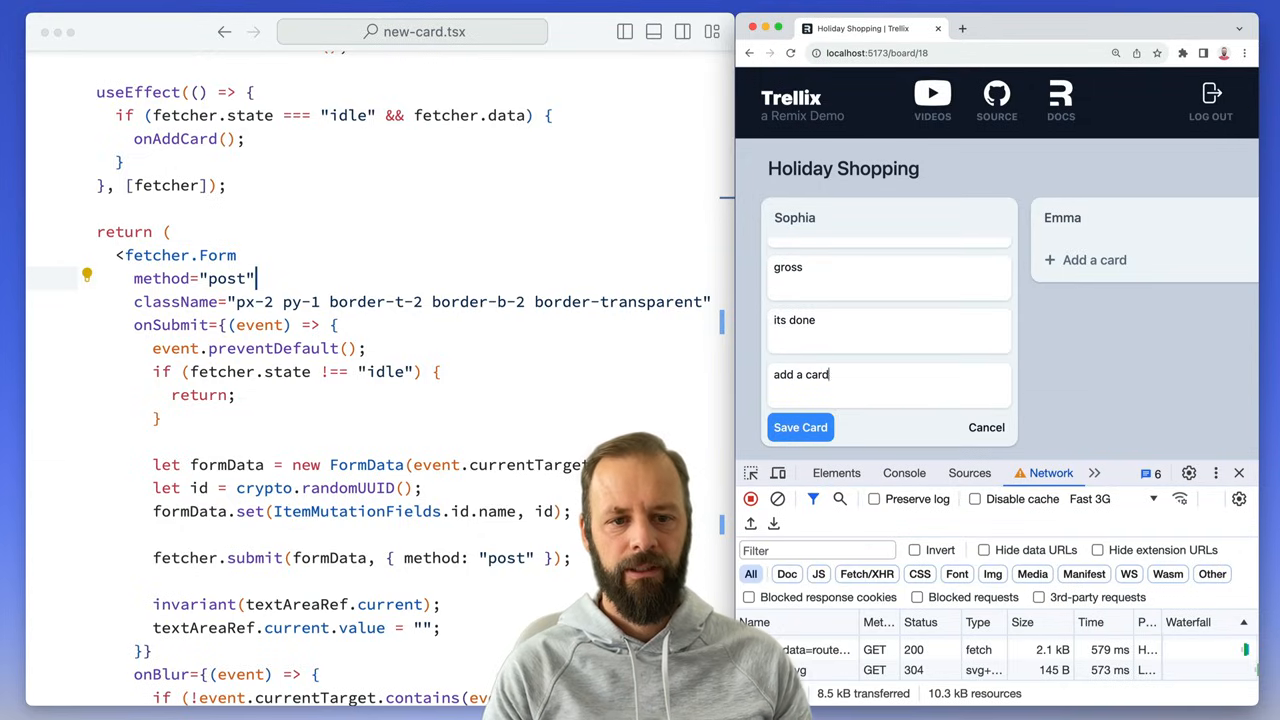
pyautogui.click(800, 428)
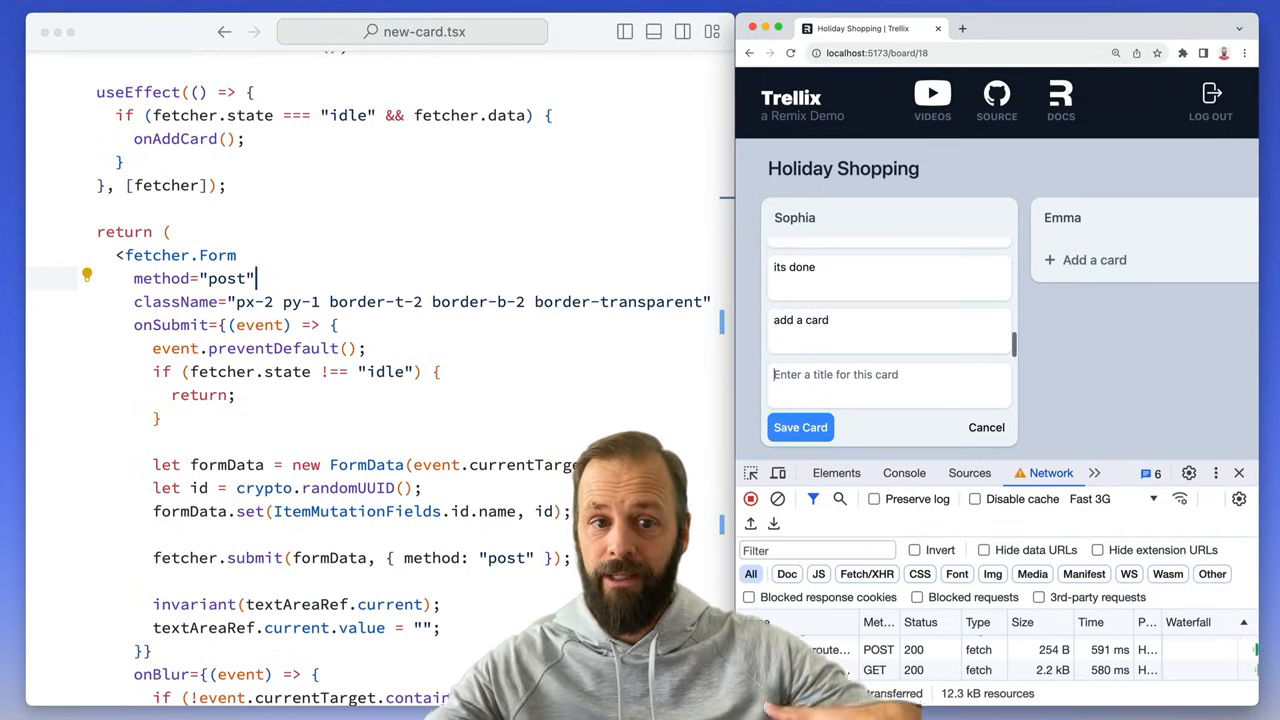
pyautogui.click(800, 428)
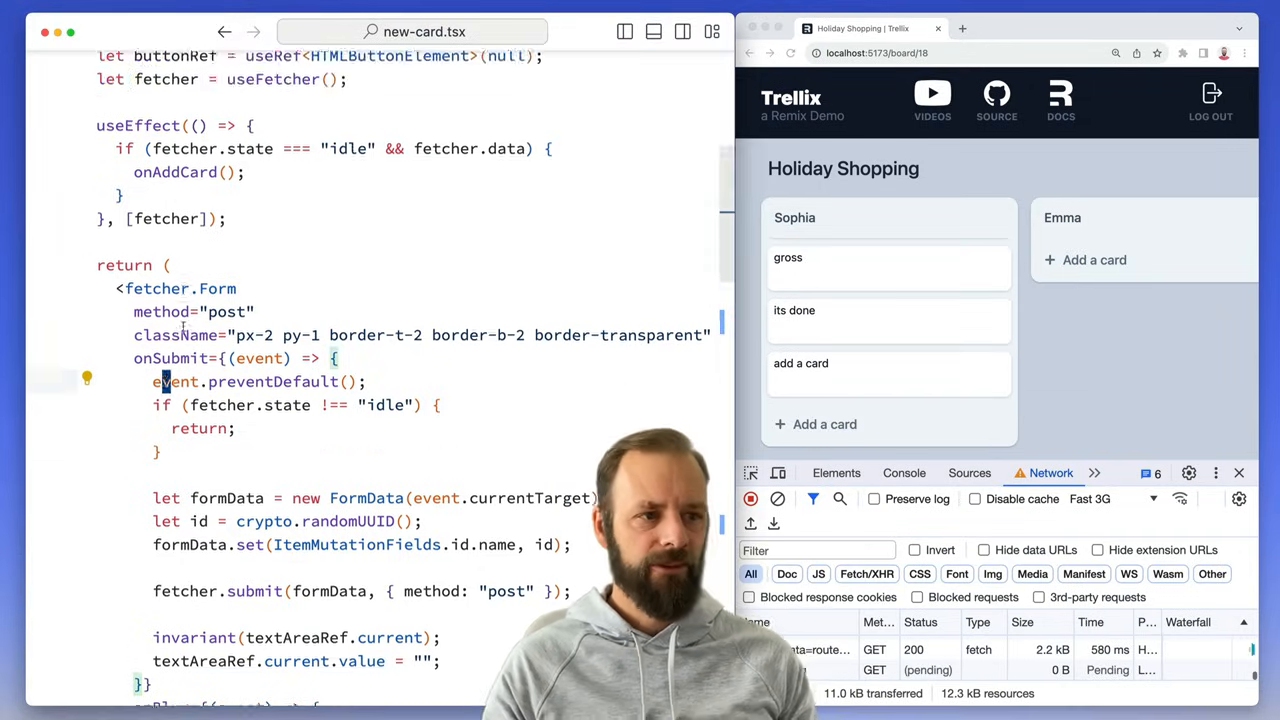
pyautogui.scroll(3)
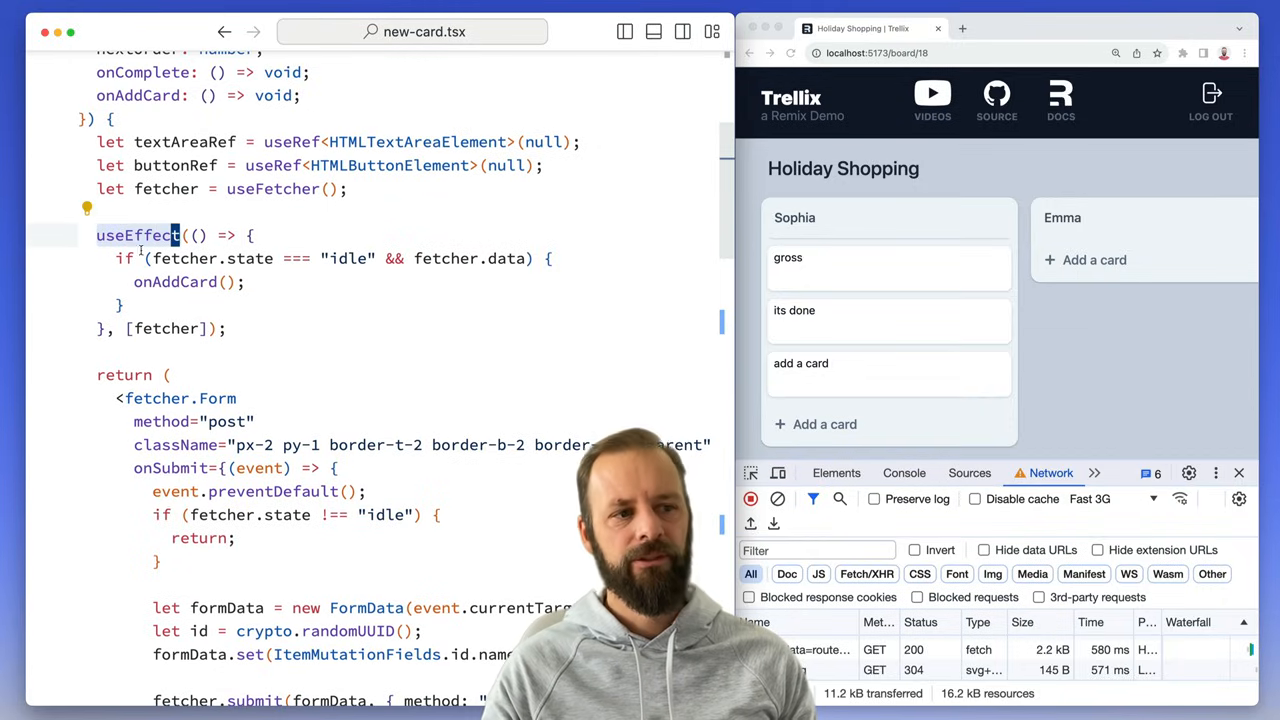
pyautogui.moveTo(400, 258)
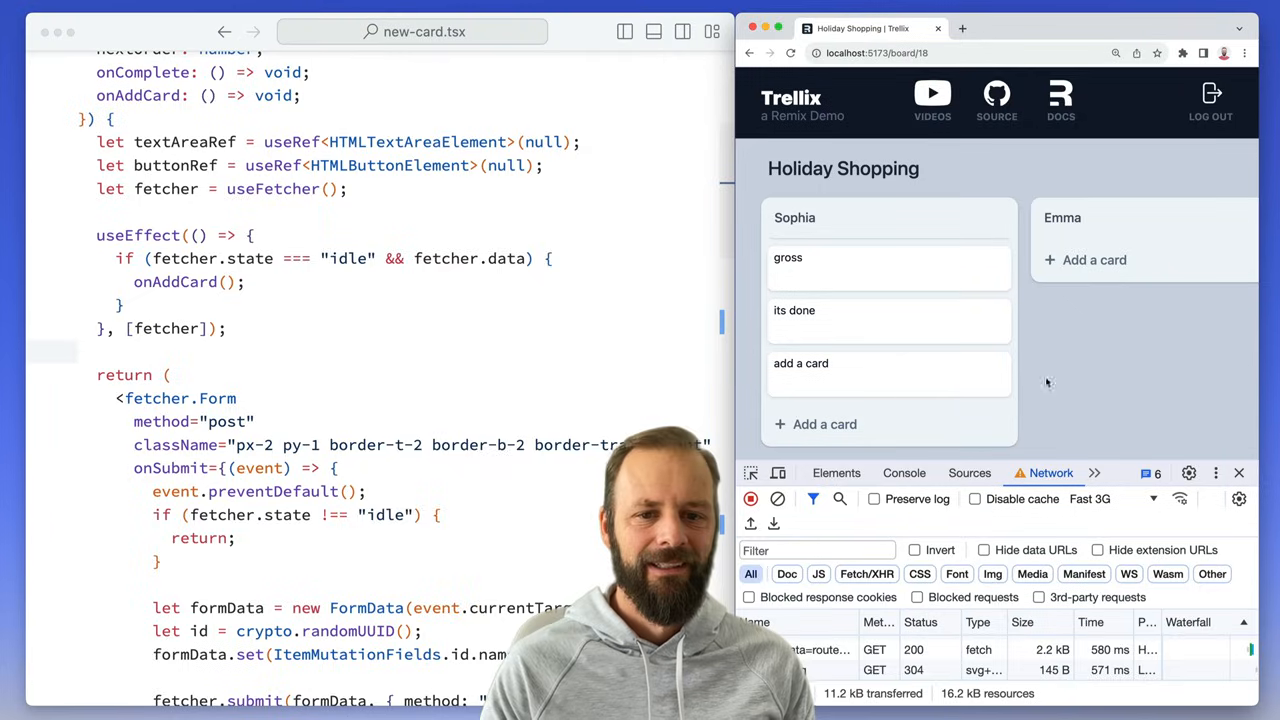
# Step: Add the cards I can't do, do stuff and quickly to Sophia's list, then close the form
pyautogui.click(824, 424)
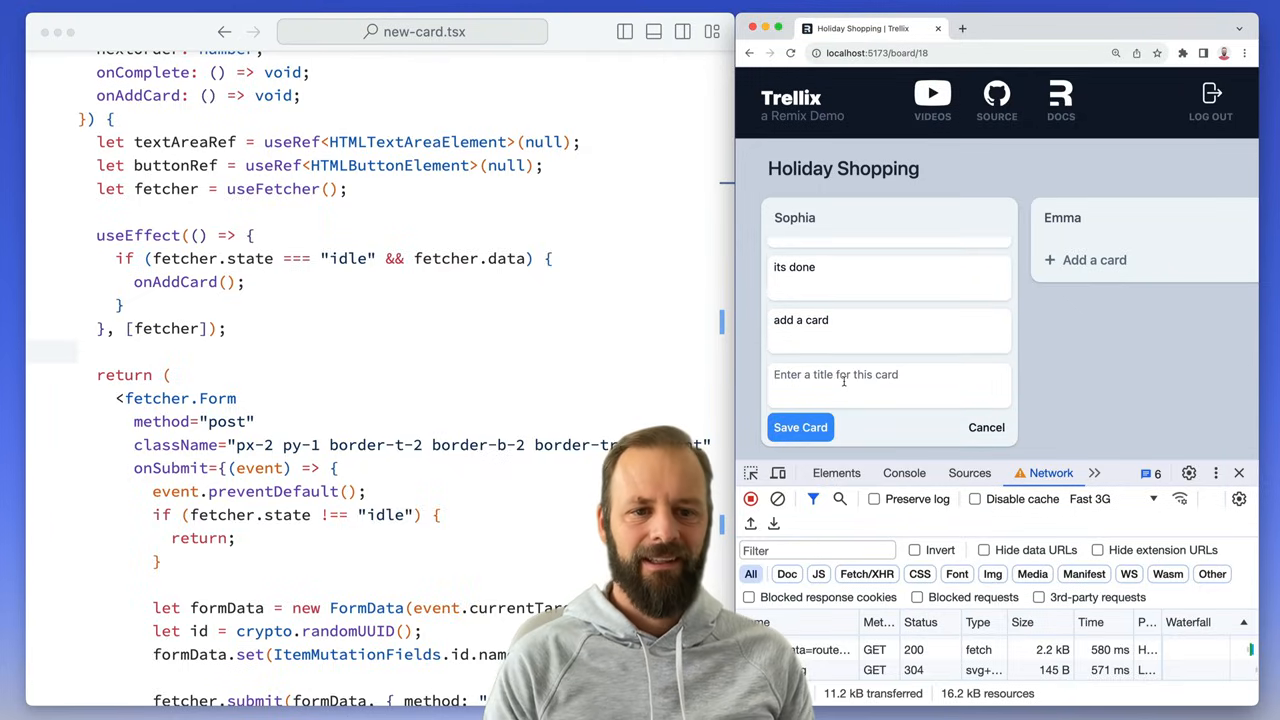
pyautogui.write("I can'")
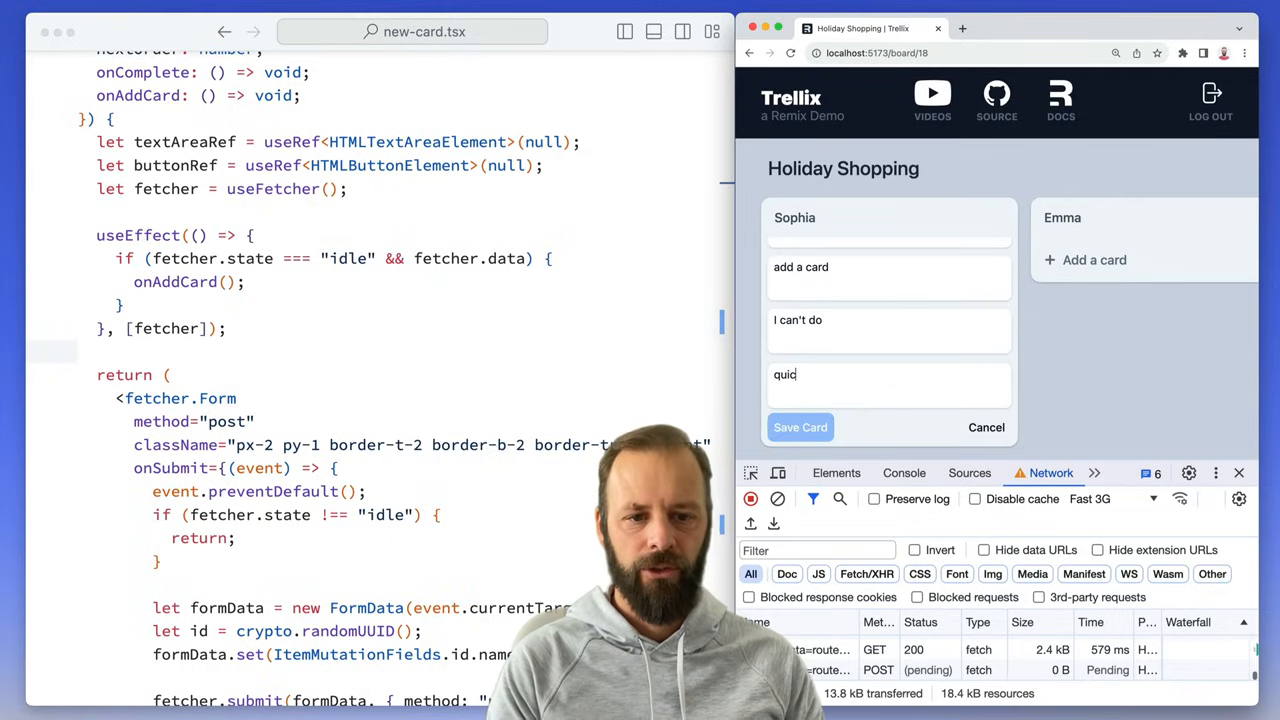
pyautogui.click(800, 428)
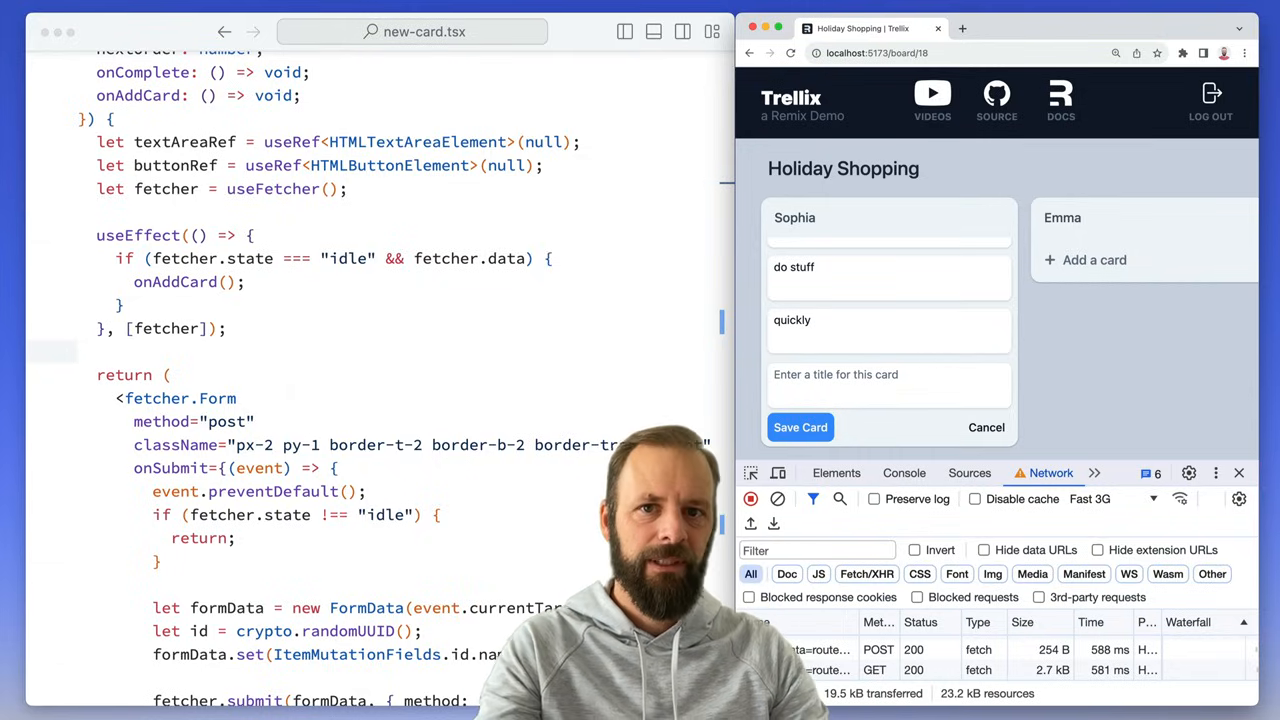
pyautogui.click(800, 428)
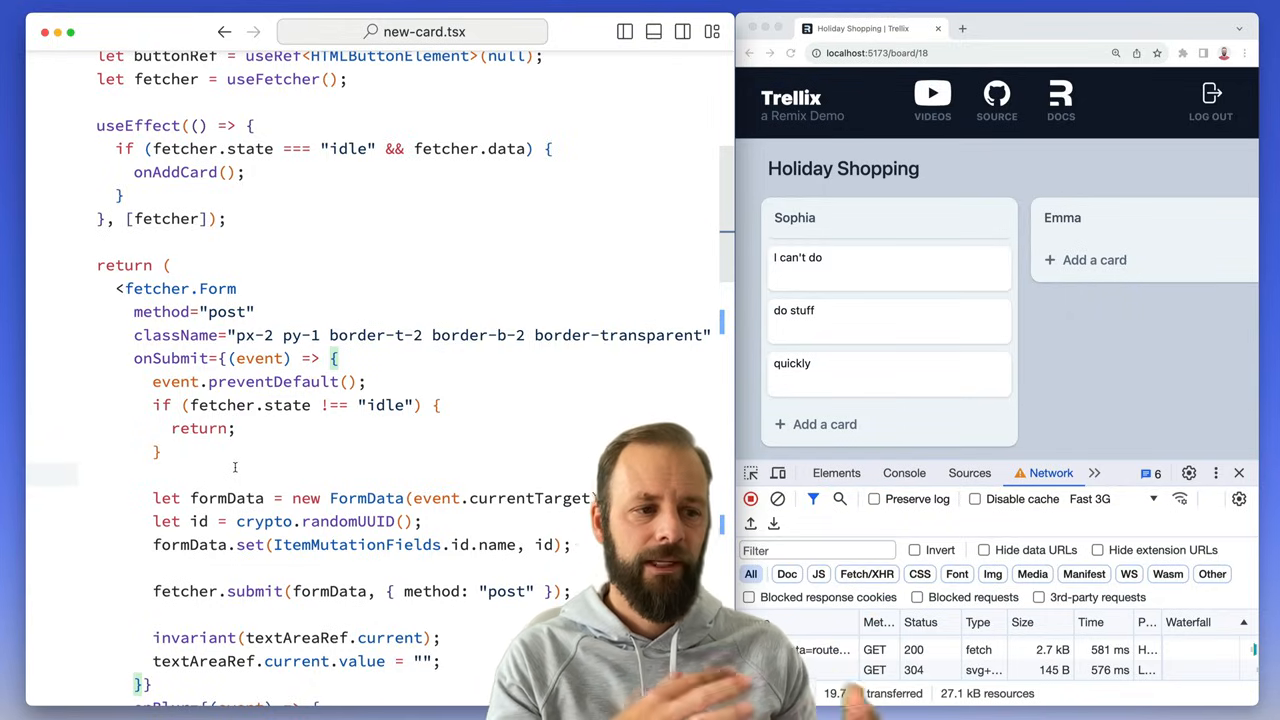
# Step: Scroll new-card.tsx around the useSubmit hook, the commented fetcher effect and the plain Form
pyautogui.scroll(3)
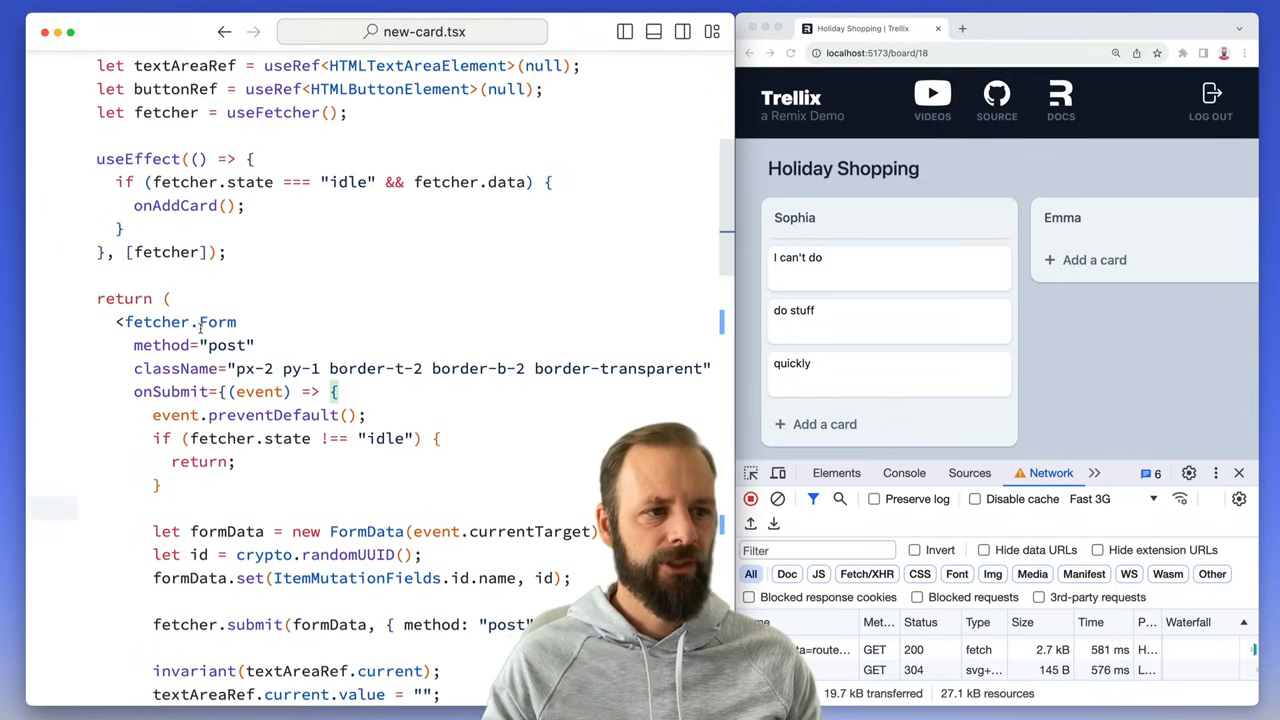
pyautogui.scroll(3)
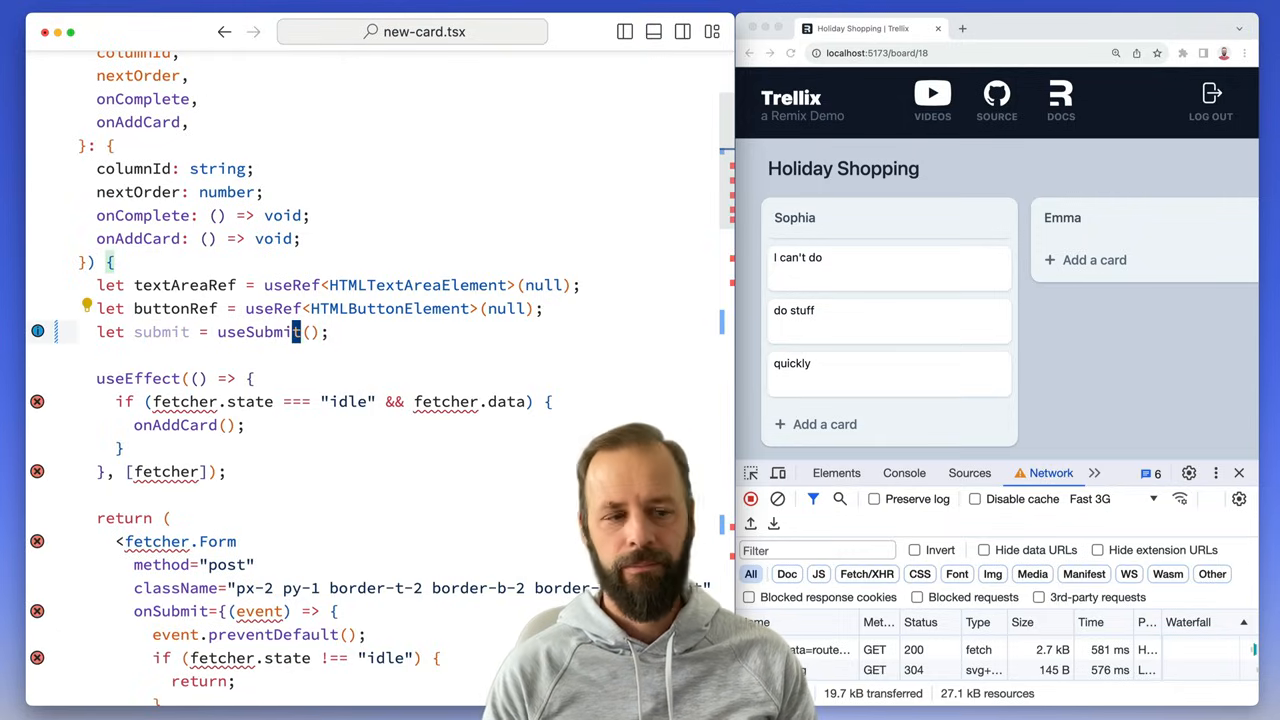
pyautogui.scroll(3)
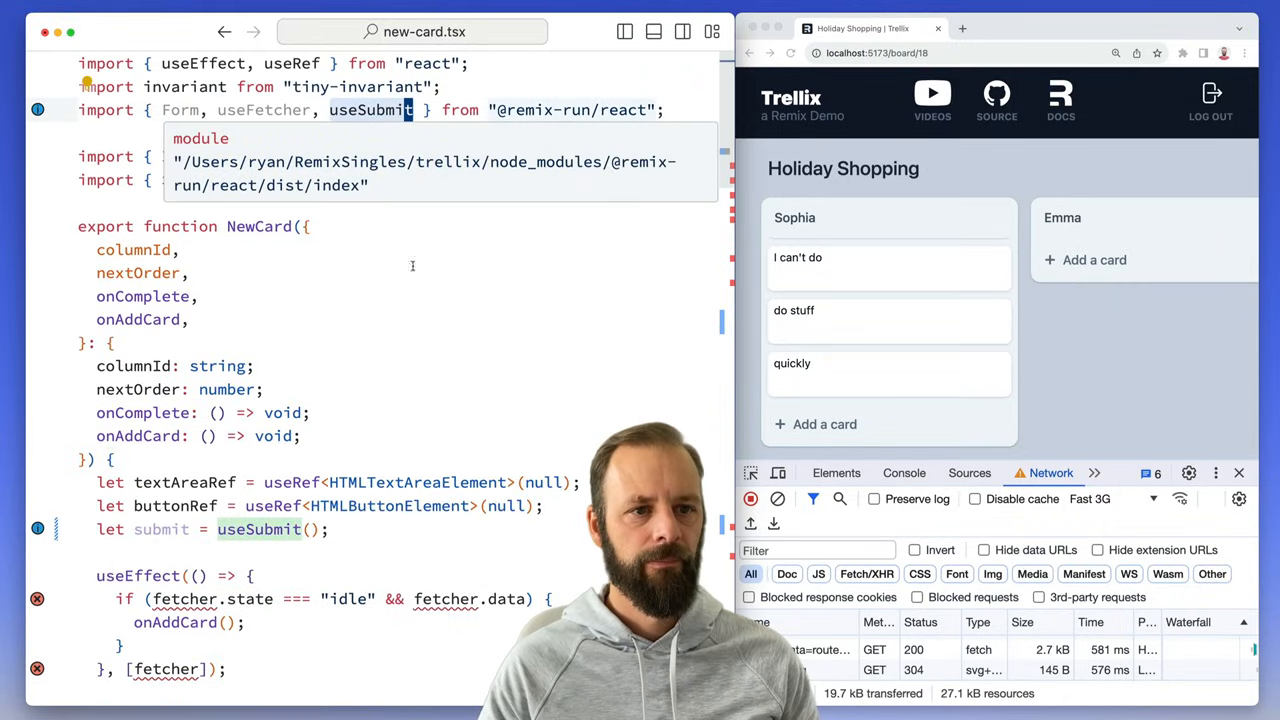
pyautogui.scroll(-3)
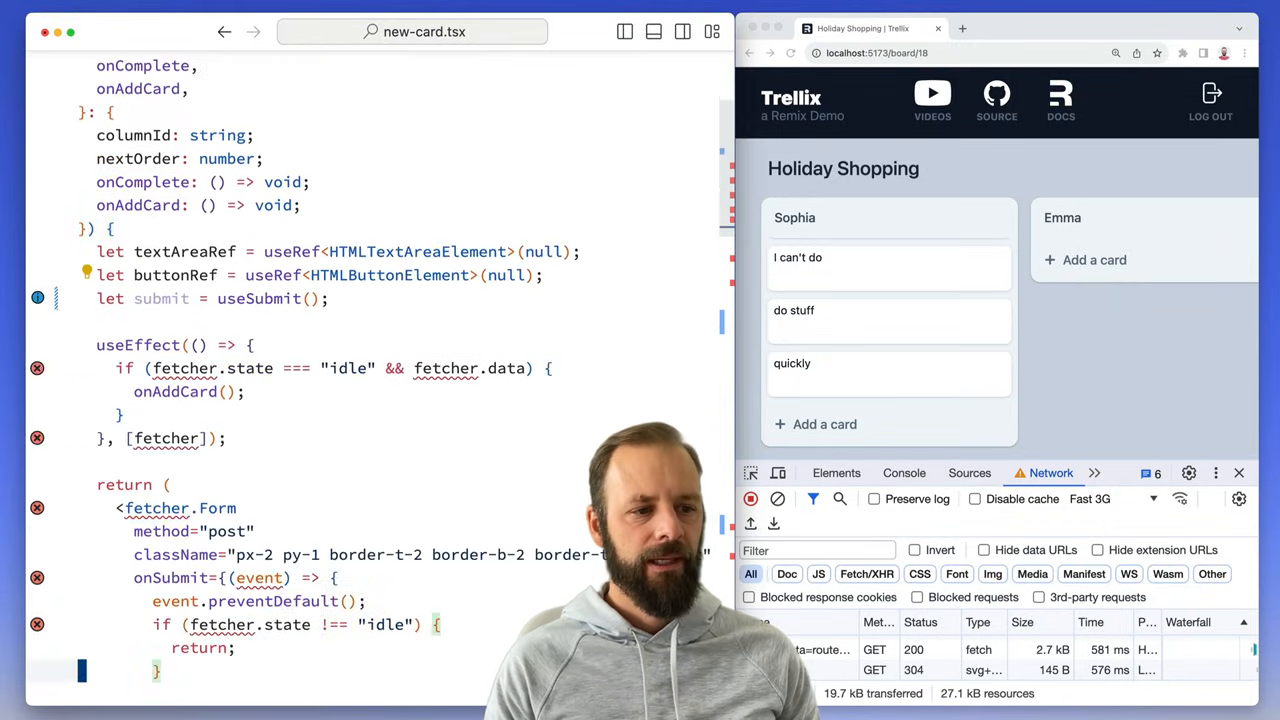
pyautogui.scroll(-3)
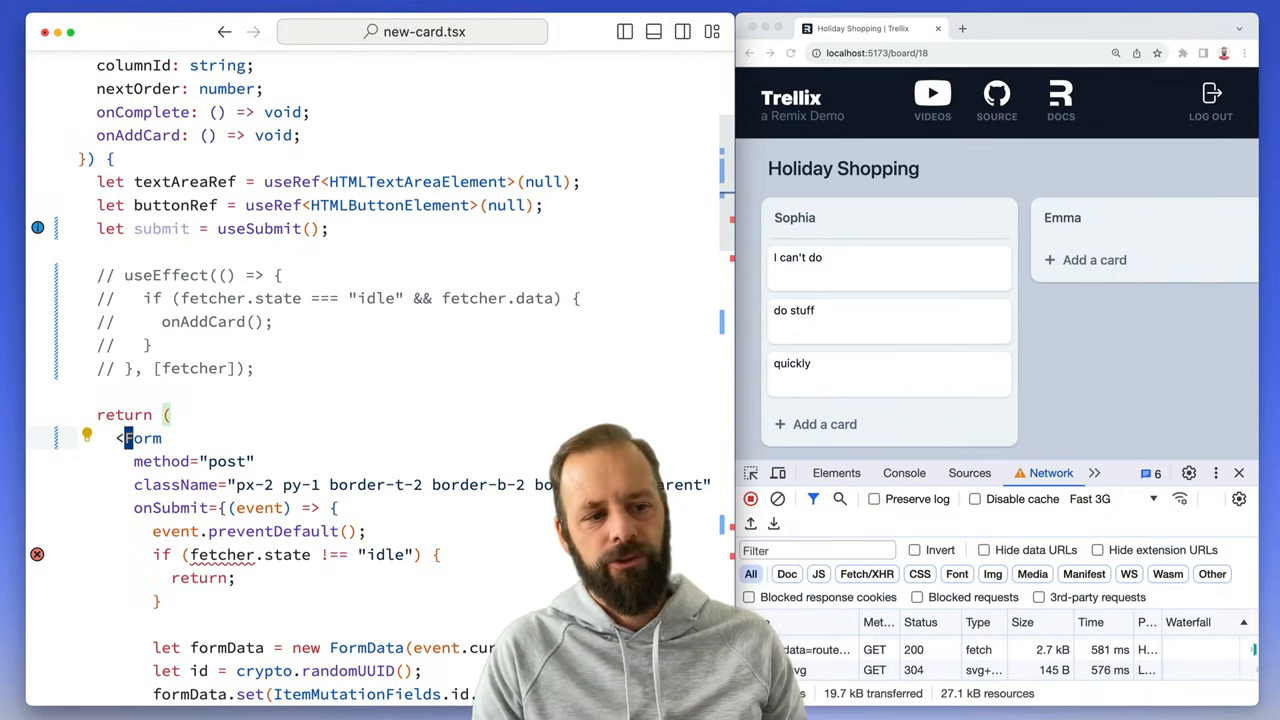
pyautogui.scroll(-3)
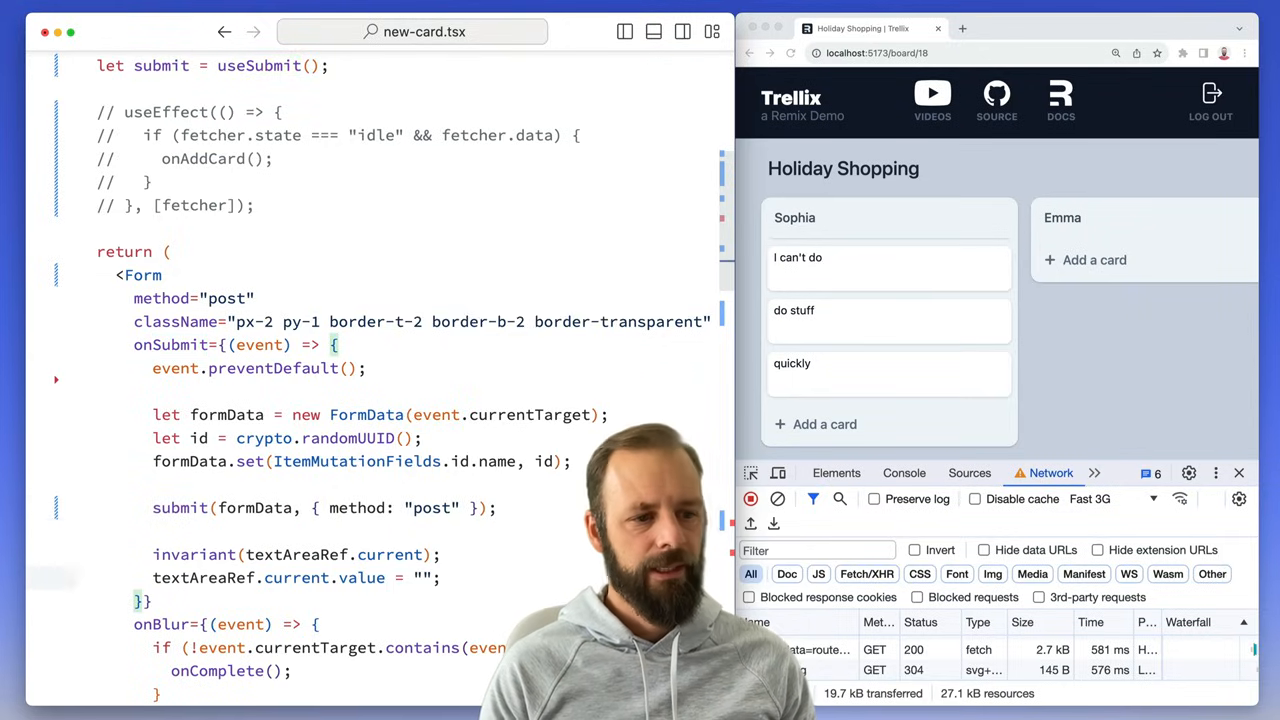
pyautogui.scroll(-3)
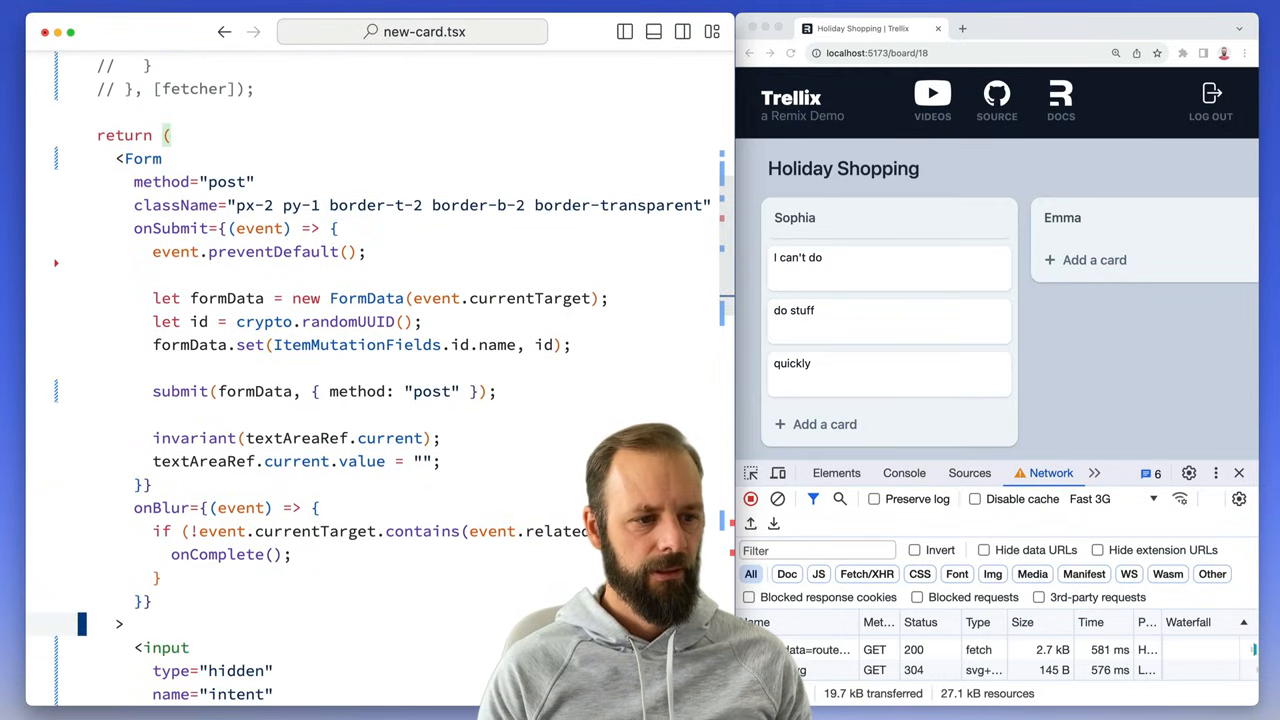
pyautogui.scroll(-3)
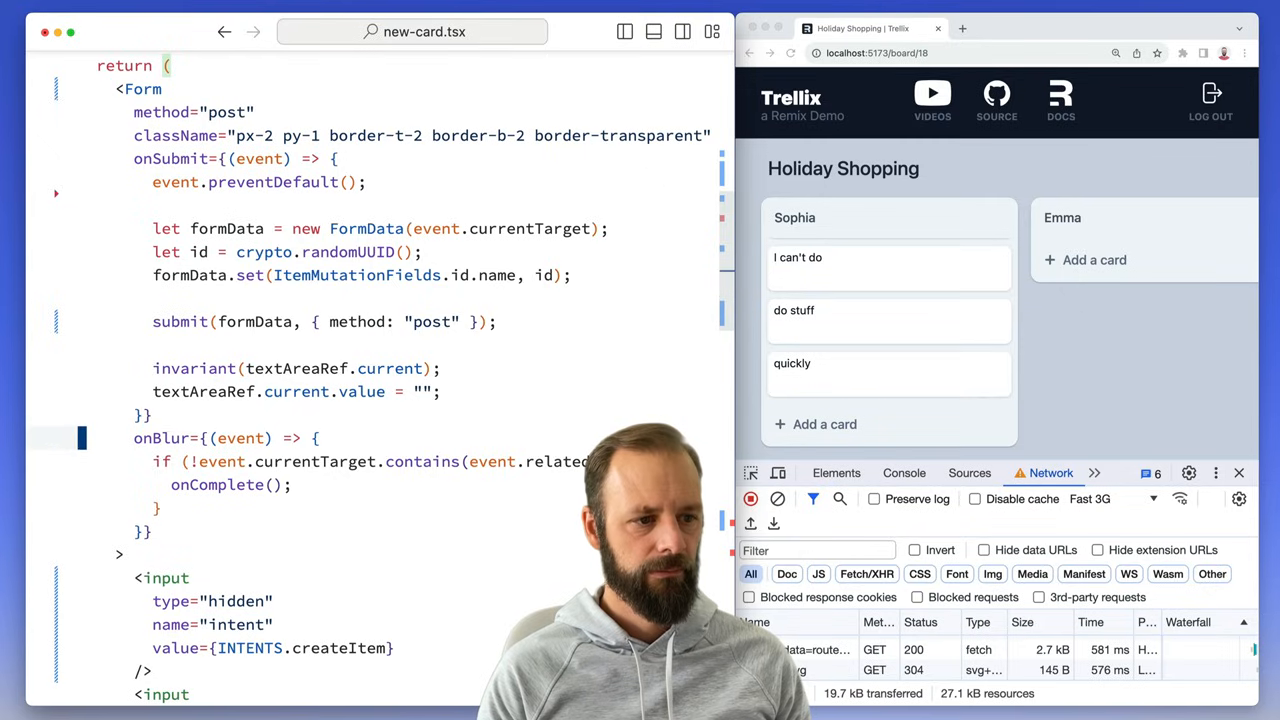
pyautogui.scroll(-3)
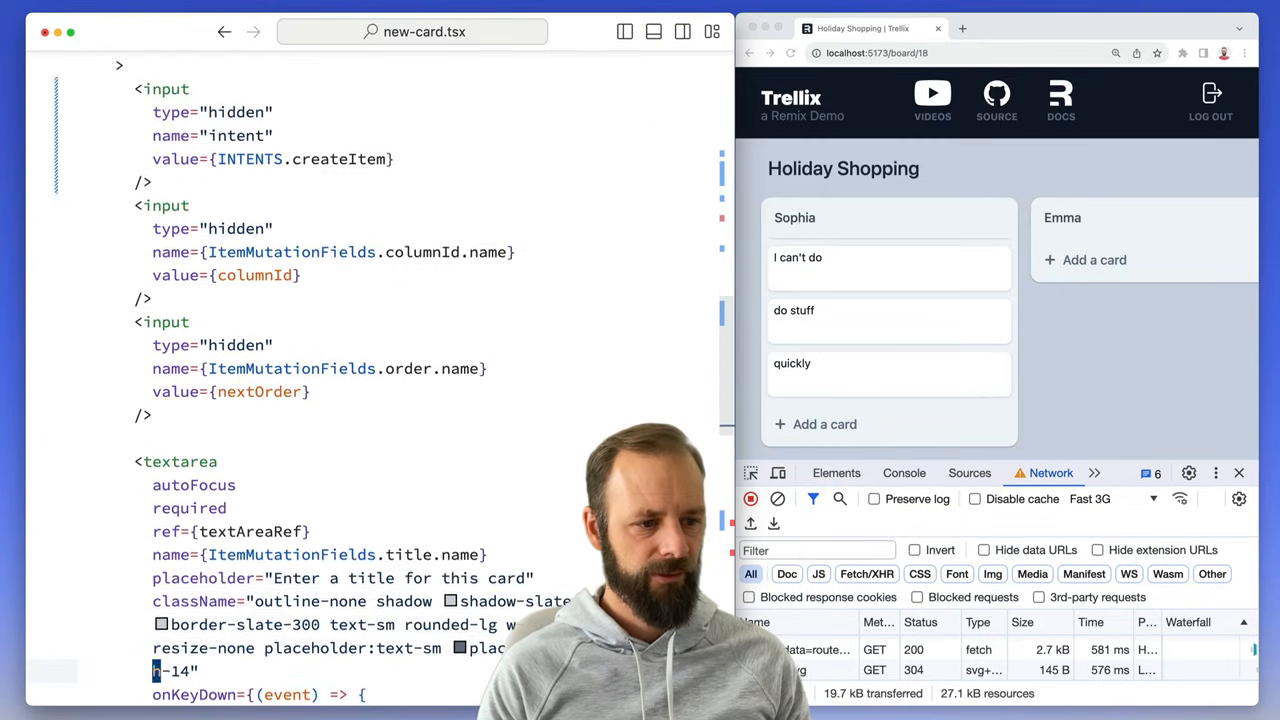
pyautogui.scroll(-3)
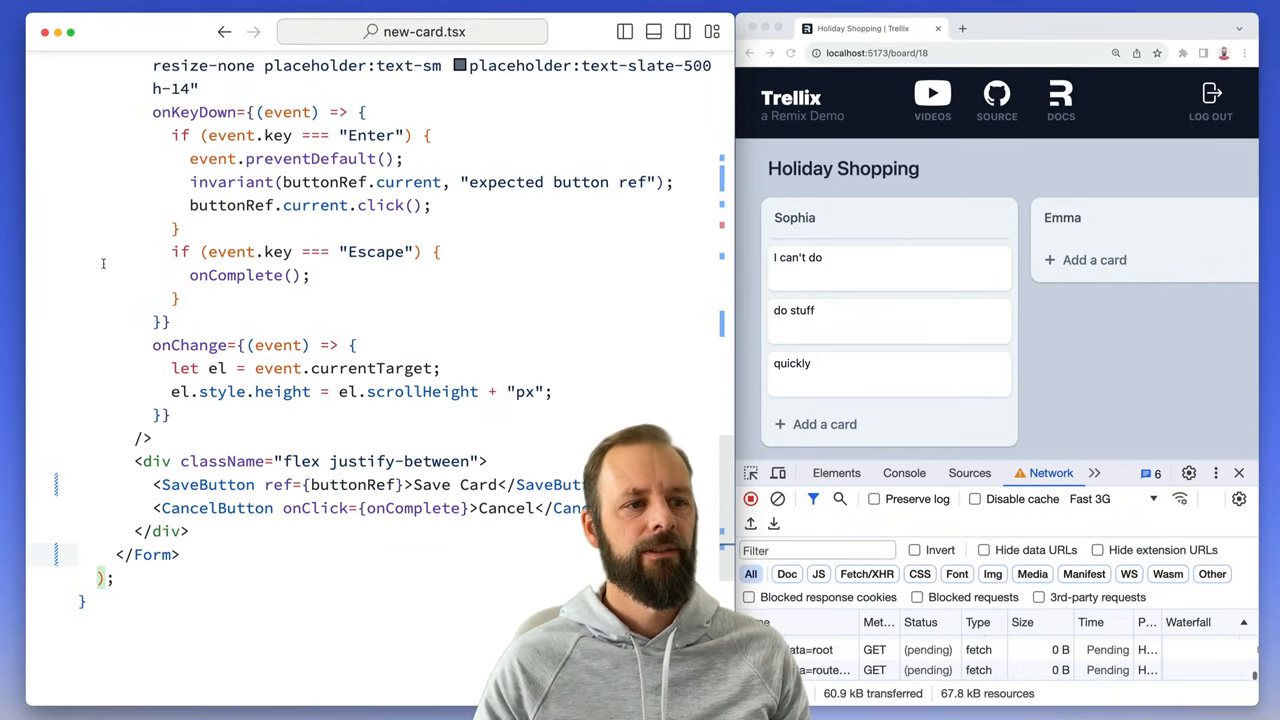
pyautogui.scroll(3)
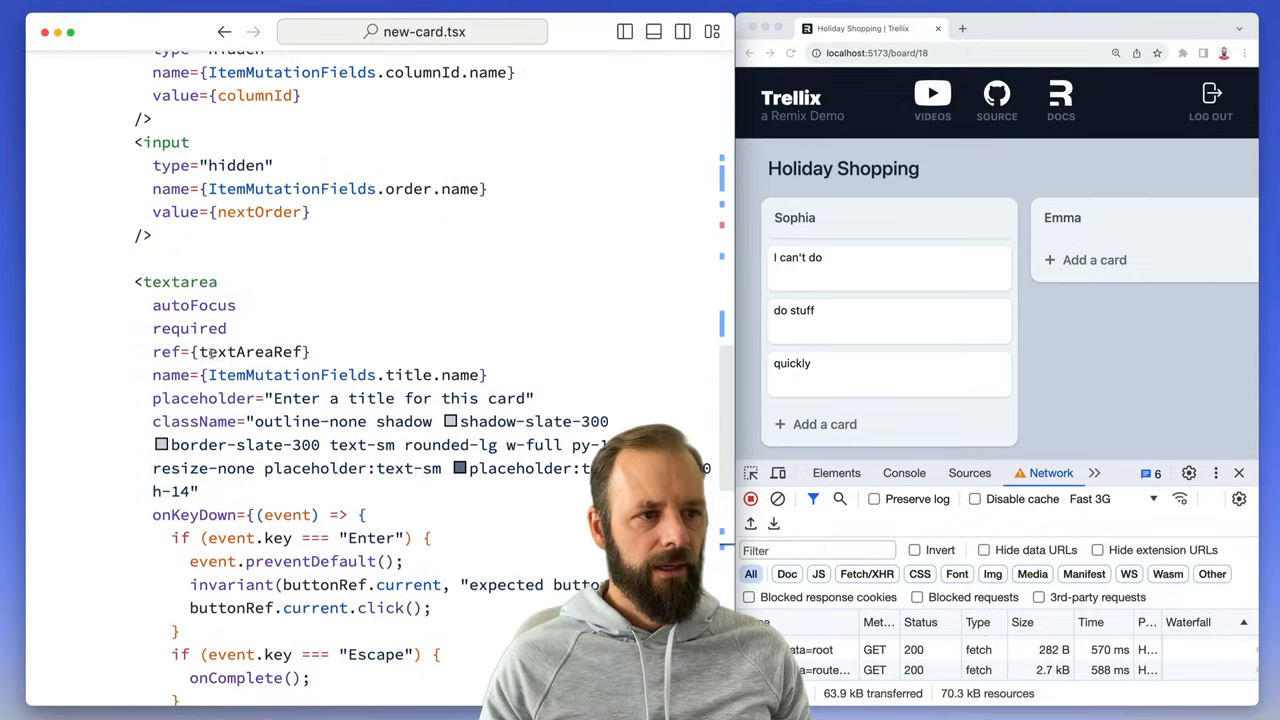
pyautogui.scroll(3)
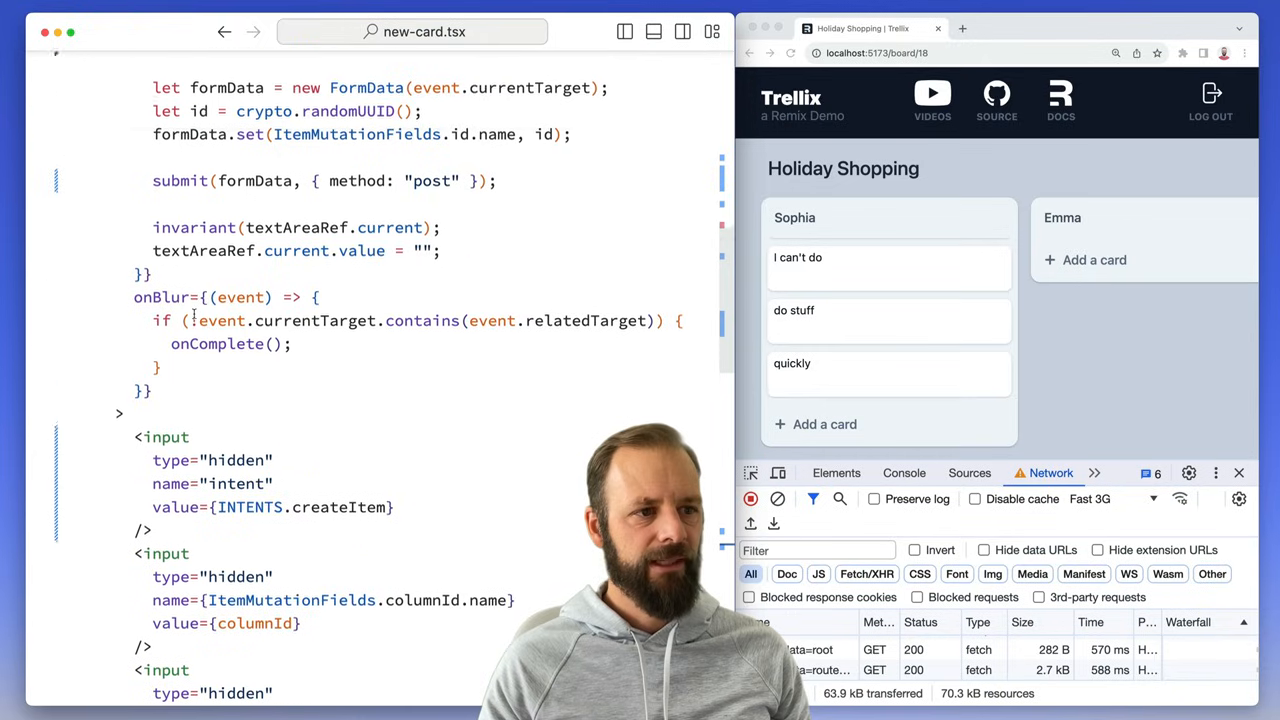
pyautogui.scroll(3)
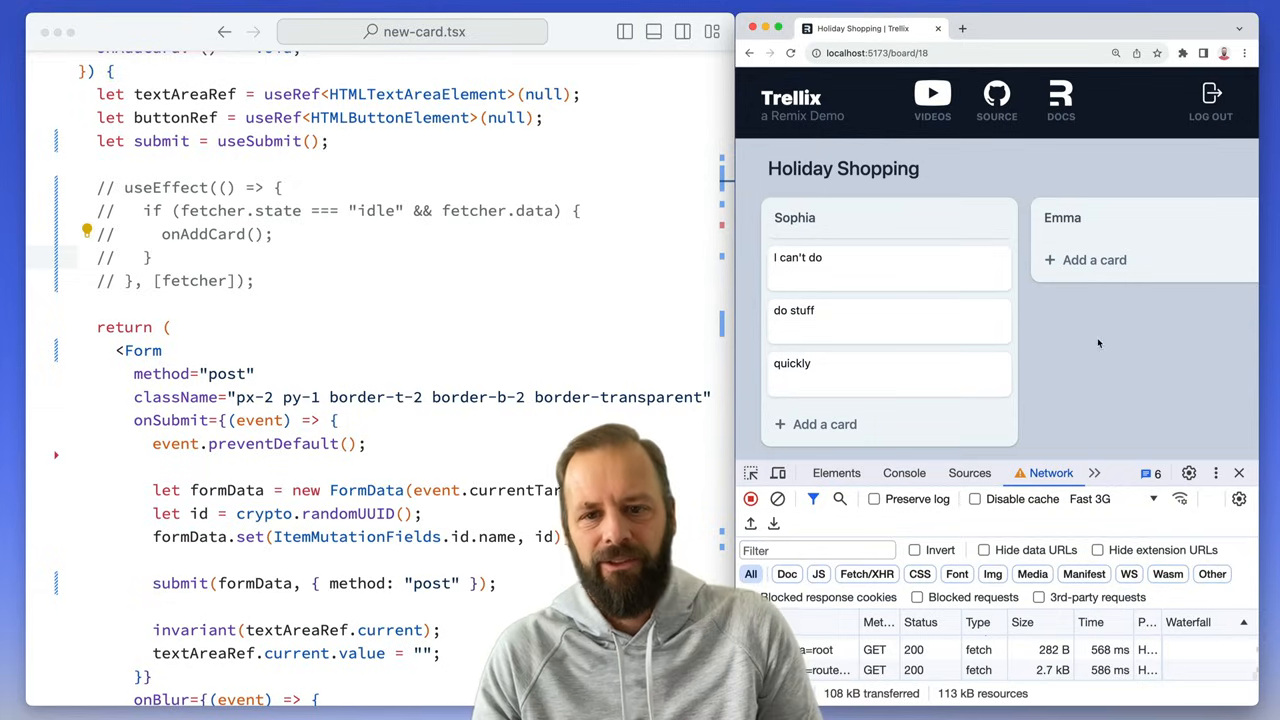
# Step: Add 'How is it?' to Emma's list and 'no scrolling', 'don't even see it!' to Sophia's, then dismiss the empty form
pyautogui.click(1094, 260)
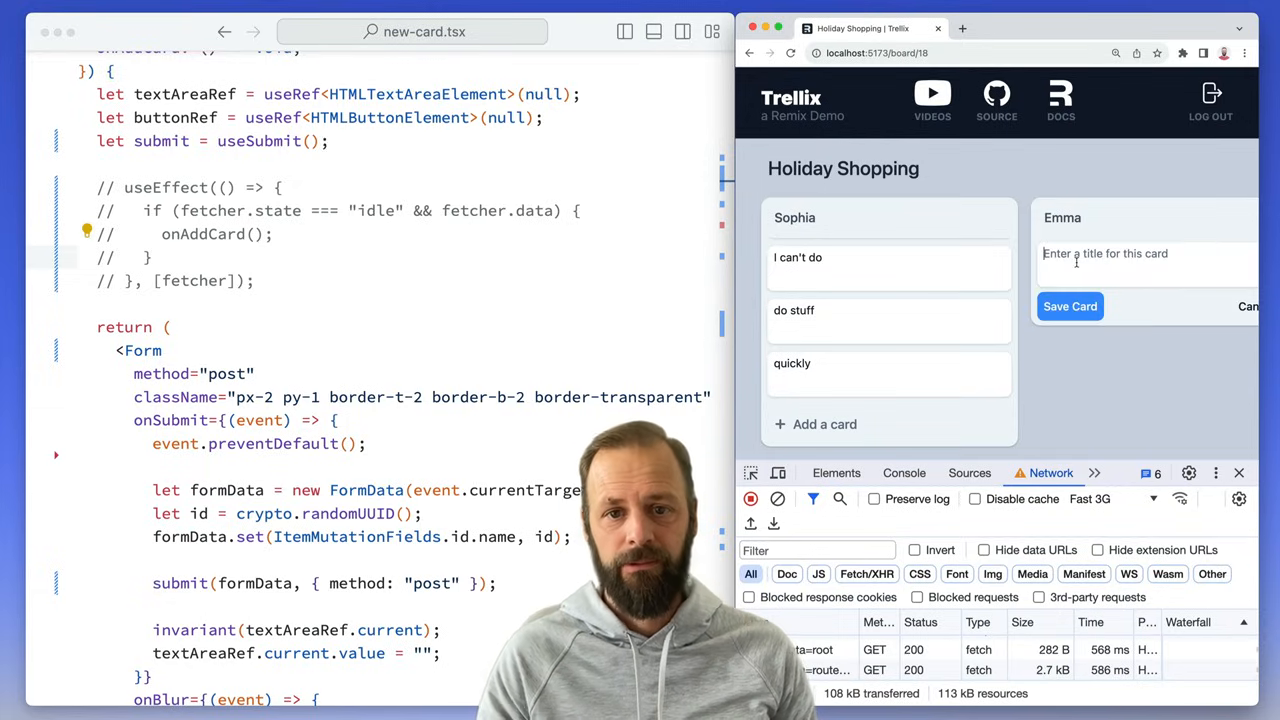
pyautogui.write('How is it?')
pyautogui.write('no scro')
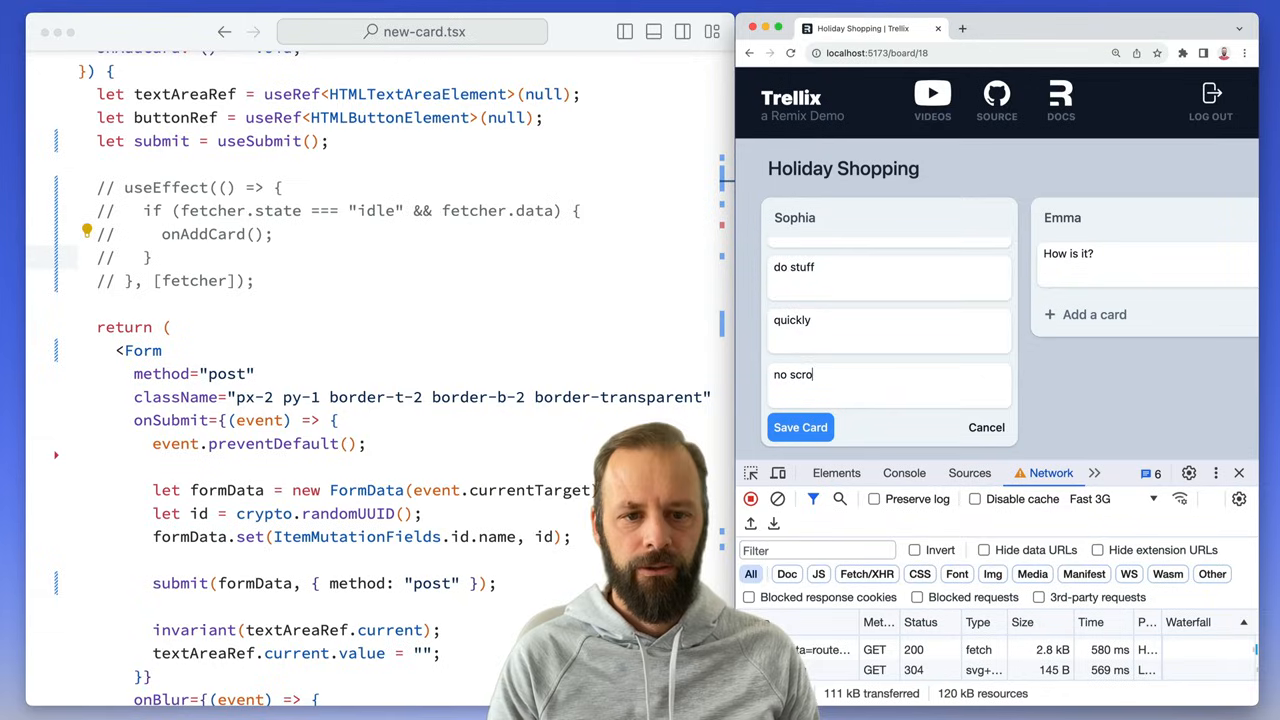
pyautogui.write('lling')
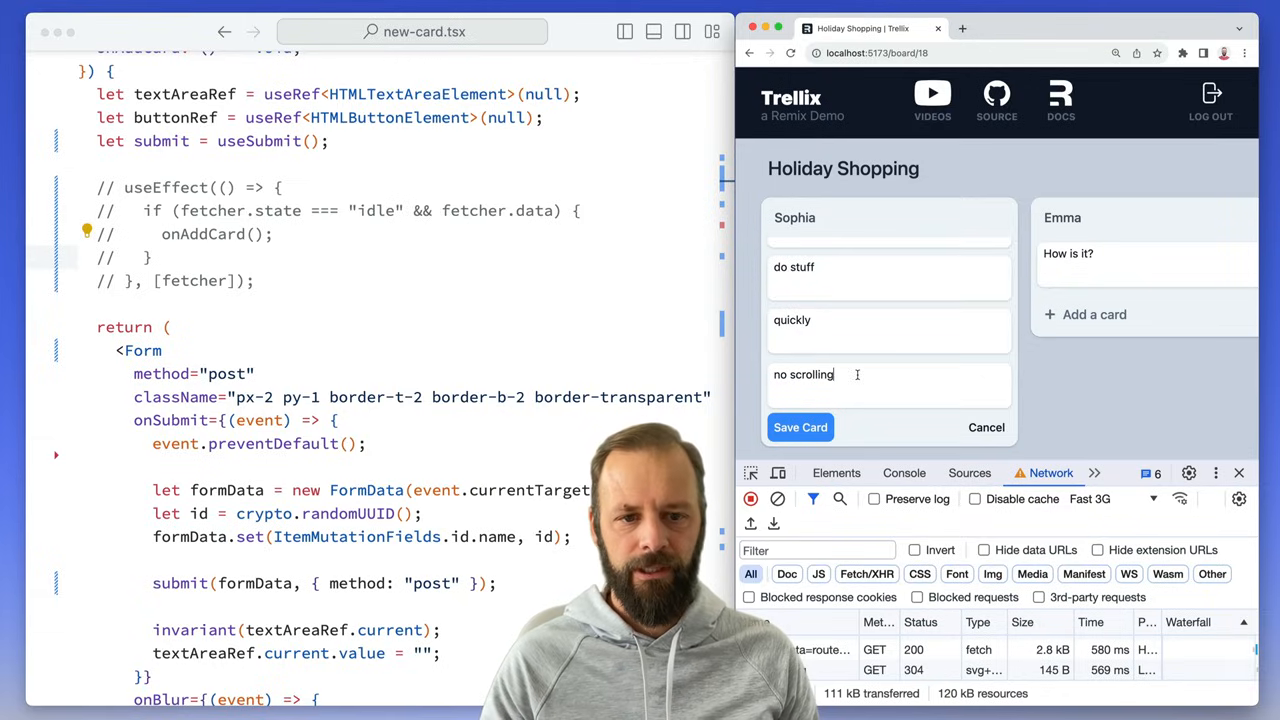
pyautogui.click(800, 428)
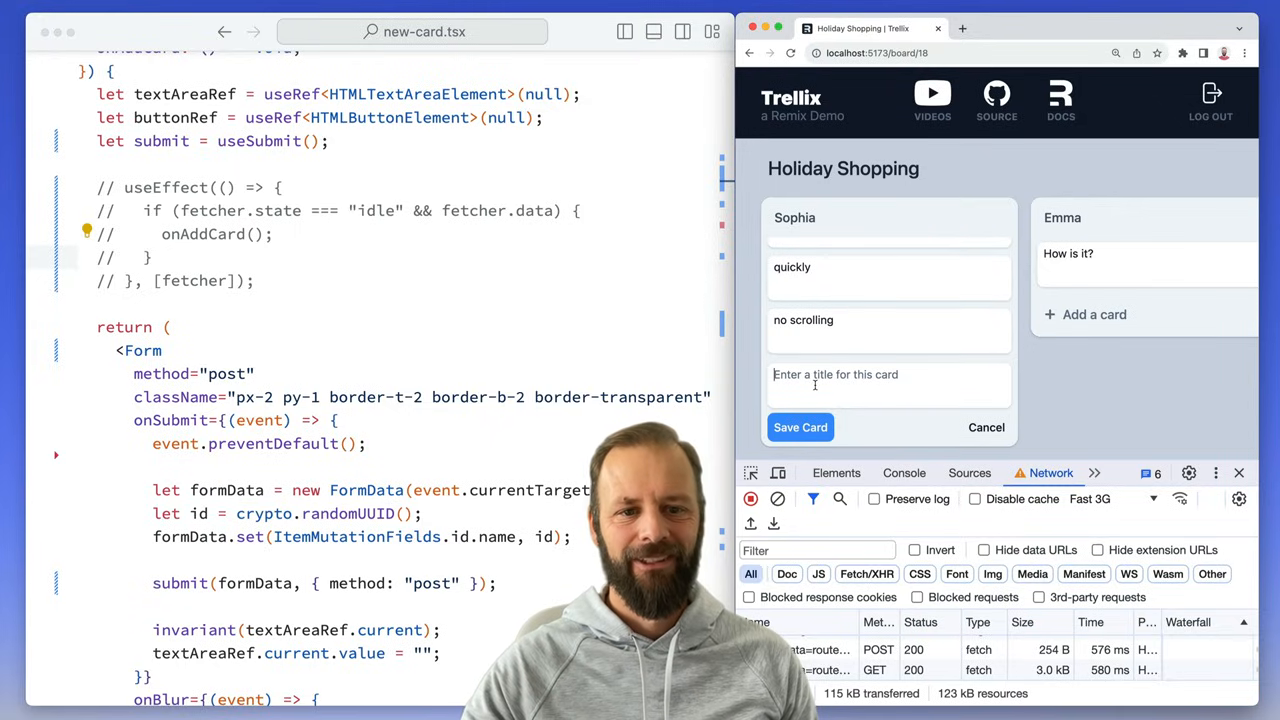
pyautogui.write("don't even see it")
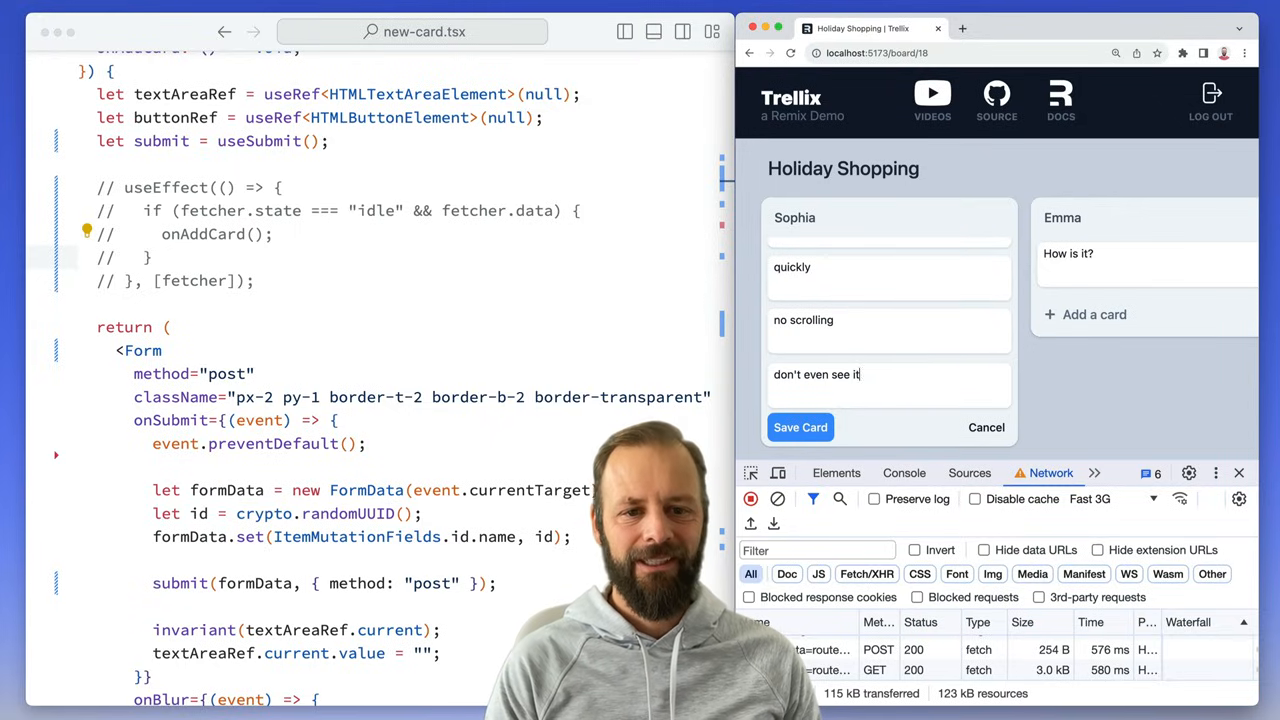
pyautogui.click(800, 428)
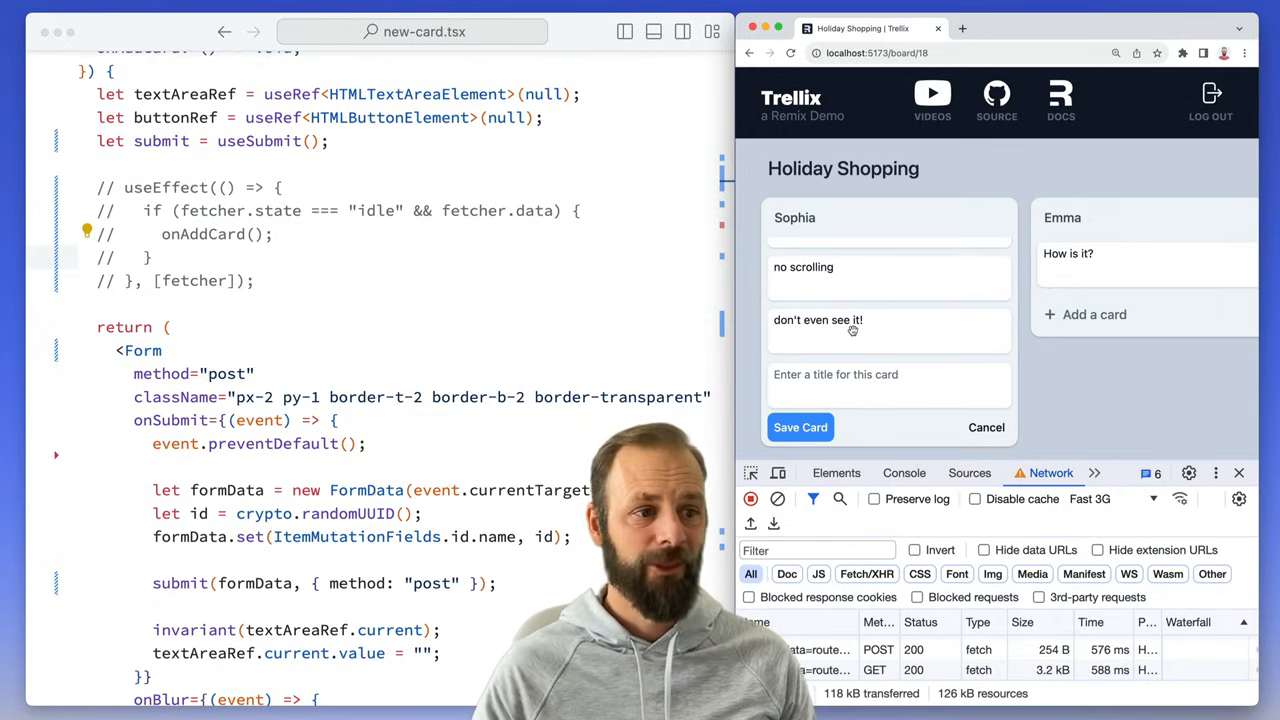
pyautogui.click(800, 428)
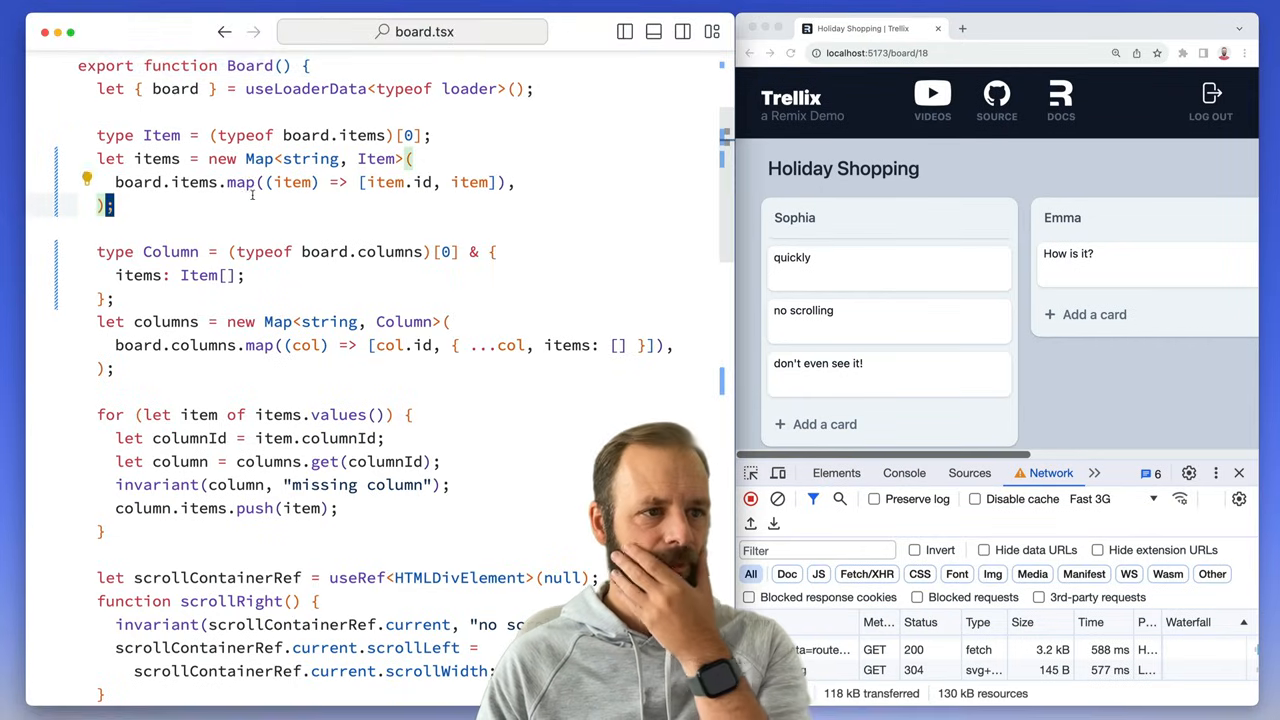
# Step: Read through board.tsx: the loader data type, item and column maps, and the loop assigning items to columns
pyautogui.scroll(3)
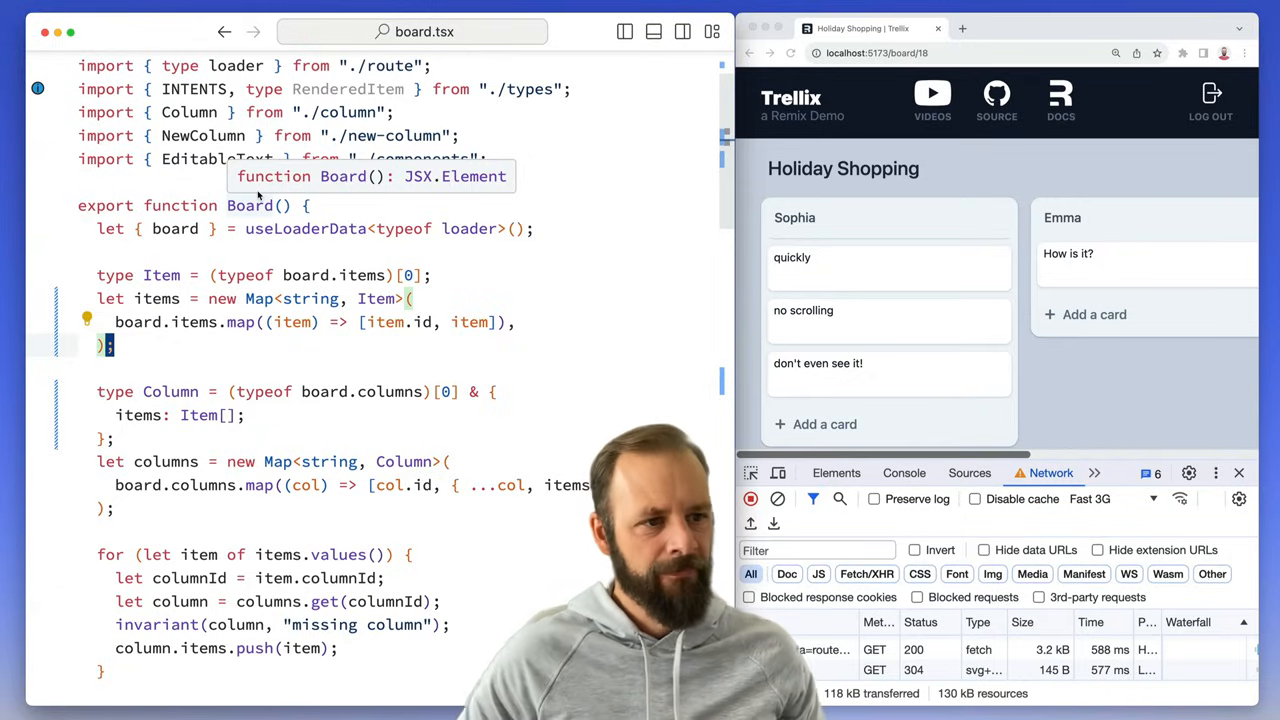
pyautogui.moveTo(250, 204)
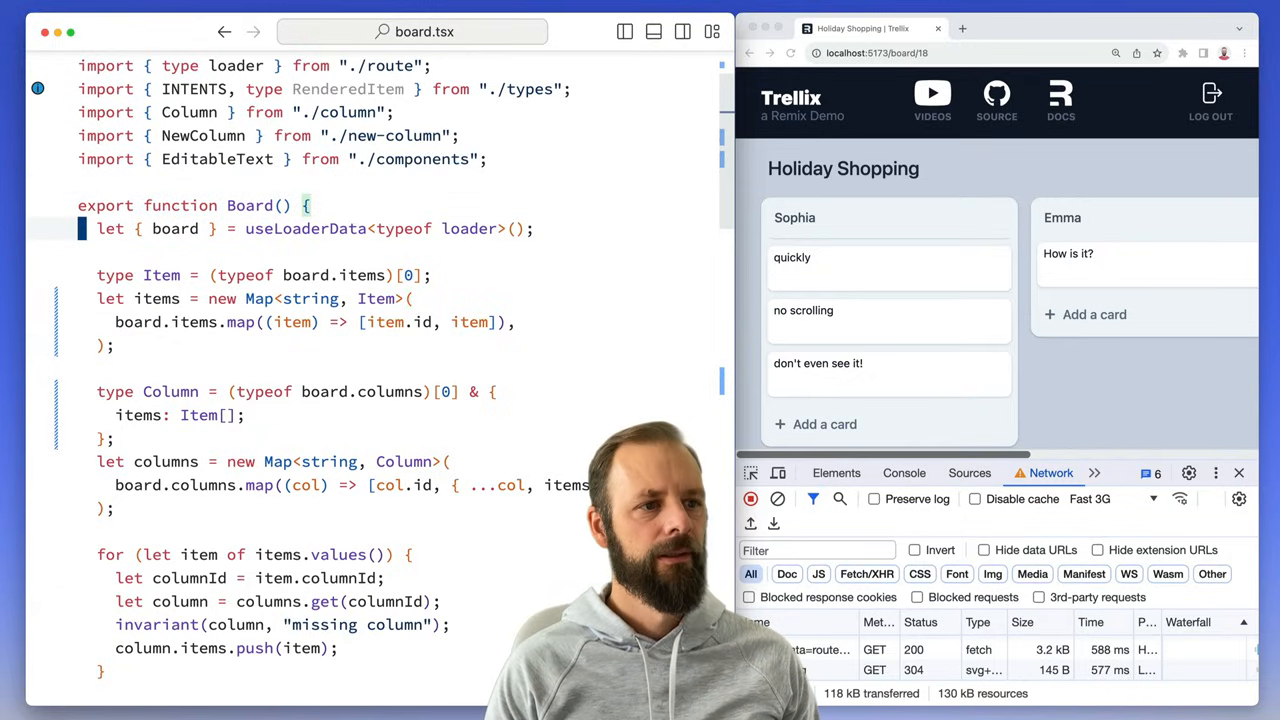
pyautogui.moveTo(176, 228)
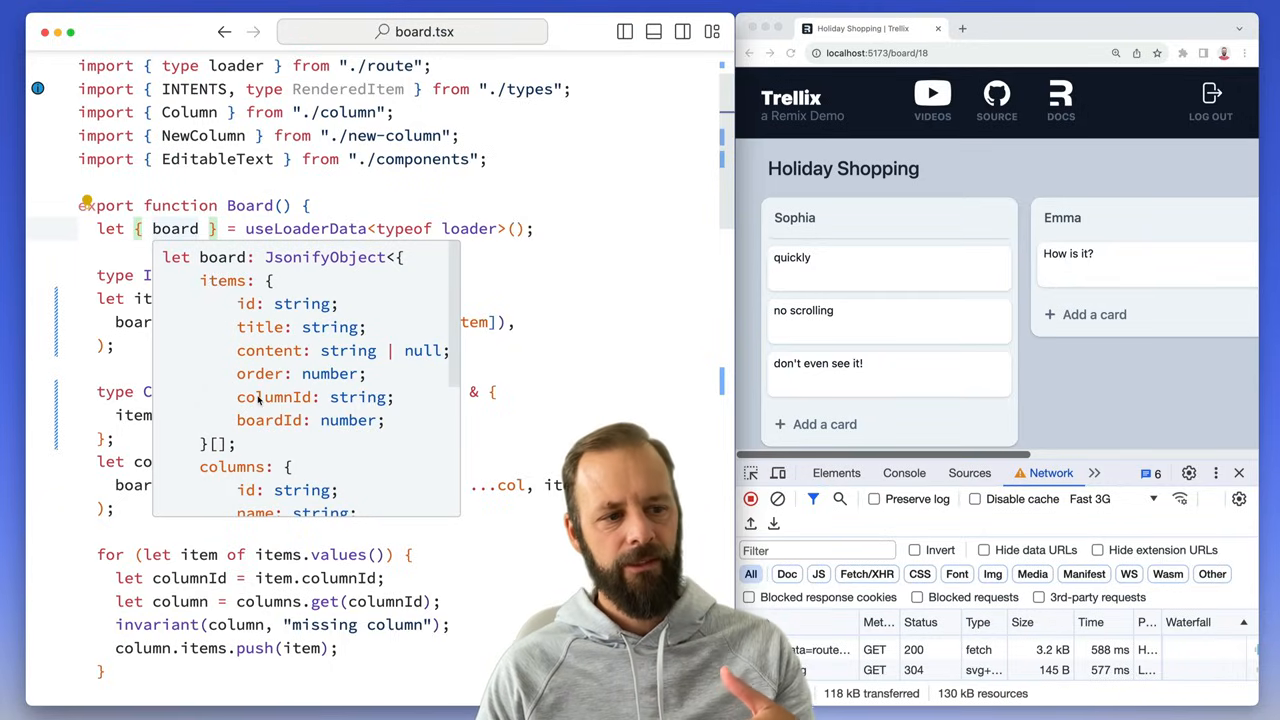
pyautogui.scroll(-3)
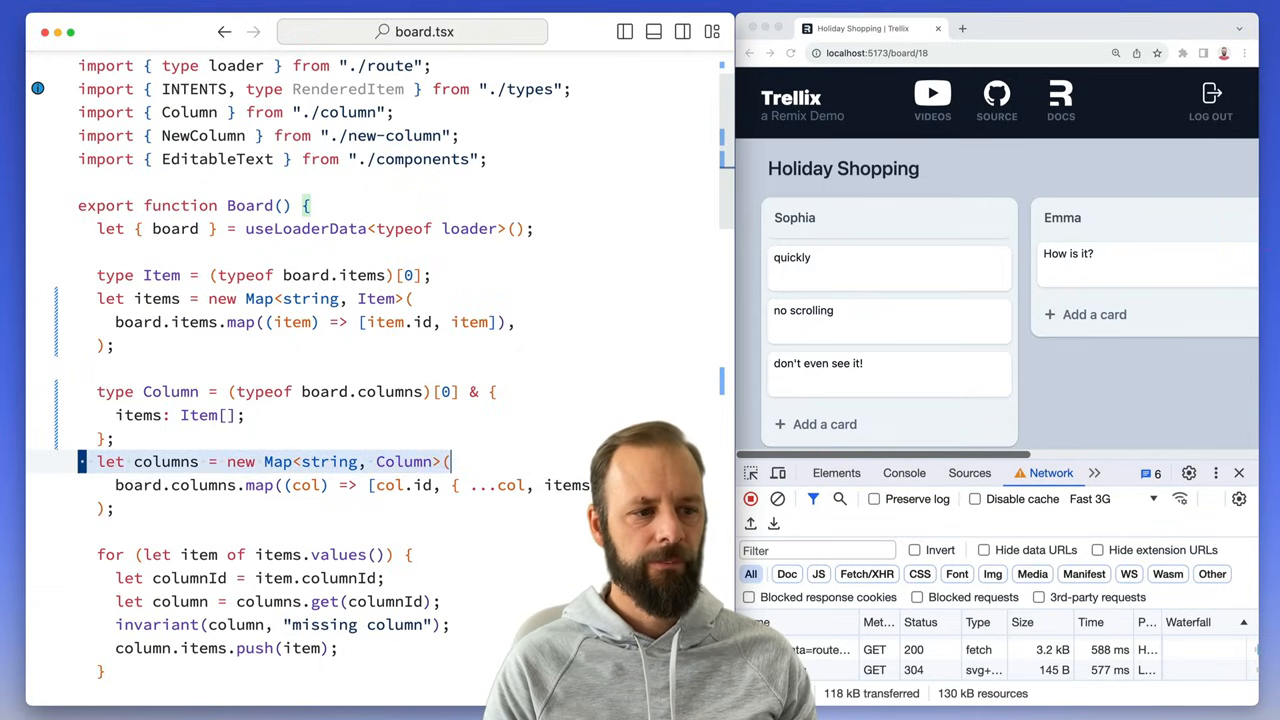
pyautogui.scroll(-3)
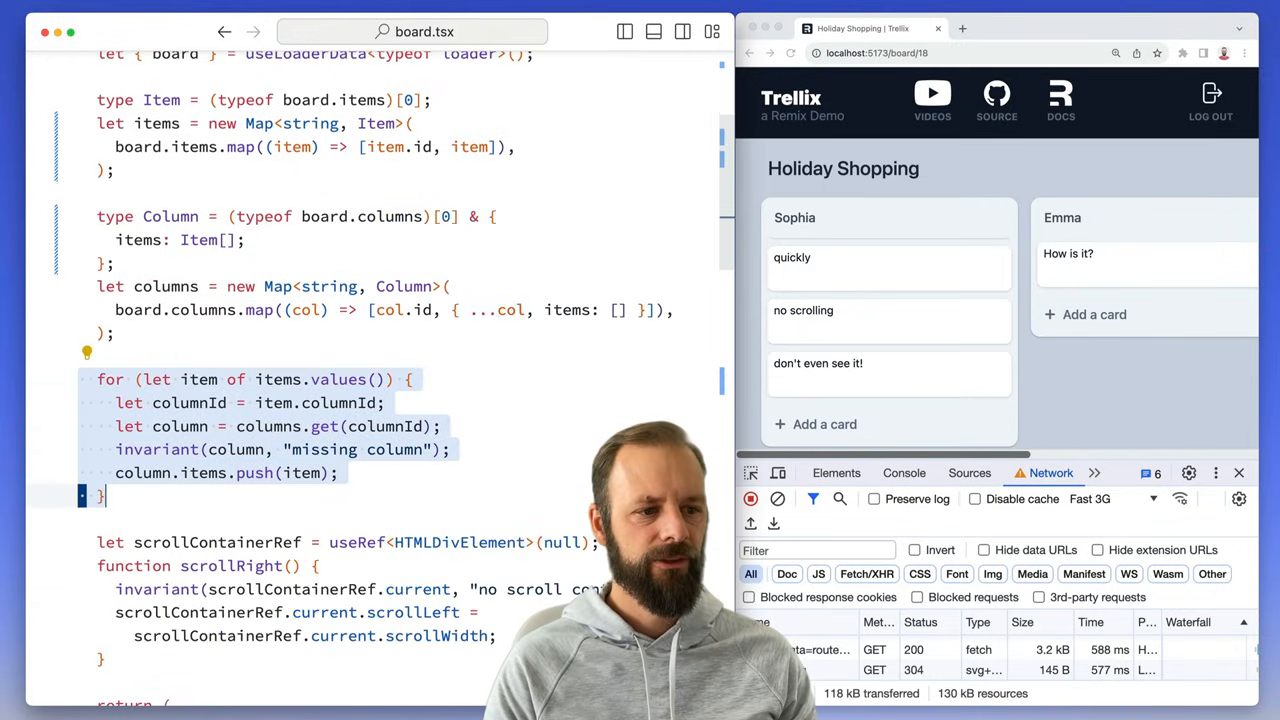
pyautogui.scroll(-3)
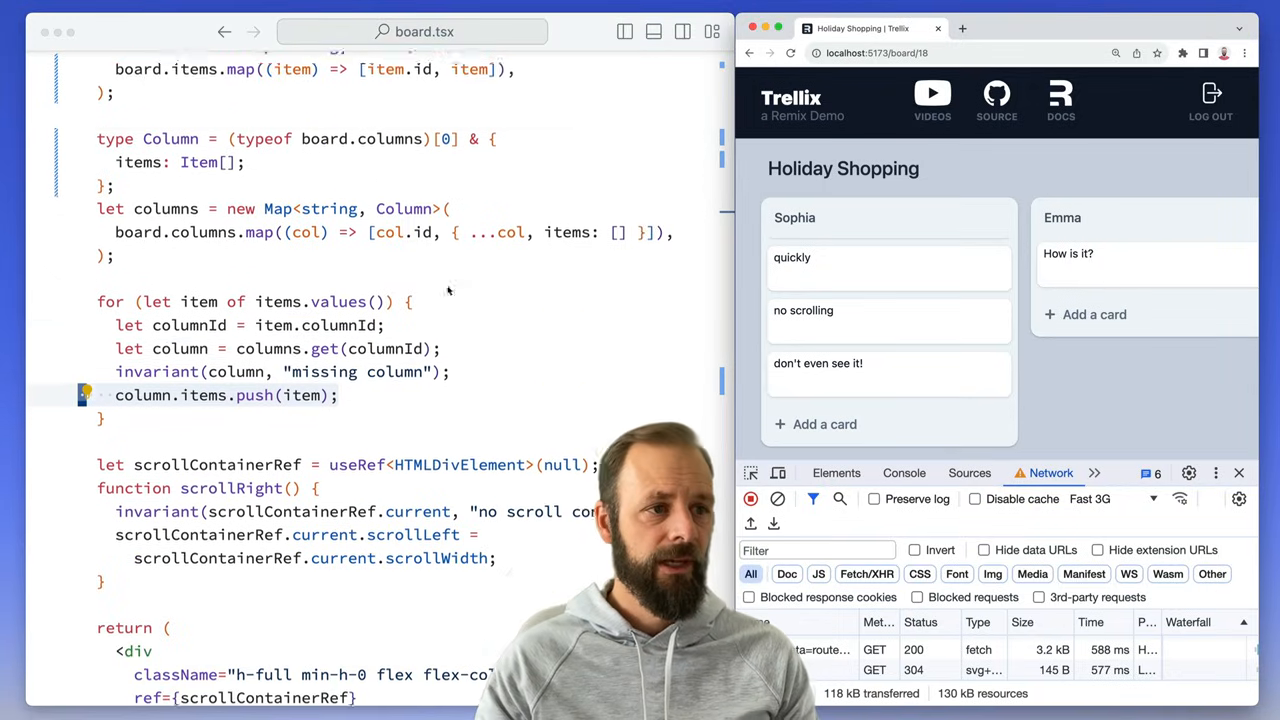
pyautogui.scroll(3)
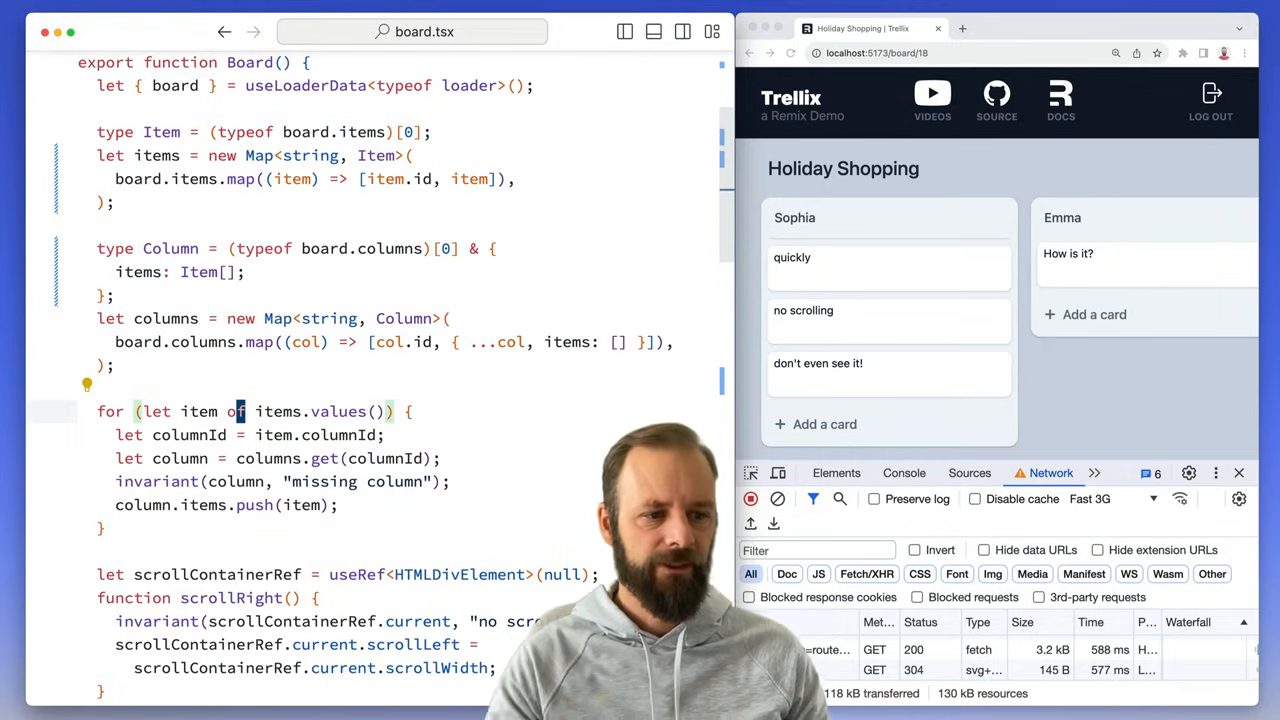
pyautogui.scroll(-3)
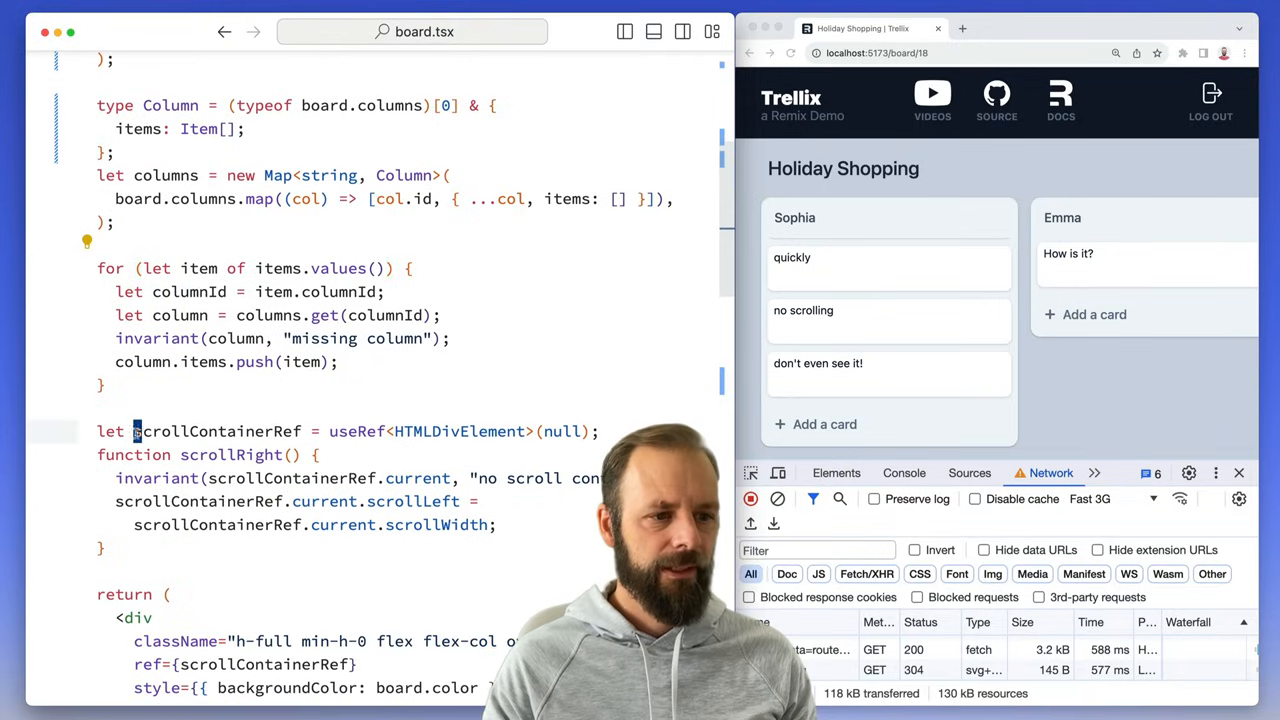
pyautogui.scroll(-3)
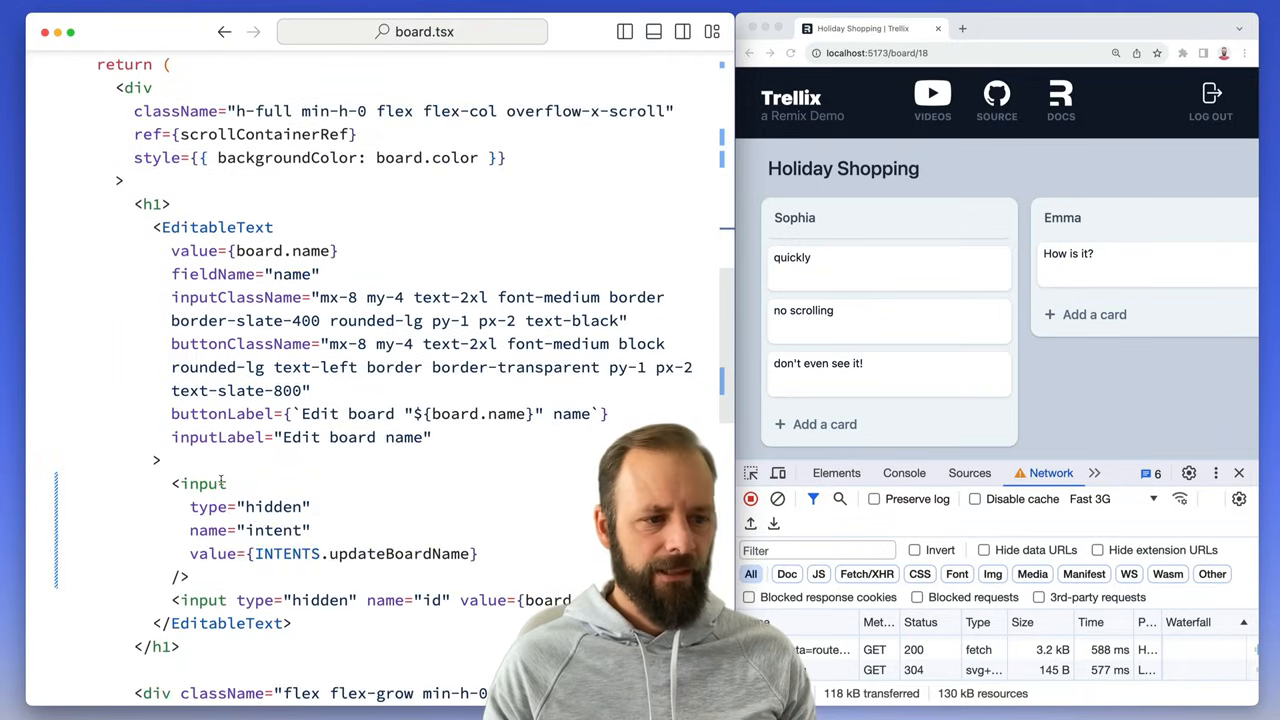
pyautogui.scroll(-3)
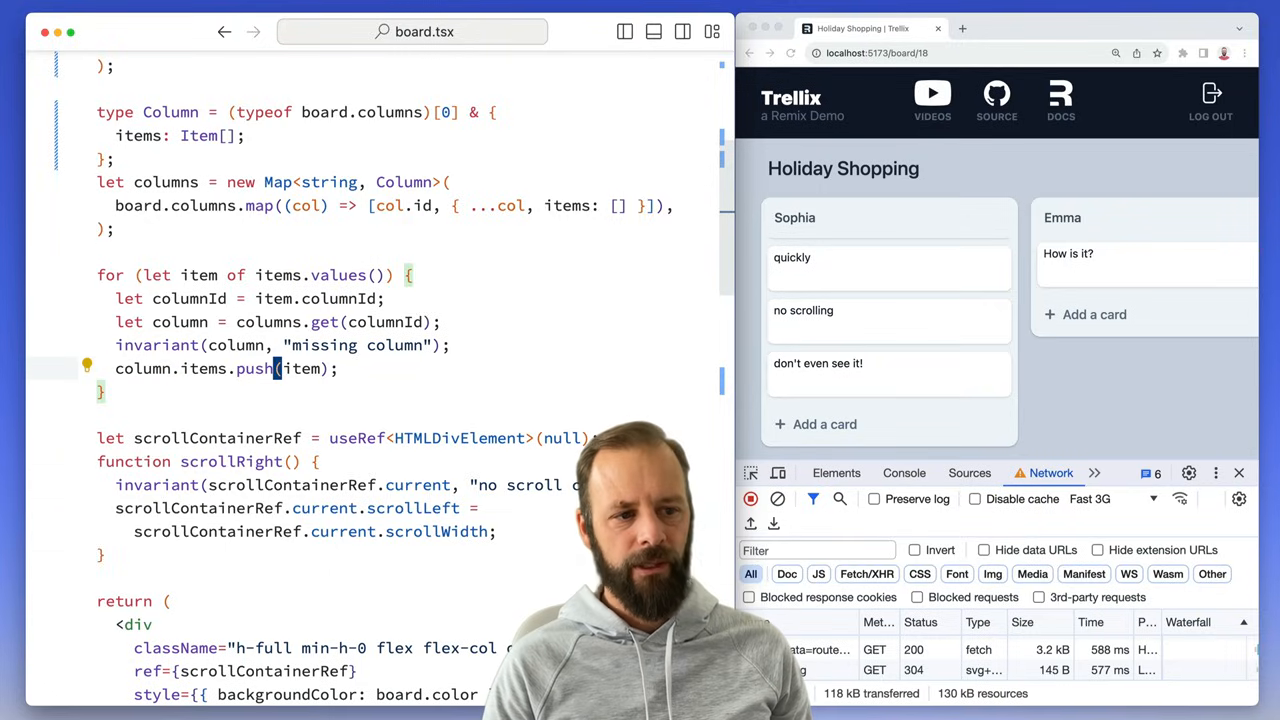
# Step: Highlight item and the items map in the loop, and show the createItem payload for 'don't even see it!'
pyautogui.doubleClick(300, 368)
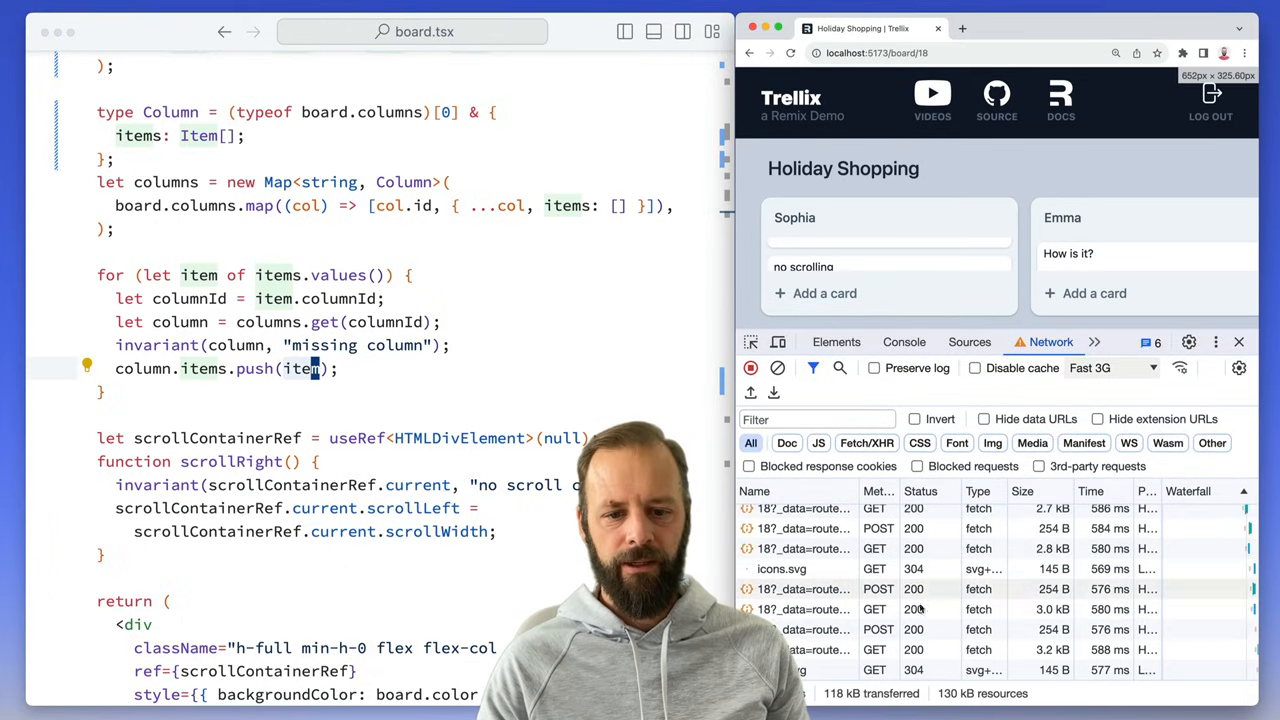
pyautogui.click(804, 628)
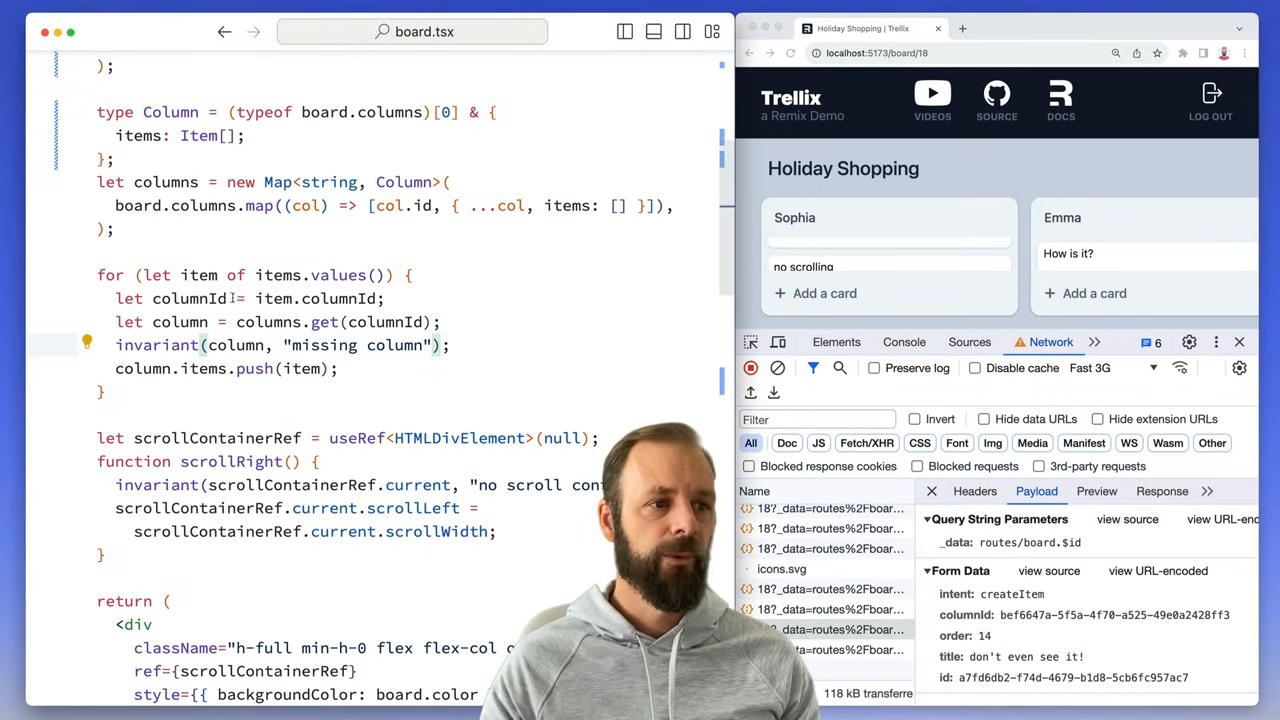
pyautogui.scroll(3)
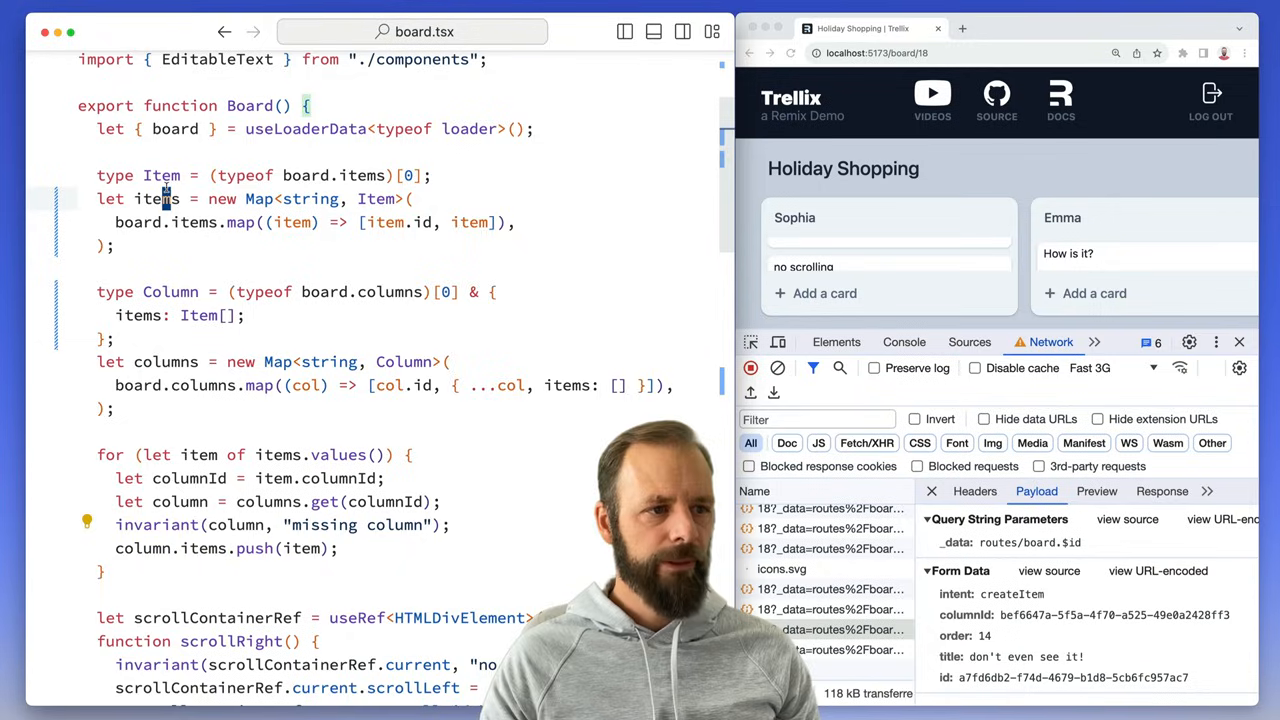
pyautogui.doubleClick(156, 198)
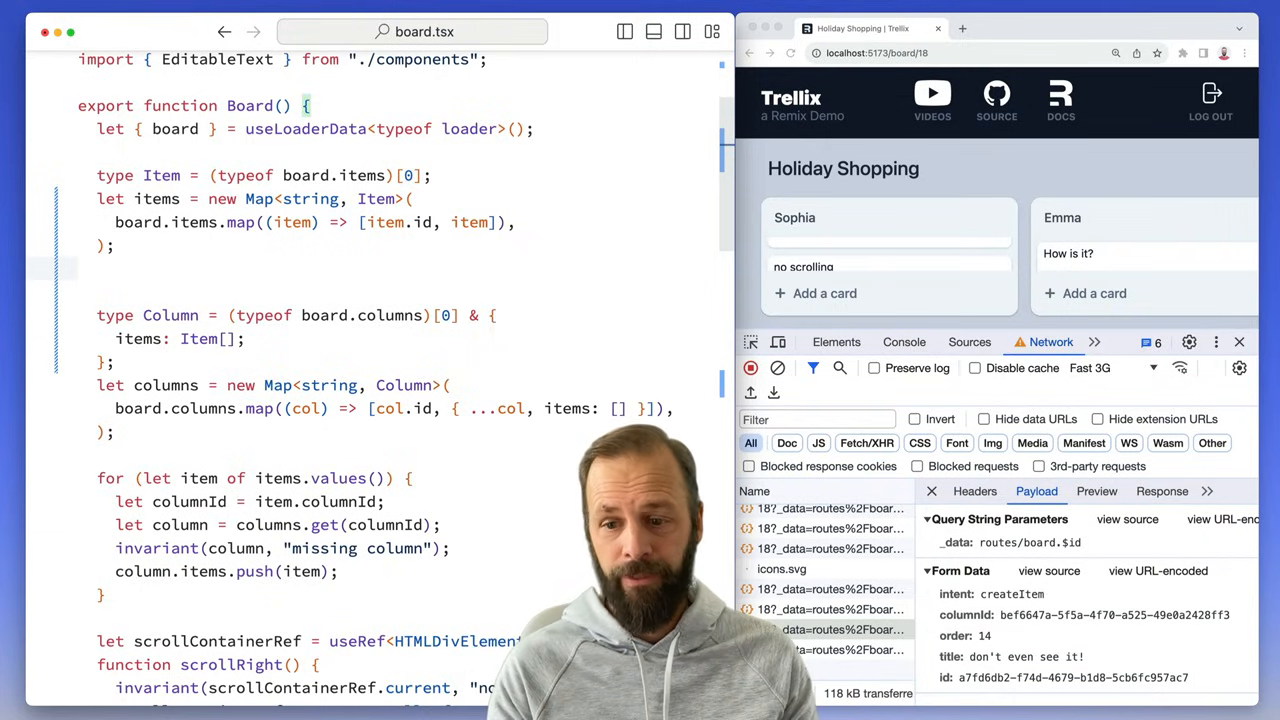
# Step: Add let pendingItems = usePendingItems() to Board and start a usePendingItems function using fetchers
pyautogui.write('let')
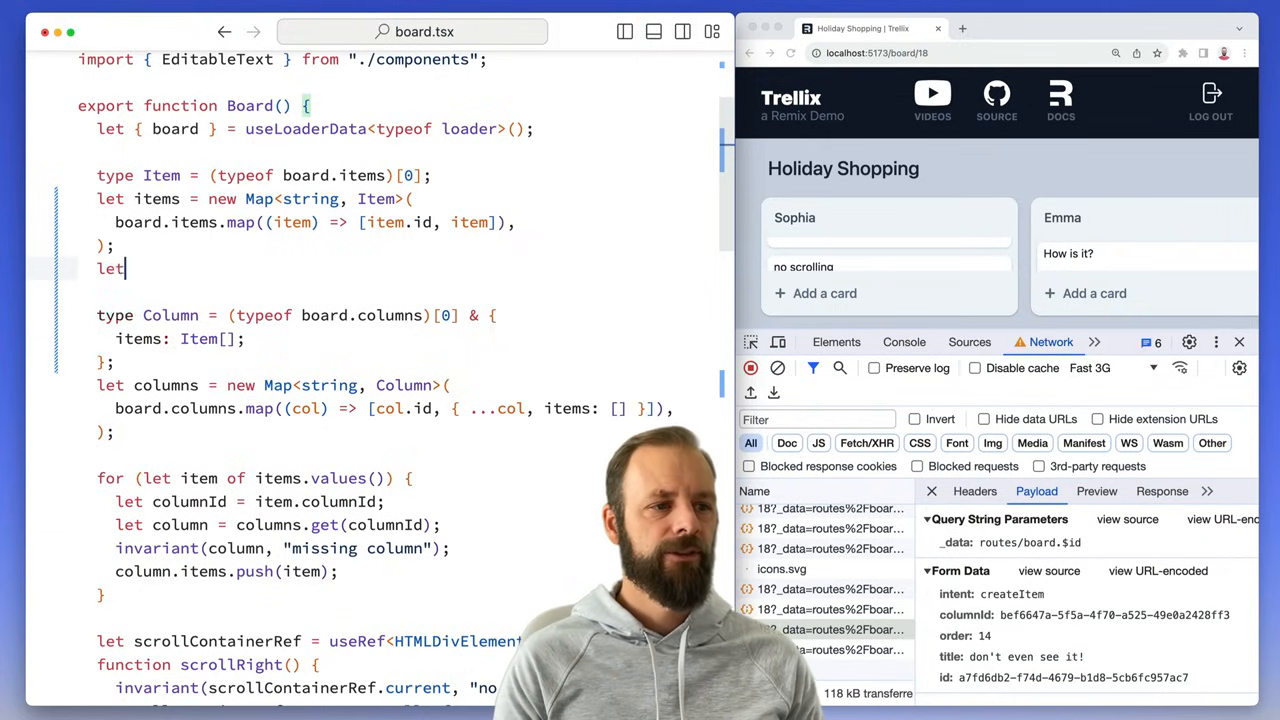
pyautogui.write('pendingItems = usePendingItems();')
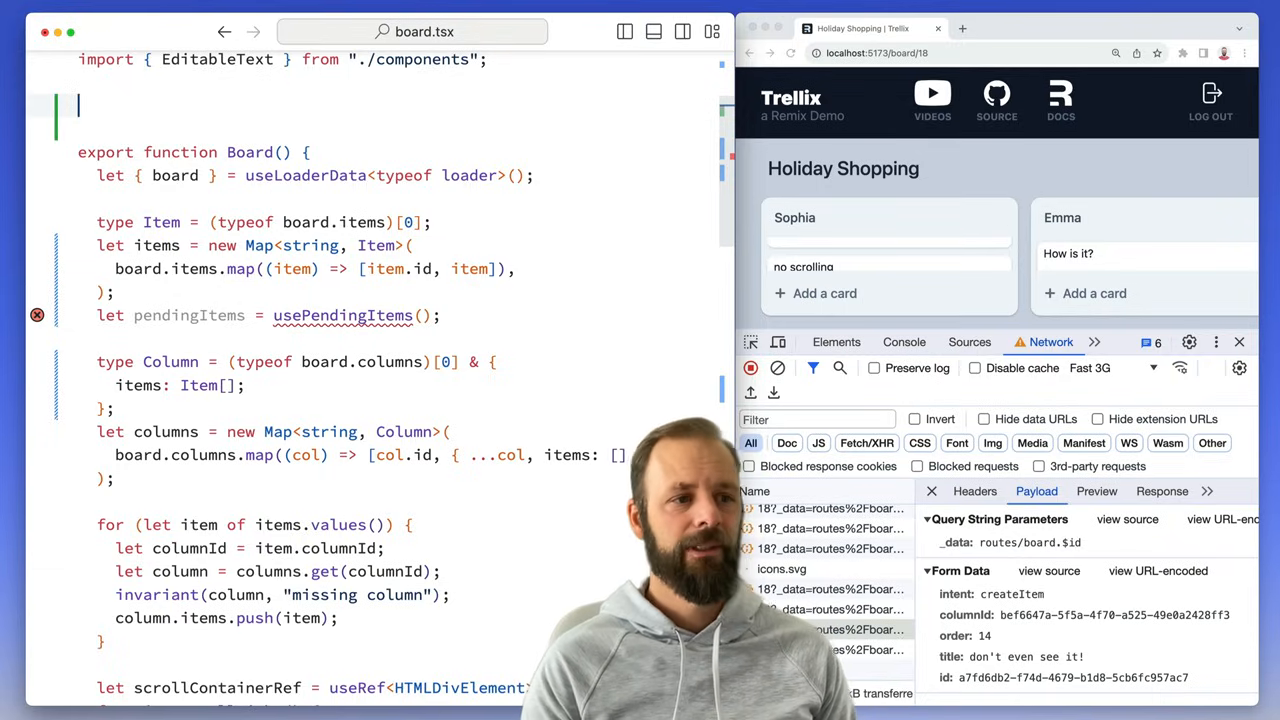
pyautogui.write('fucntion')
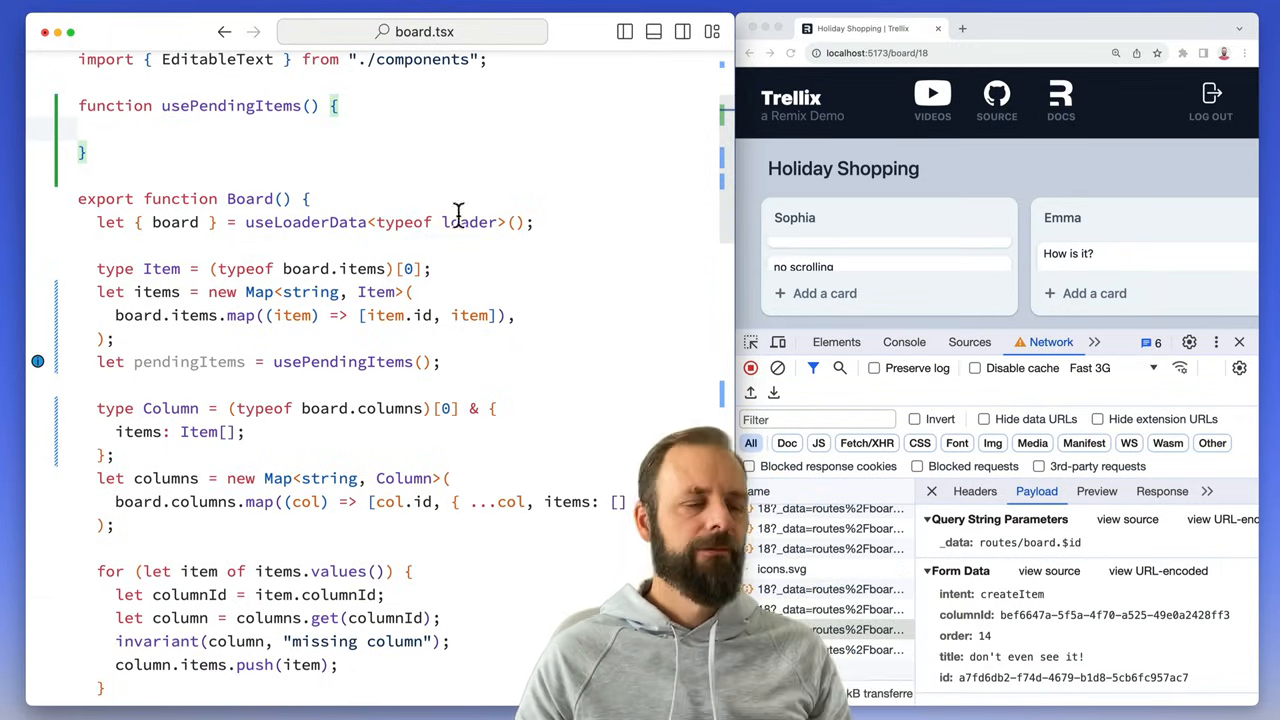
pyautogui.write('let fetchers = useFetchers();')
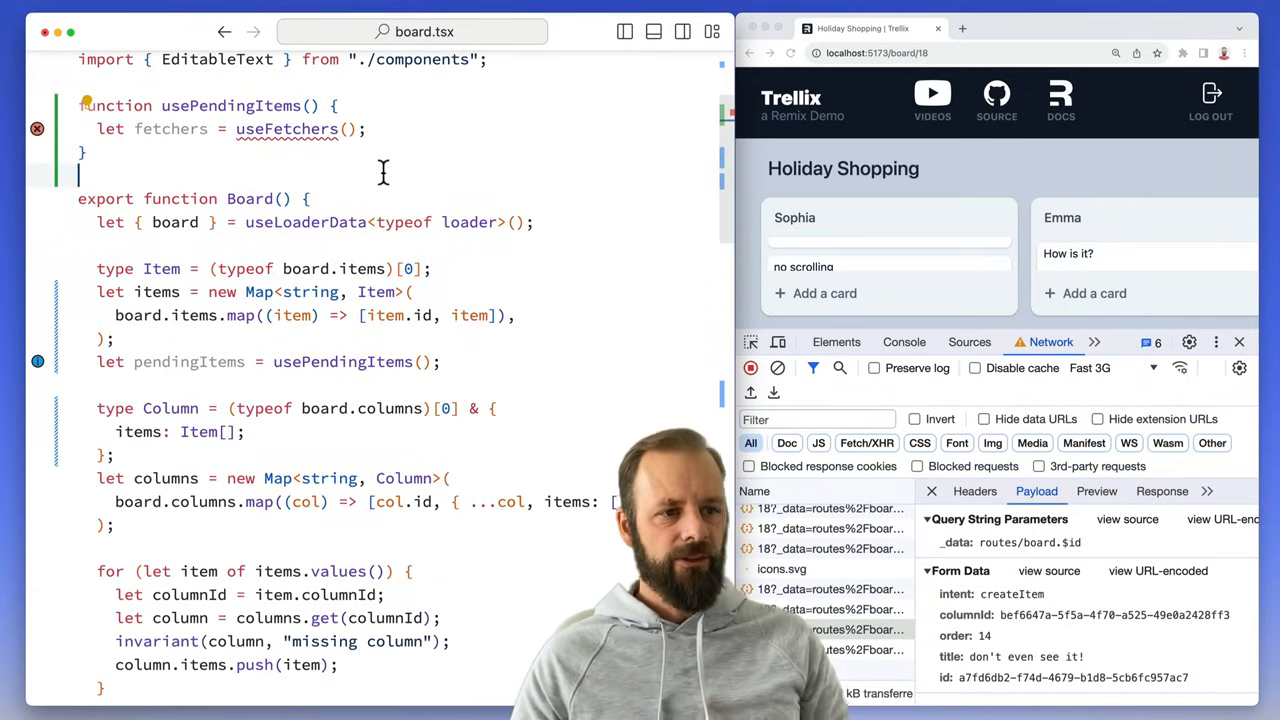
pyautogui.scroll(-3)
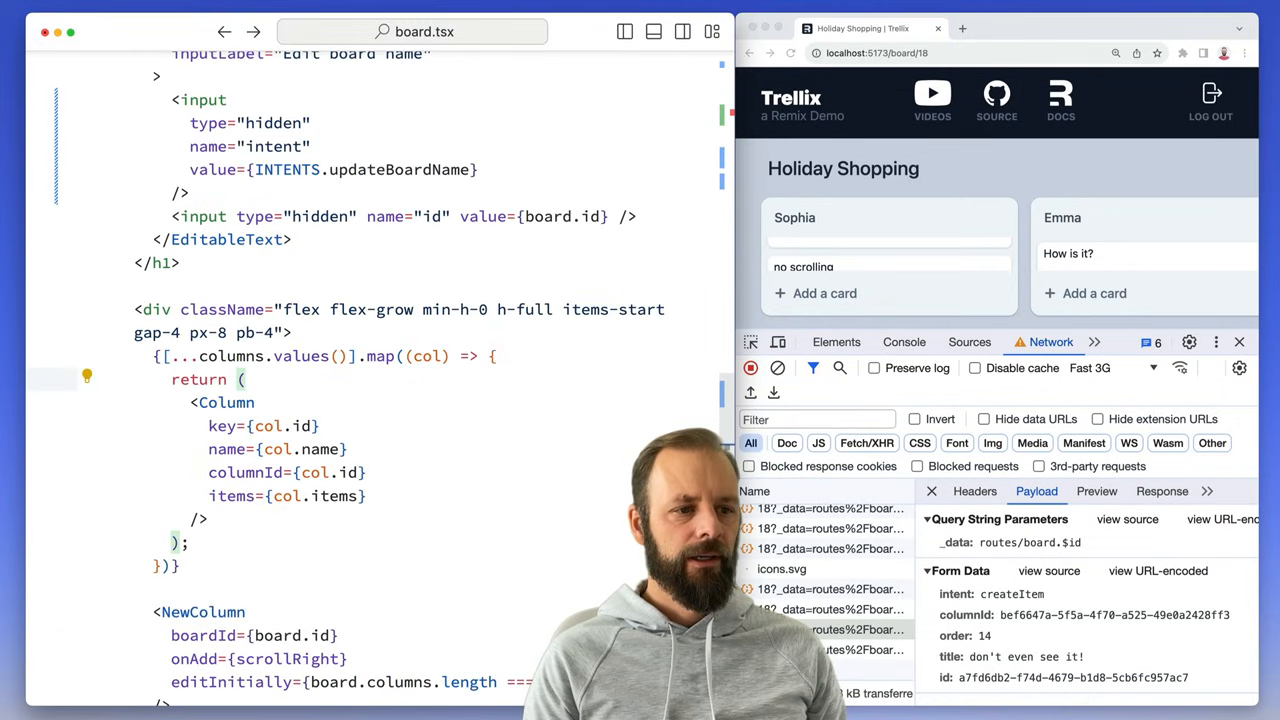
pyautogui.press('Cmd+P')
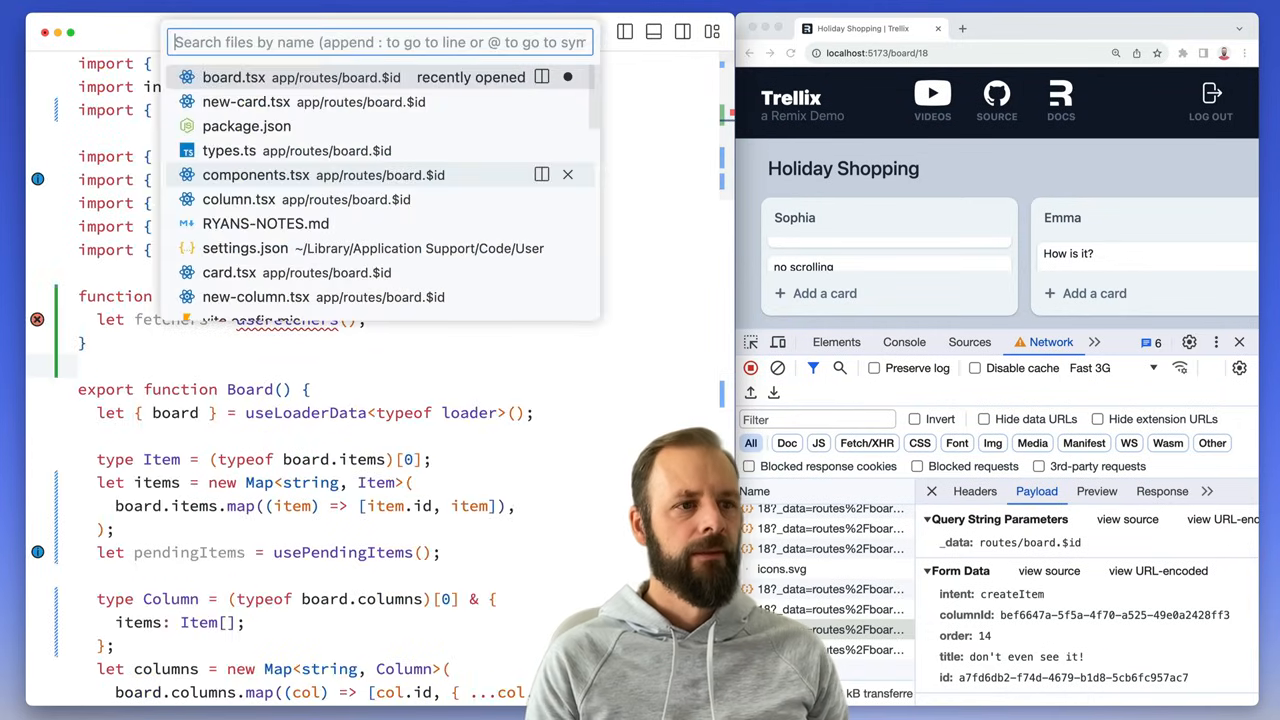
# Step: In new-card.tsx, pass navigate: false in the submit options
pyautogui.click(246, 100)
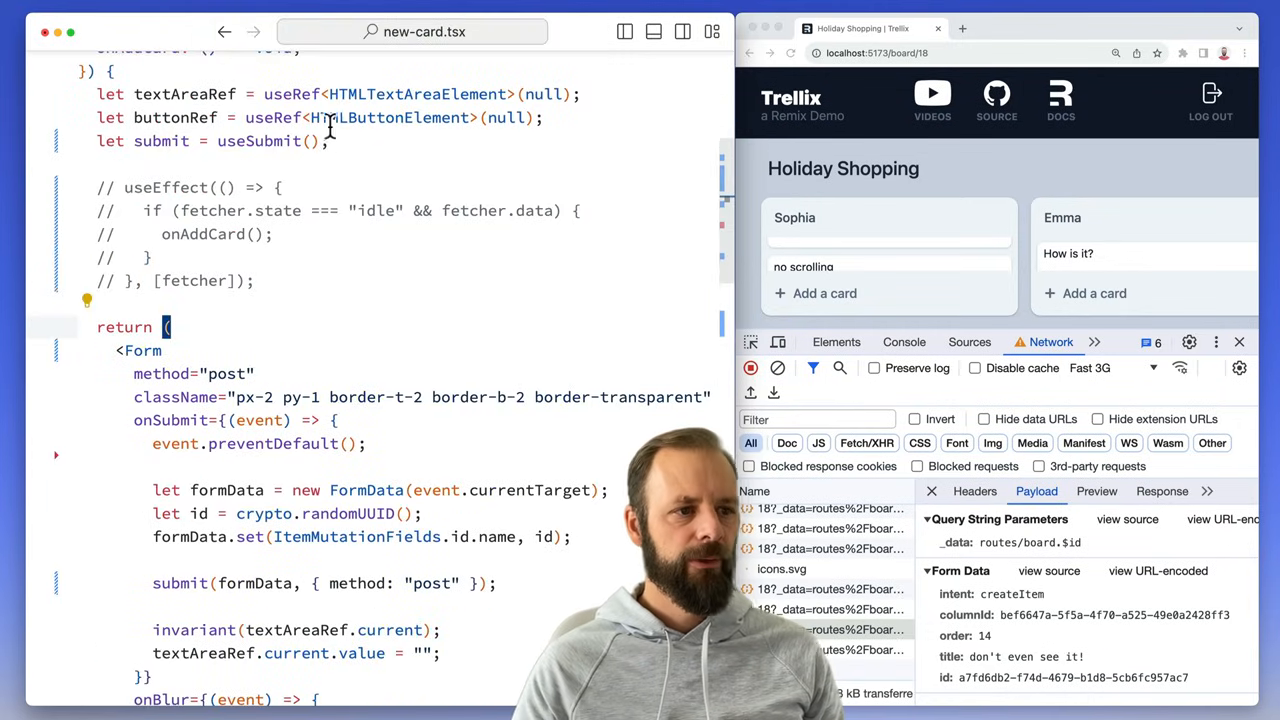
pyautogui.doubleClick(160, 140)
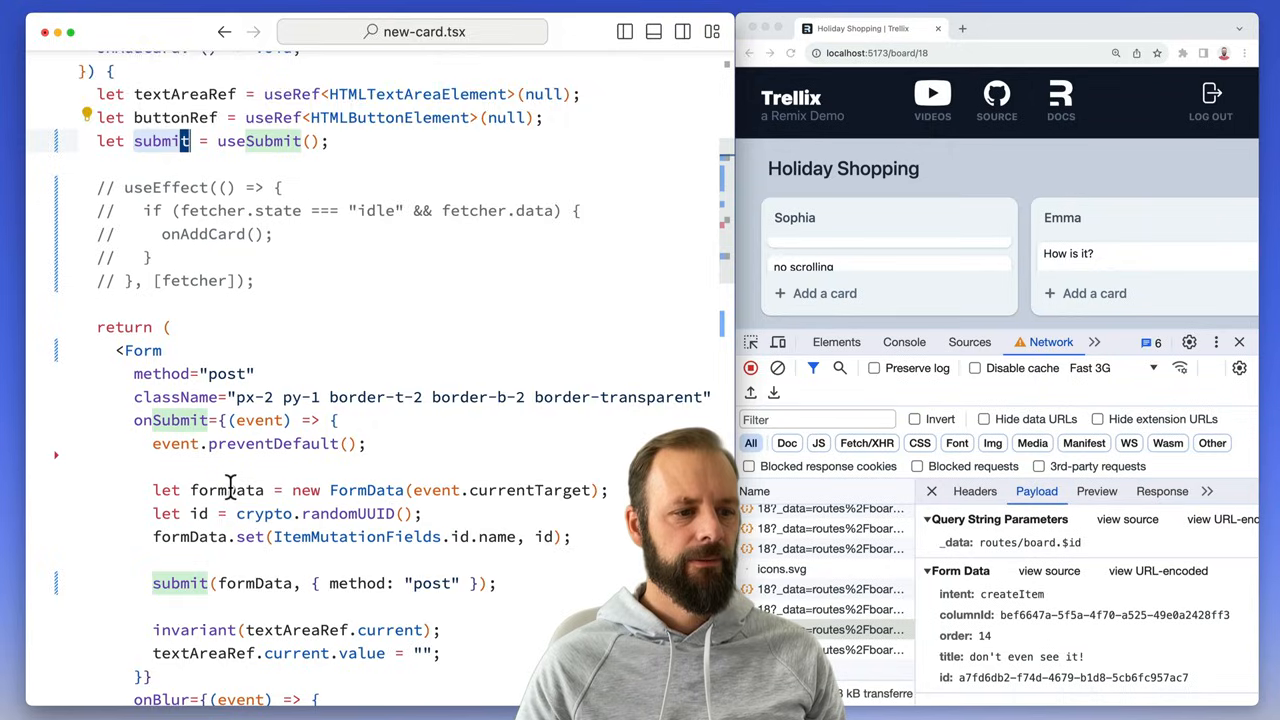
pyautogui.scroll(-3)
pyautogui.write(',')
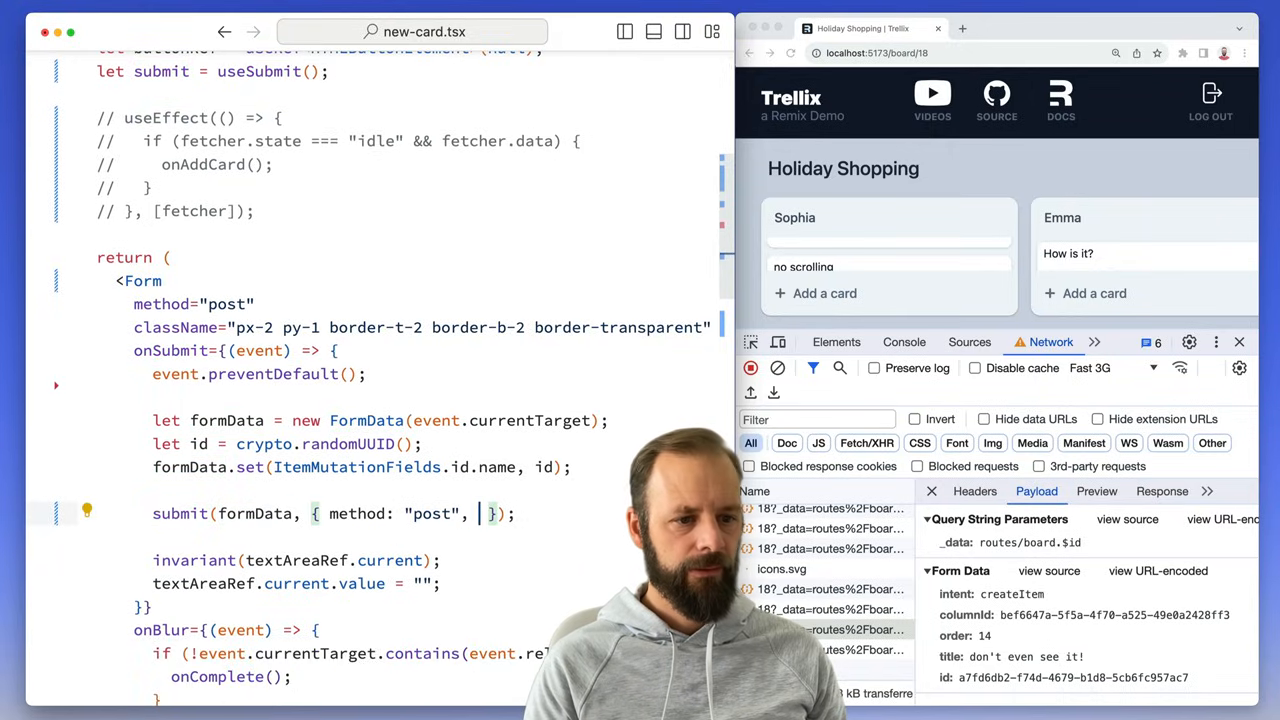
pyautogui.write('navigate: false')
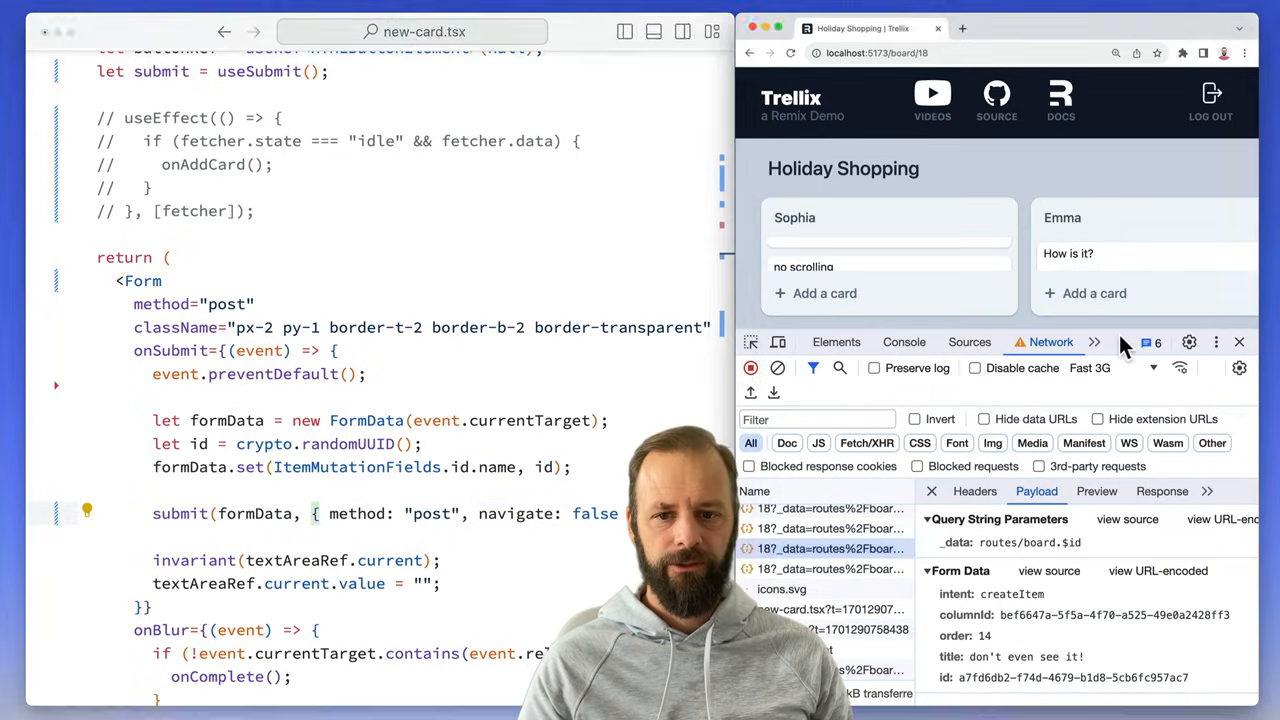
# Step: Clear the Network log and add the cards a and fetcher to Emma's list
pyautogui.click(824, 292)
pyautogui.write('a')
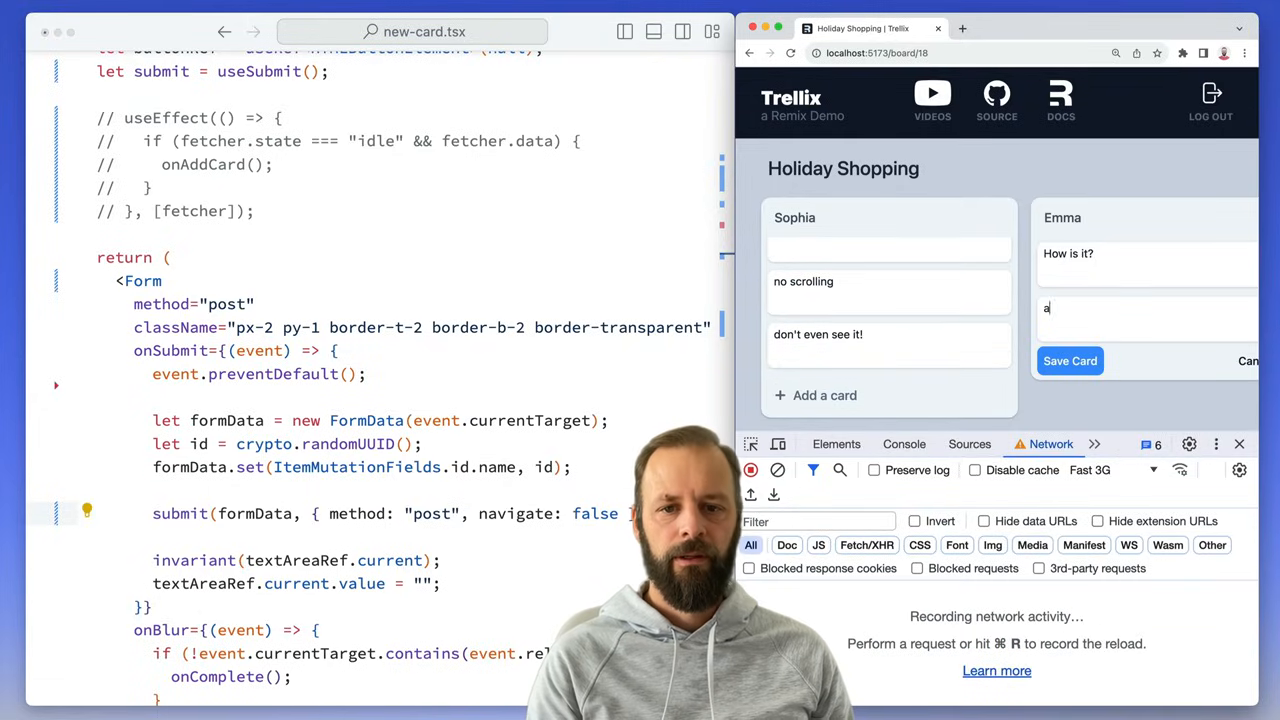
pyautogui.click(1070, 360)
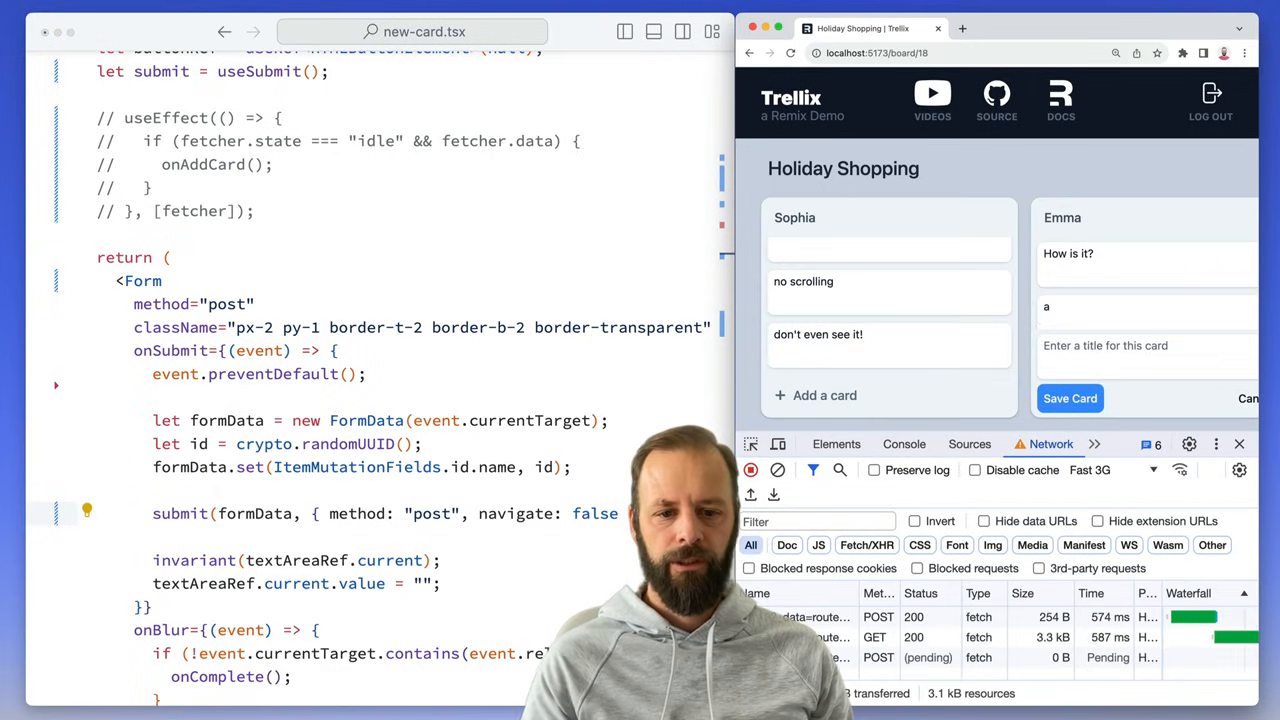
pyautogui.click(1068, 398)
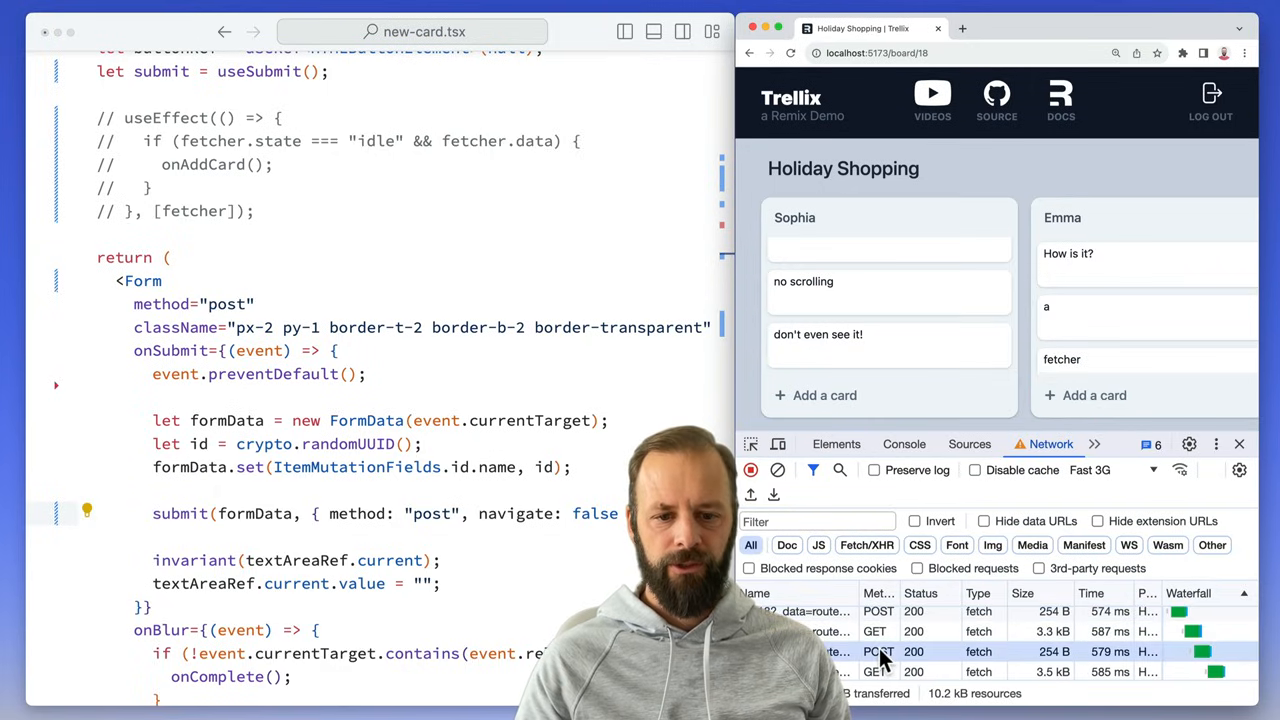
pyautogui.moveTo(256, 284)
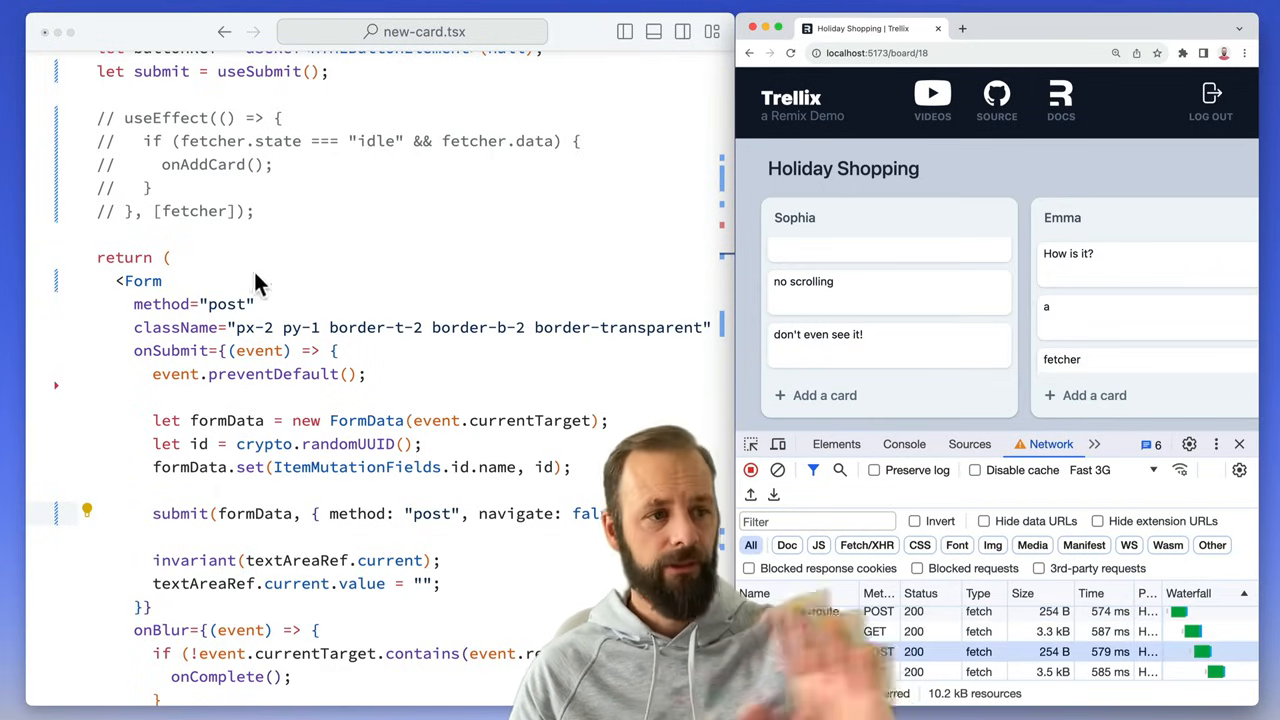
pyautogui.scroll(3)
pyautogui.write('board')
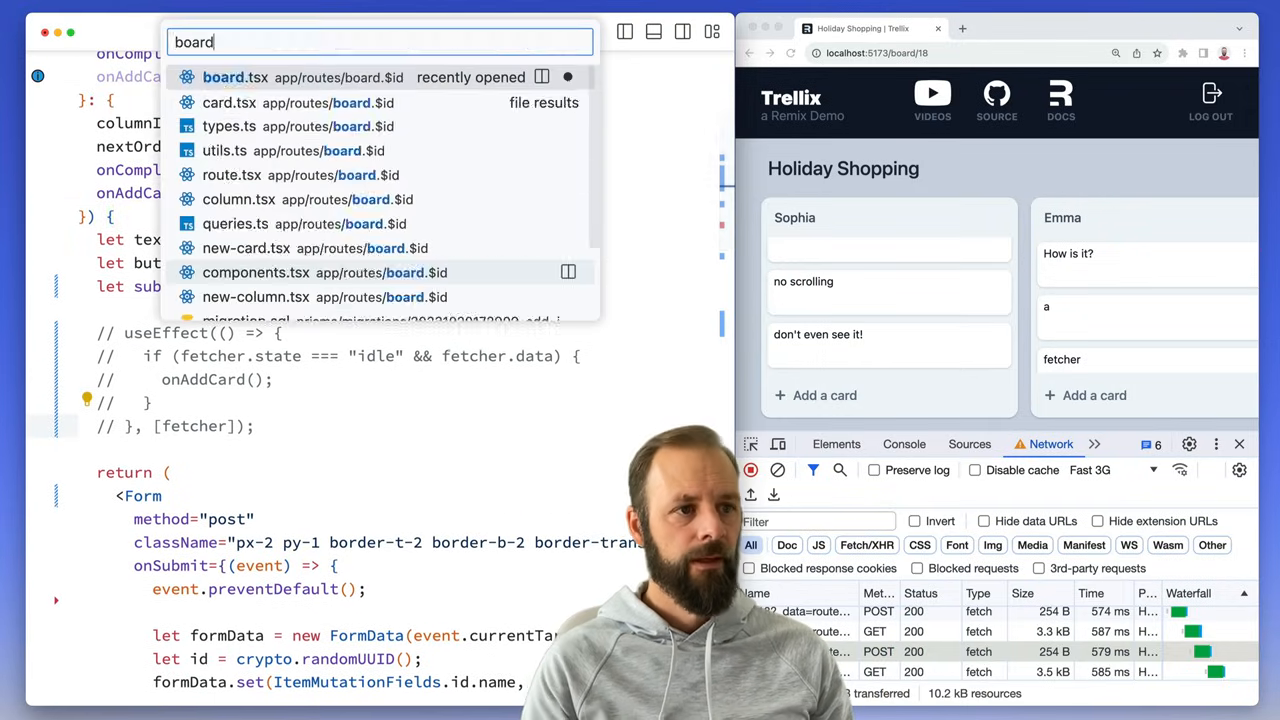
# Step: In board.tsx, append .filter() to useFetchers() inside usePendingItems
pyautogui.click(224, 76)
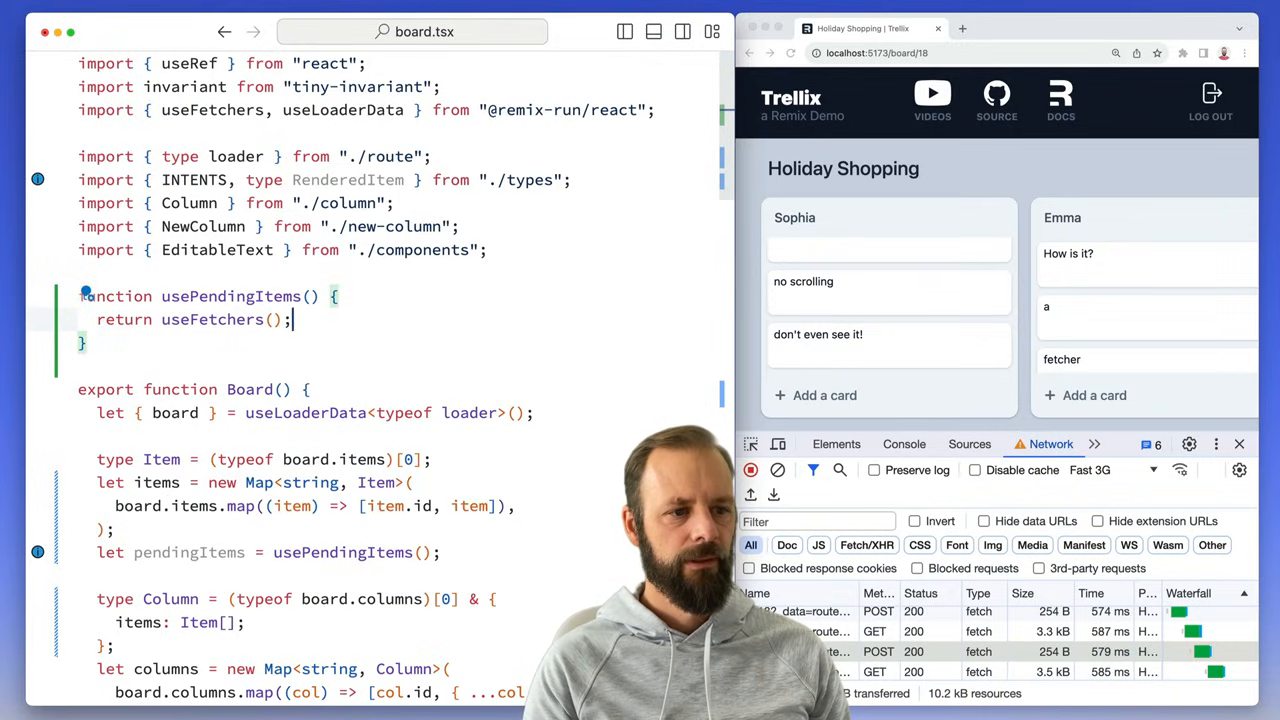
pyautogui.write('.filter()')
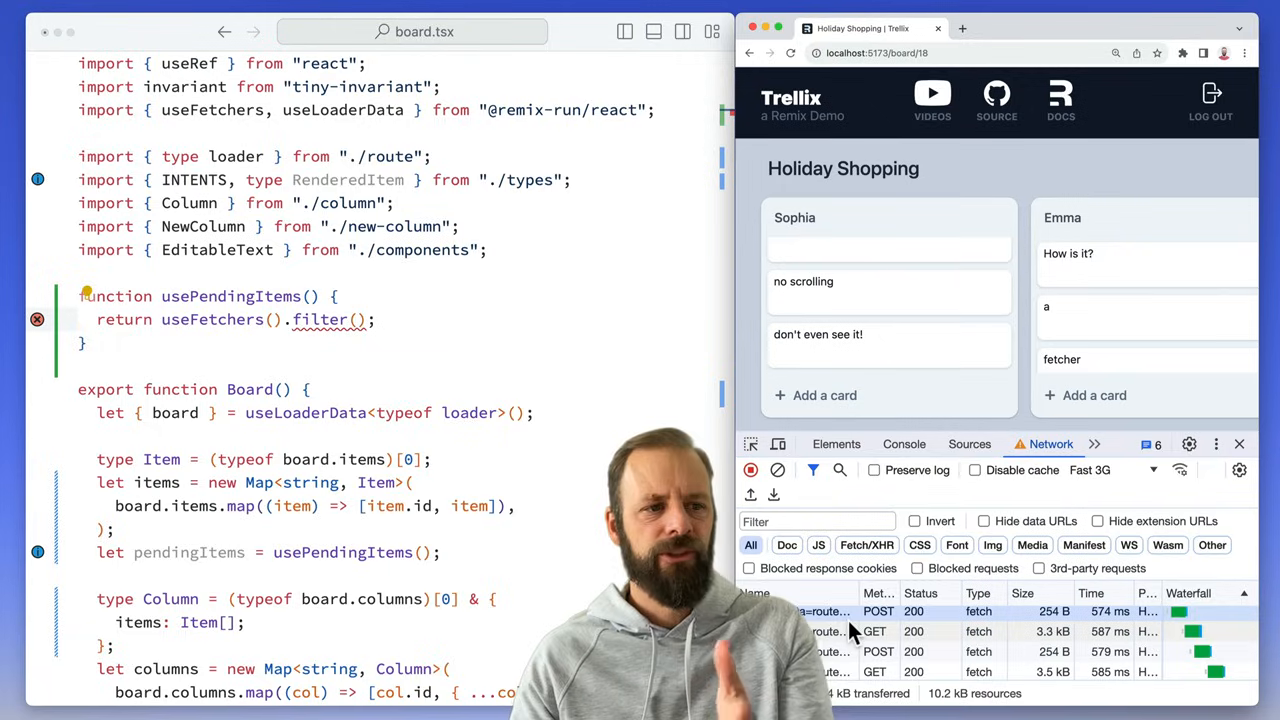
# Step: Inspect the createItem request's form data payload in DevTools
pyautogui.click(820, 612)
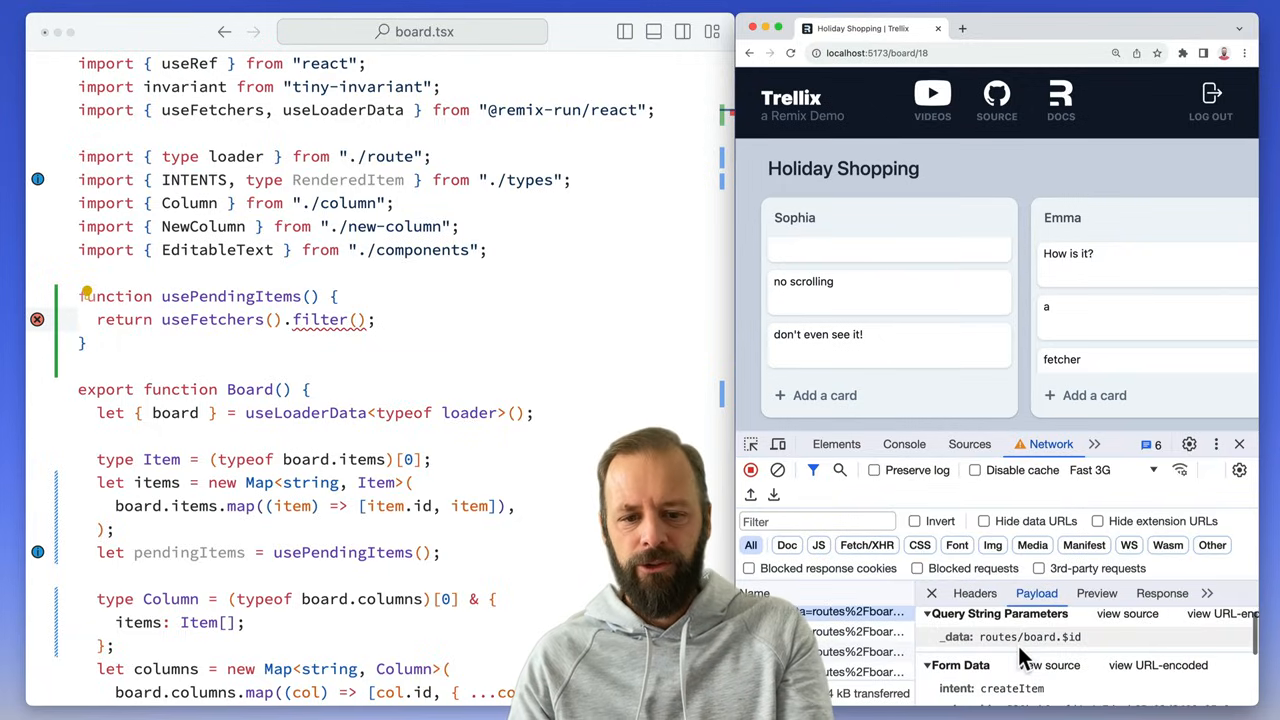
pyautogui.scroll(-3)
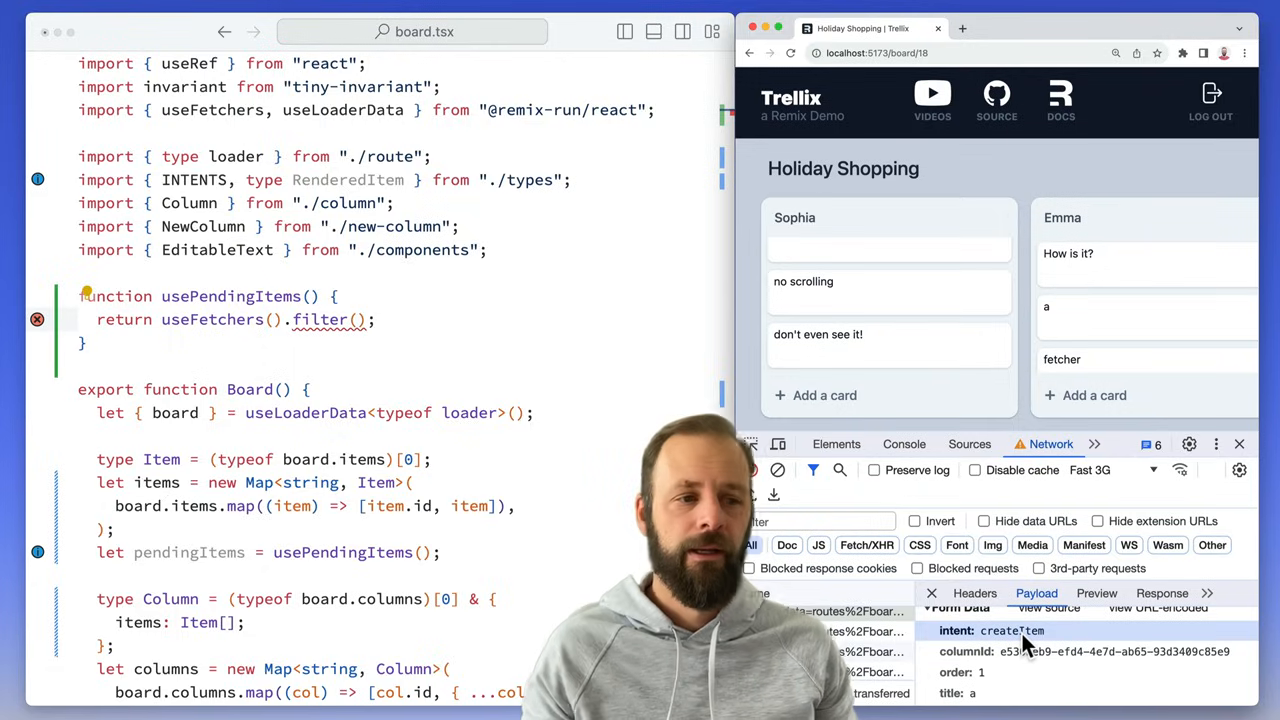
pyautogui.moveTo(356, 320)
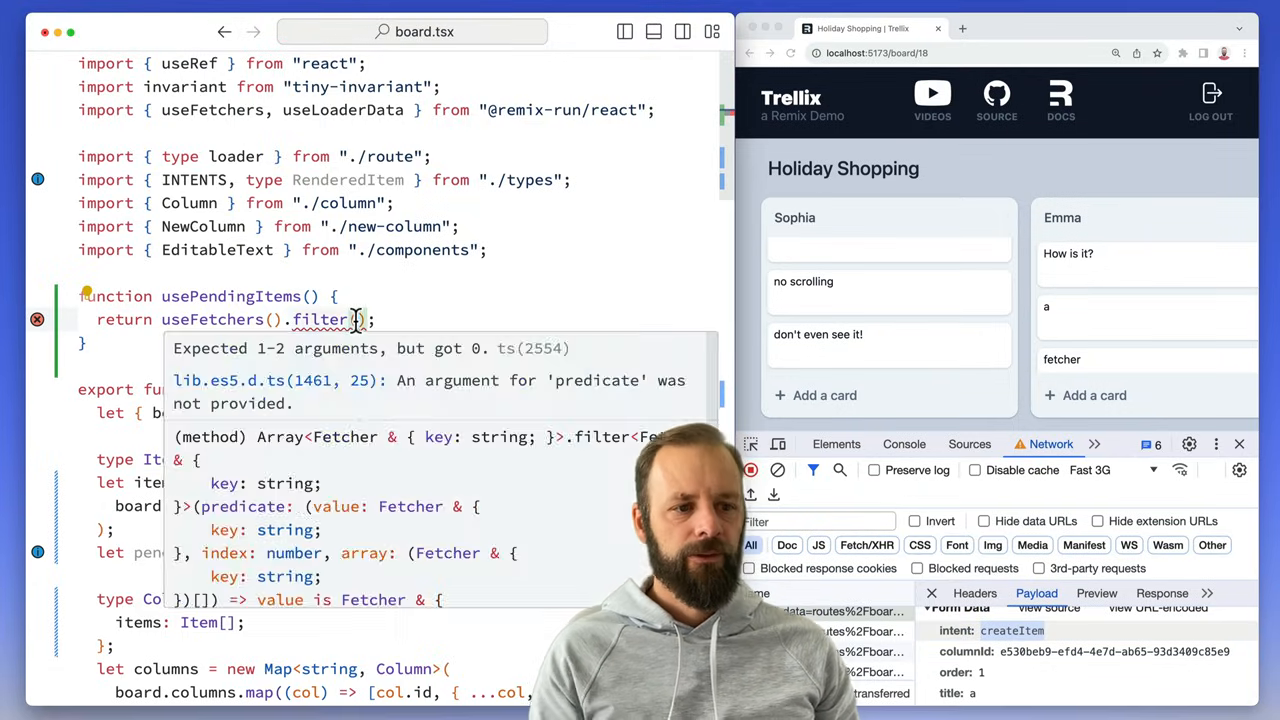
# Step: Write the filter callback returning false without formData and checking intent === INTENTS.createItem
pyautogui.write('fetcher => {')
pyautogui.write('if (!fetcher.formData) {')
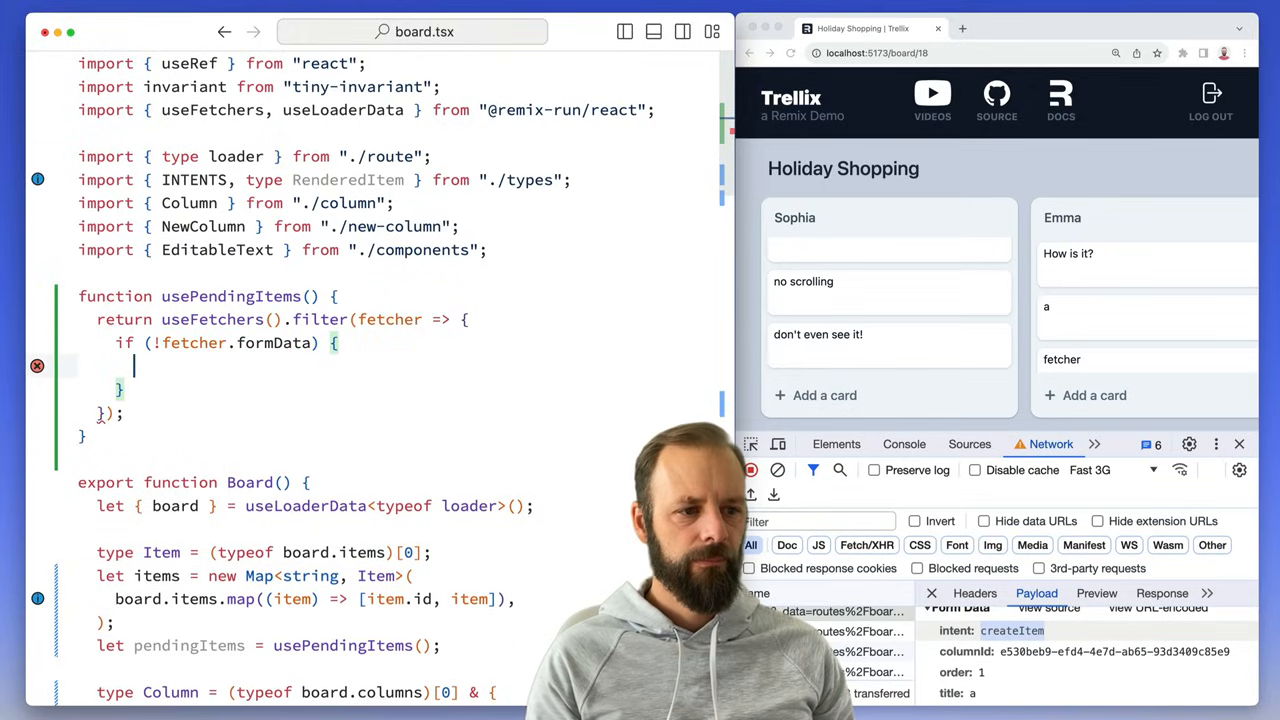
pyautogui.write('return false')
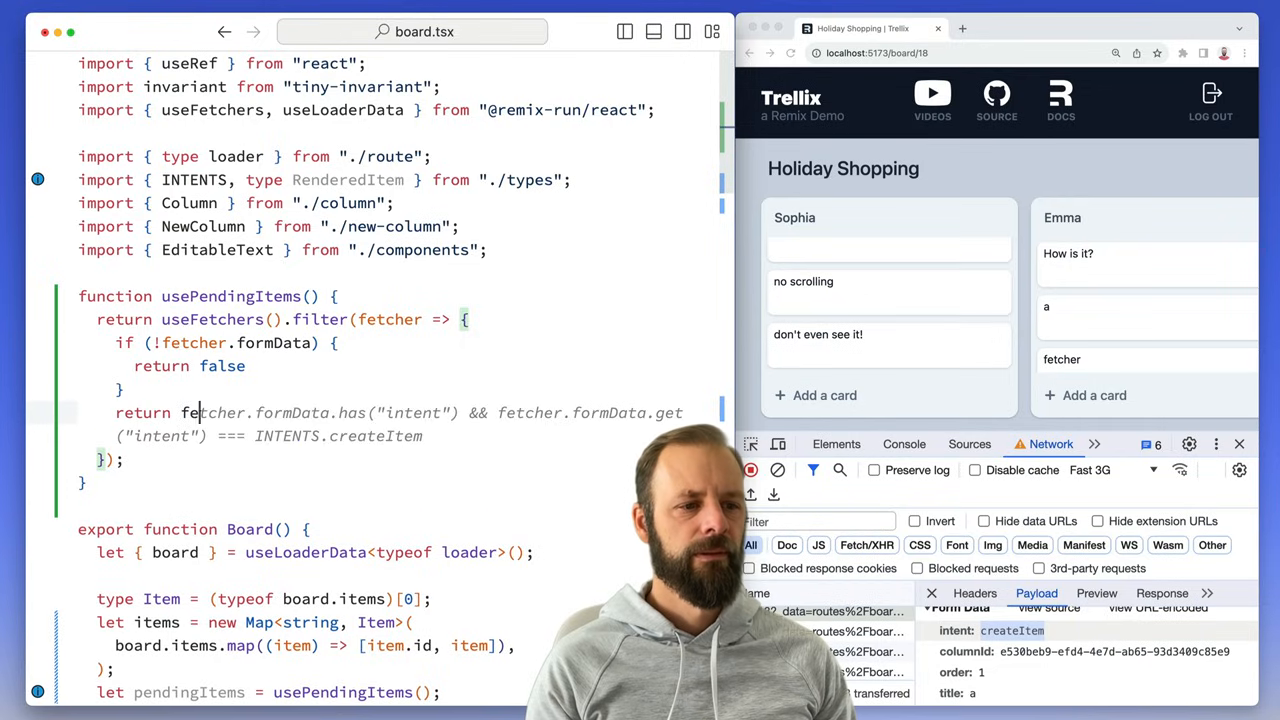
pyautogui.write('fetcher.formData.get("')
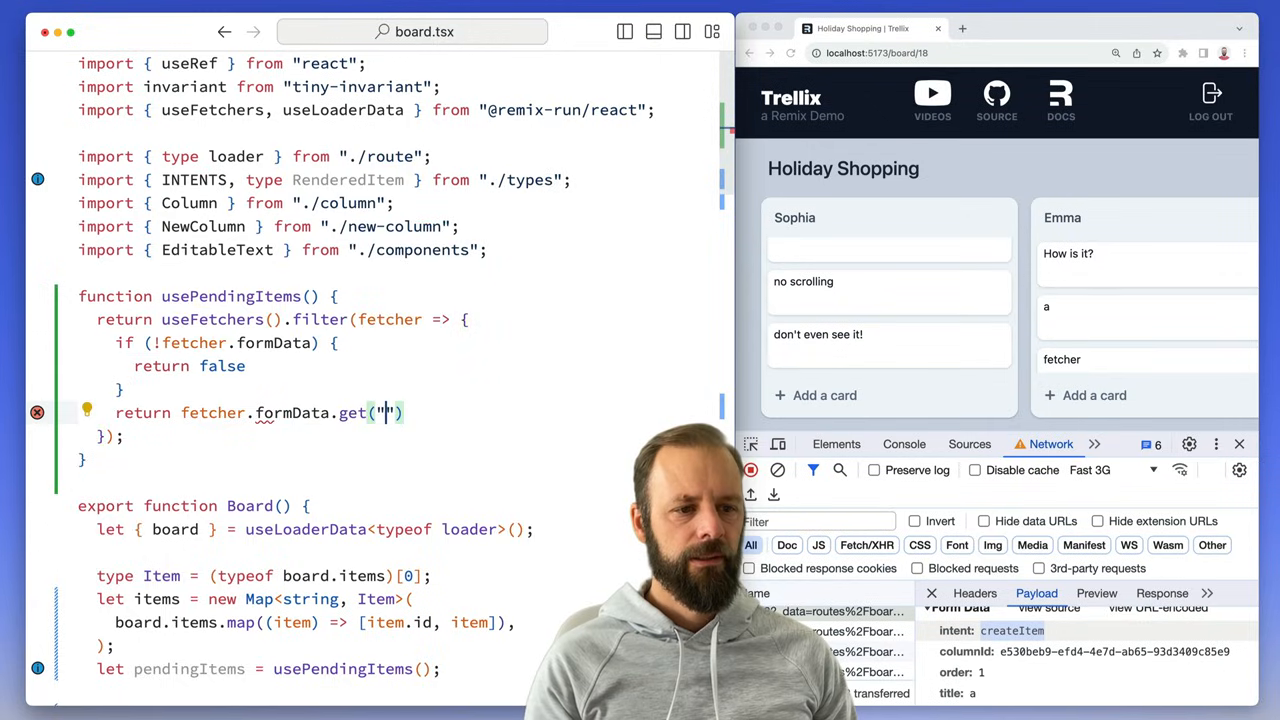
pyautogui.write('intent") === INTENTS.createItem;')
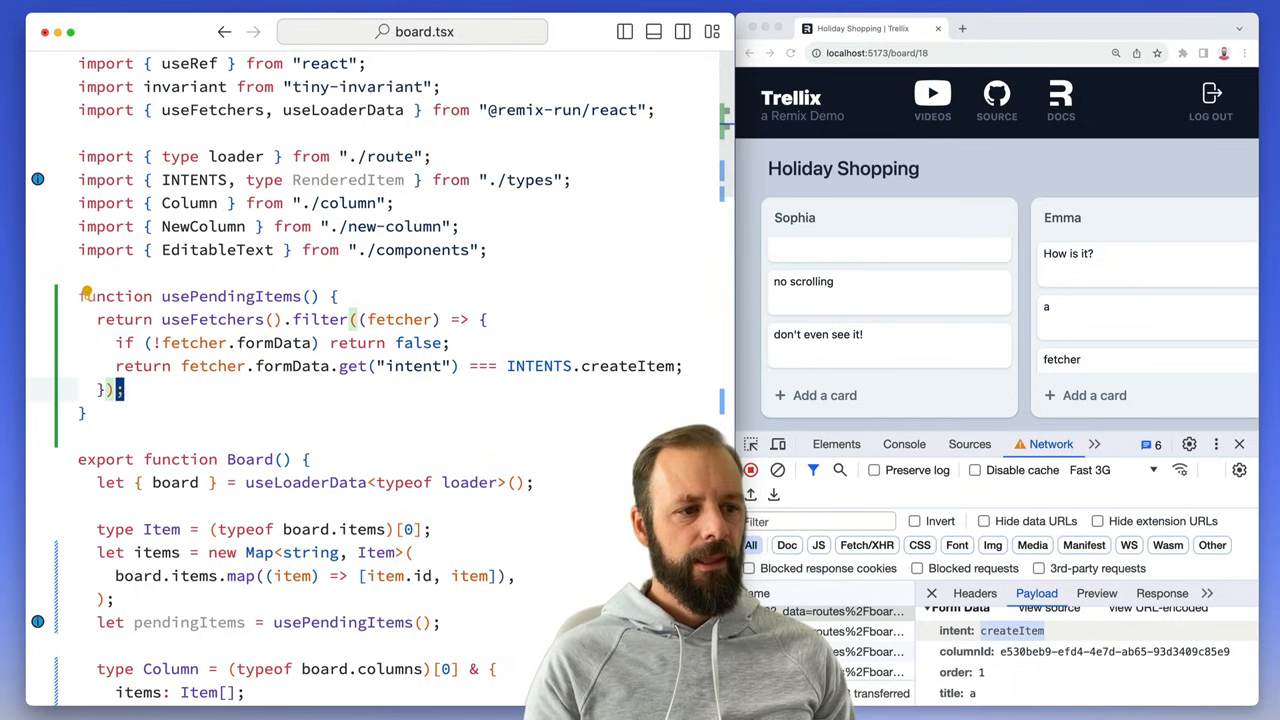
# Step: Chain .map building a RenderedItem per fetcher reading columnId from formData, and begin a PendingItem type
pyautogui.write('.map((fetcher) => {})')
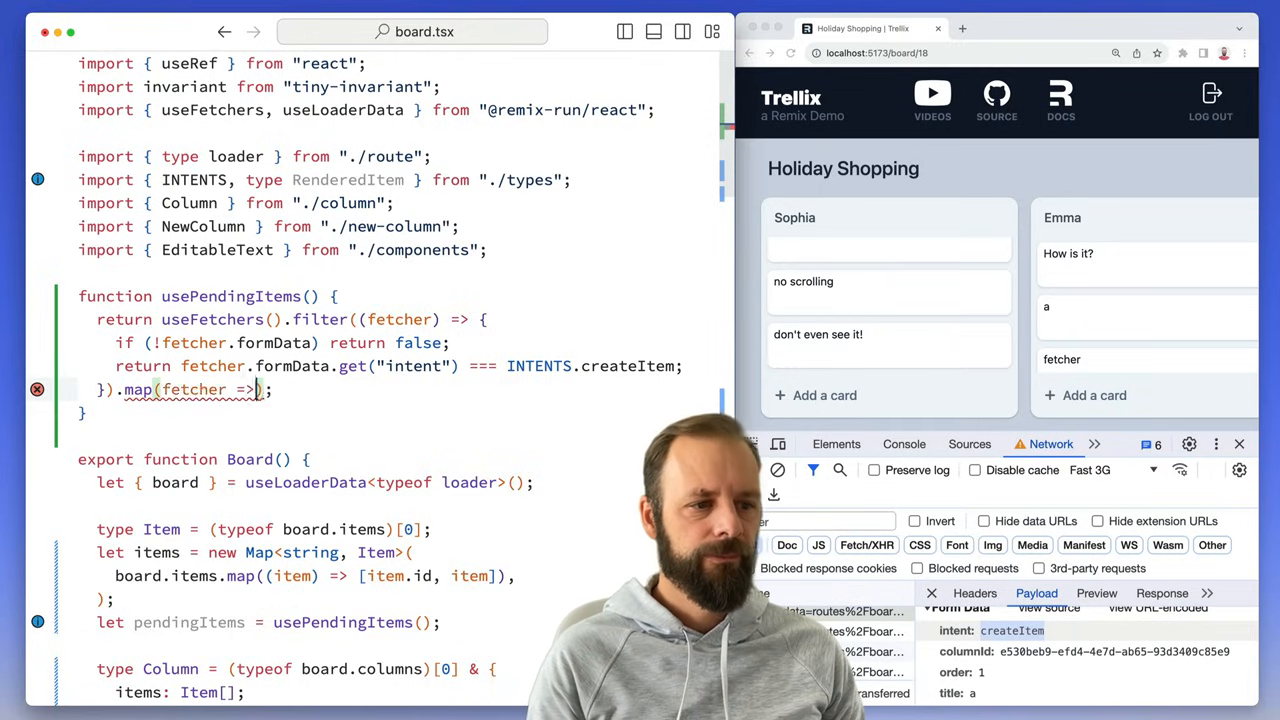
pyautogui.write('{')
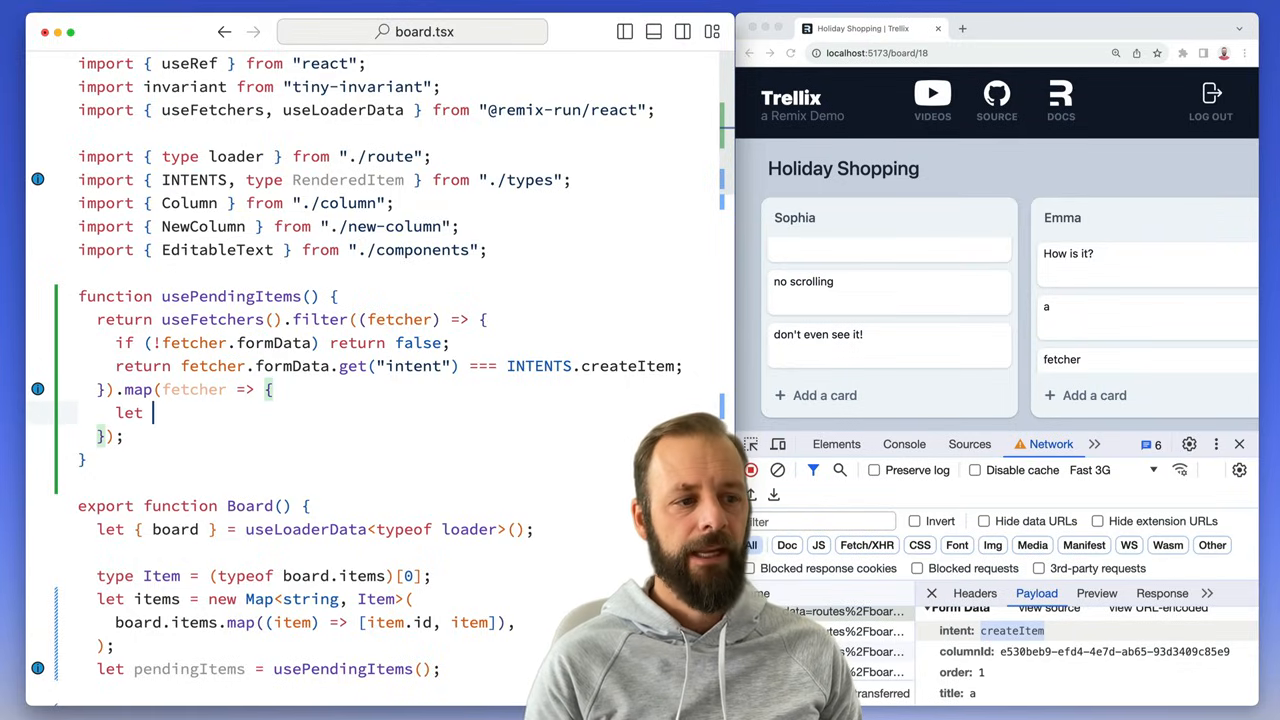
pyautogui.write('item = {')
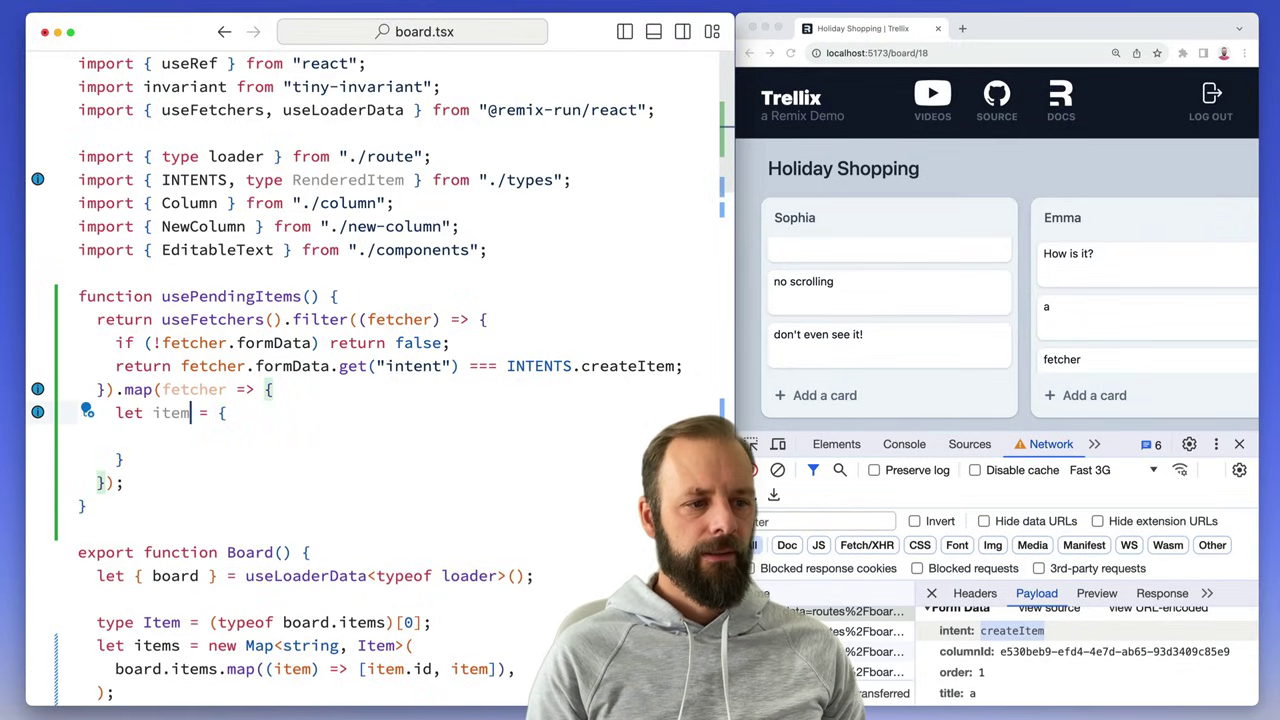
pyautogui.write(': Rendera')
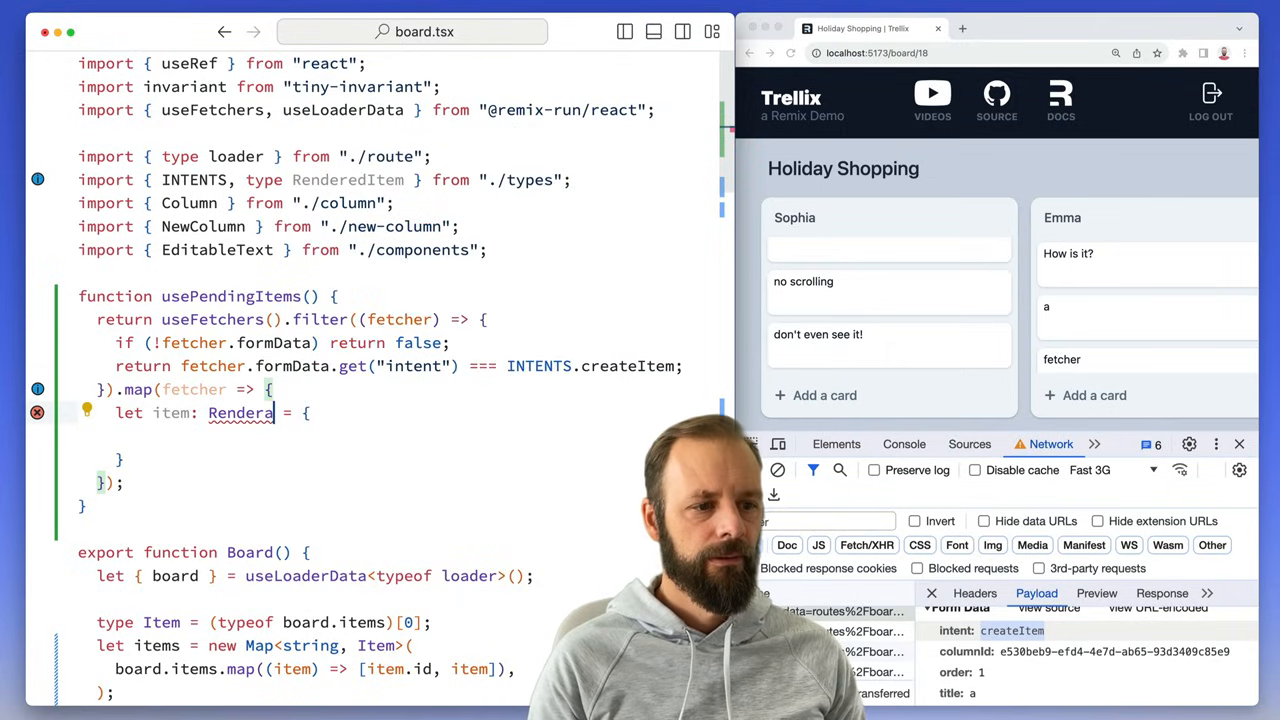
pyautogui.write('bleItem')
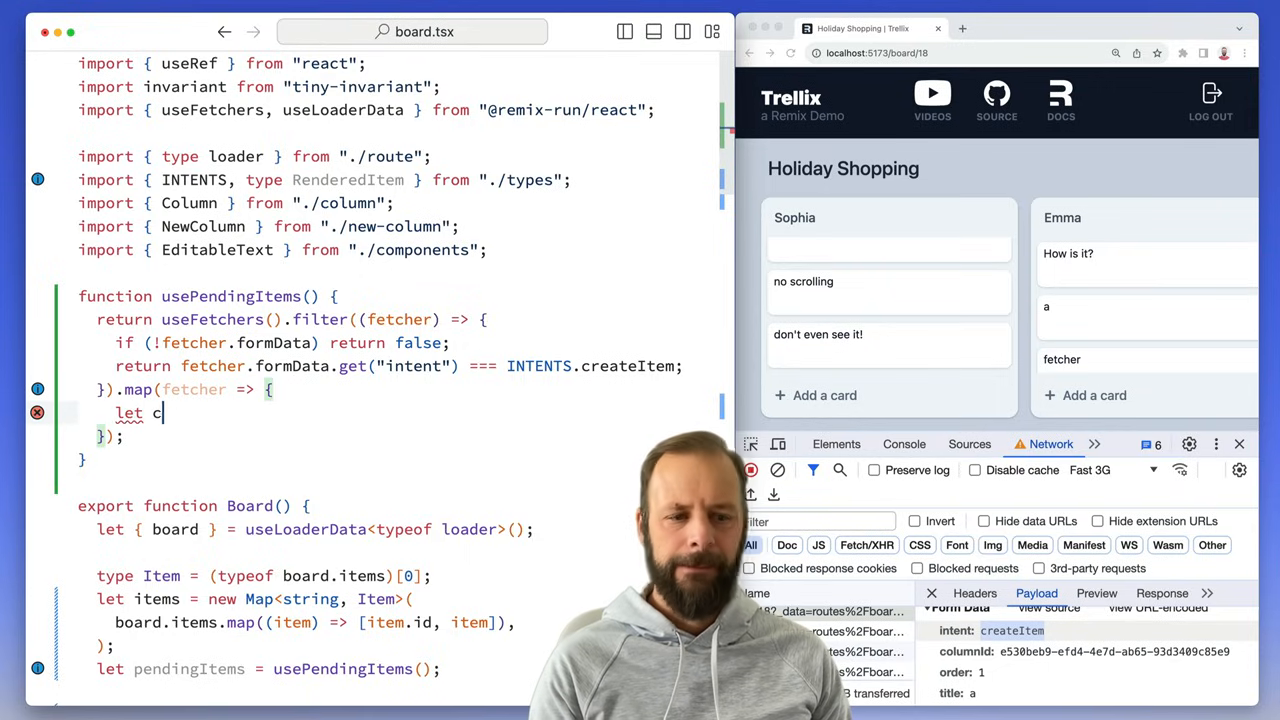
pyautogui.write('olumnId = fe')
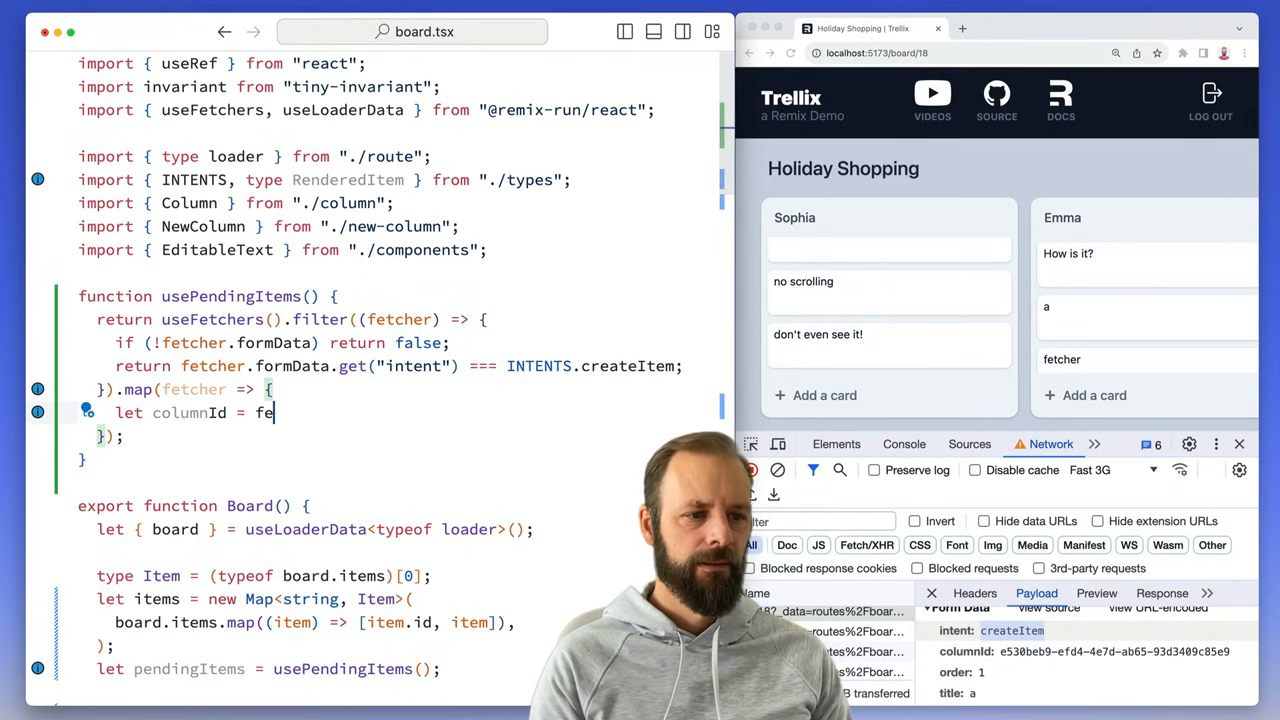
pyautogui.write('etcher.formData.get("columnId");')
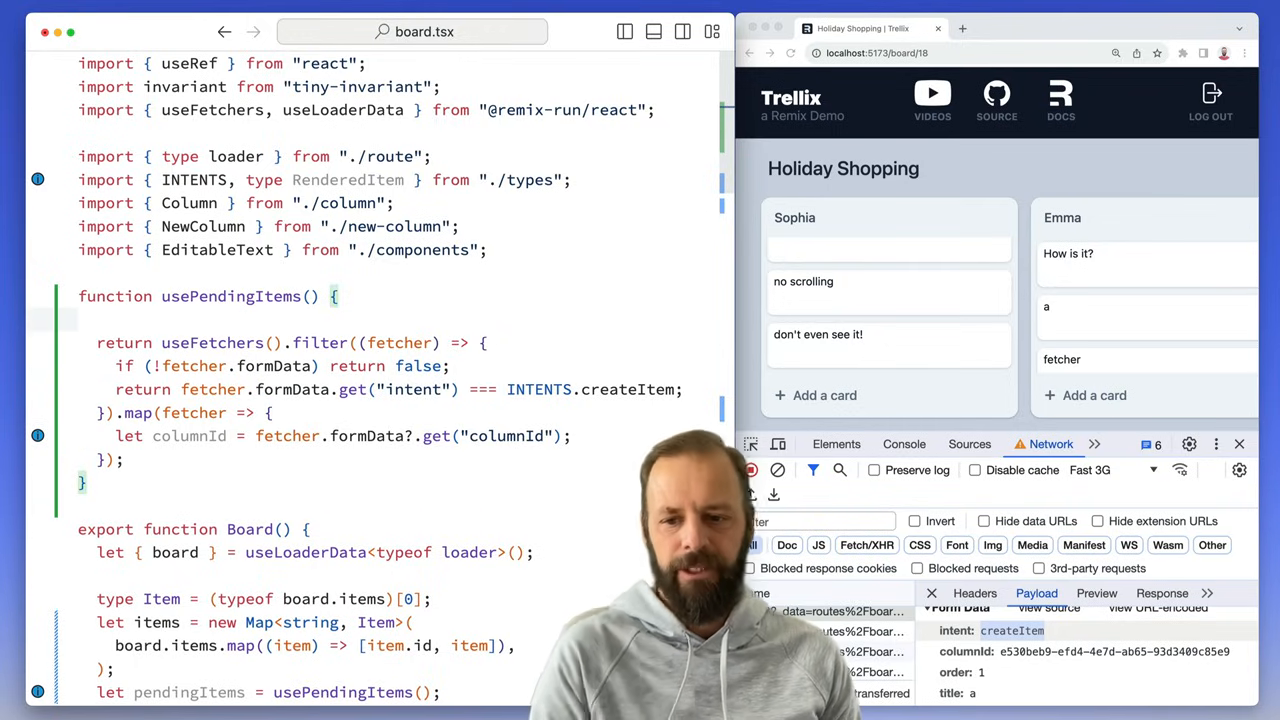
pyautogui.write('type PendingI')
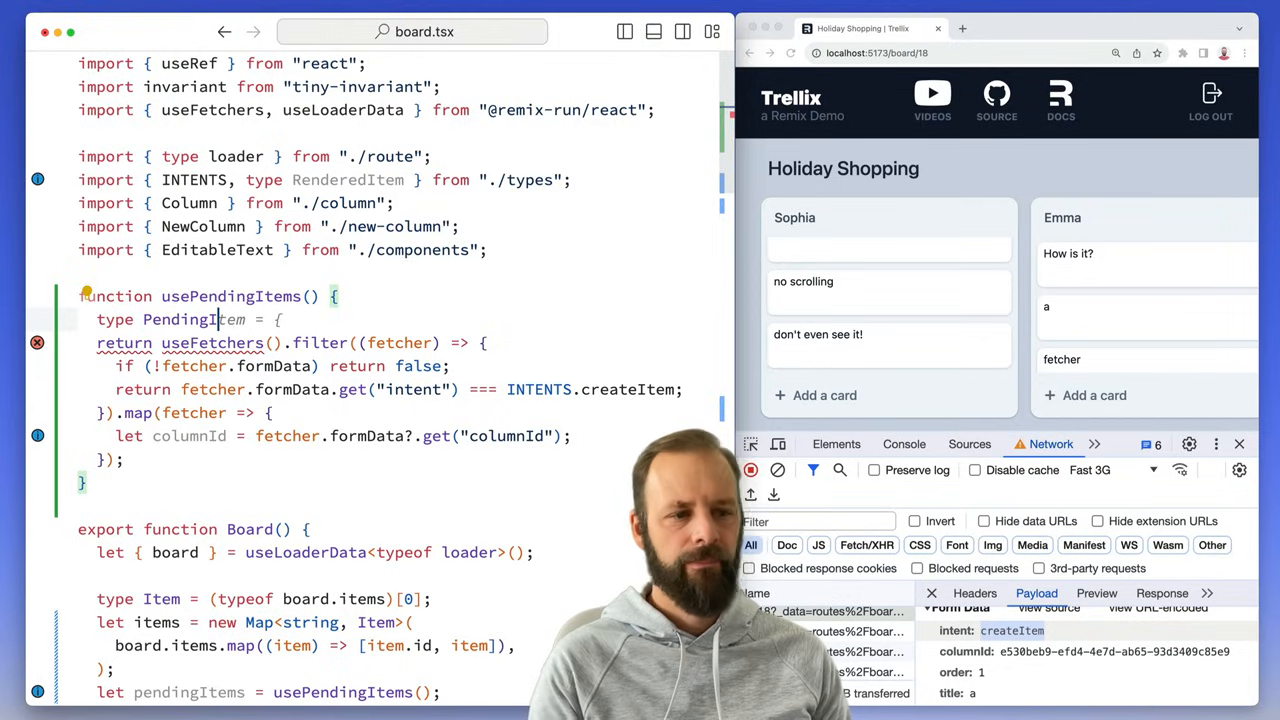
# Step: Define PendingItem as ReturnType<typeof useFetchers>[number] & { formData: FormData }
pyautogui.write('Re')
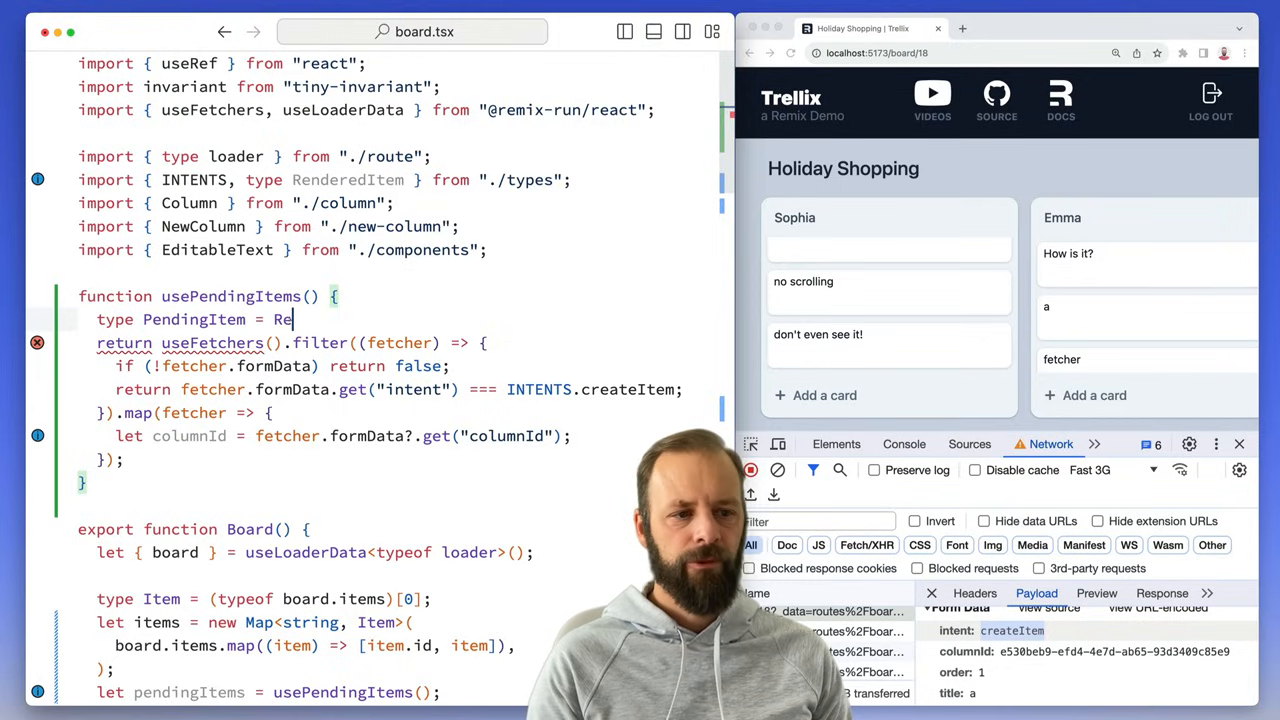
pyautogui.write('ReturnType<typeof useFetchers>[0];')
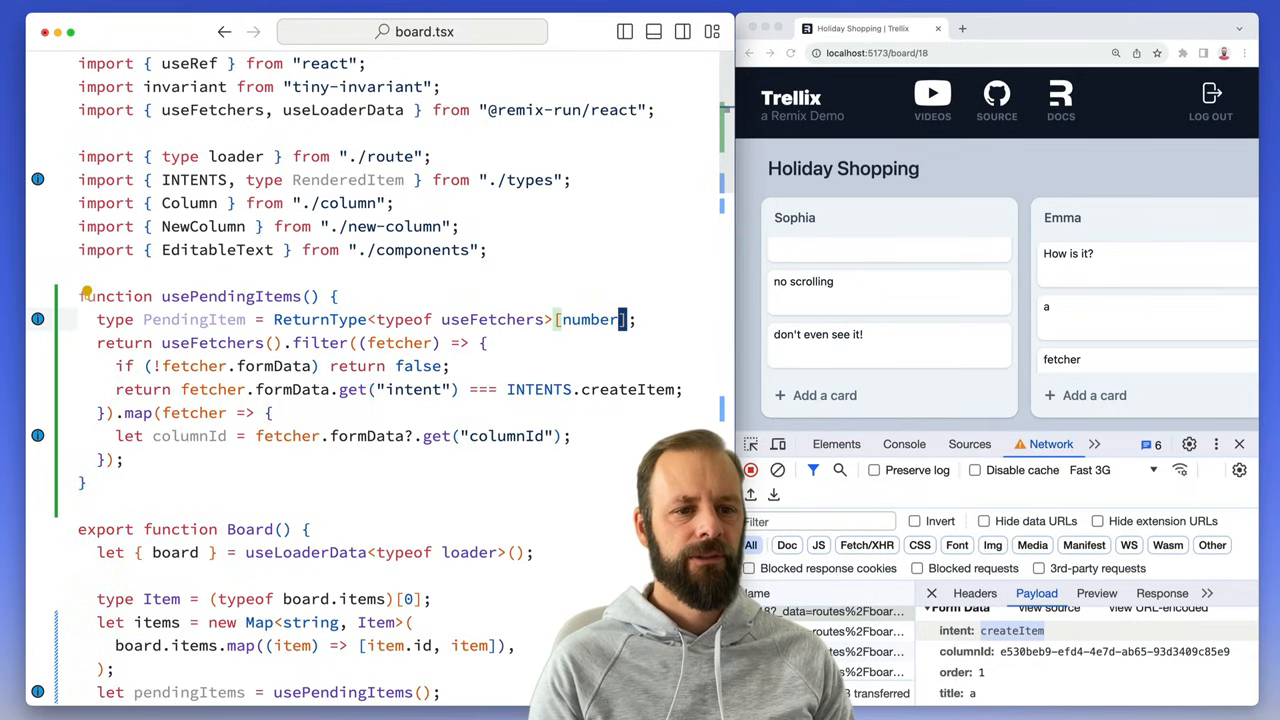
pyautogui.press('Backspace')
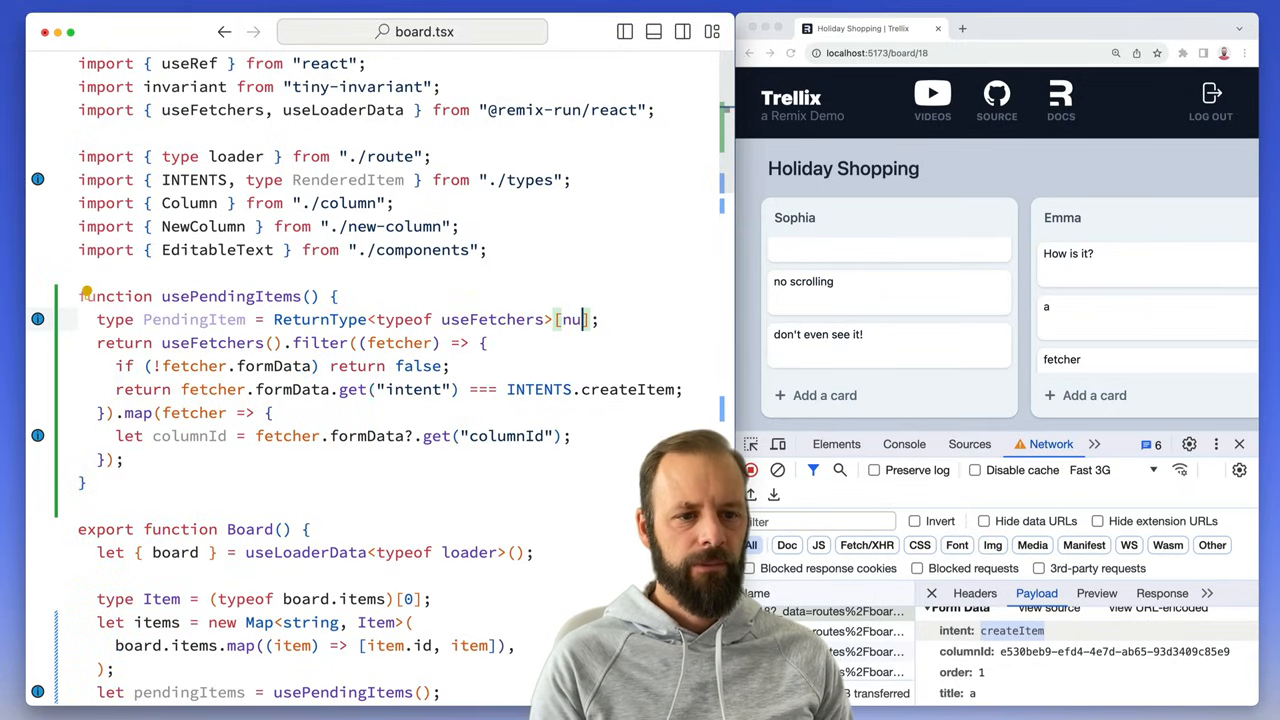
pyautogui.write('mber')
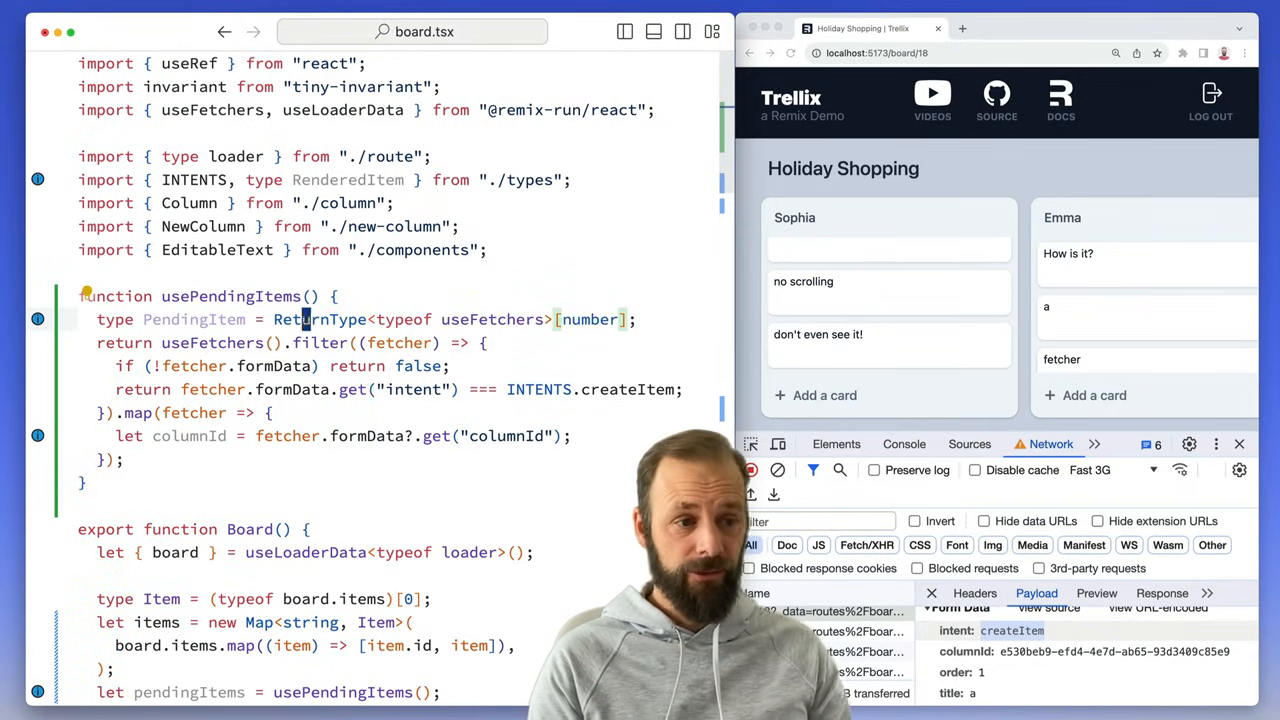
pyautogui.moveTo(194, 320)
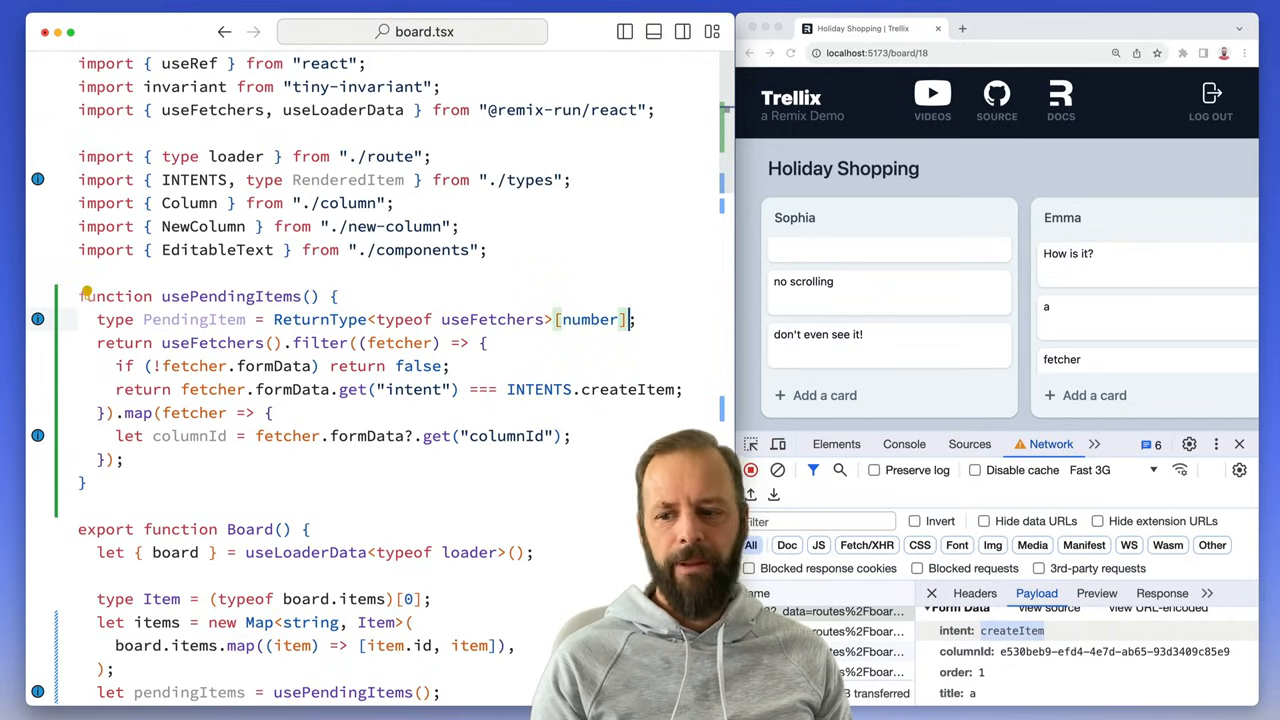
pyautogui.write('& { }')
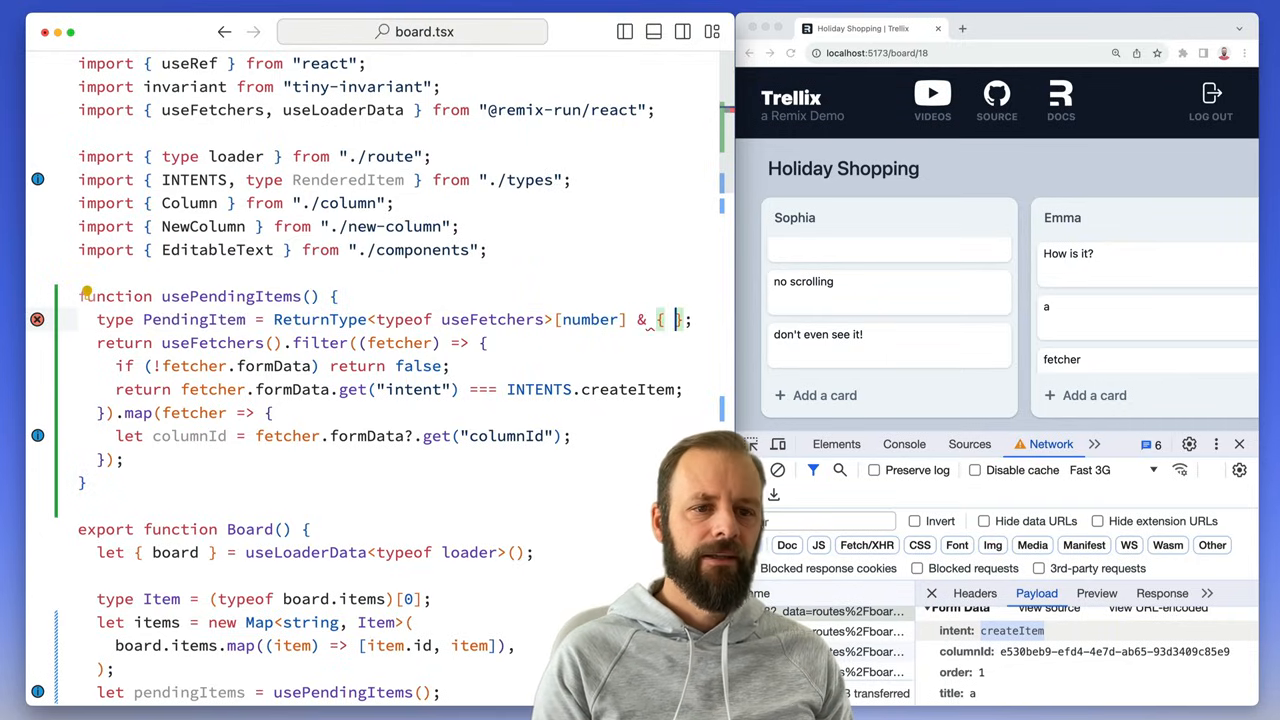
pyautogui.write('formData: FormData }};')
pyautogui.click(292, 342)
pyautogui.write(': fetcher is ')
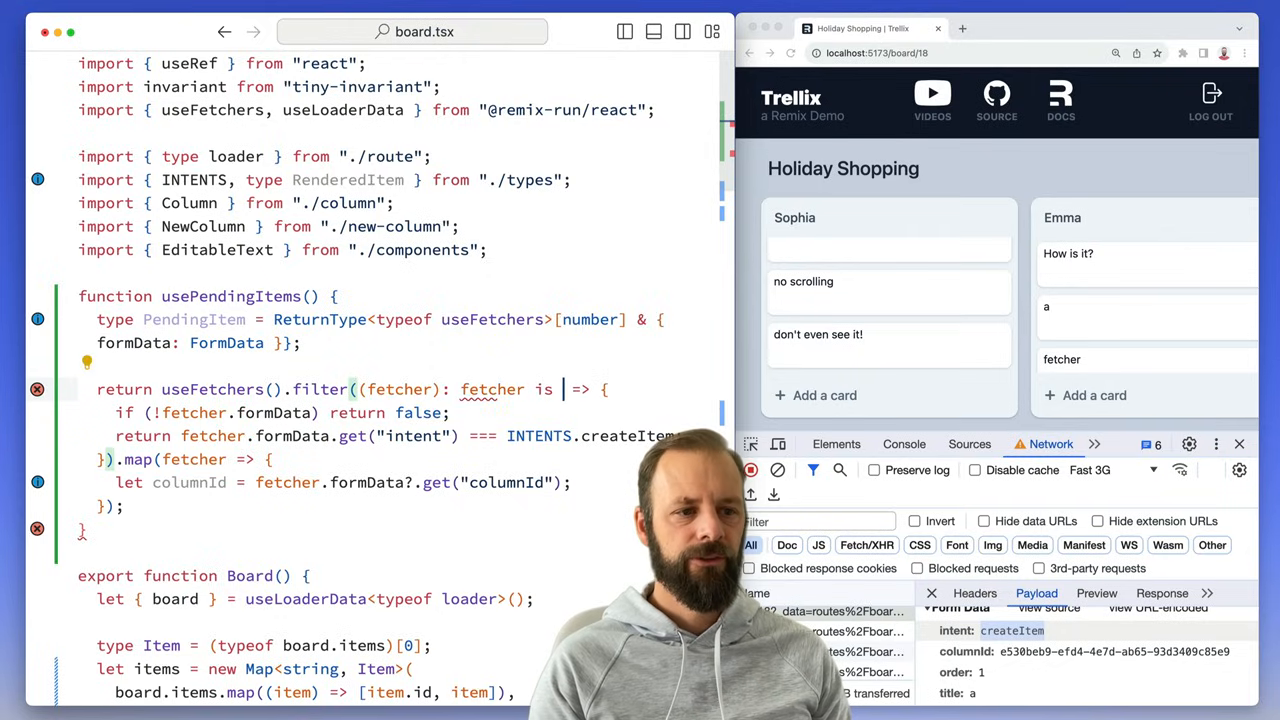
# Step: Annotate the filter callback as a 'fetcher is PendingItem' type guard
pyautogui.write('PendingItem')
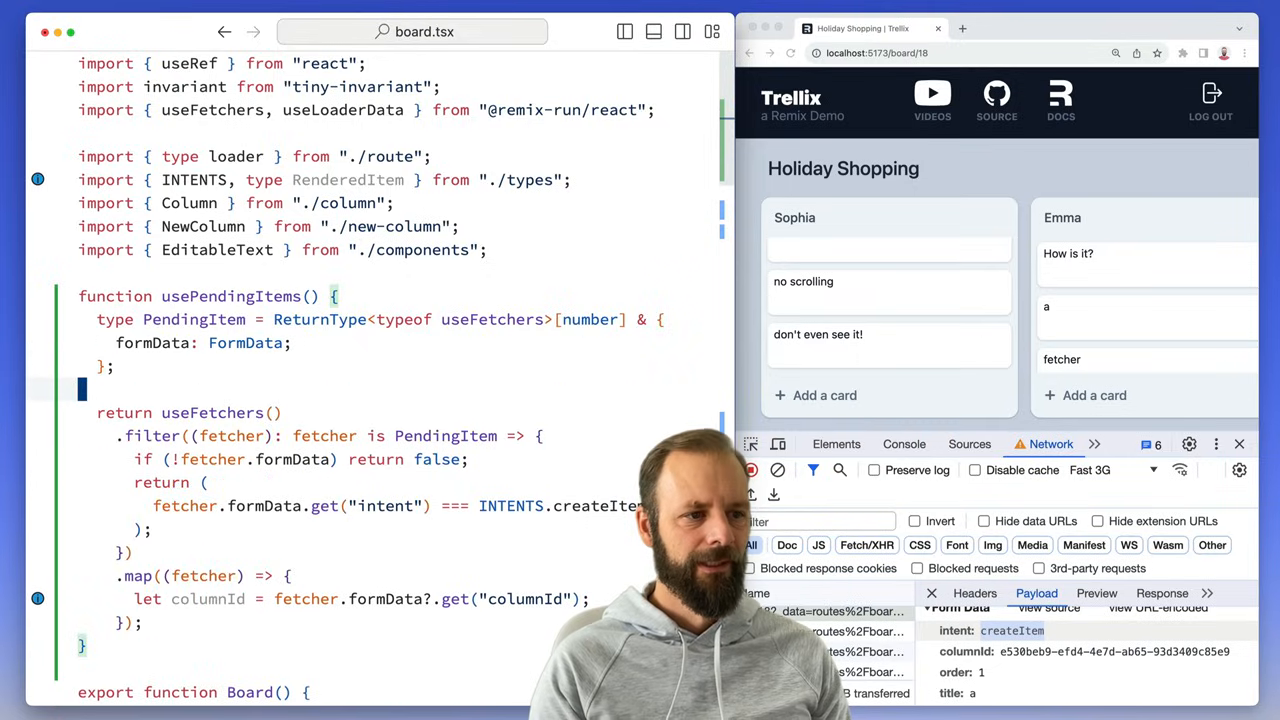
pyautogui.scroll(-3)
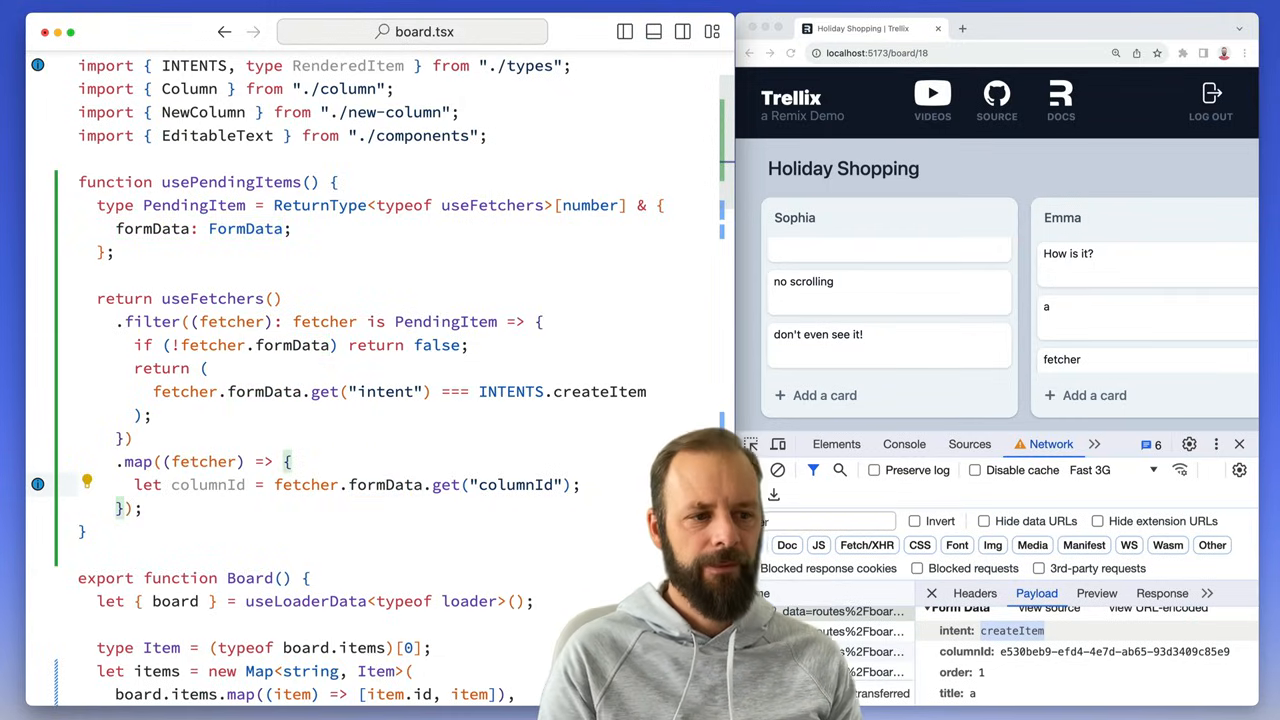
# Step: Read title and id with String() and order with Number() from fetcher.formData
pyautogui.write('let title')
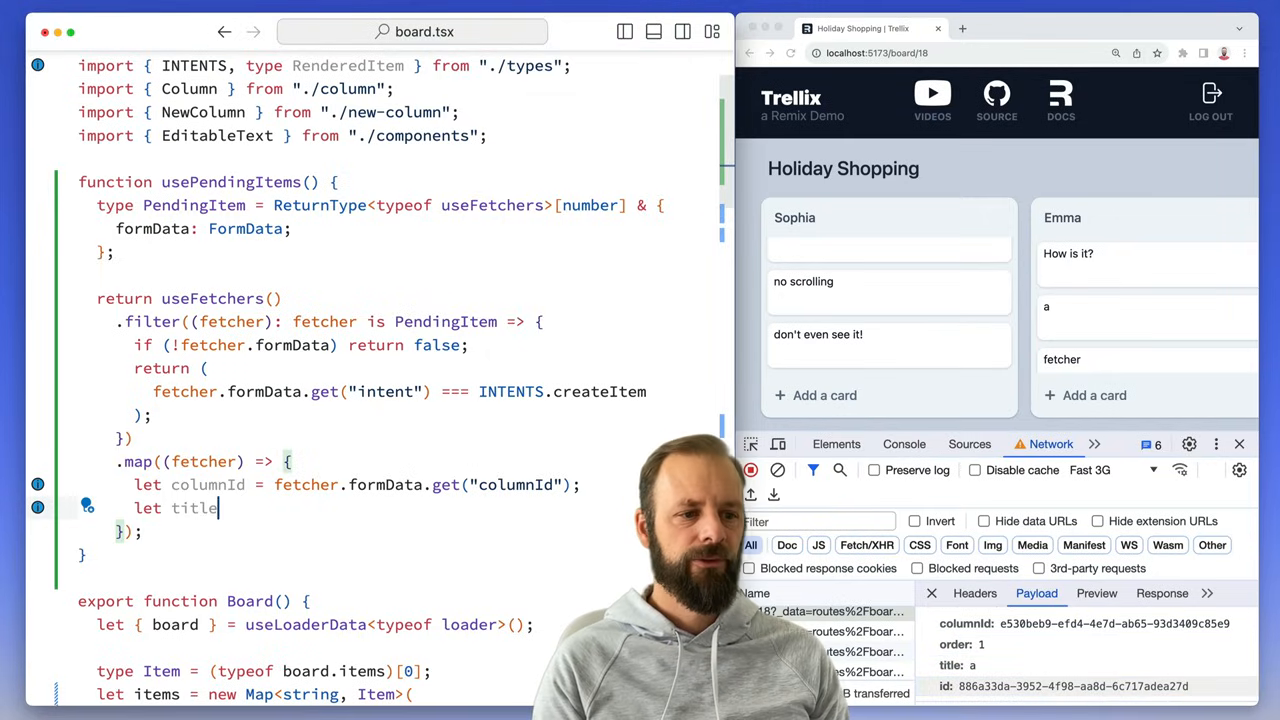
pyautogui.write('= fetcher.formData.get("title");')
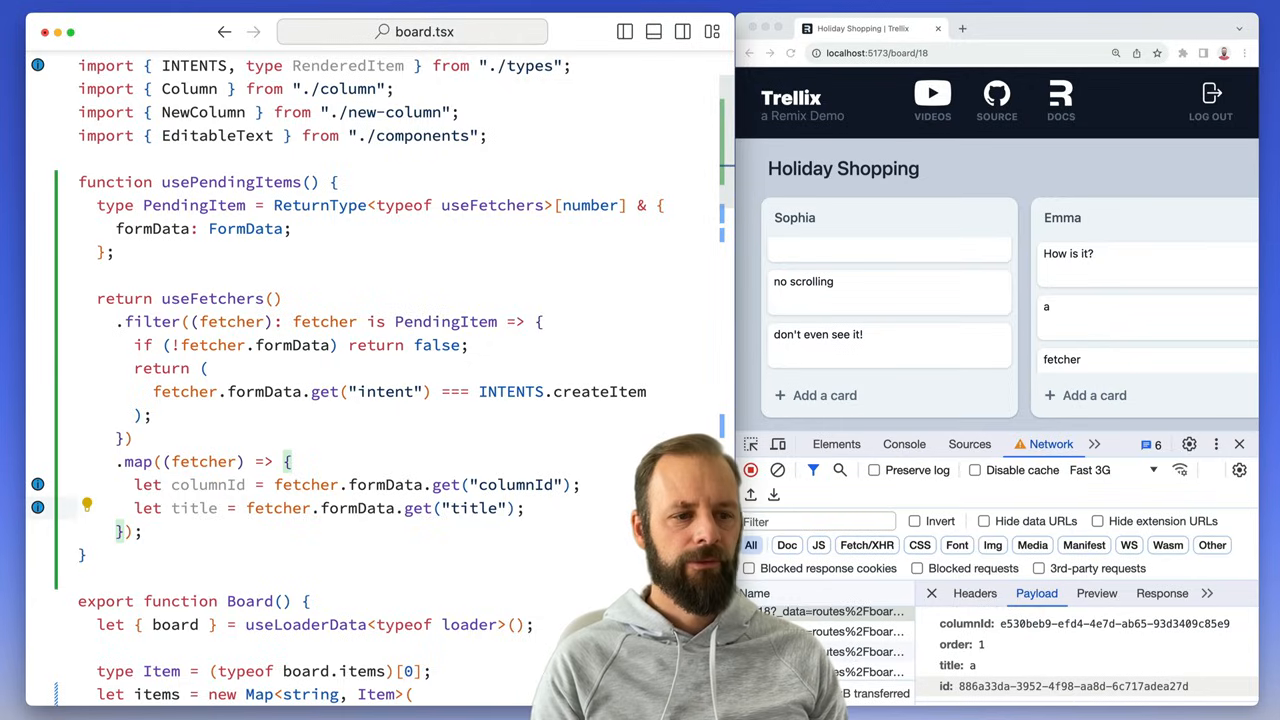
pyautogui.write('let id = fetcher.formData.get("id");')
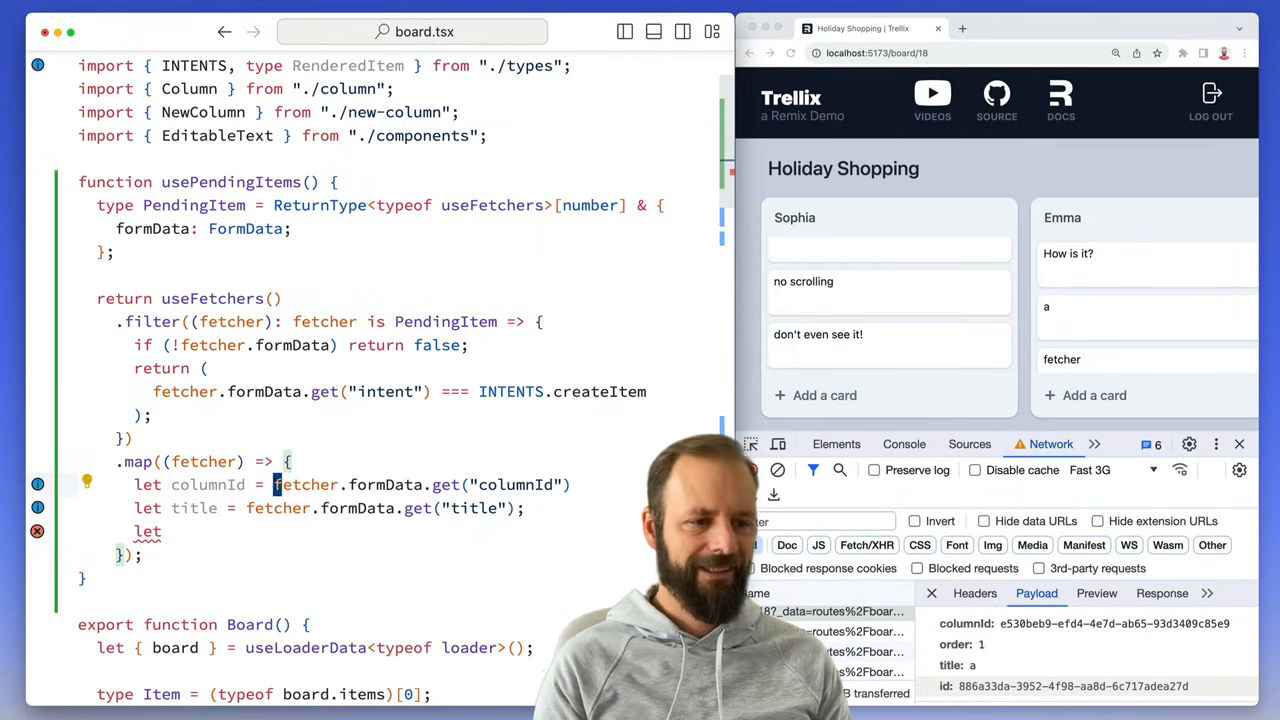
pyautogui.write('String(')
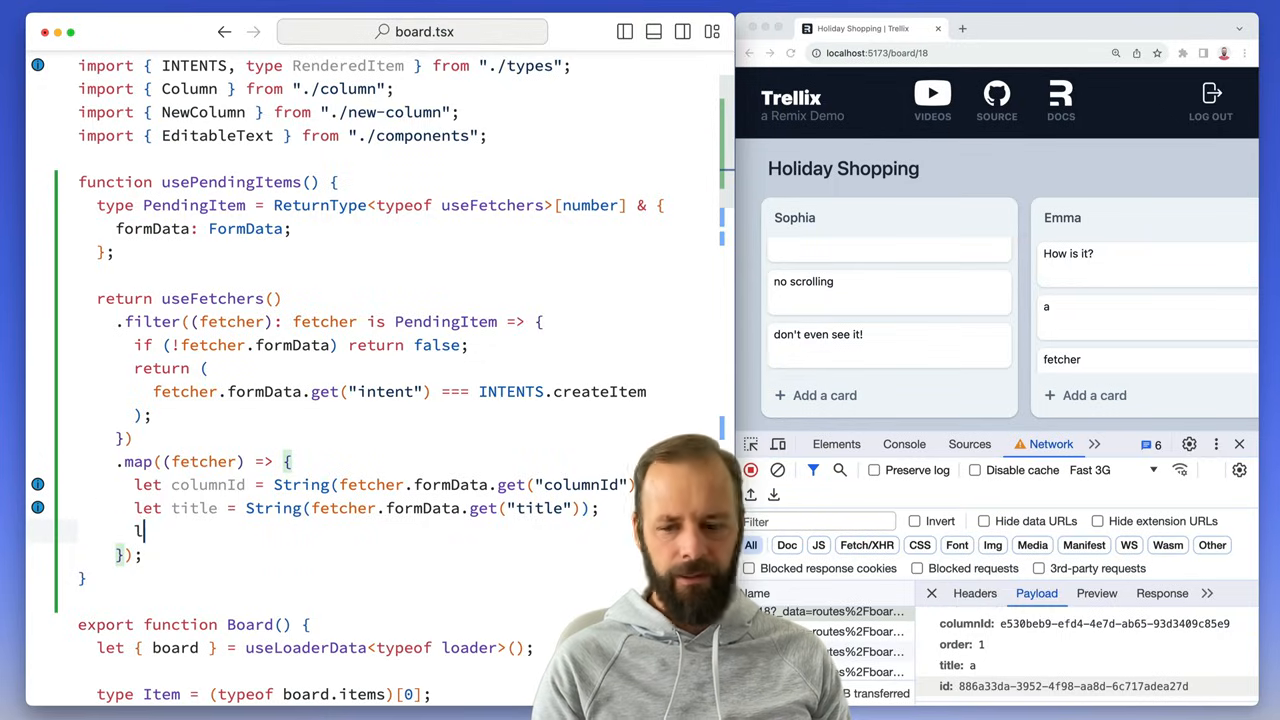
pyautogui.write('et id = String(fetcher.formData.get("id"));')
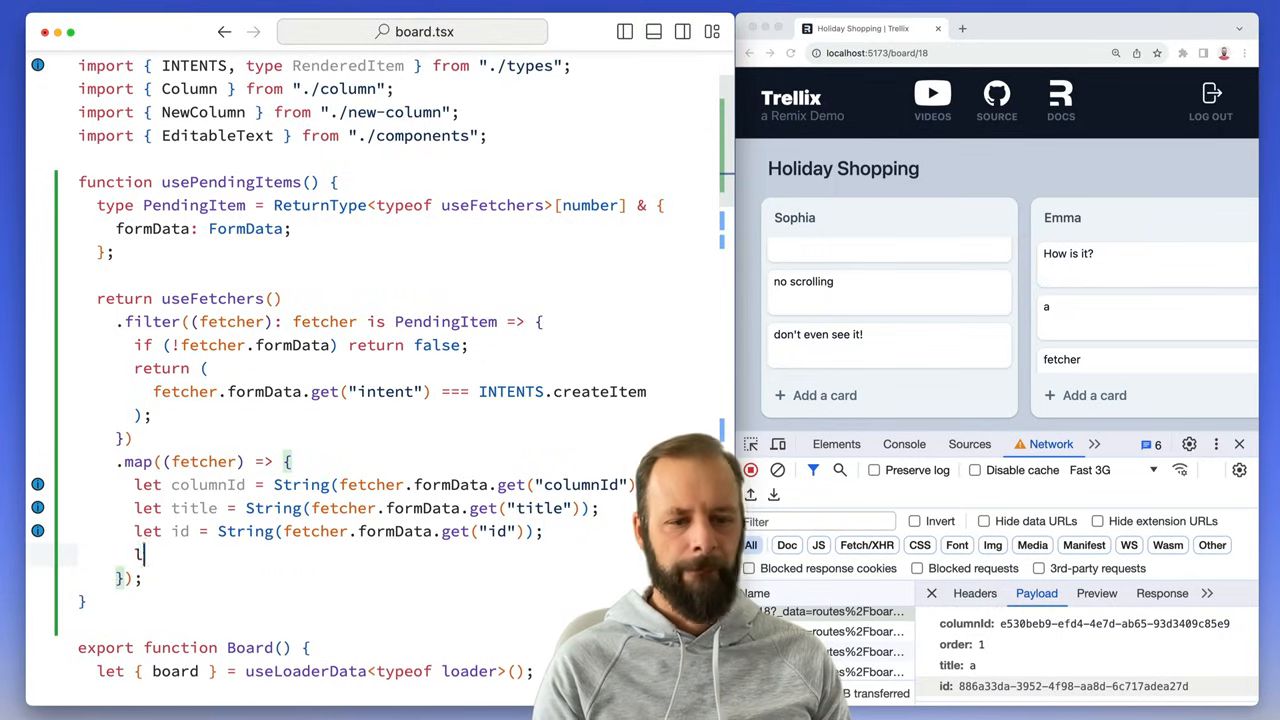
pyautogui.write('let order = Number(fetcher.formData.get("order"));')
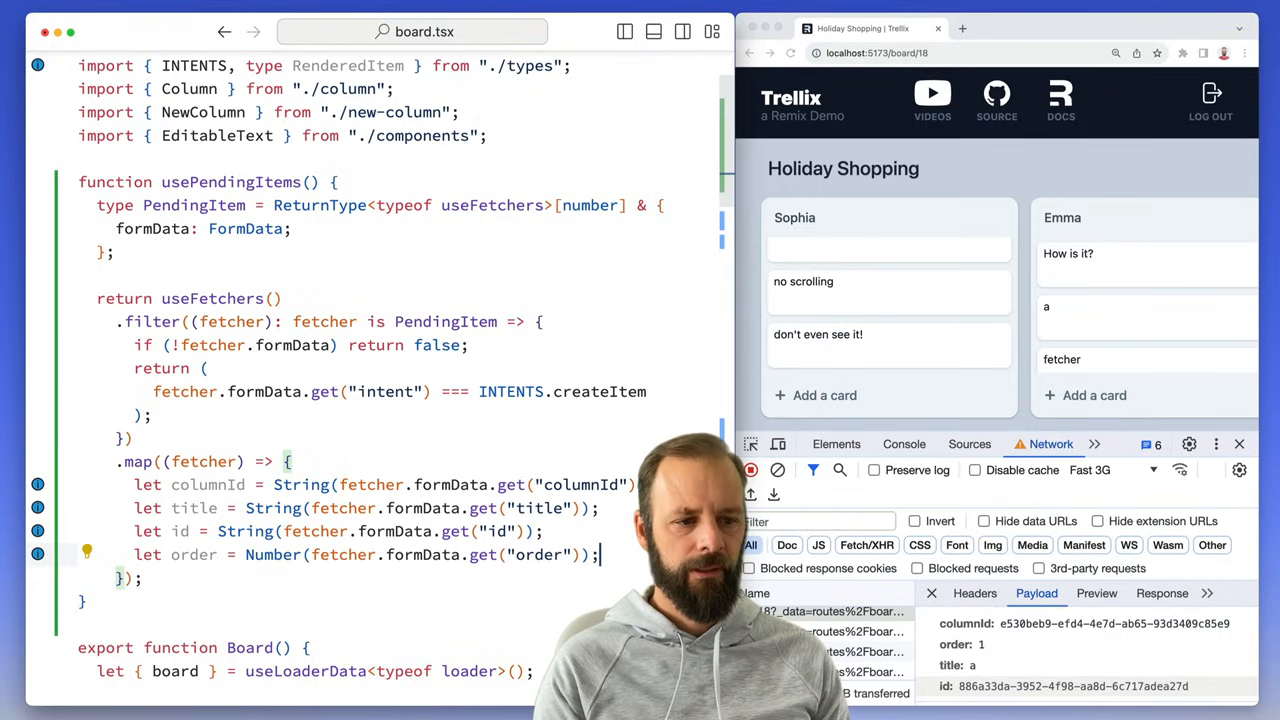
# Step: Build a RenderedItem with content: null from those values and return it
pyautogui.write('let item: RenderedItem = {')
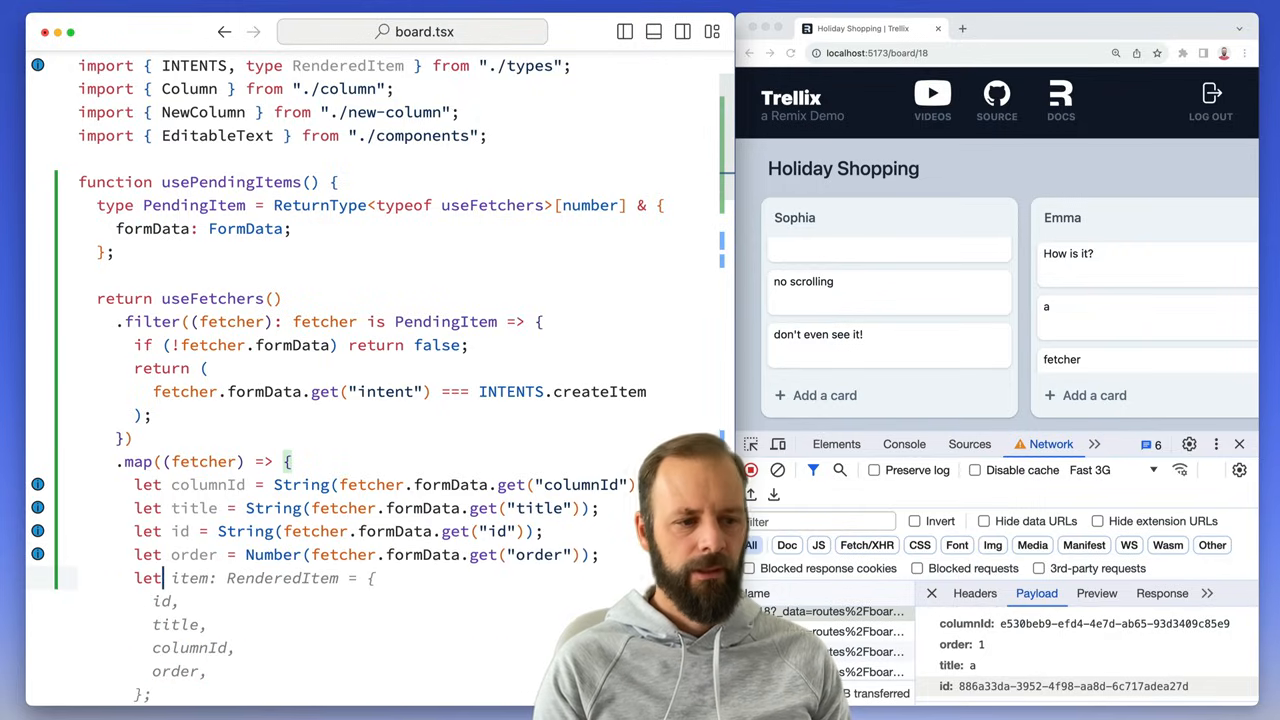
pyautogui.scroll(-3)
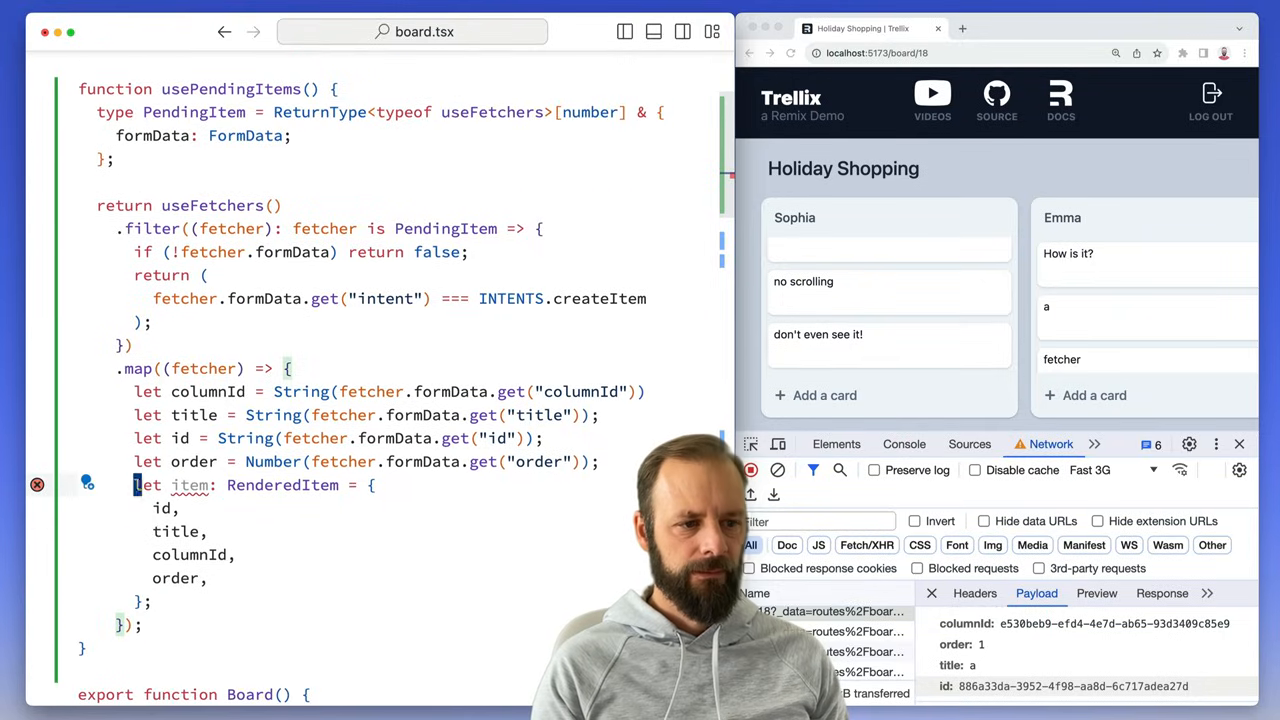
pyautogui.write('re')
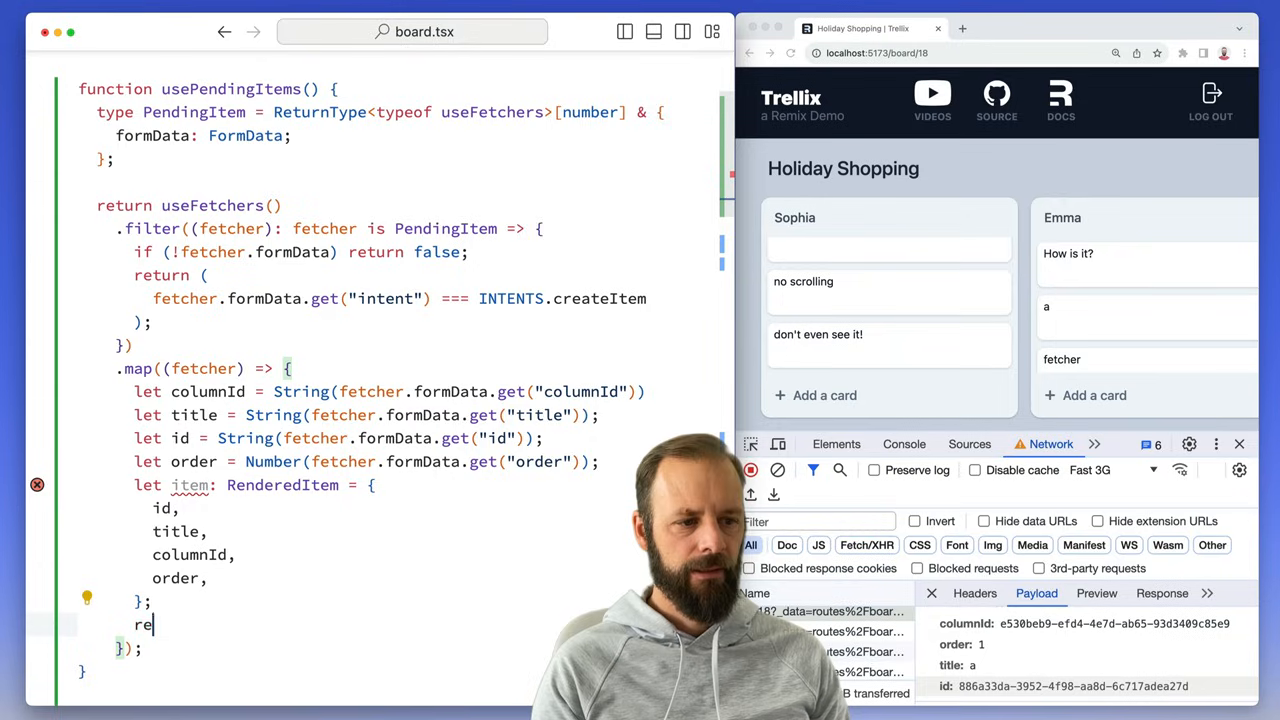
pyautogui.write('turn item;')
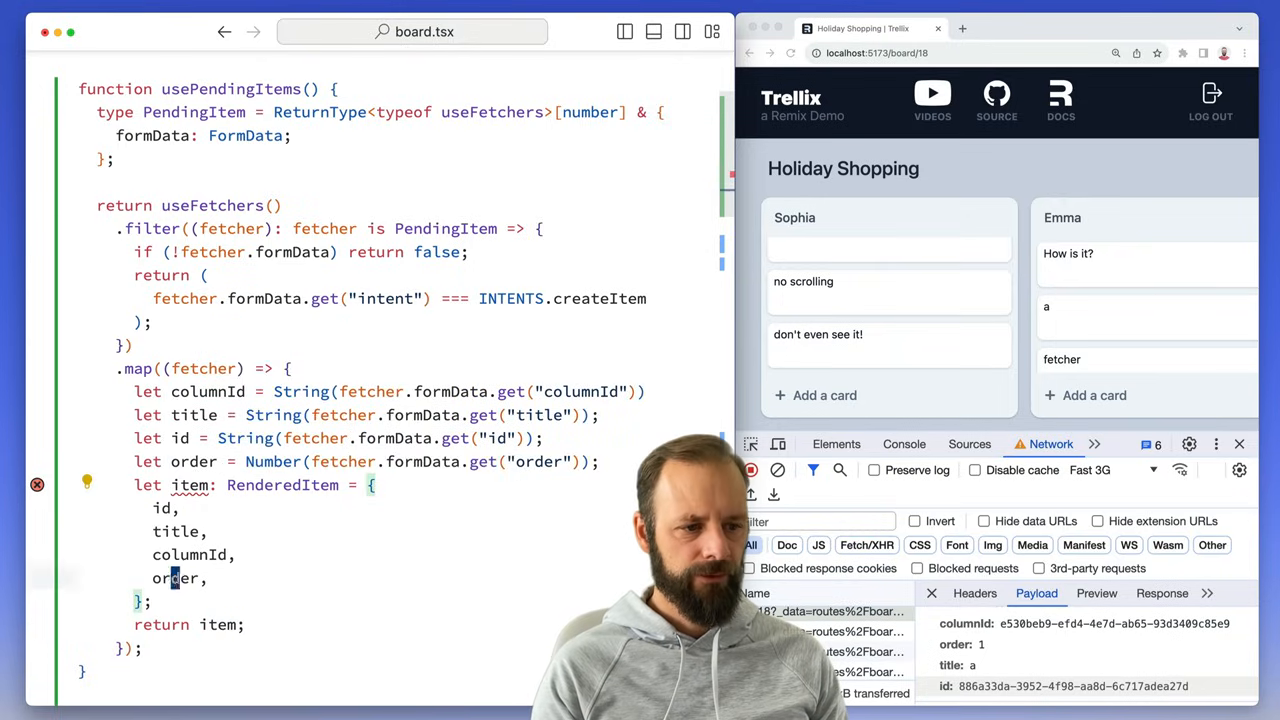
pyautogui.write('content')
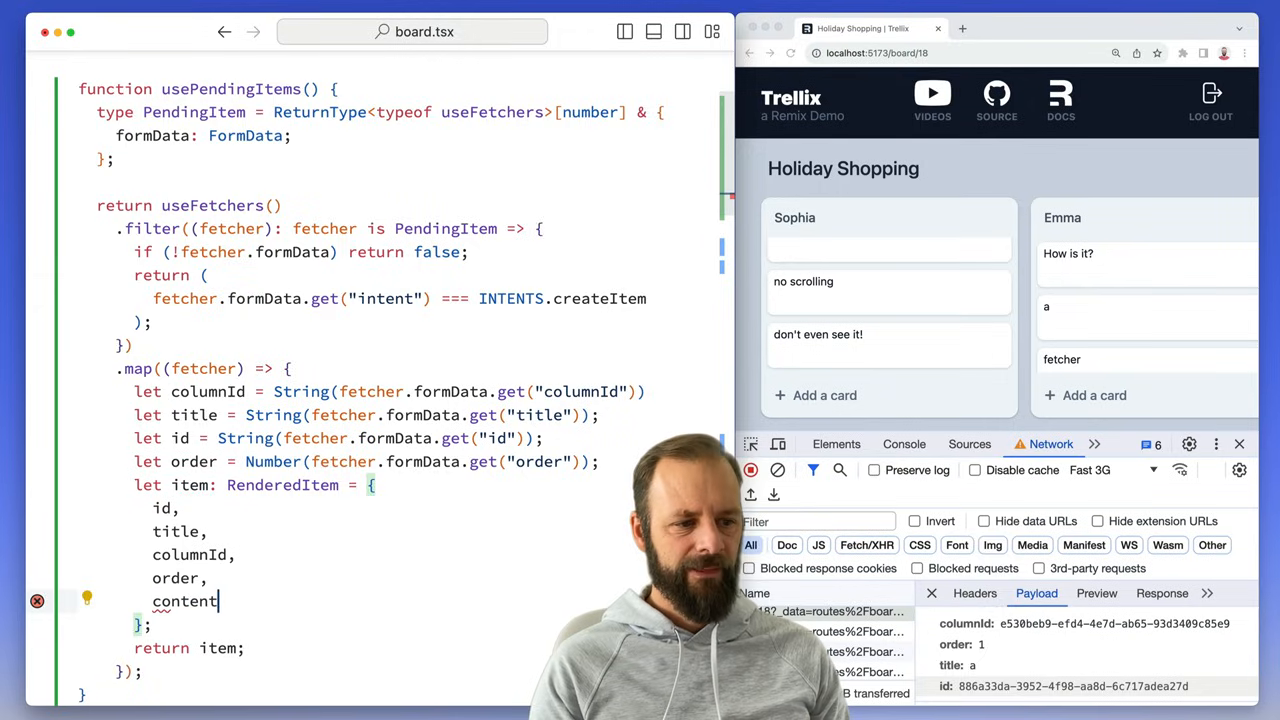
pyautogui.write(': null,')
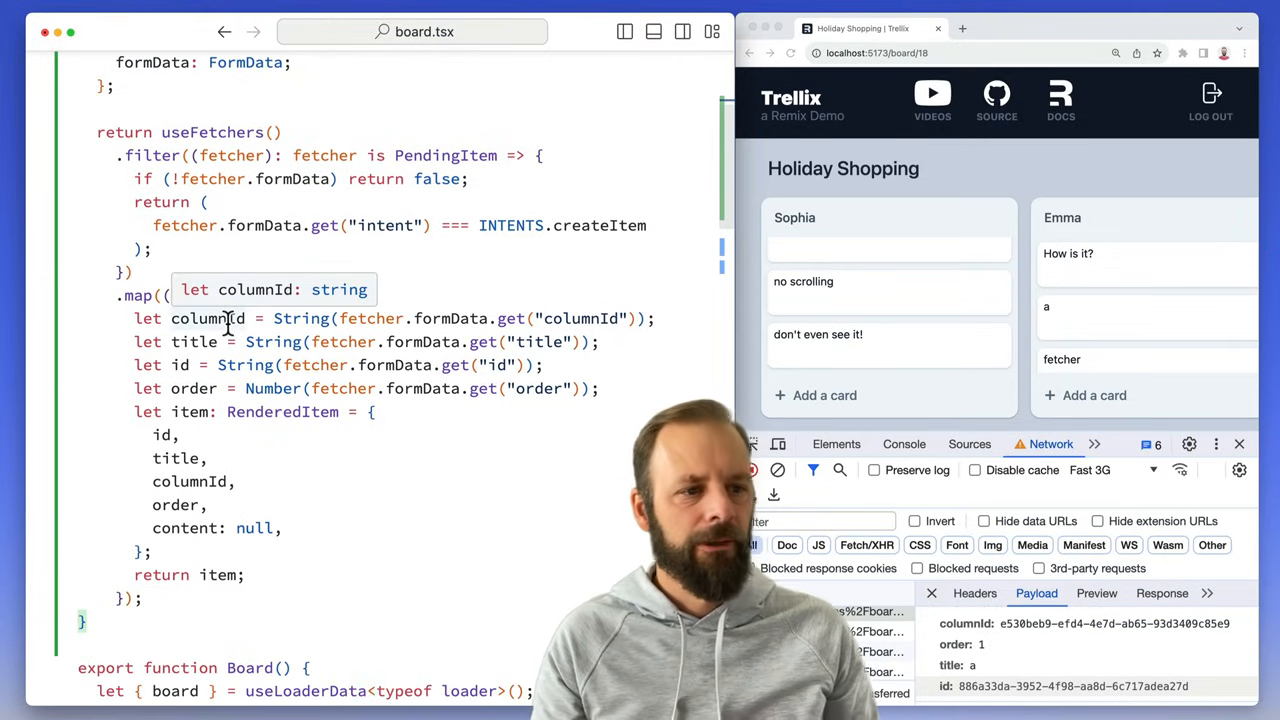
pyautogui.moveTo(210, 132)
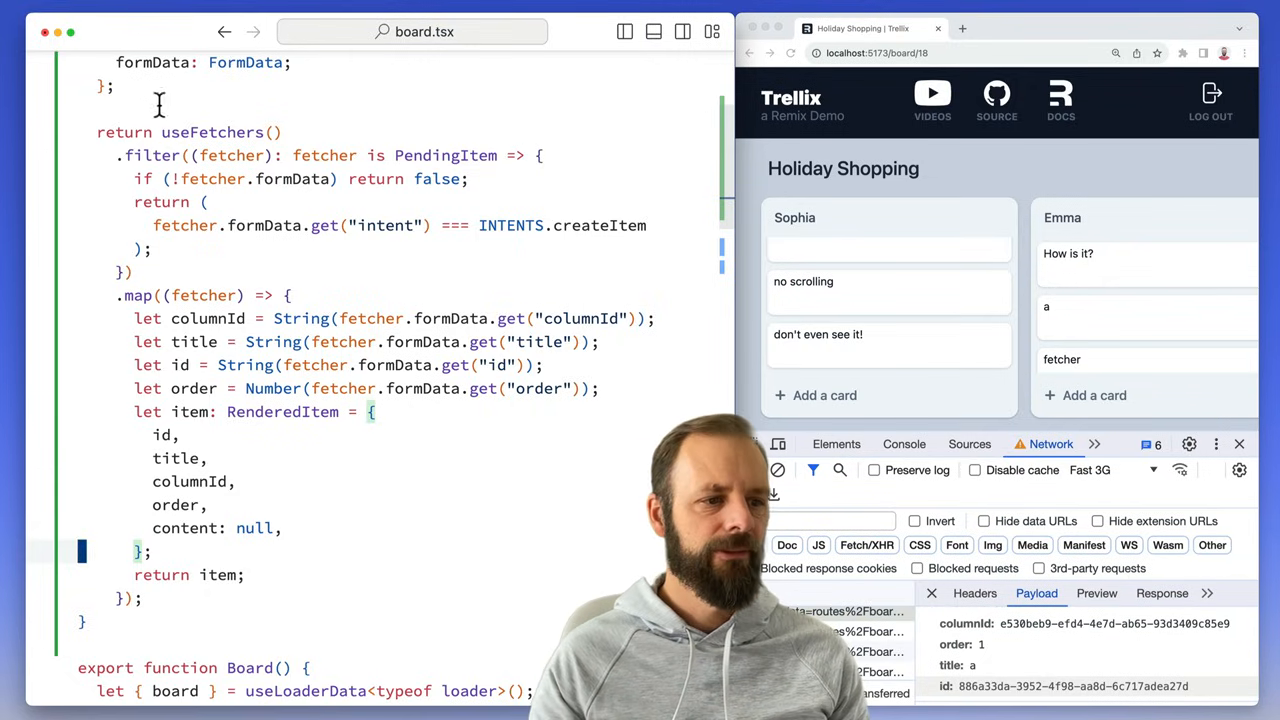
# Step: Below usePendingItems(), start a for...of loop over pendingItems
pyautogui.scroll(-3)
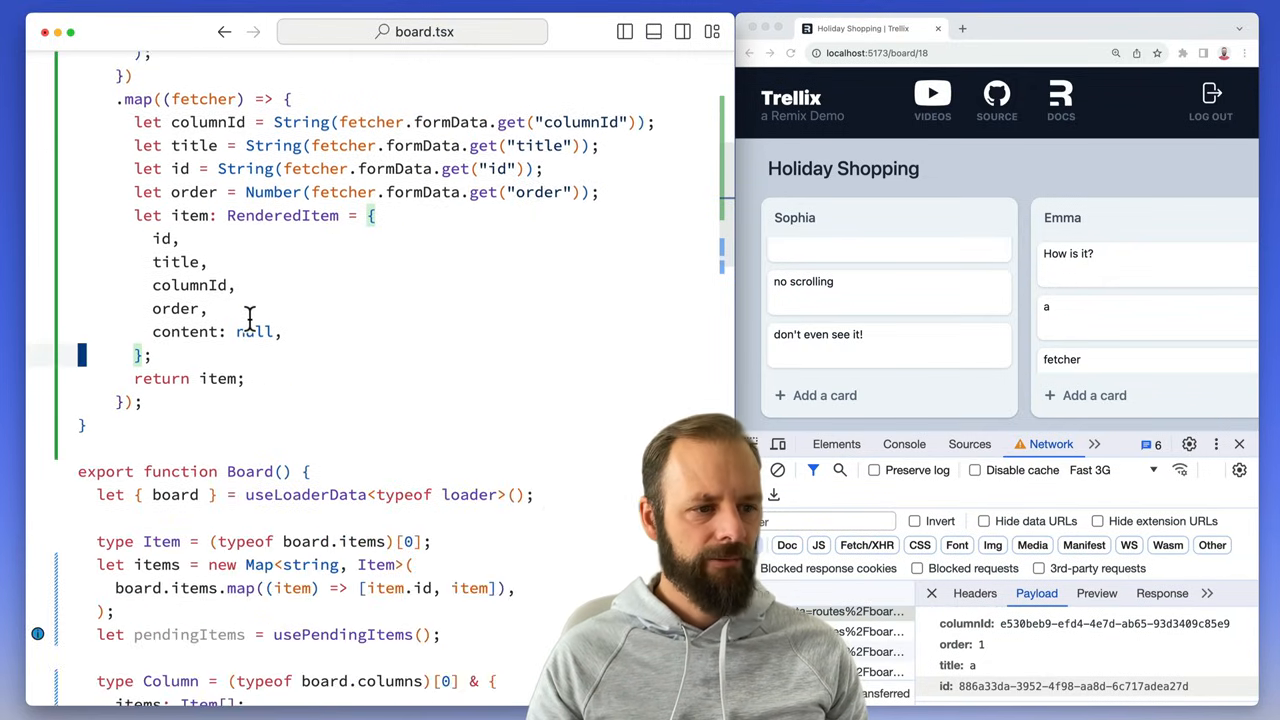
pyautogui.scroll(-3)
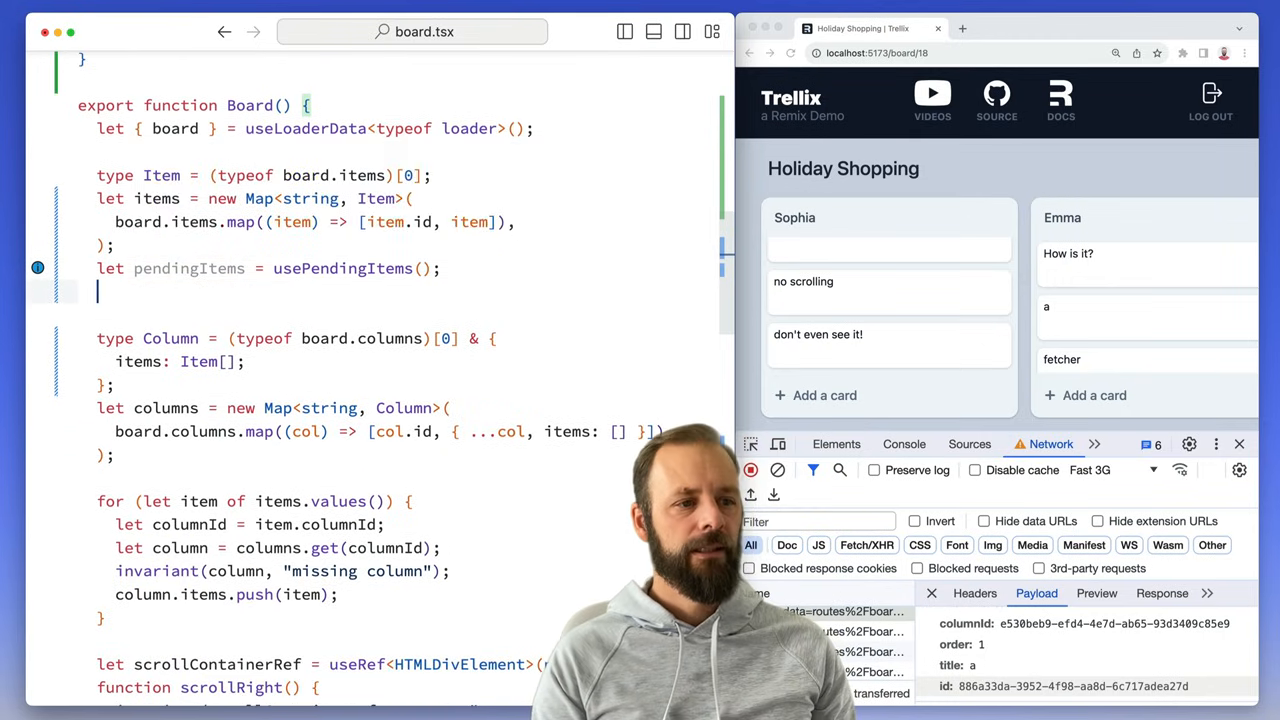
pyautogui.write('let ()')
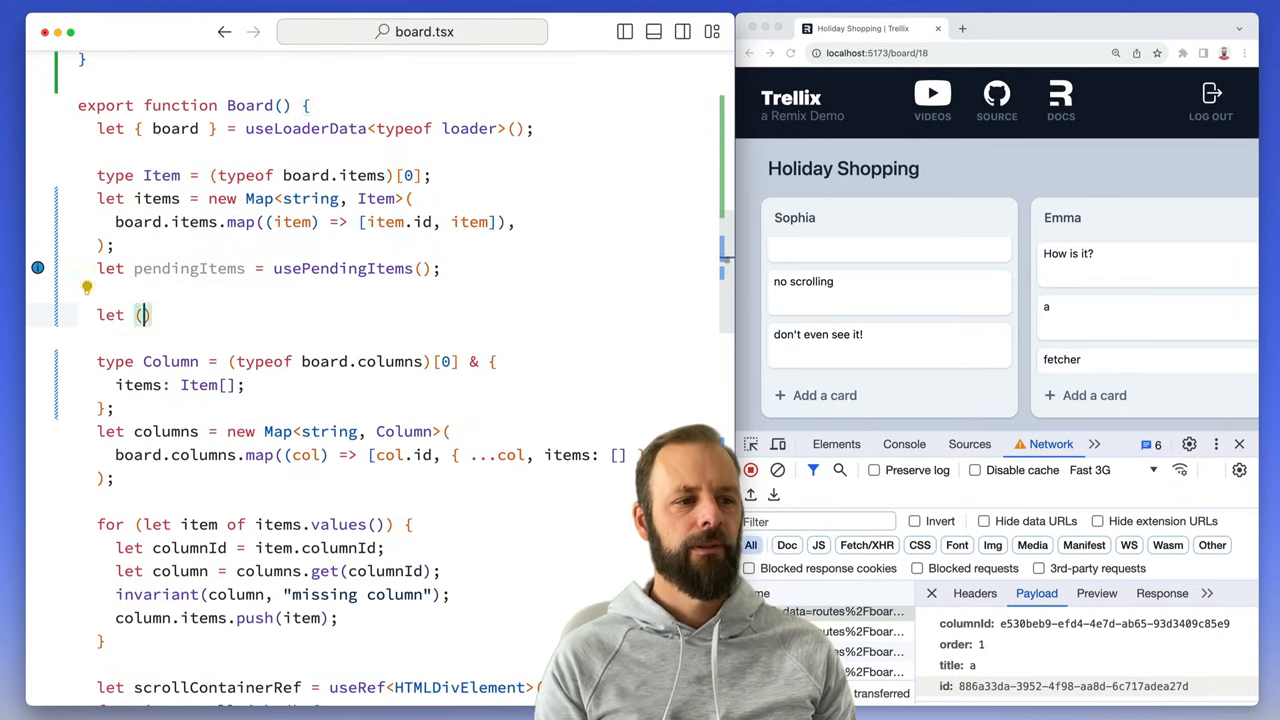
pyautogui.write('p')
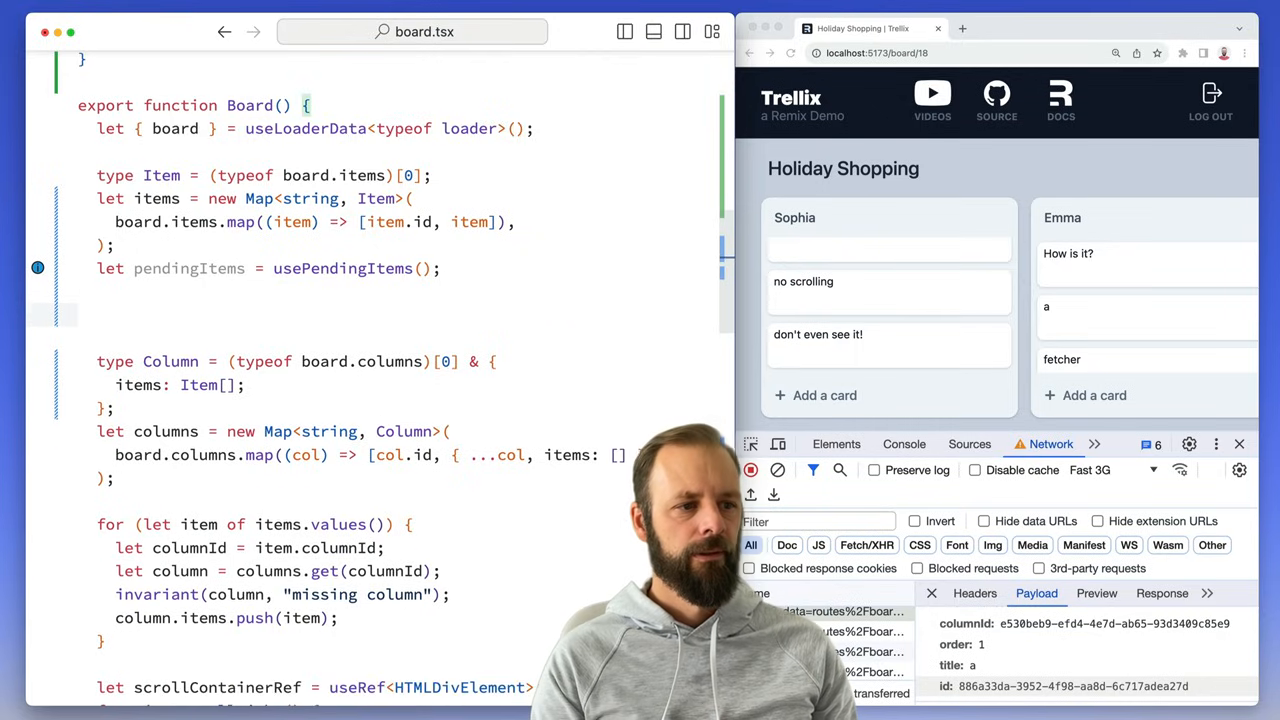
pyautogui.write('for (let item of pendingItems) {')
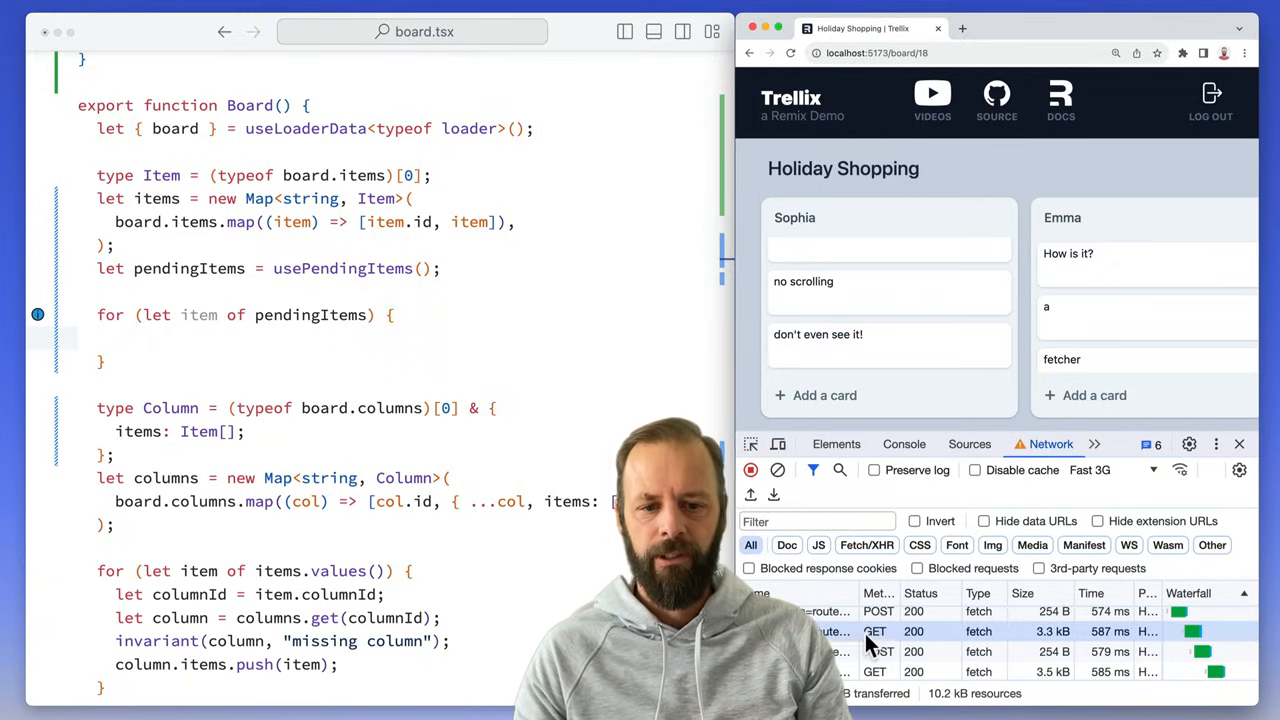
# Step: Inside the loop, set the item into items when !items.has(item.id), spreading it with the boardId
pyautogui.click(876, 632)
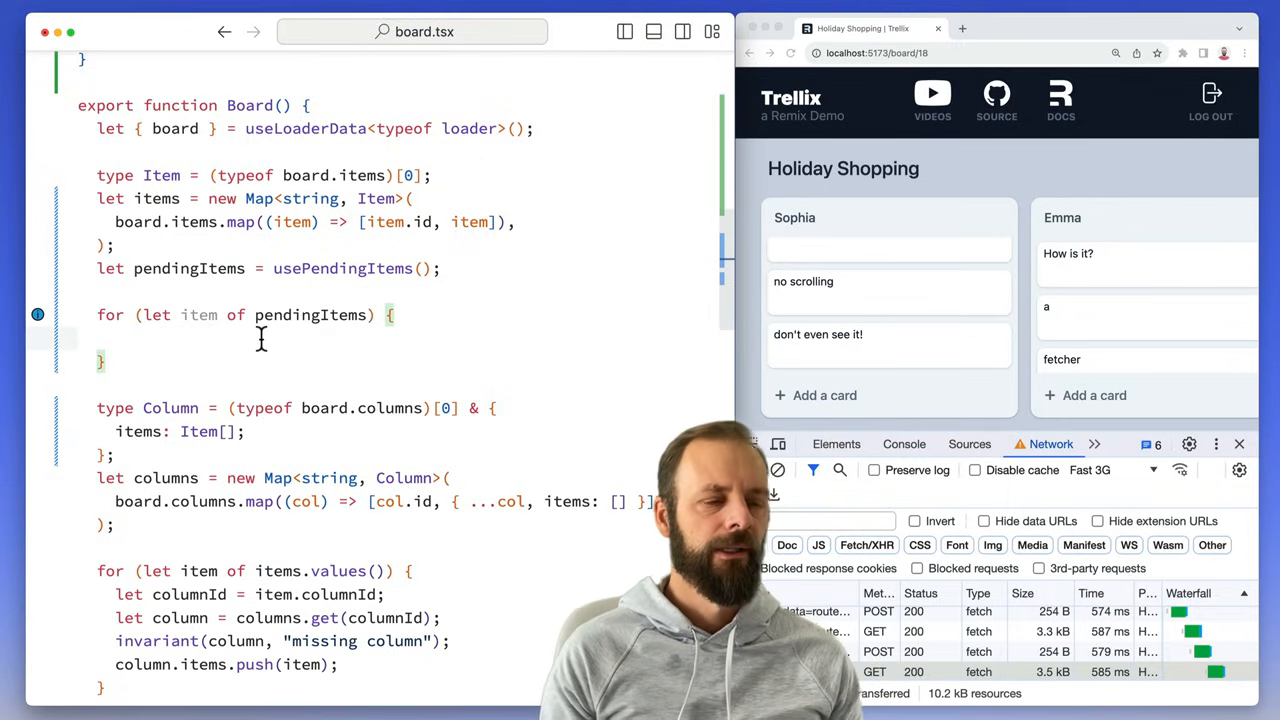
pyautogui.write('if (!items.has(')
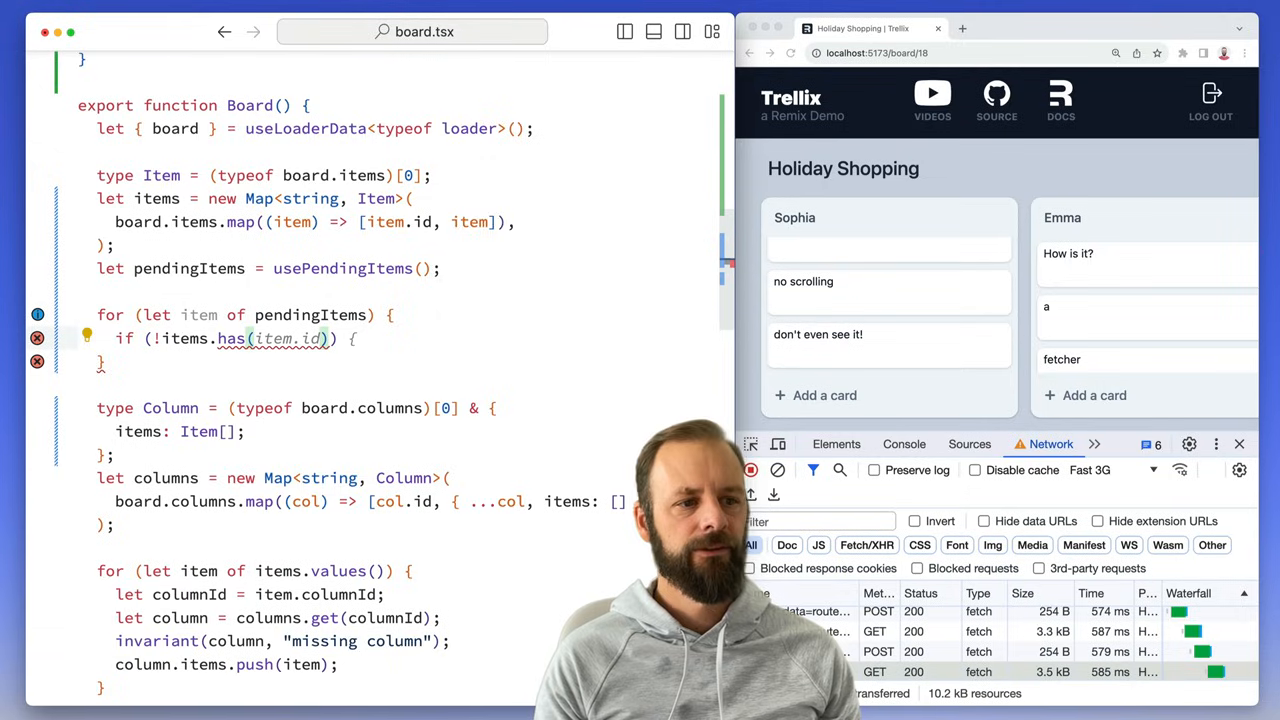
pyautogui.write('items.set(item.id, item);')
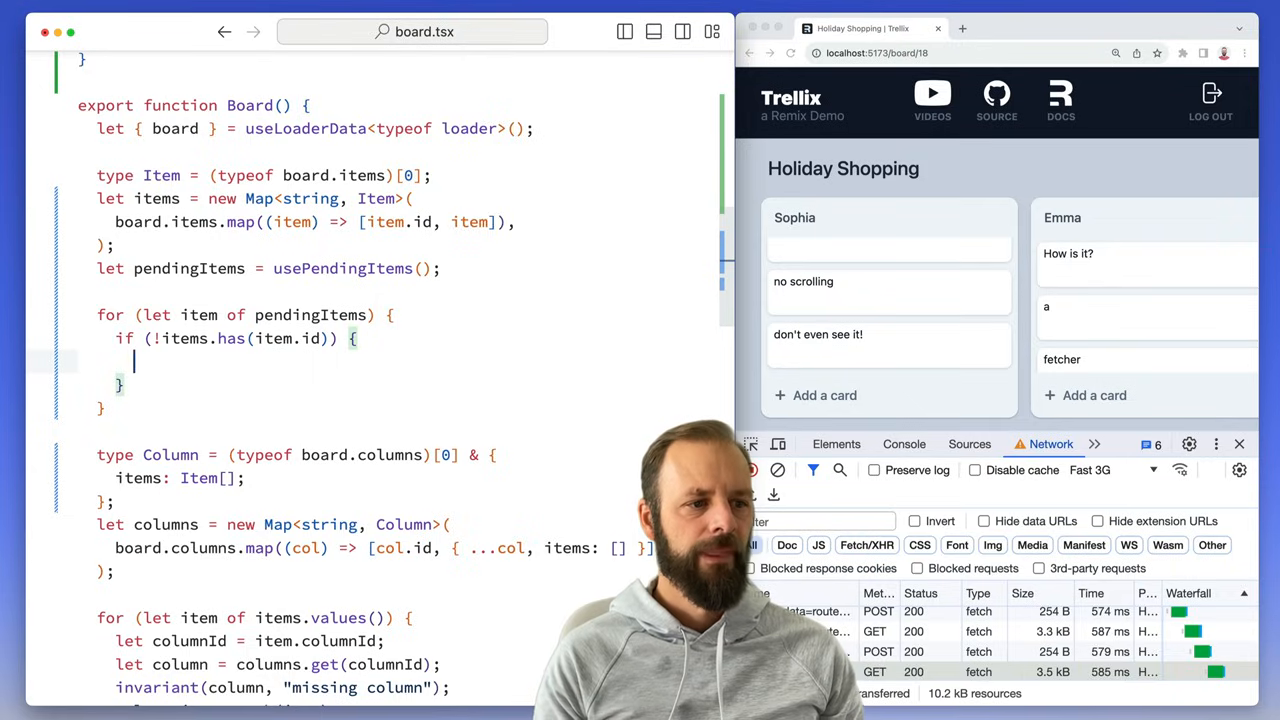
pyautogui.write('items.set(item.id, item);')
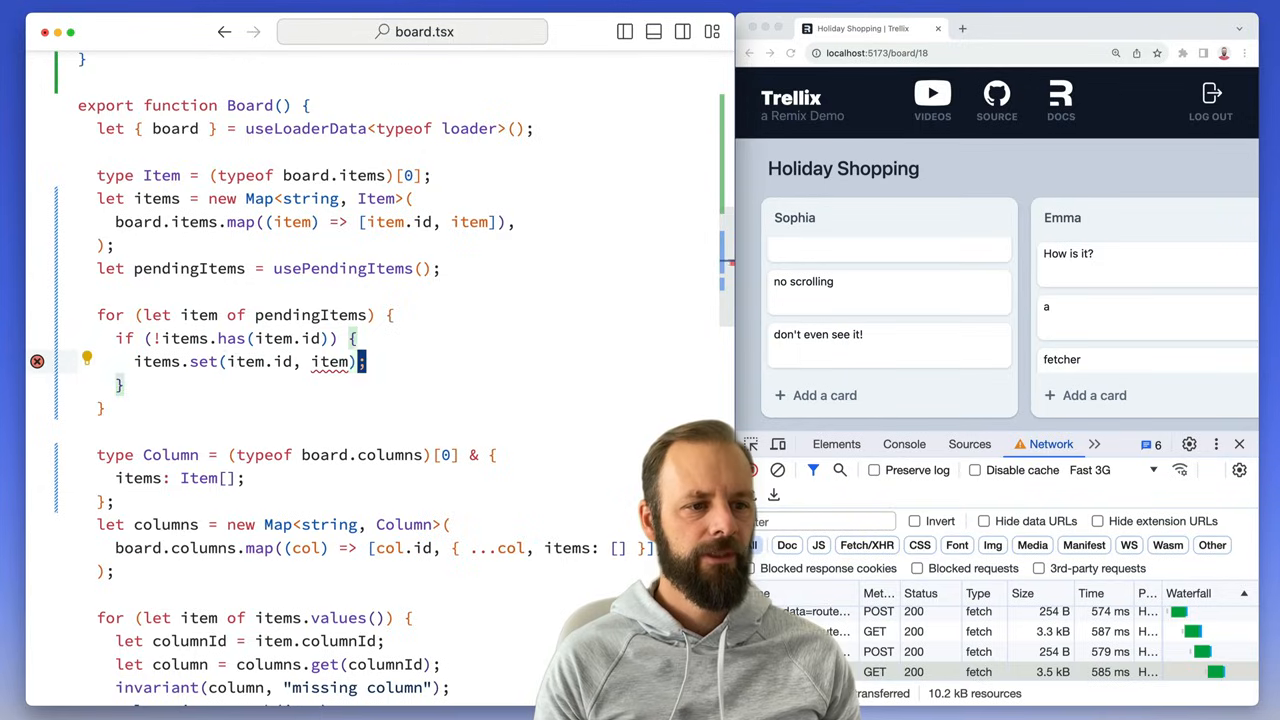
pyautogui.doubleClick(330, 360)
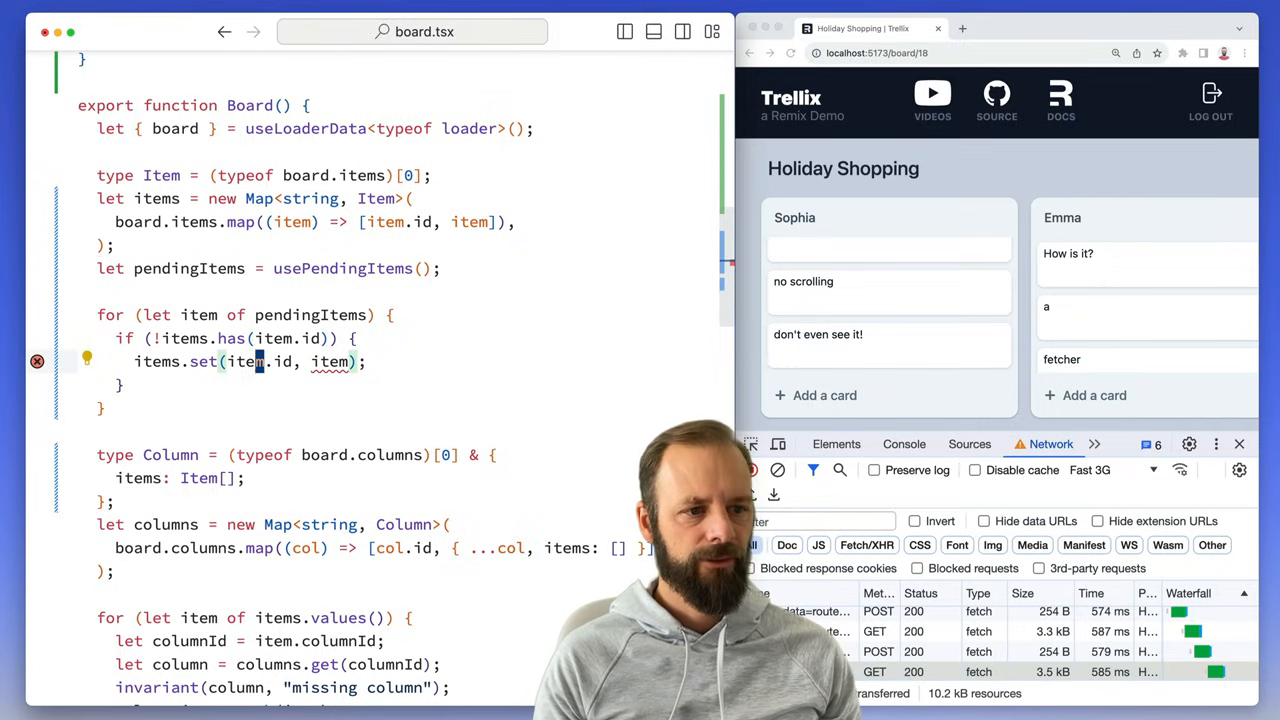
pyautogui.write('{ ...')
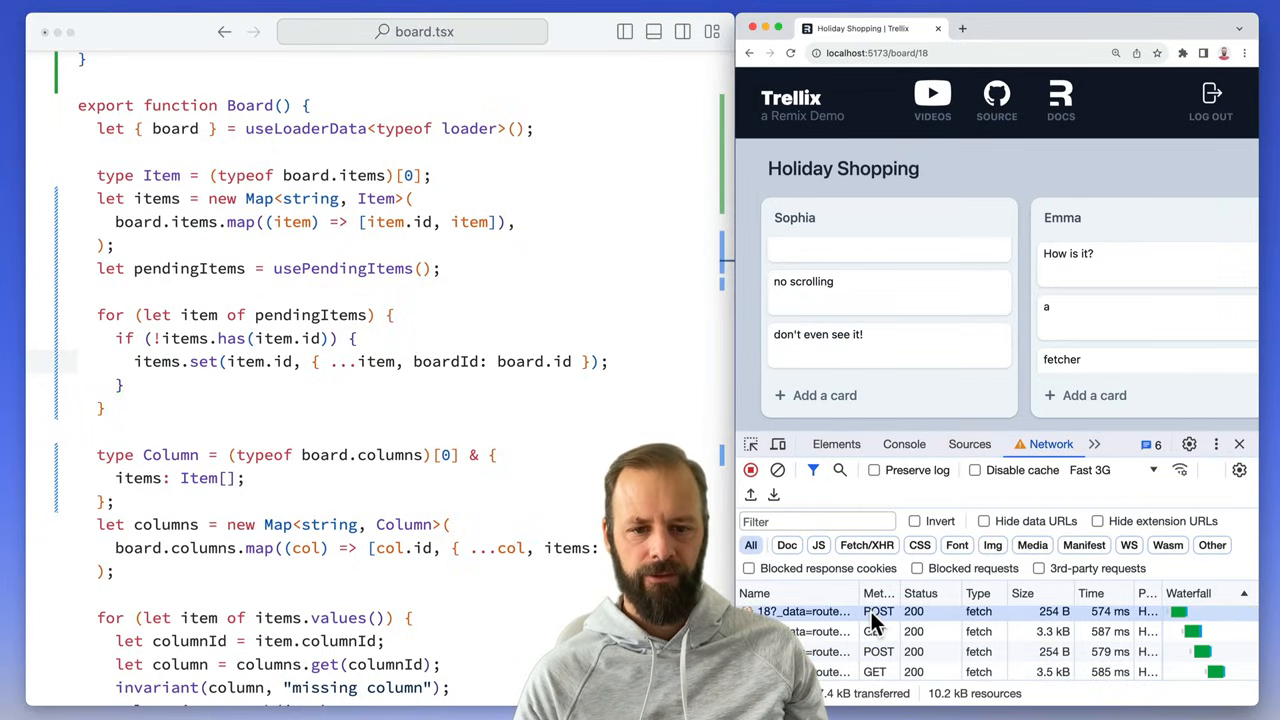
# Step: Add a card titled 'Here we go' to the second list and save it
pyautogui.click(804, 612)
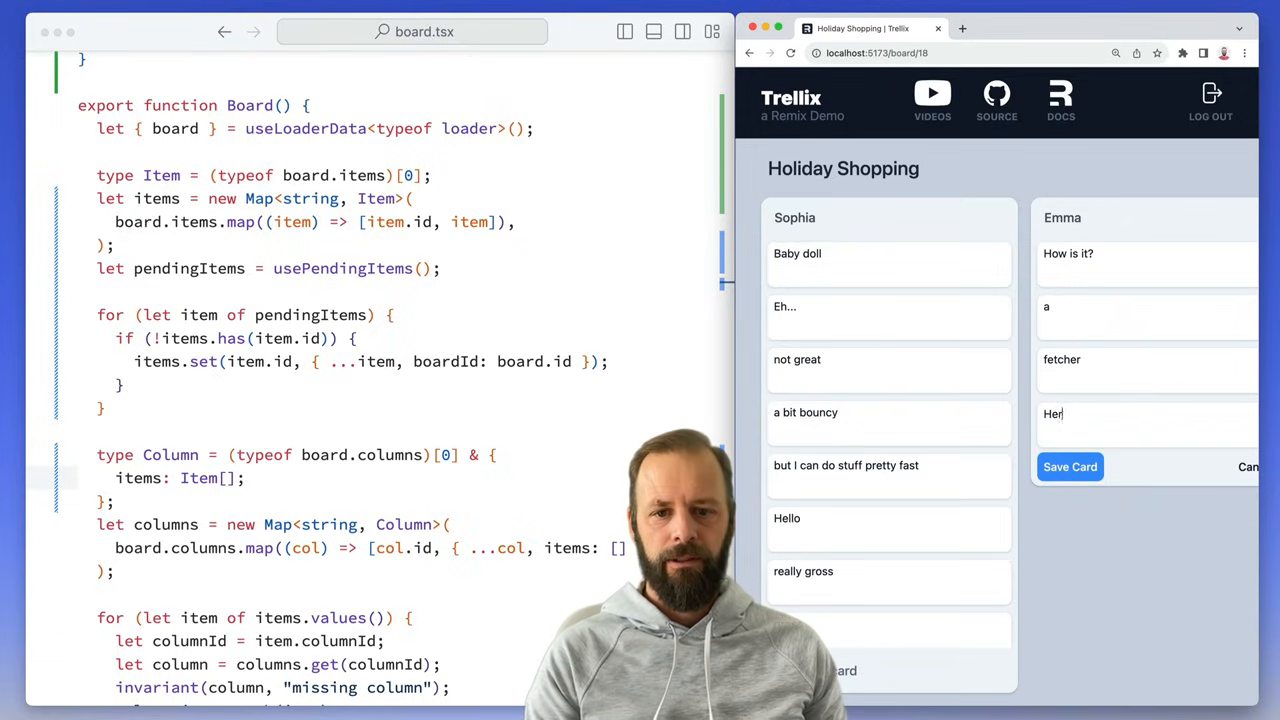
pyautogui.write('Here we go')
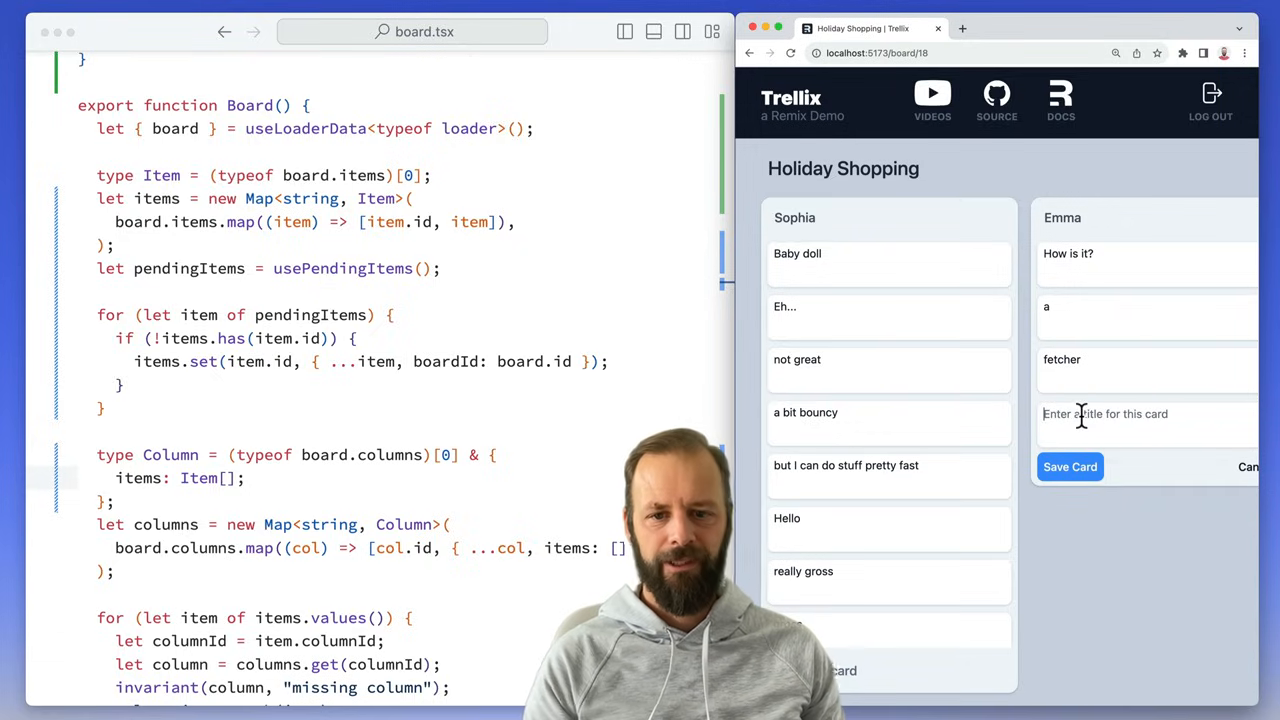
pyautogui.write('Here we go')
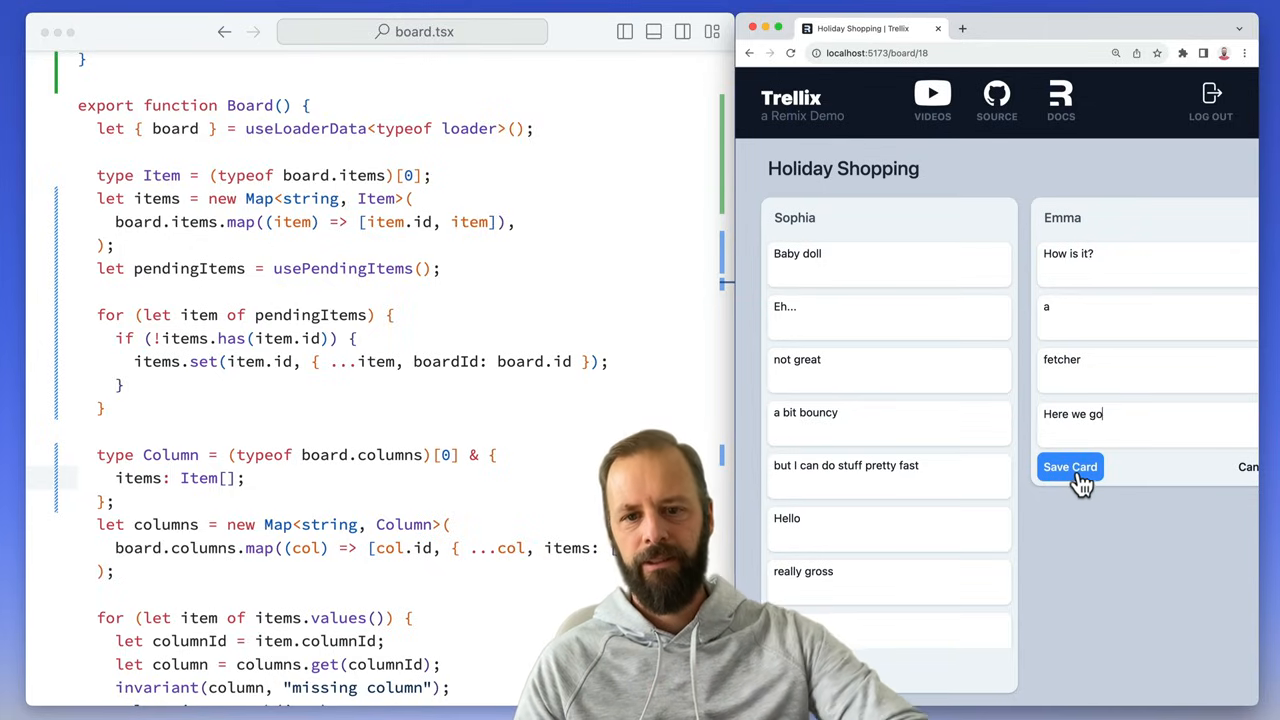
pyautogui.click(1070, 468)
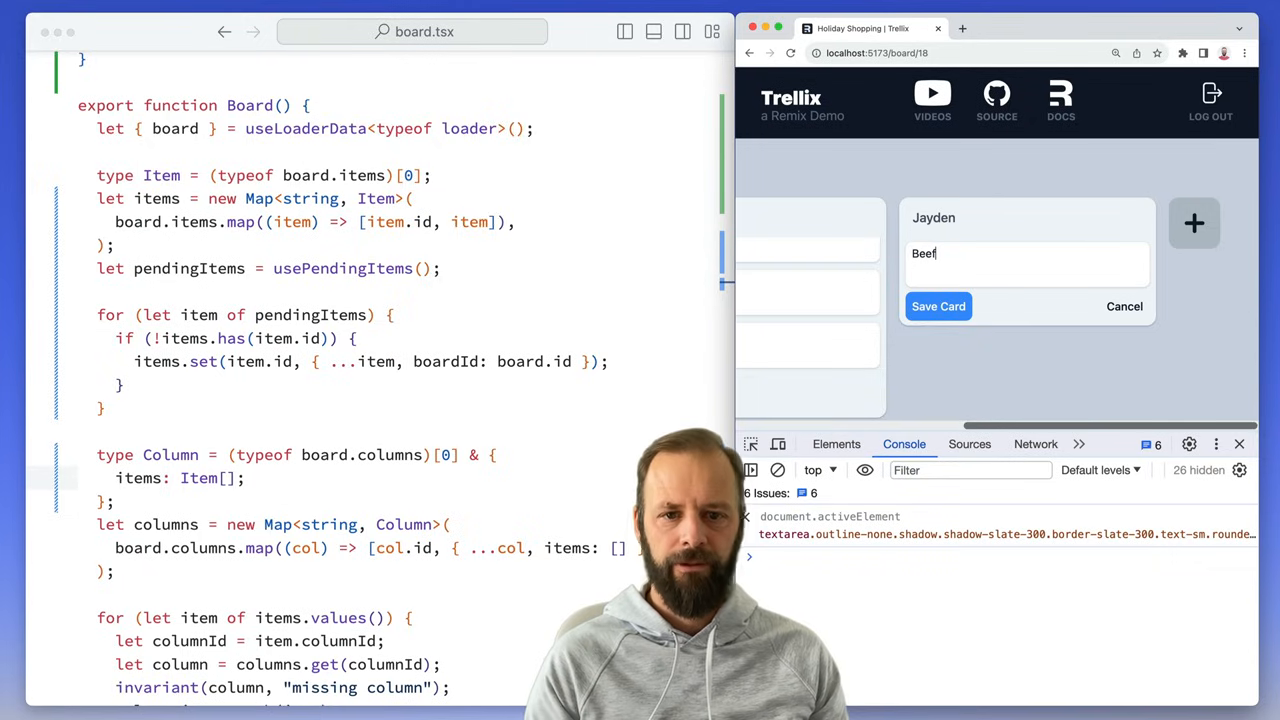
# Step: With the Network panel shown, save the Beef and Cool cards to the Jayden list and close its form
pyautogui.click(1050, 444)
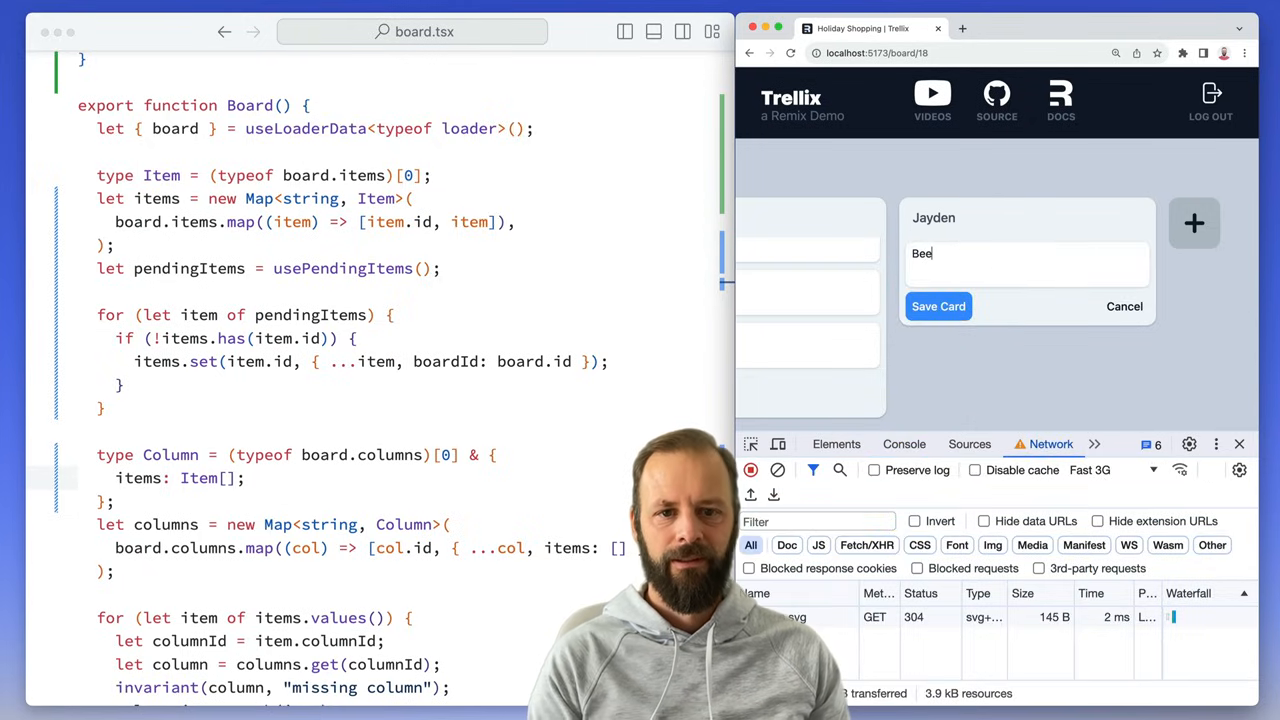
pyautogui.click(936, 306)
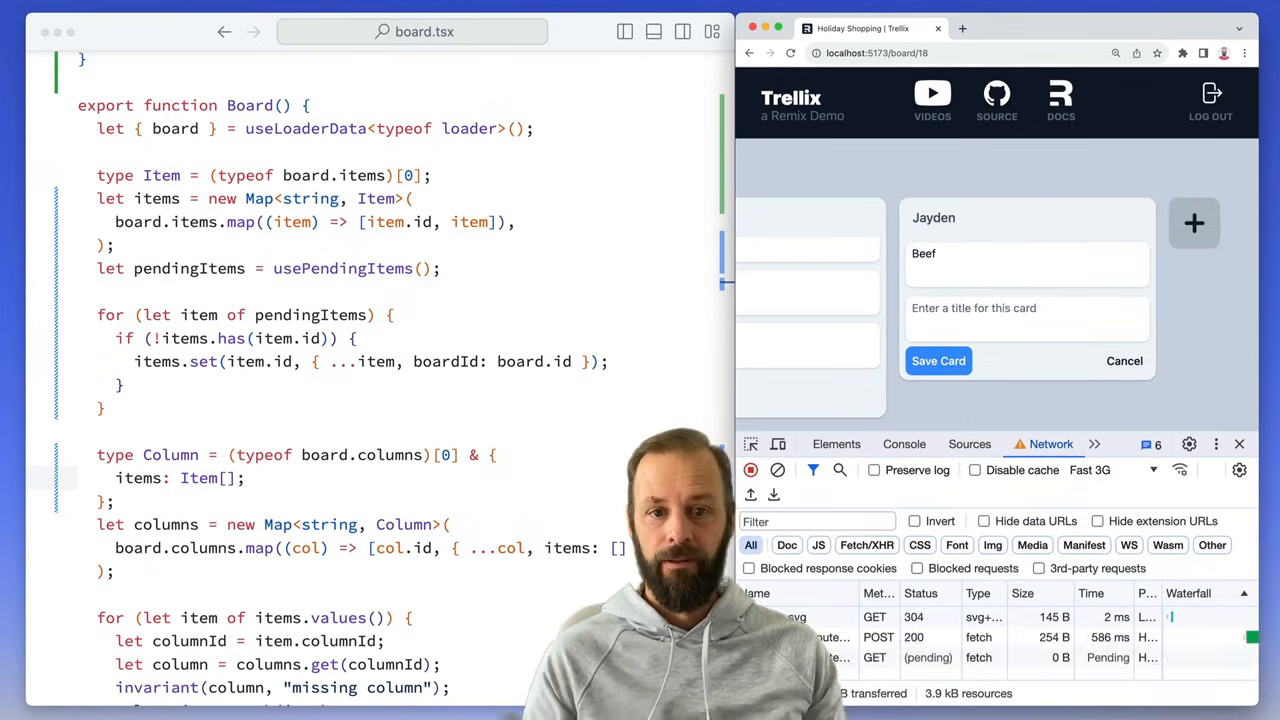
pyautogui.write('Cool')
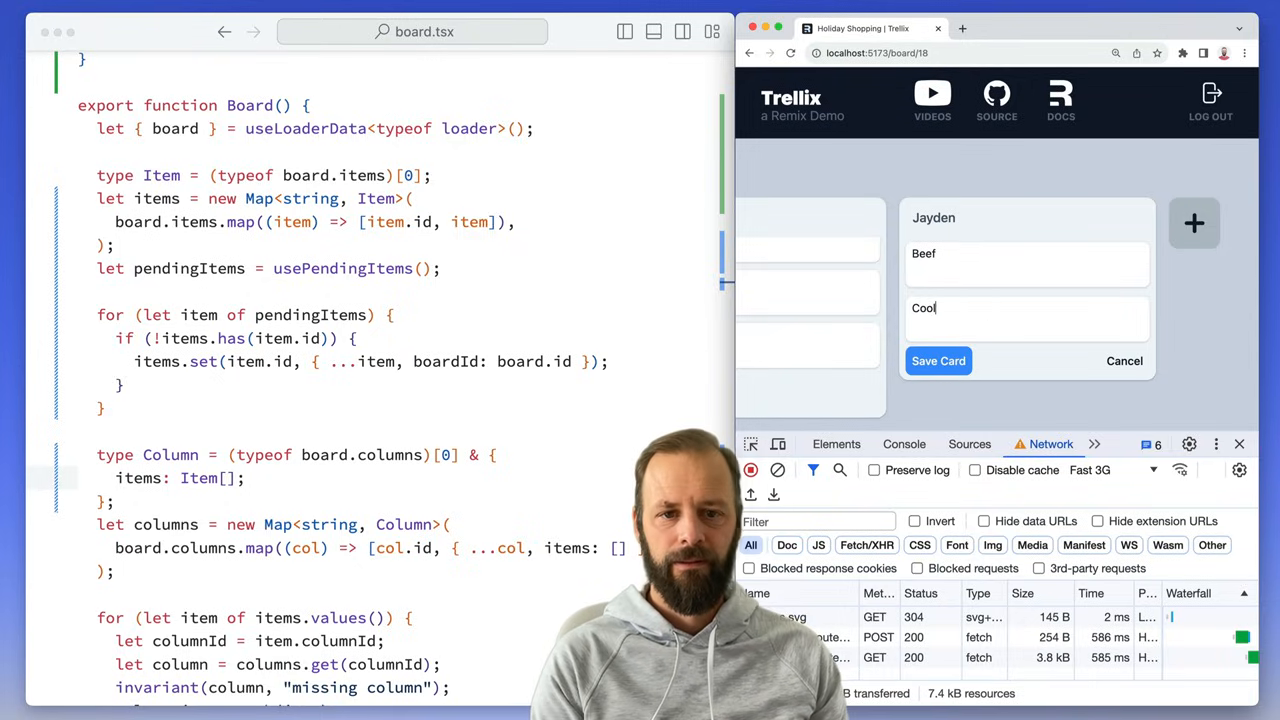
pyautogui.click(938, 360)
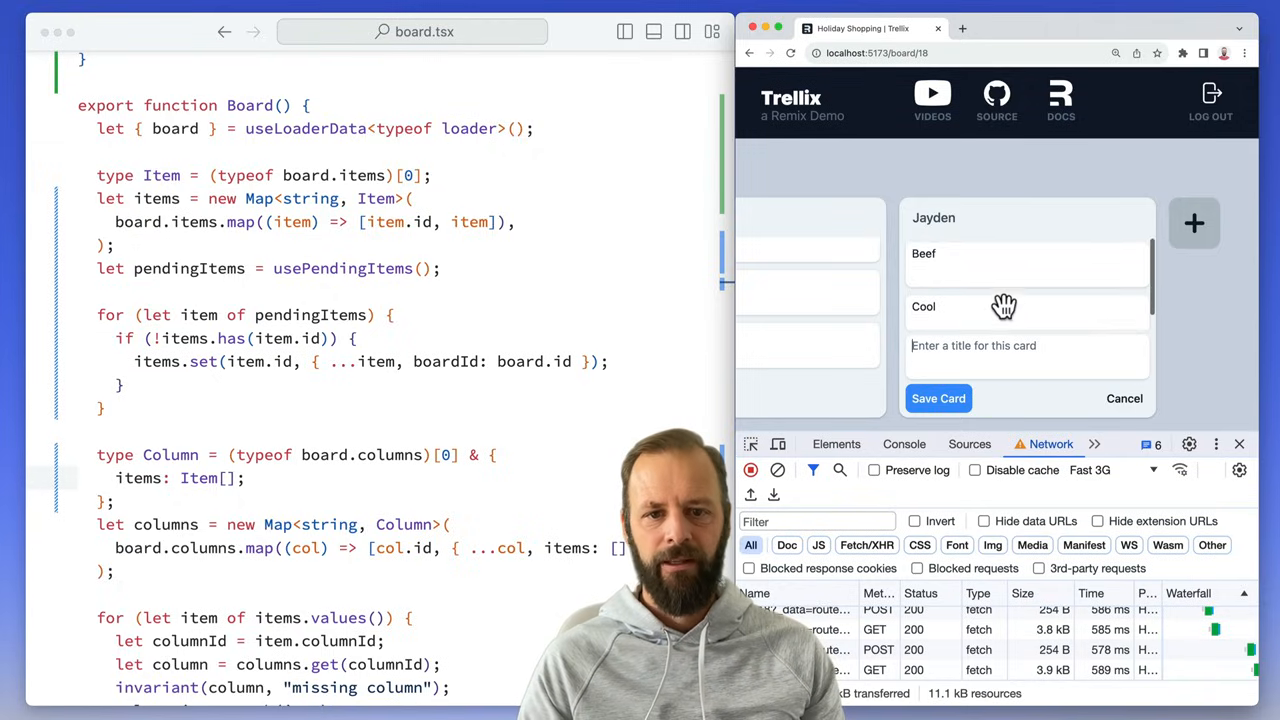
pyautogui.moveTo(980, 296)
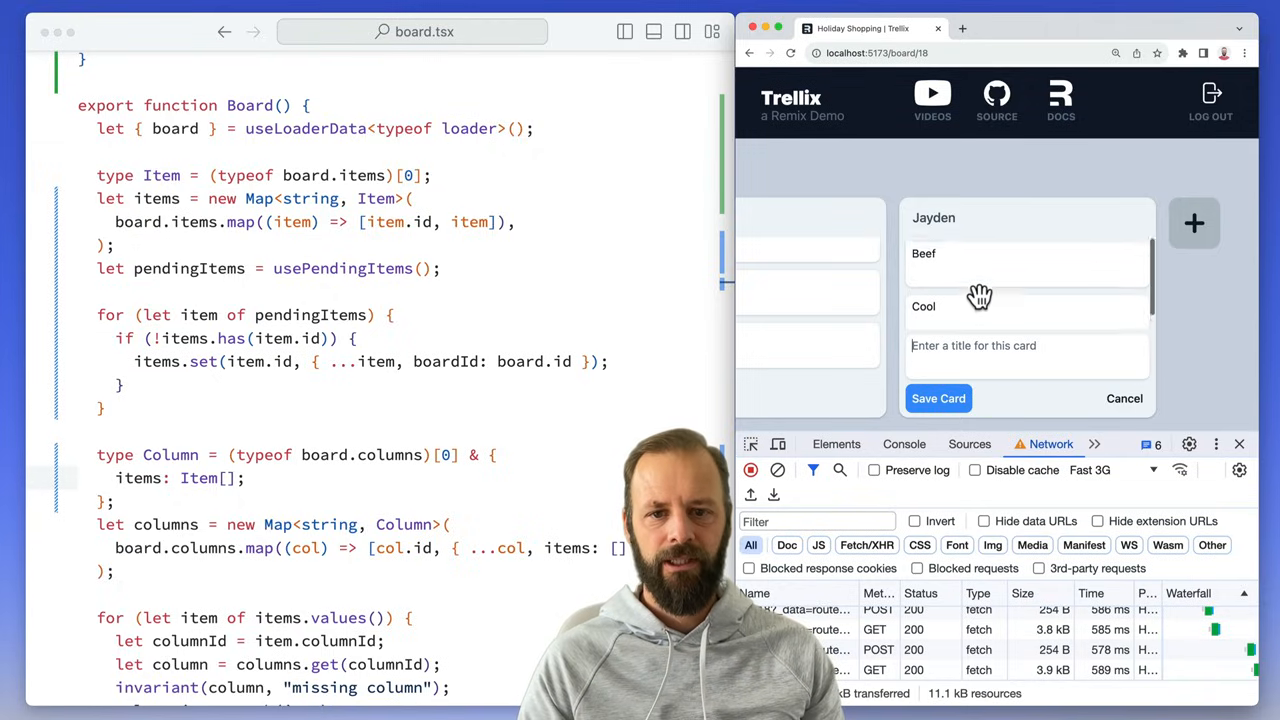
pyautogui.click(1124, 398)
pyautogui.write('on')
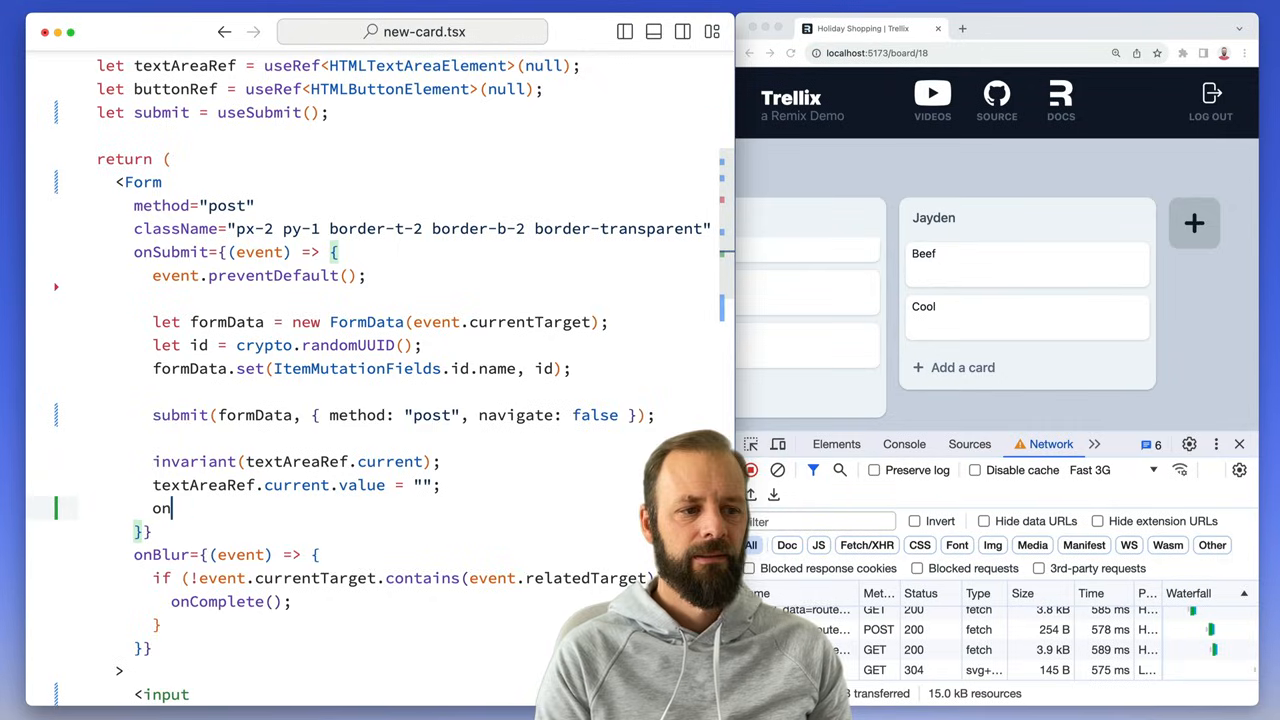
# Step: In new-card.tsx, call onAddCard() after clearing the textarea and submit with unstable_flushSync: true
pyautogui.write('Add();')
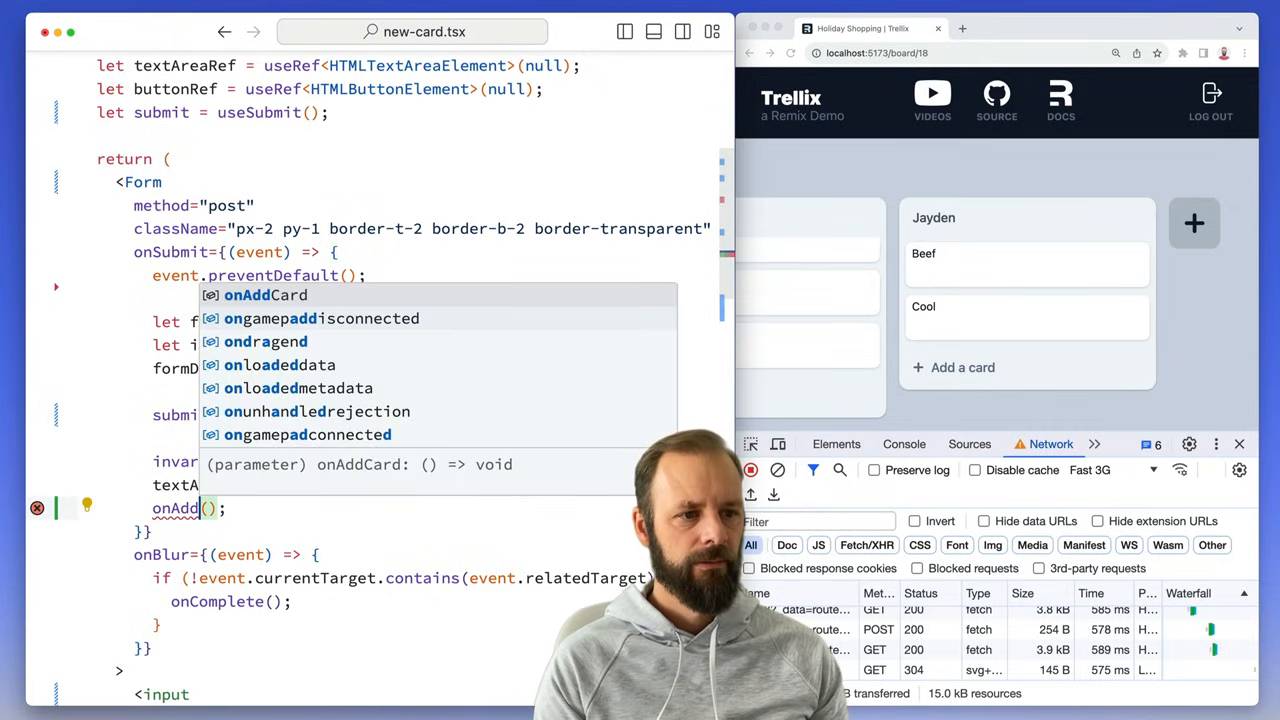
pyautogui.press('Escape')
pyautogui.write('uns')
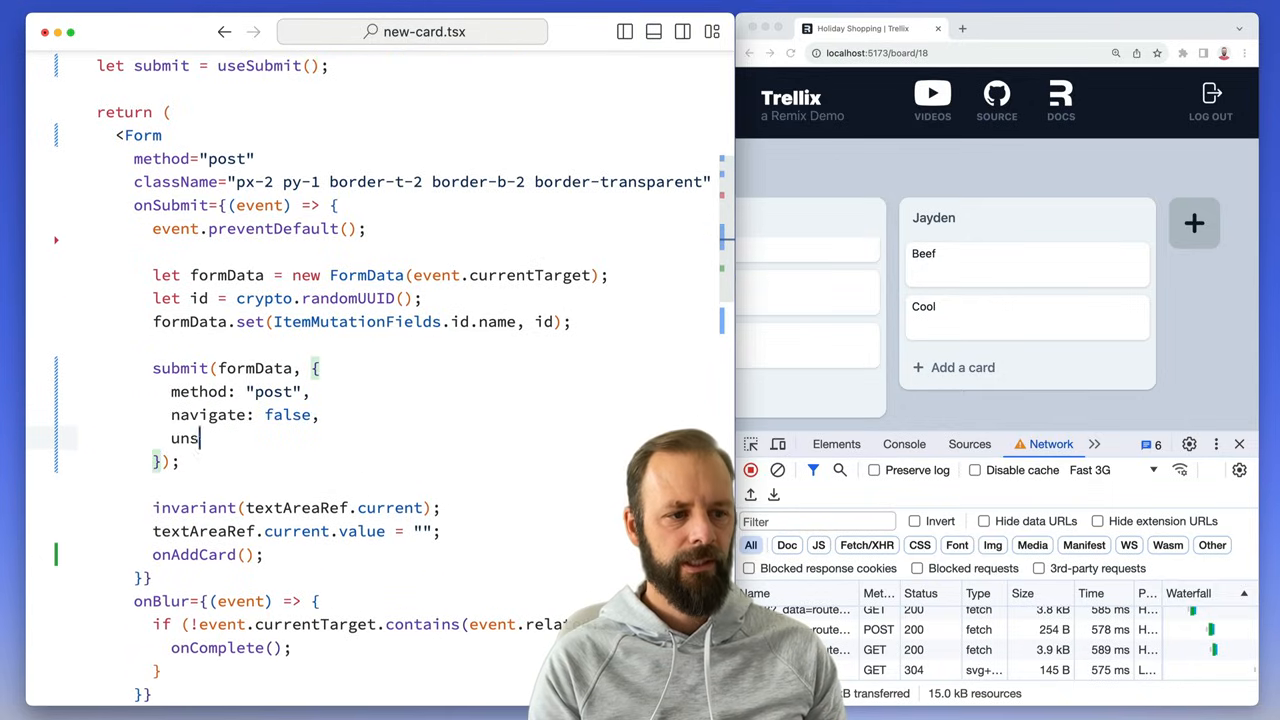
pyautogui.write('table_flushSync: true,')
pyautogui.write('lovely')
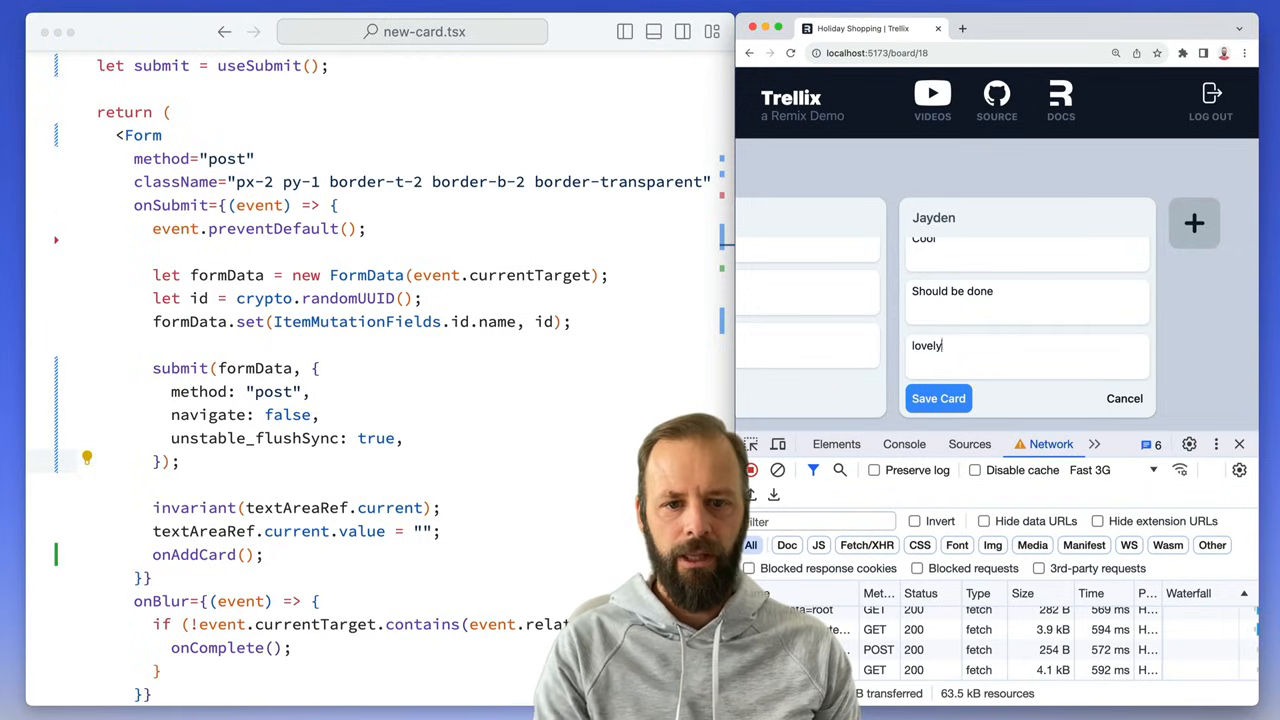
# Step: Save the lovely!!! card, create a 'No scroll' list and save its first card 'Very cool'
pyautogui.click(938, 398)
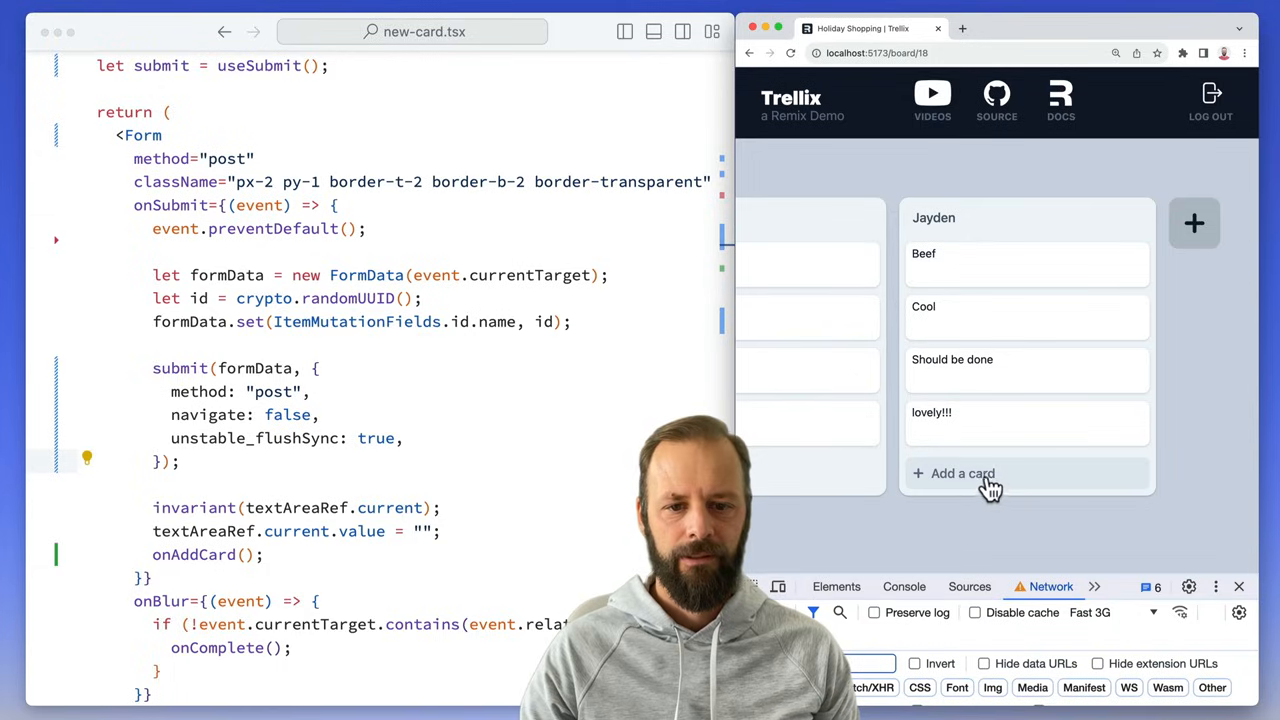
pyautogui.click(962, 472)
pyautogui.write('No scro')
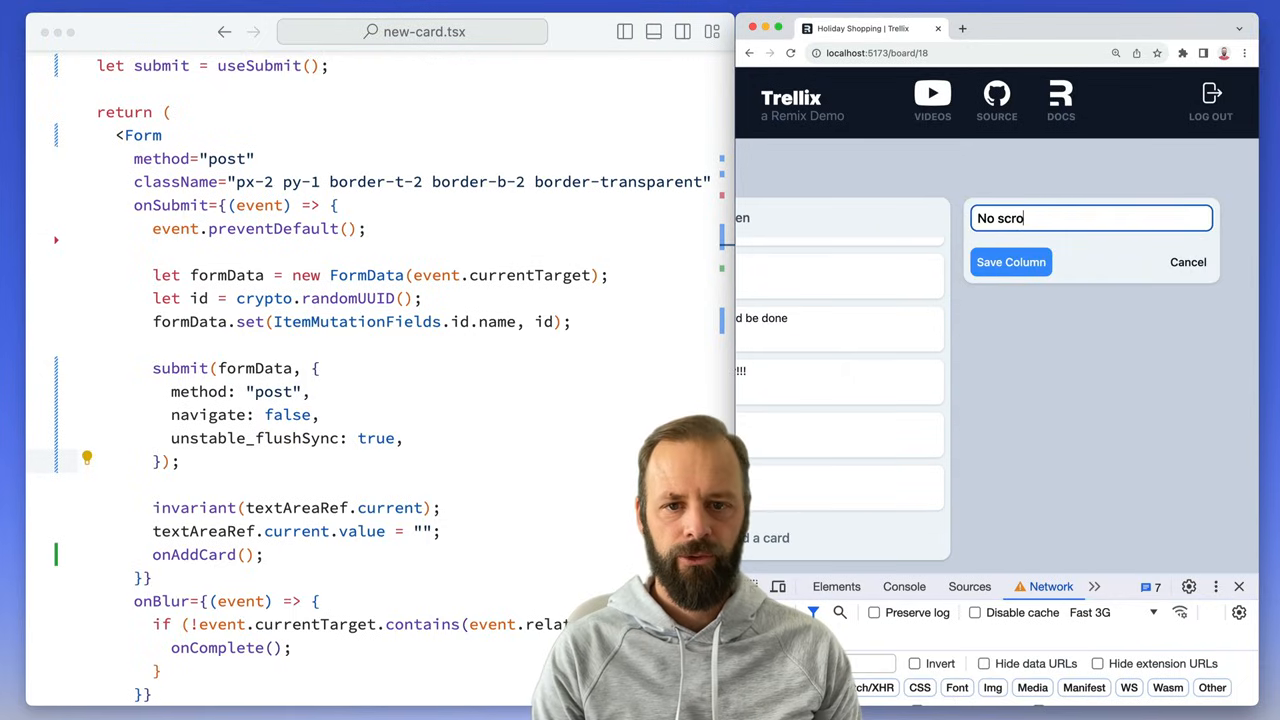
pyautogui.click(1010, 262)
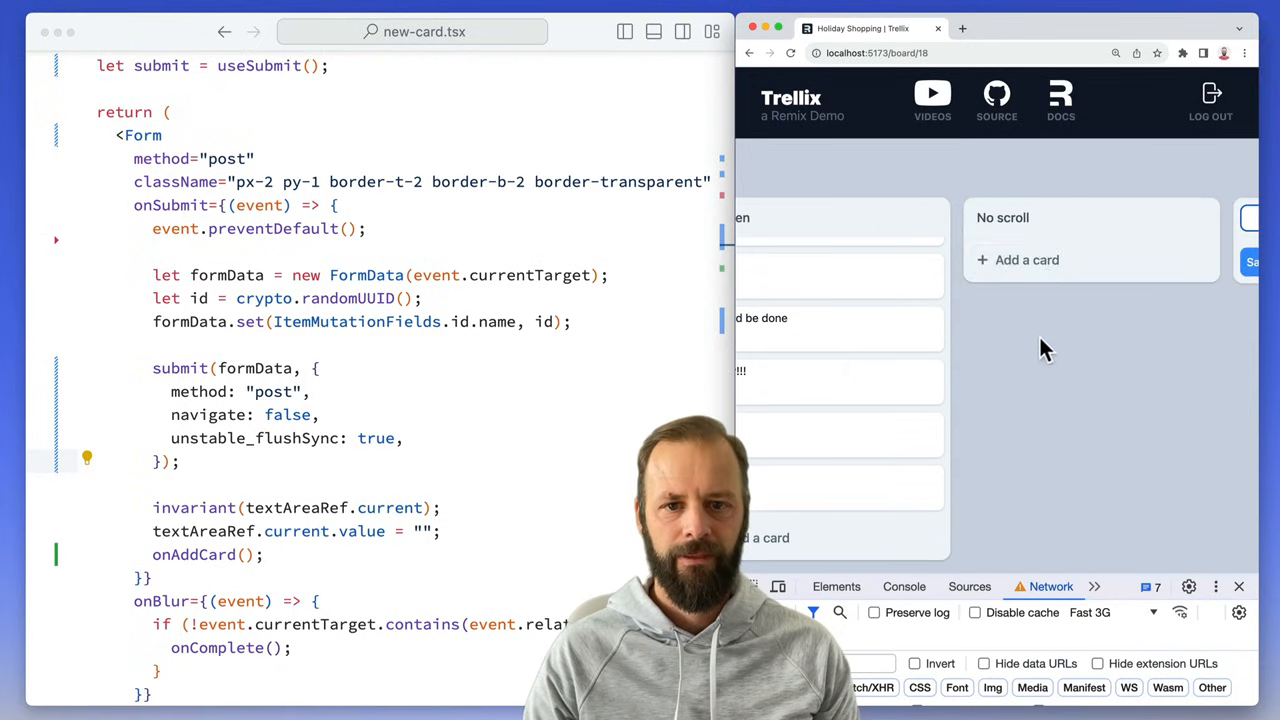
pyautogui.moveTo(1004, 278)
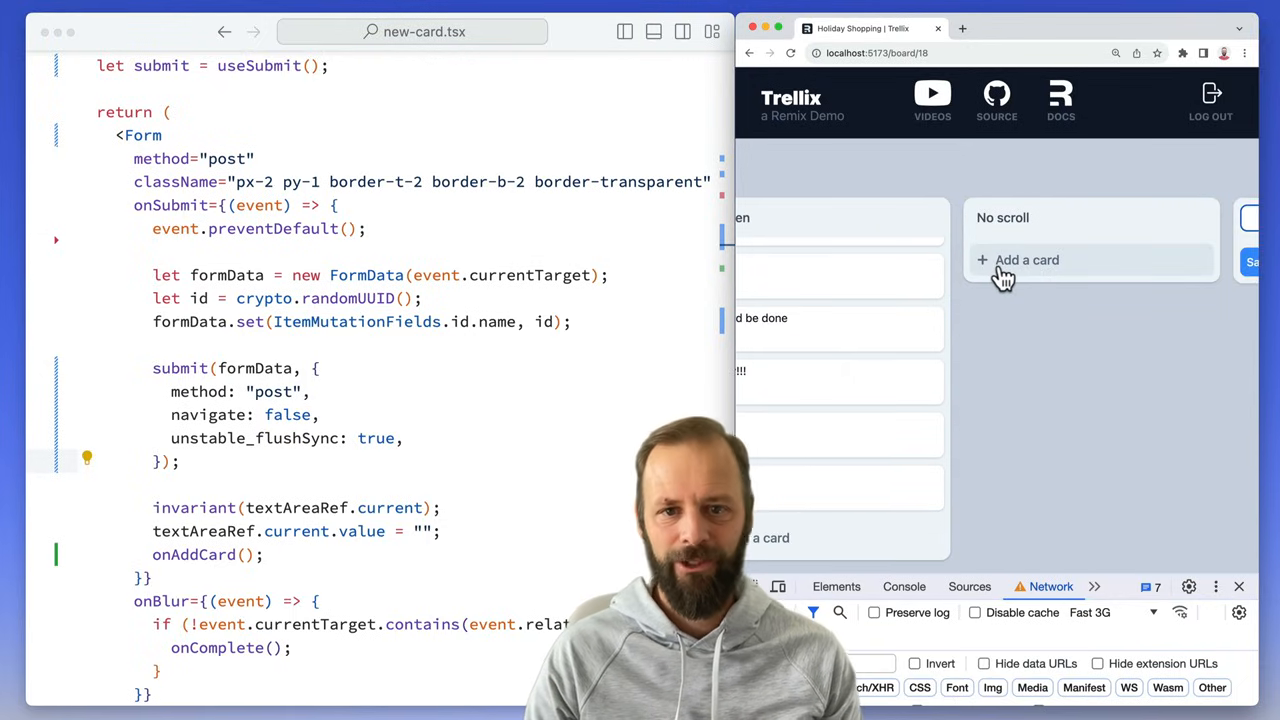
pyautogui.click(1028, 260)
pyautogui.write('I removed it')
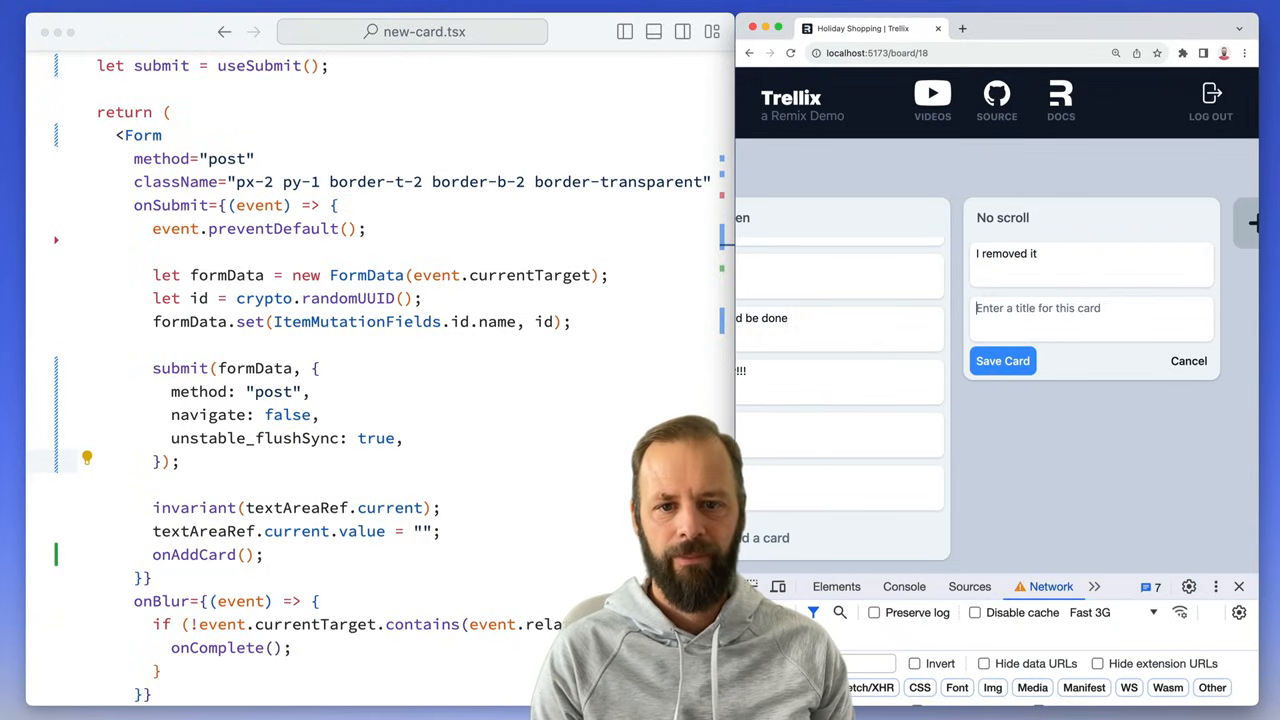
pyautogui.click(1002, 360)
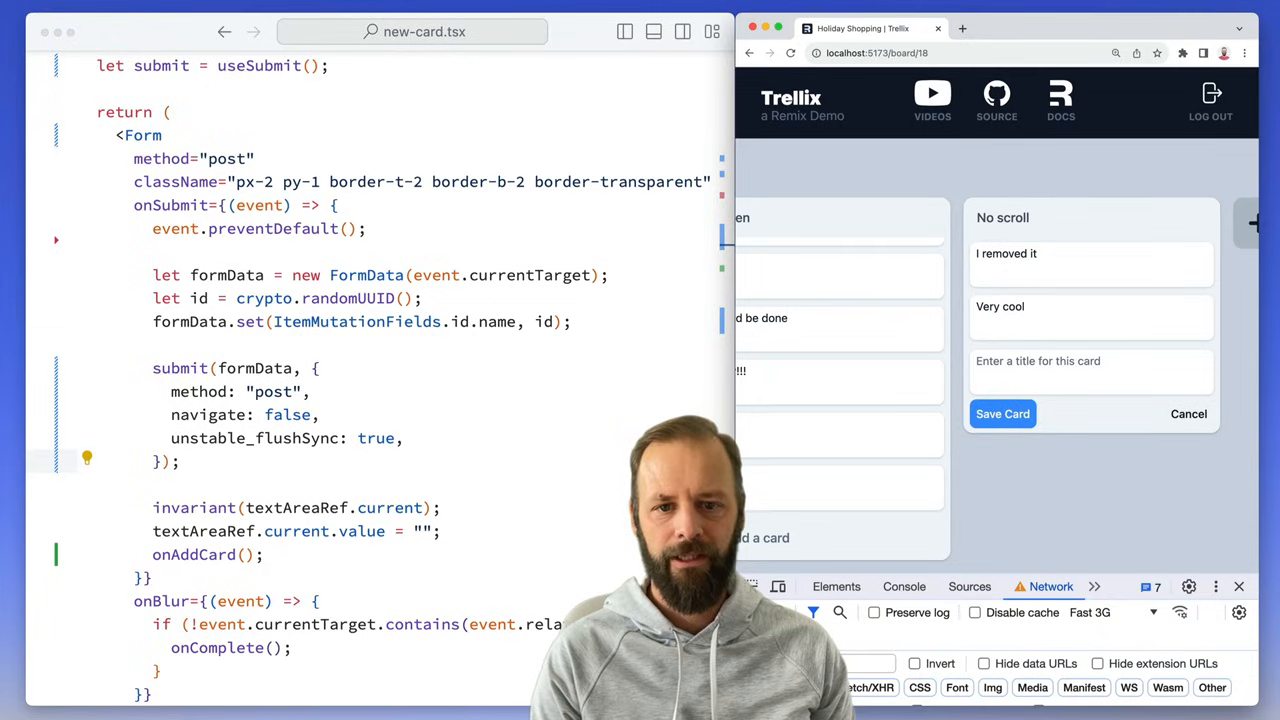
# Step: Add cards like 'Feels so', 'Gross pixel bump' and 'so good' to No scroll, then close the form
pyautogui.write('F')
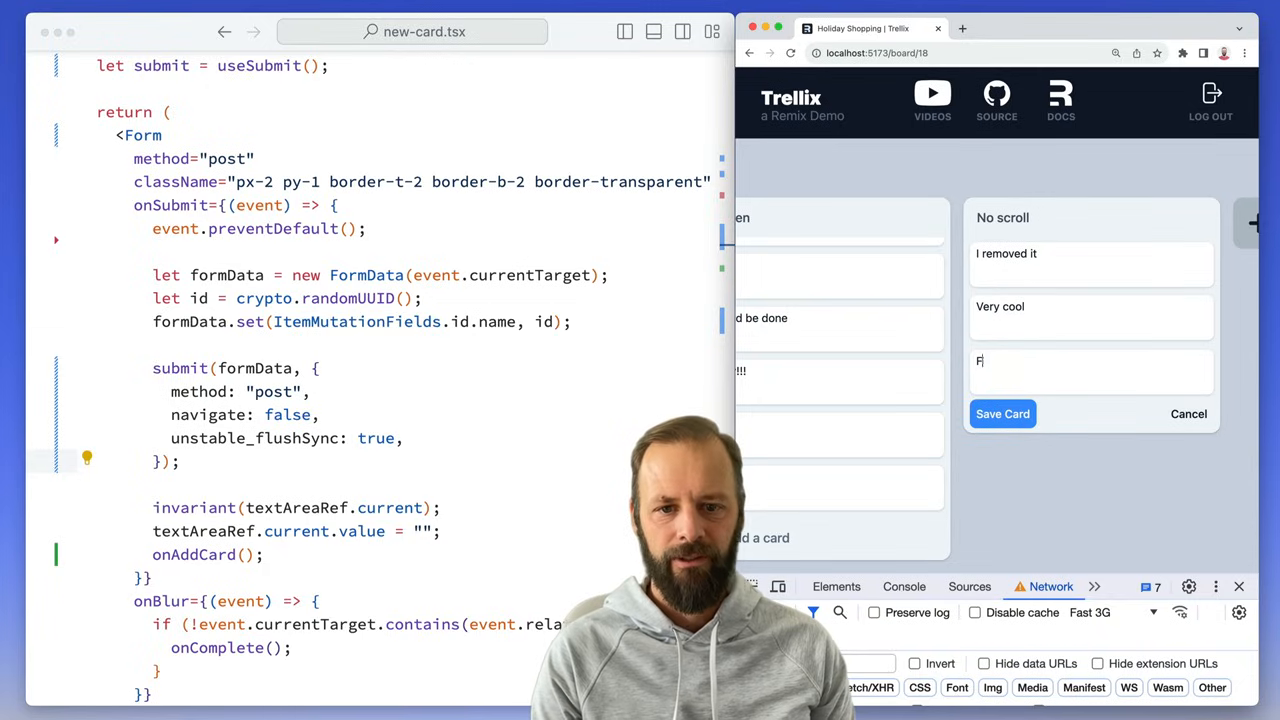
pyautogui.write('eels so')
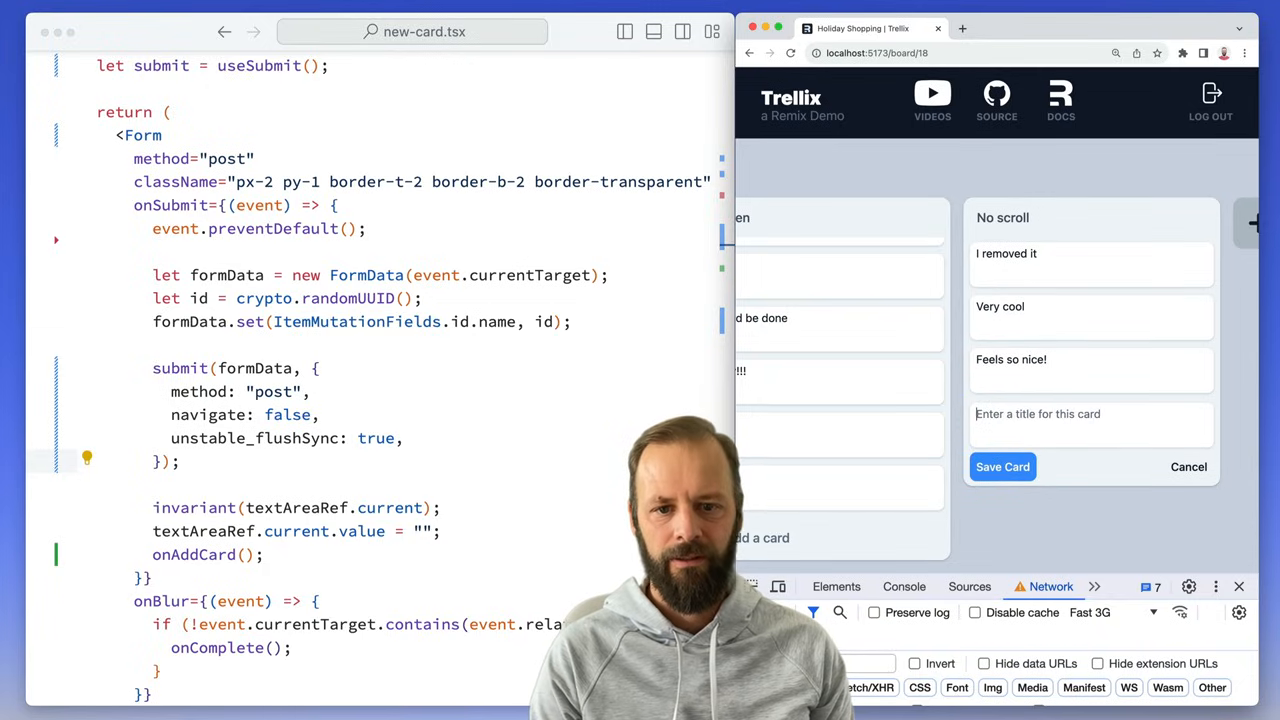
pyautogui.write('Gross p')
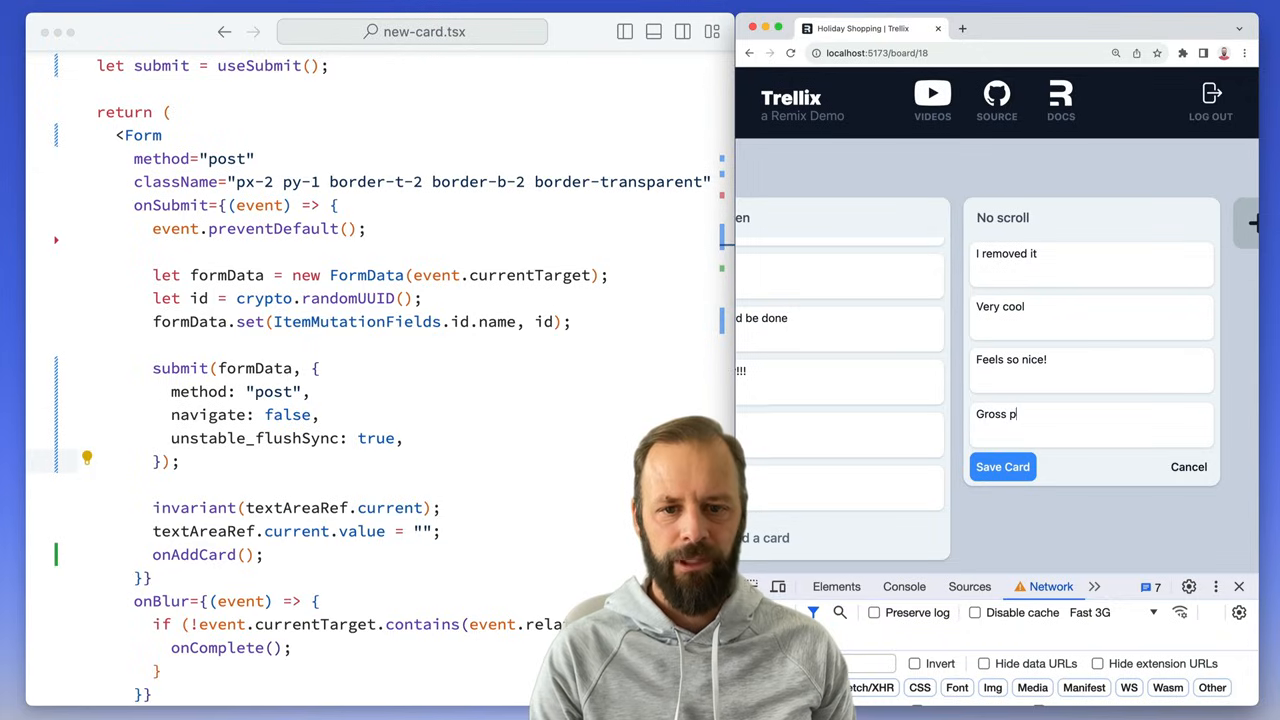
pyautogui.write('ixel bump')
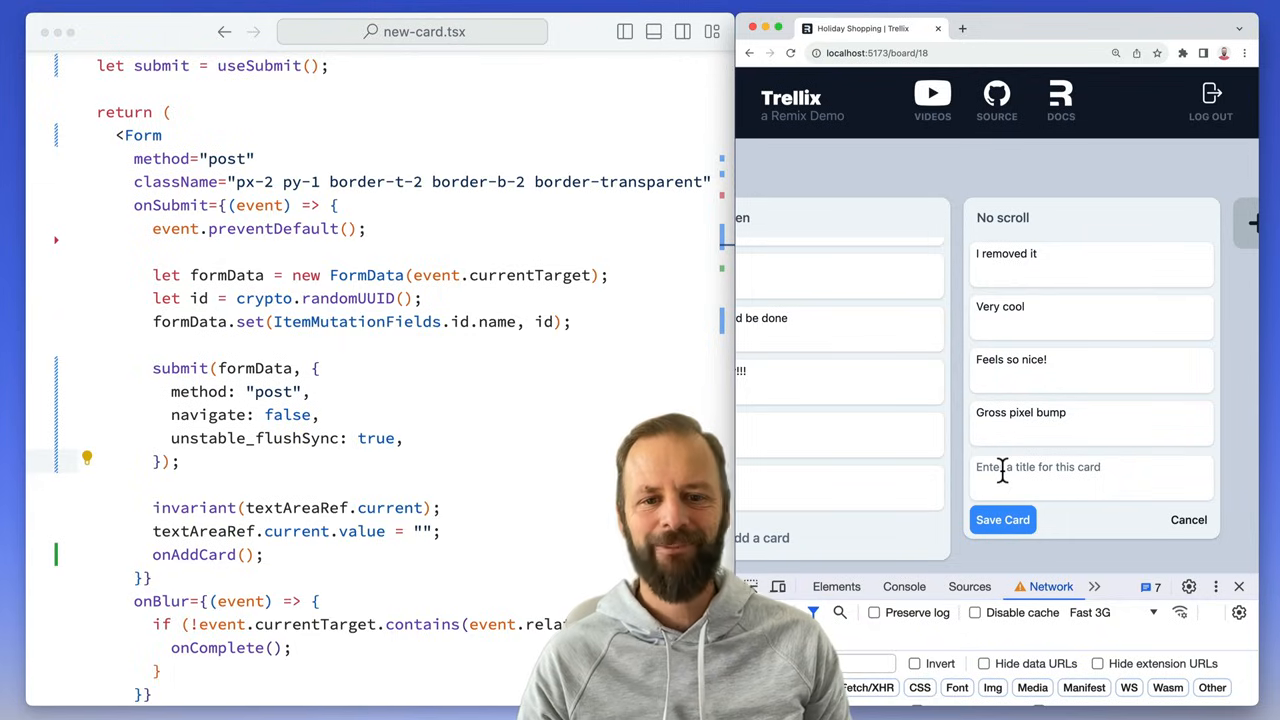
pyautogui.click(1002, 520)
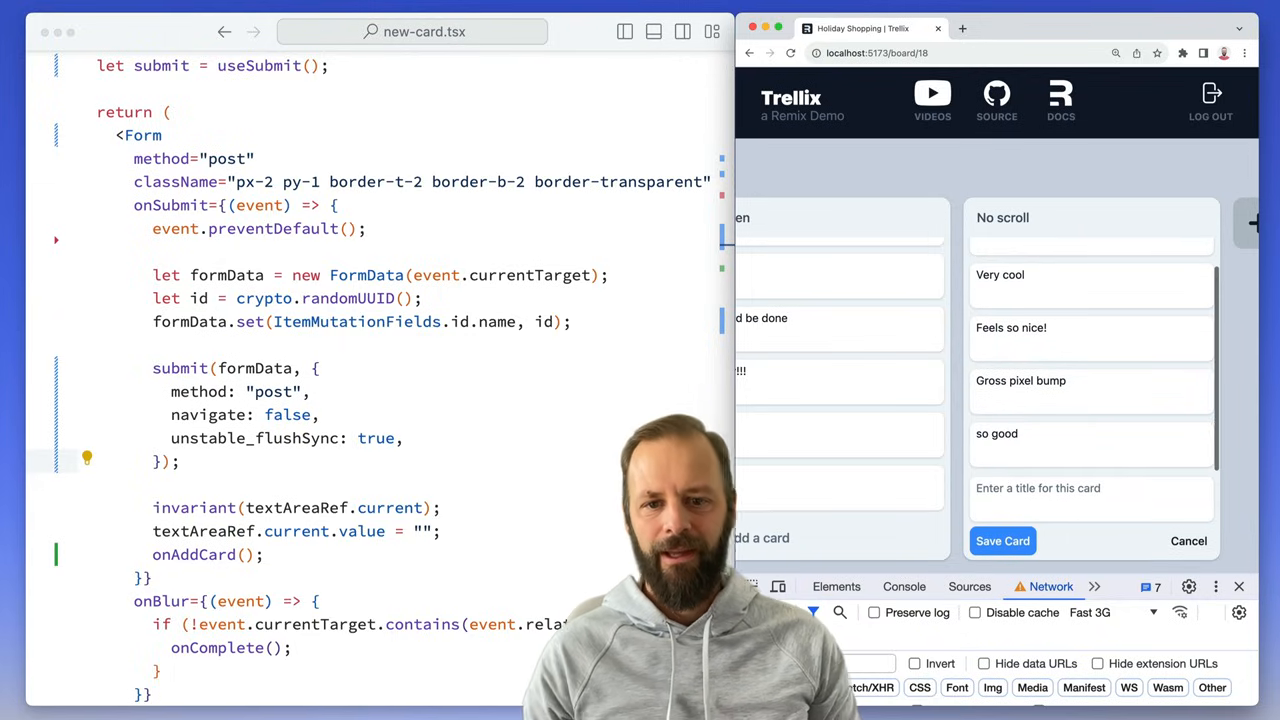
pyautogui.click(1002, 540)
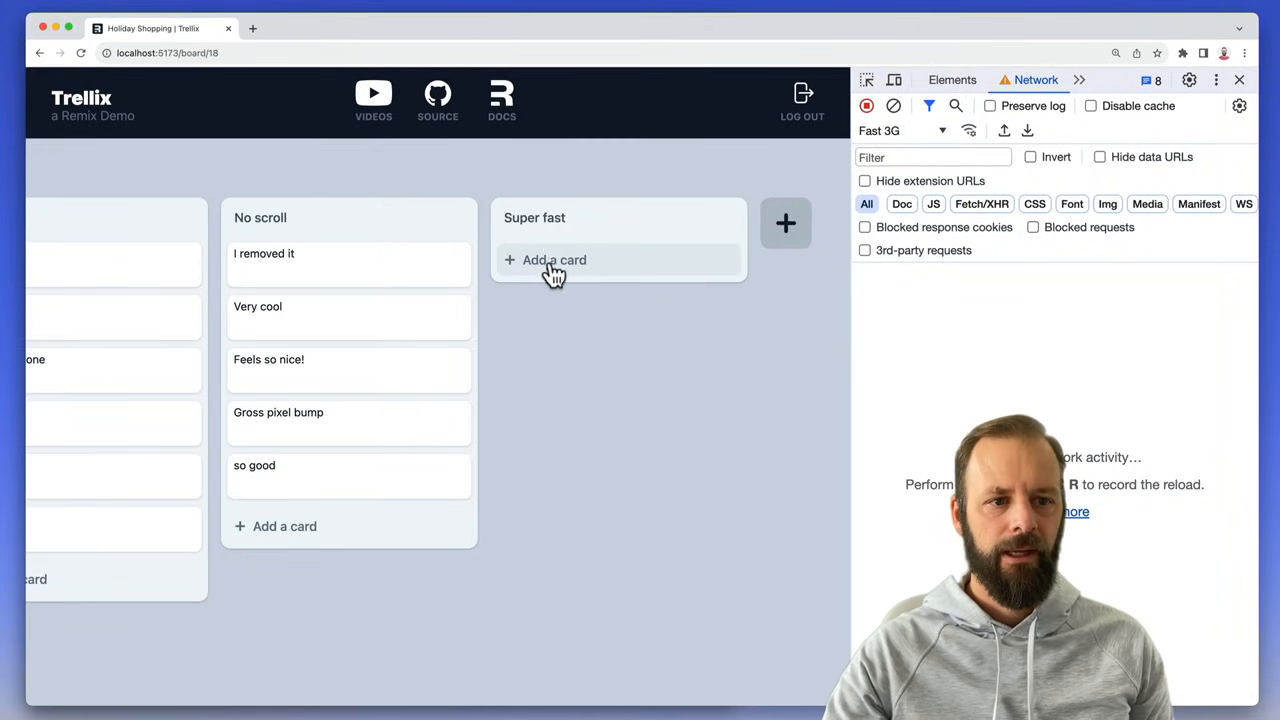
# Step: Rapidly add cards such as 'fasdf', 'aest' and 'type those' to the Super fast list
pyautogui.click(554, 260)
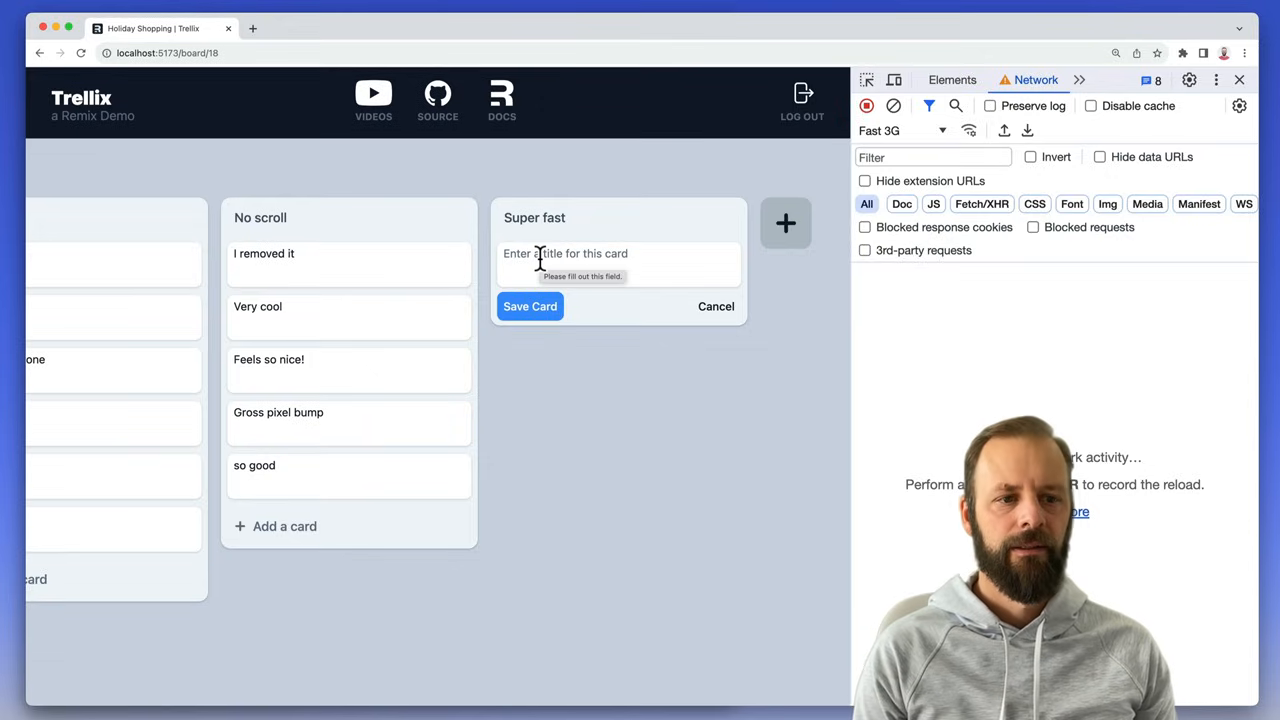
pyautogui.moveTo(704, 360)
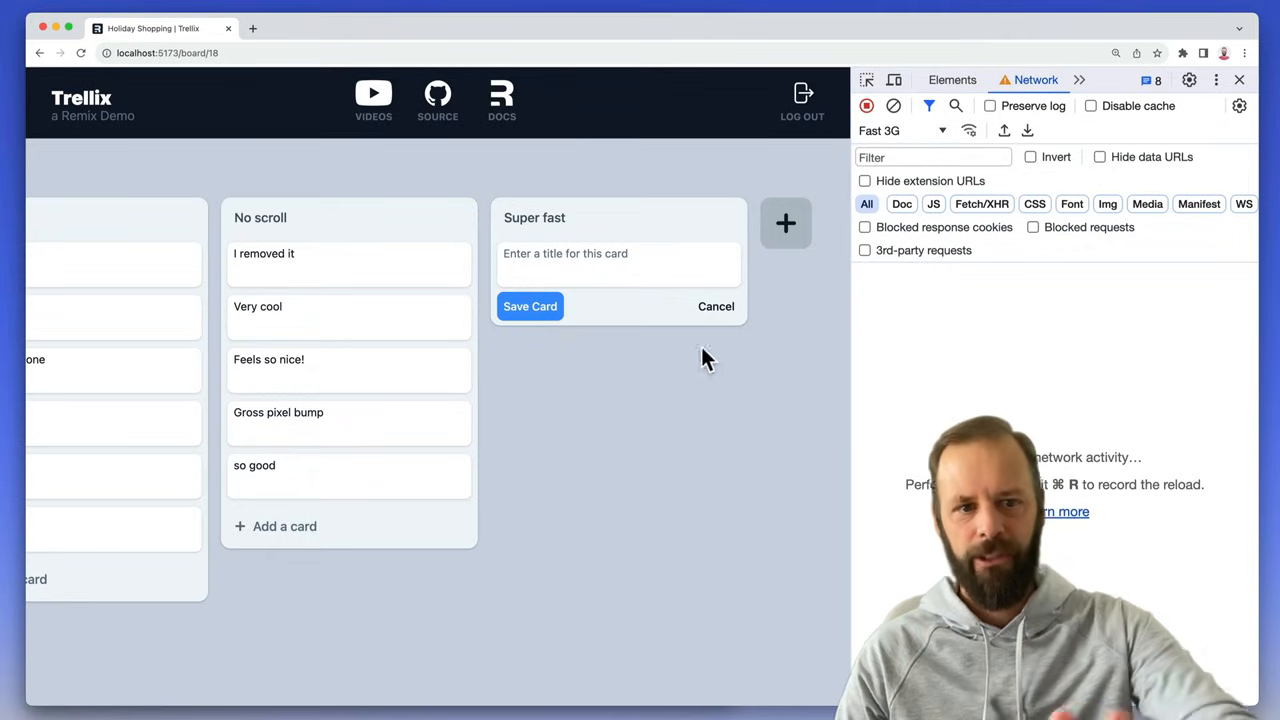
pyautogui.write('fasdf')
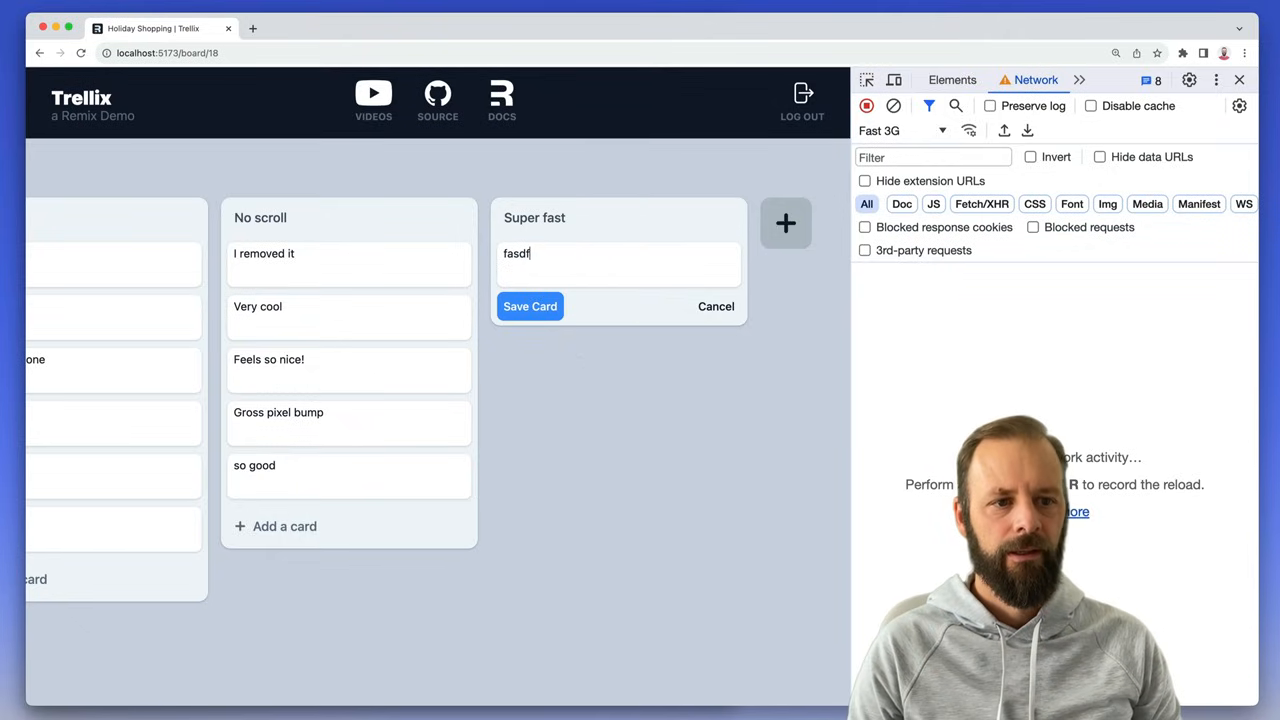
pyautogui.click(530, 306)
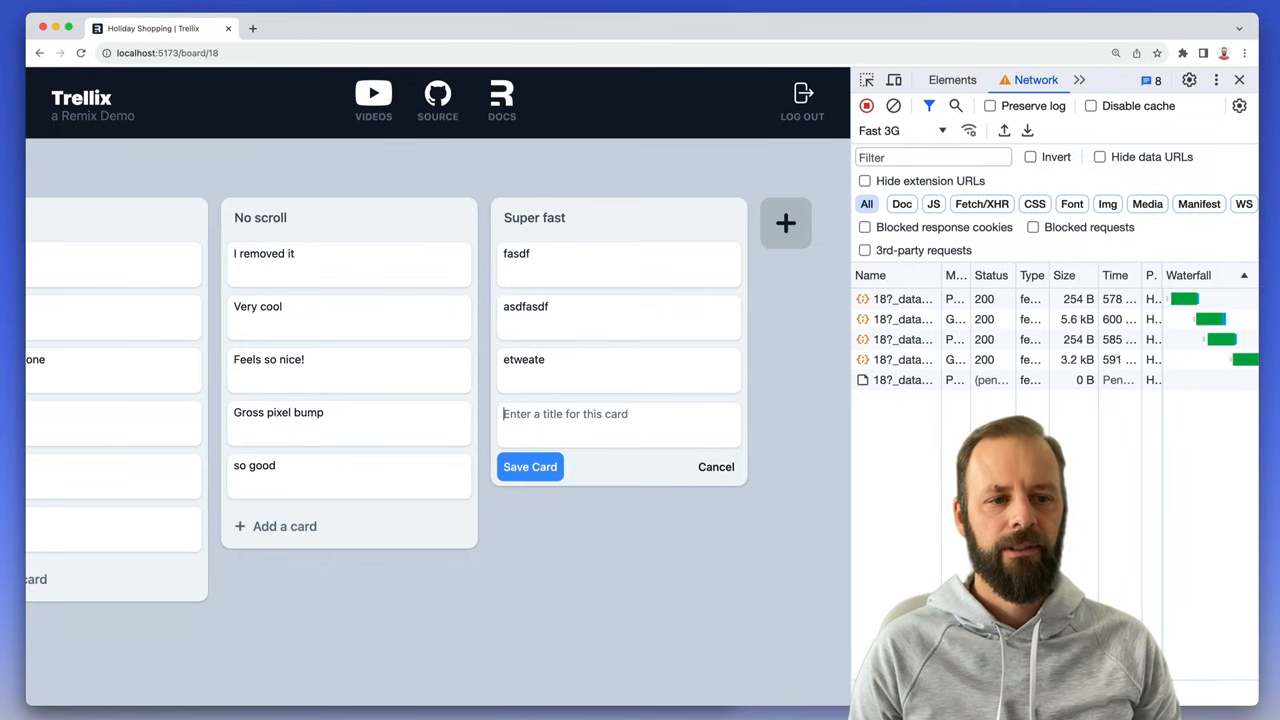
pyautogui.write('aest')
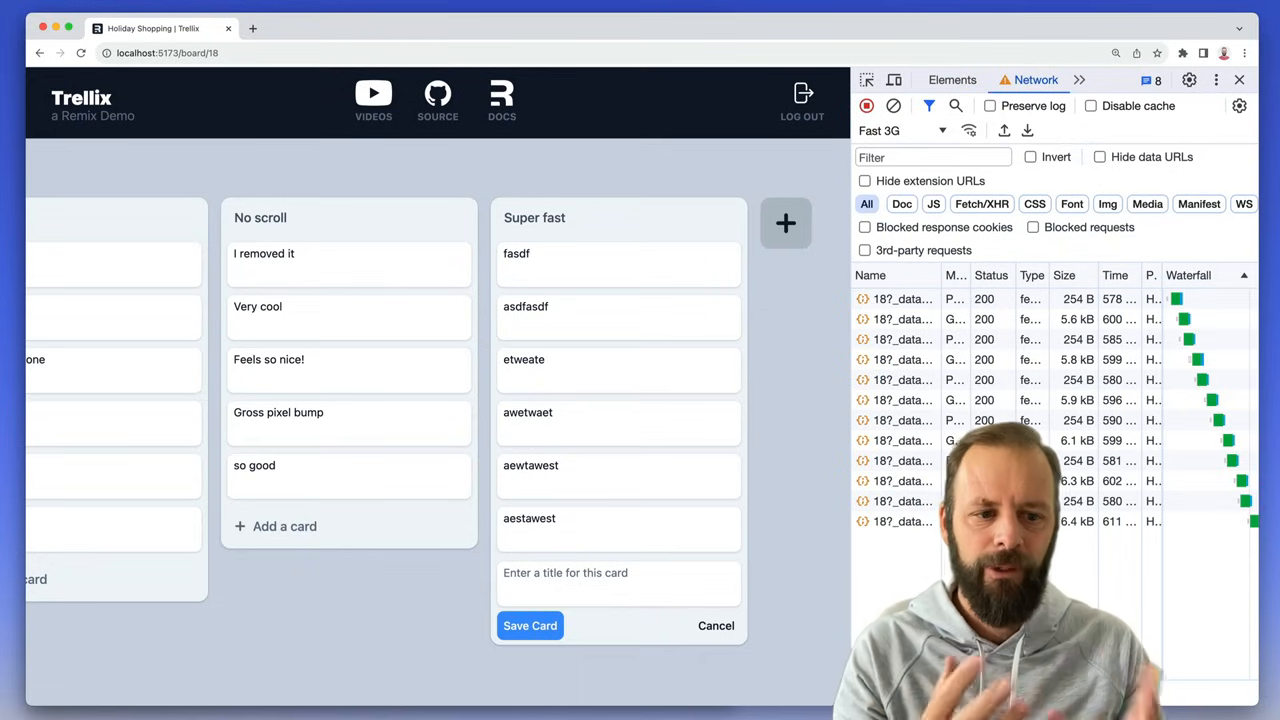
pyautogui.write('type those')
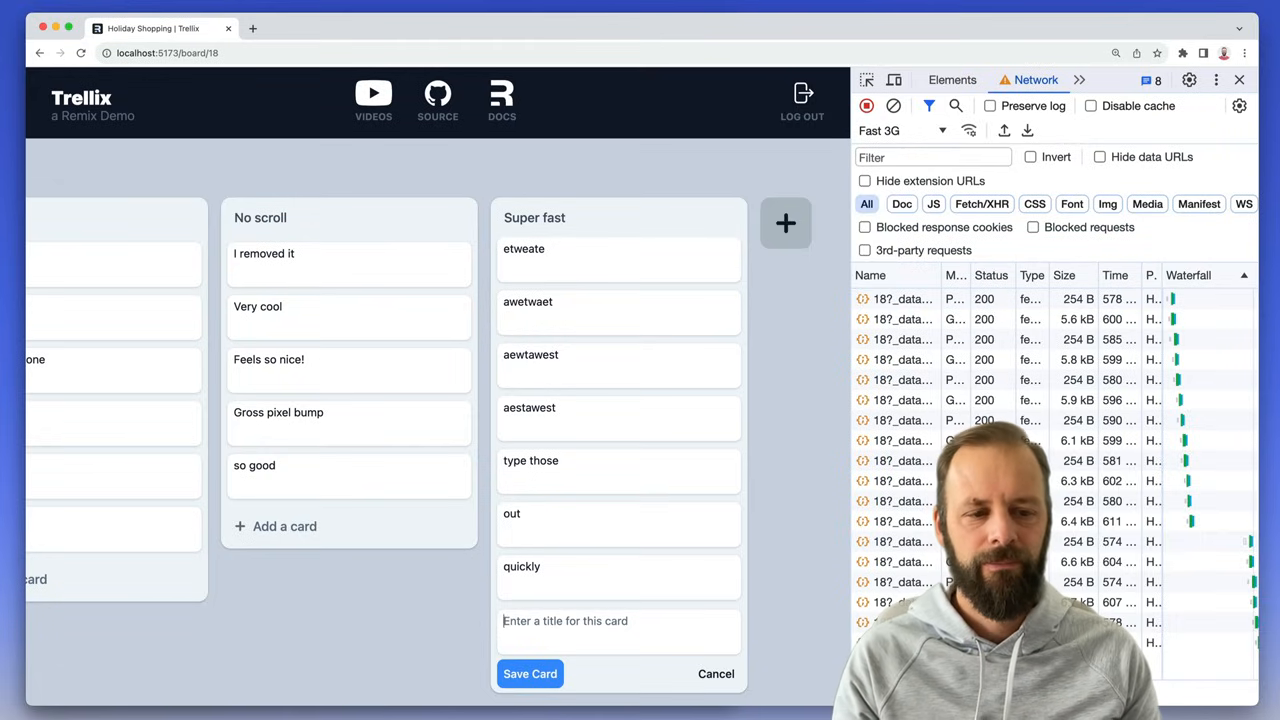
pyautogui.moveTo(624, 340)
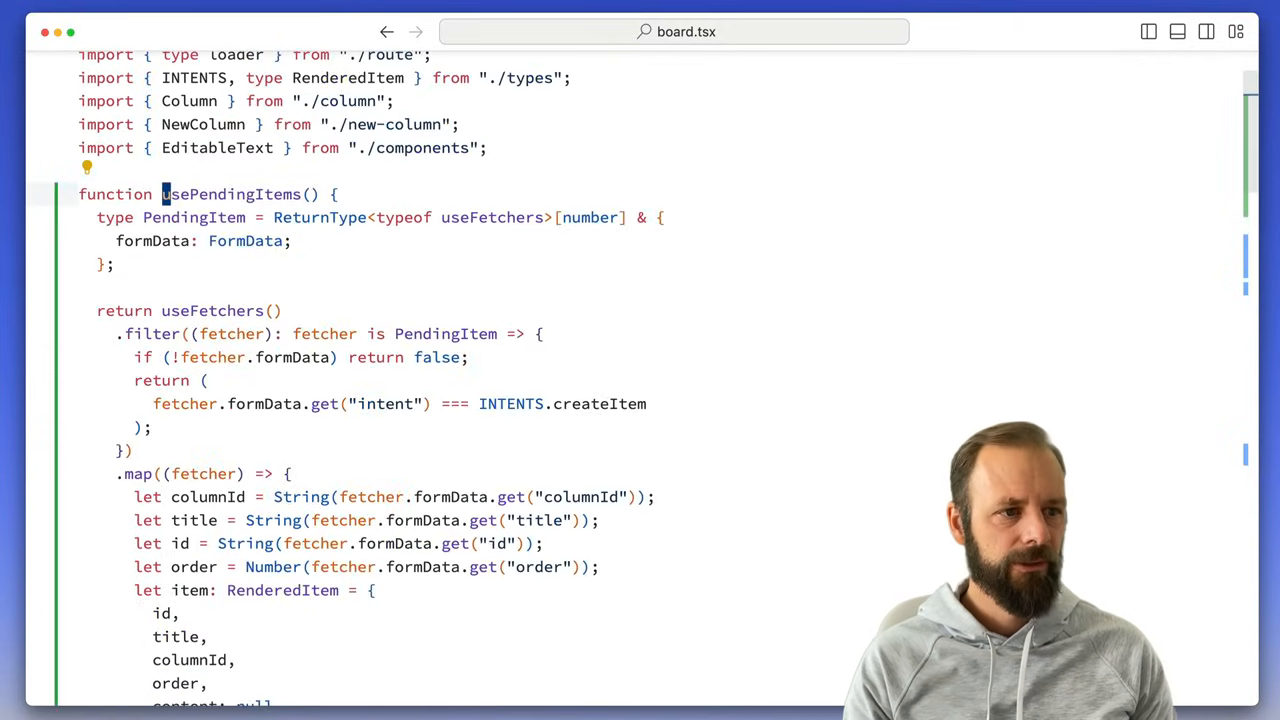
pyautogui.click(190, 310)
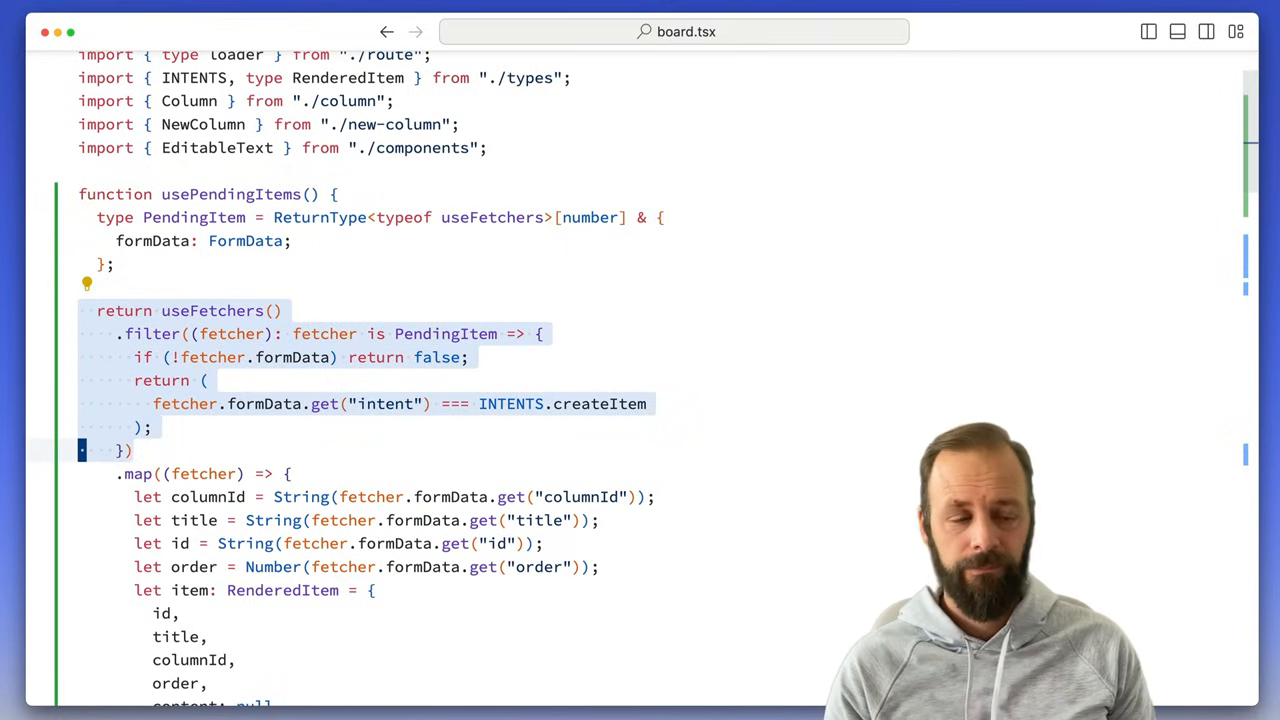
pyautogui.scroll(-3)
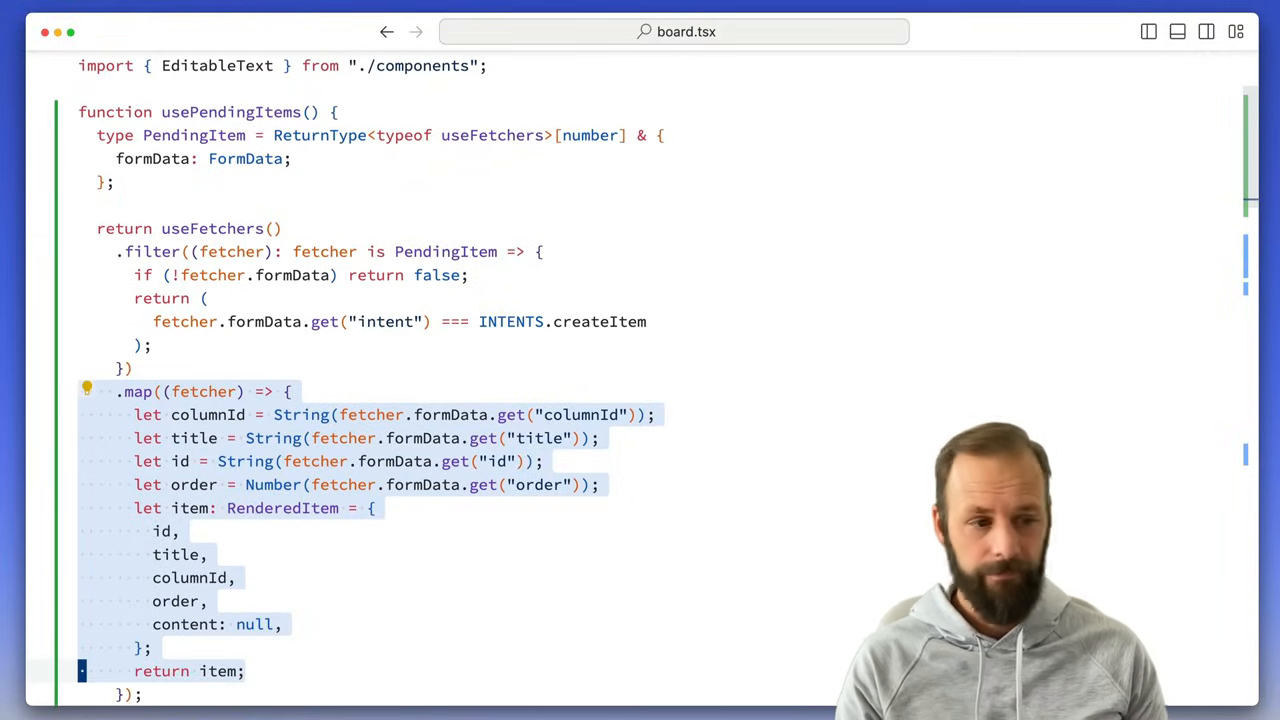
pyautogui.scroll(-3)
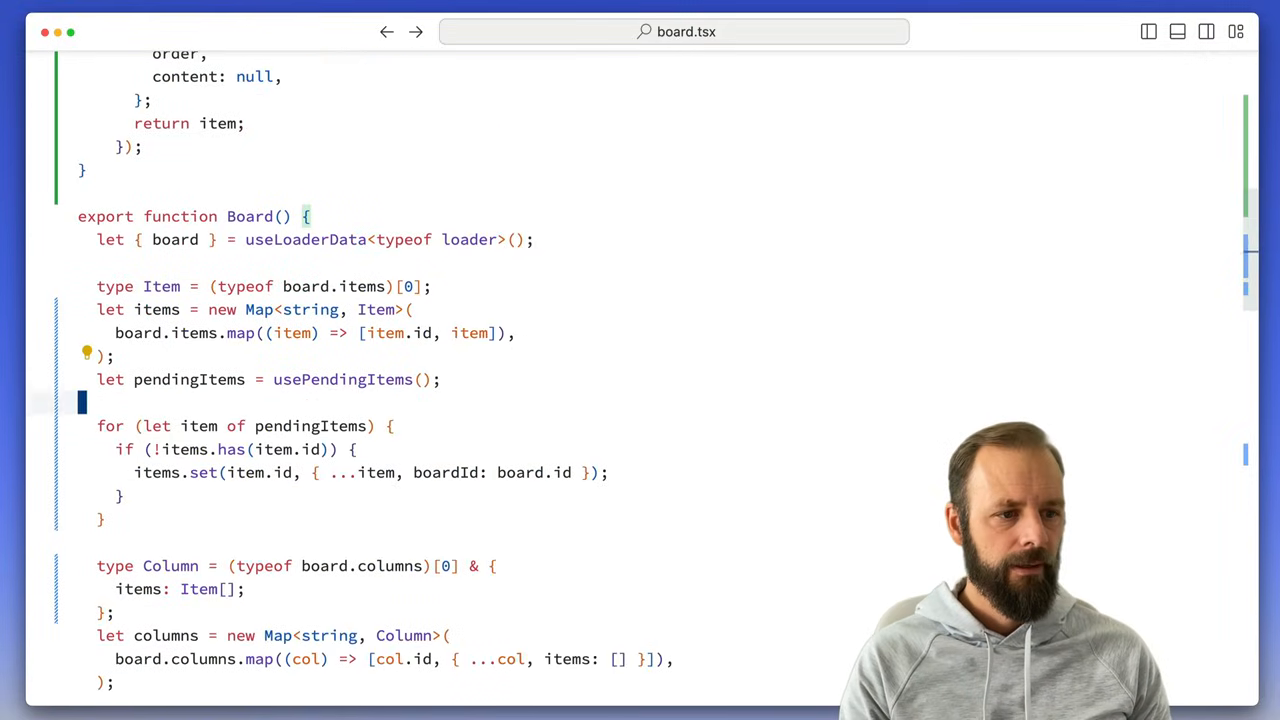